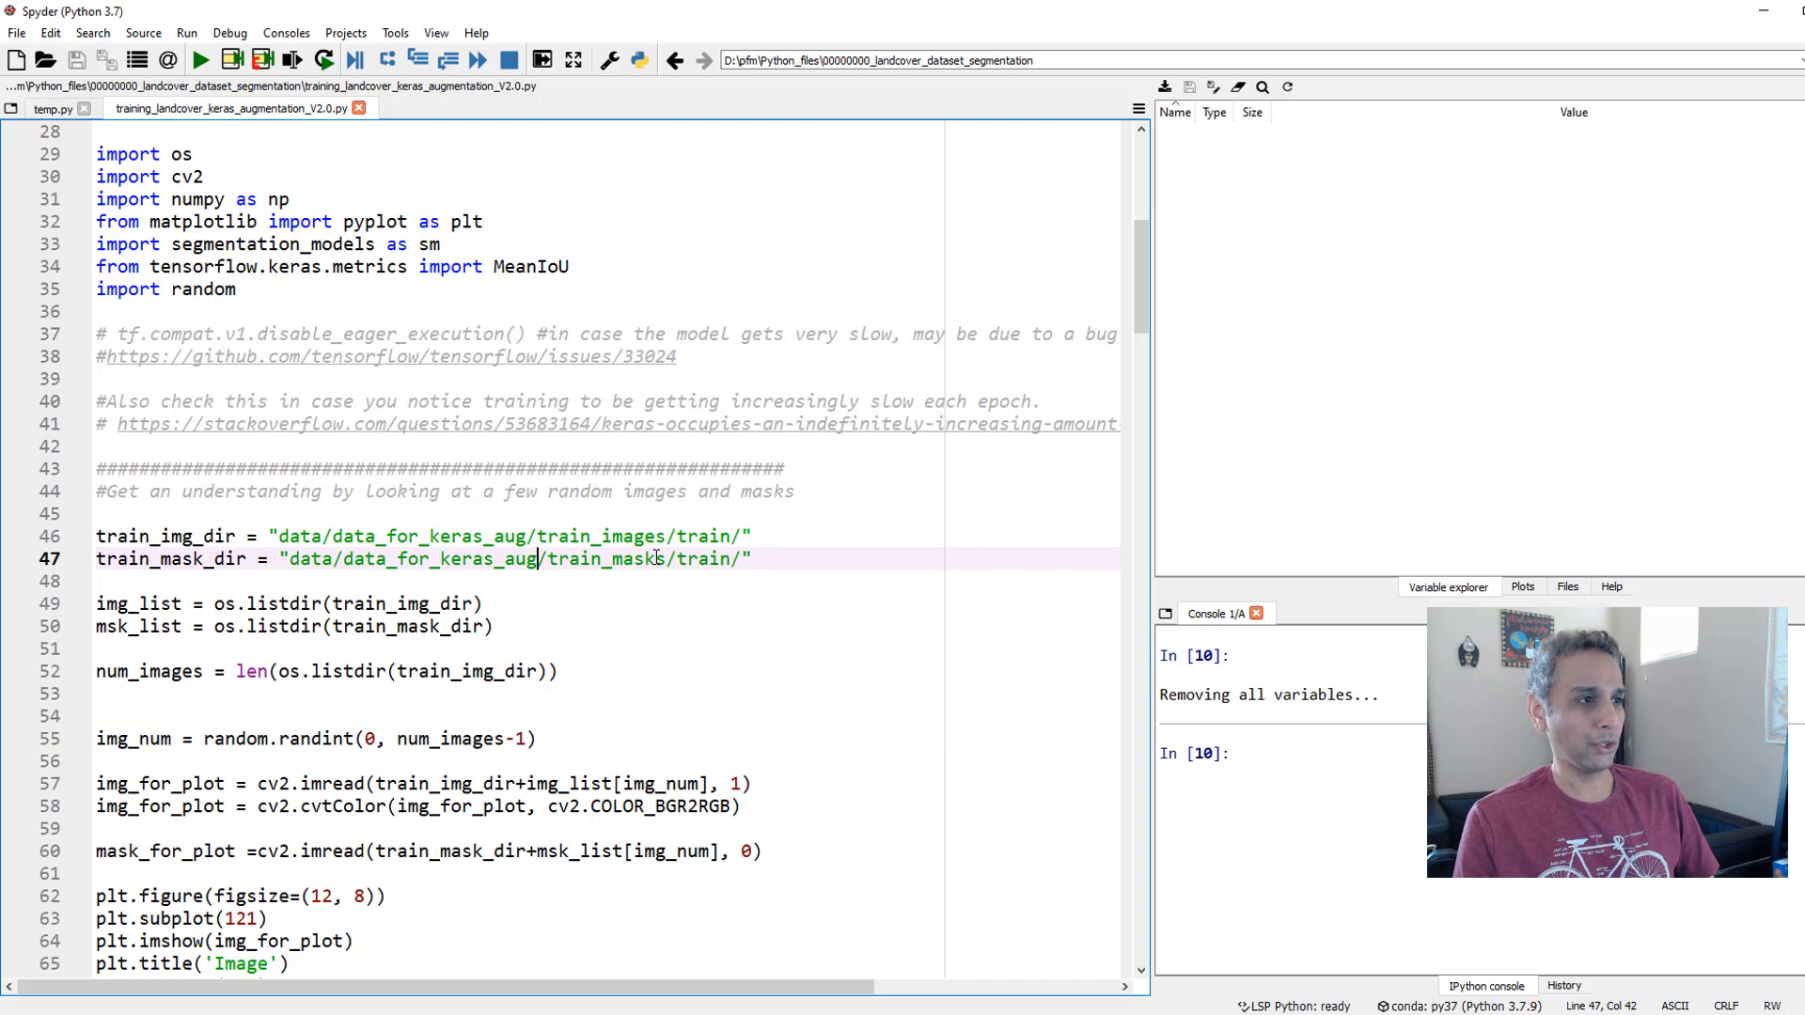
- Run the import block and review the train_images and train_masks directory paths in the script
click(632, 536)
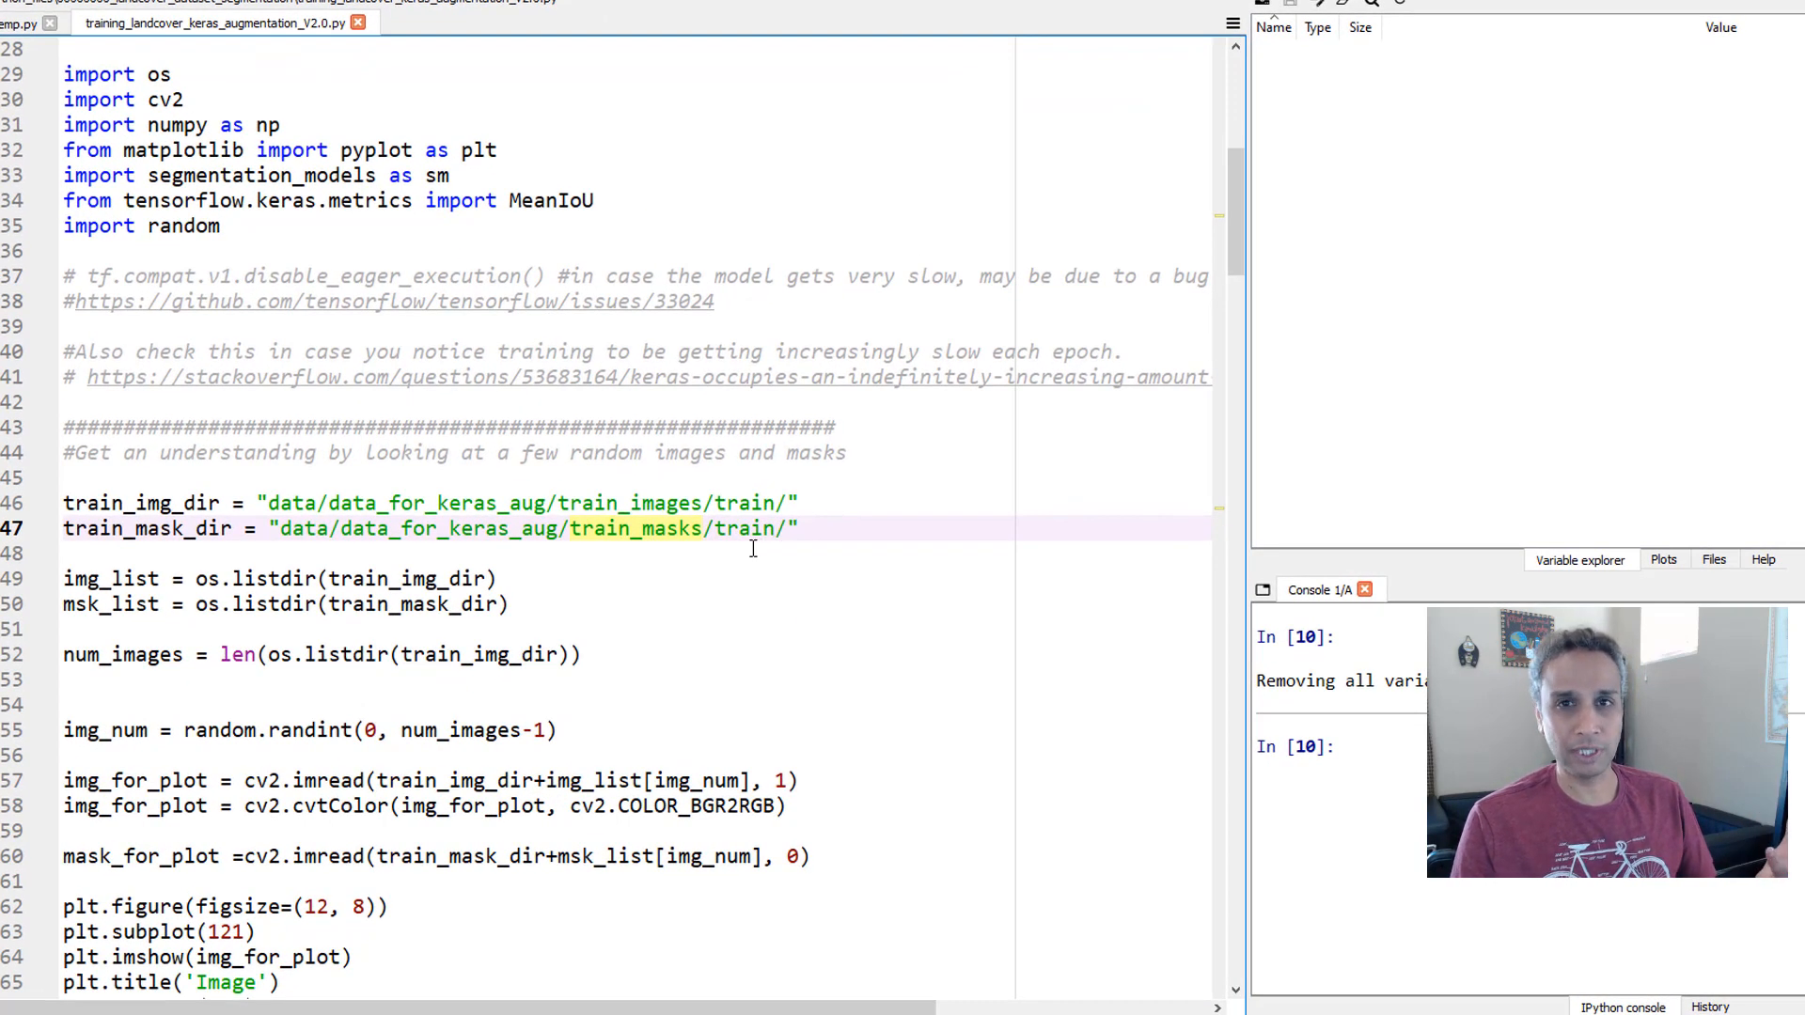
scroll(up, 3)
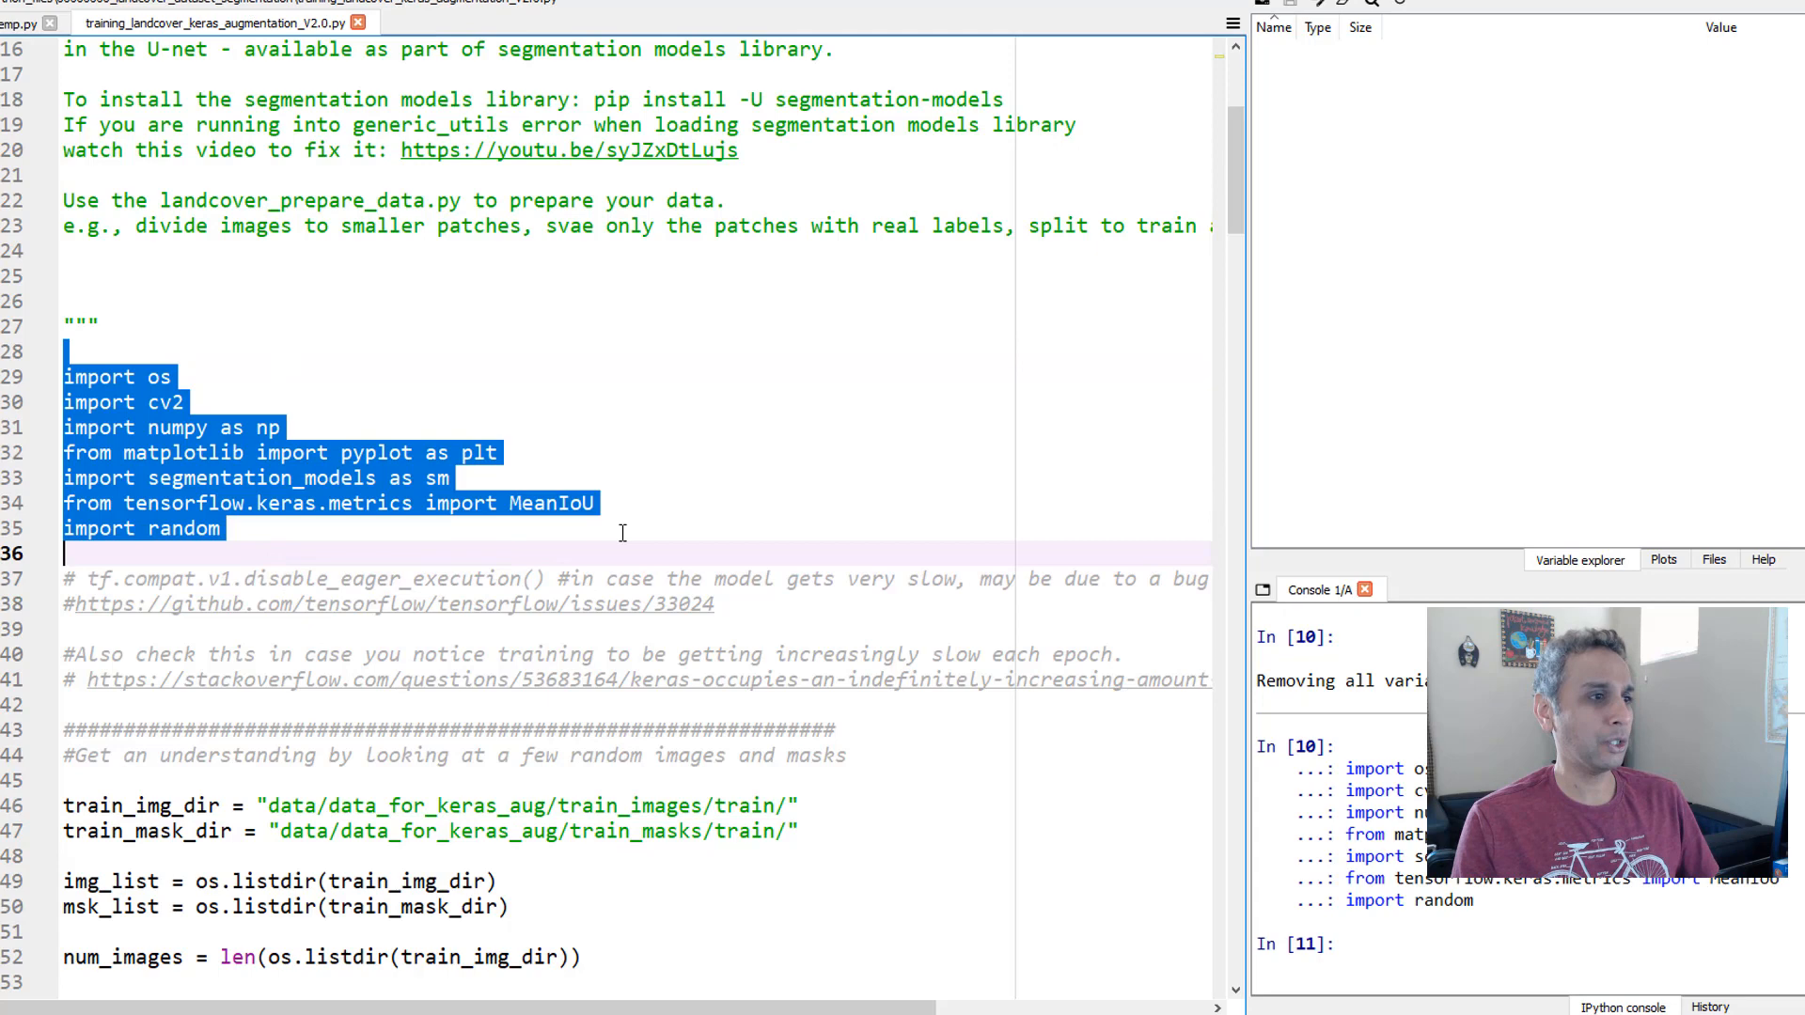
scroll(down, 3)
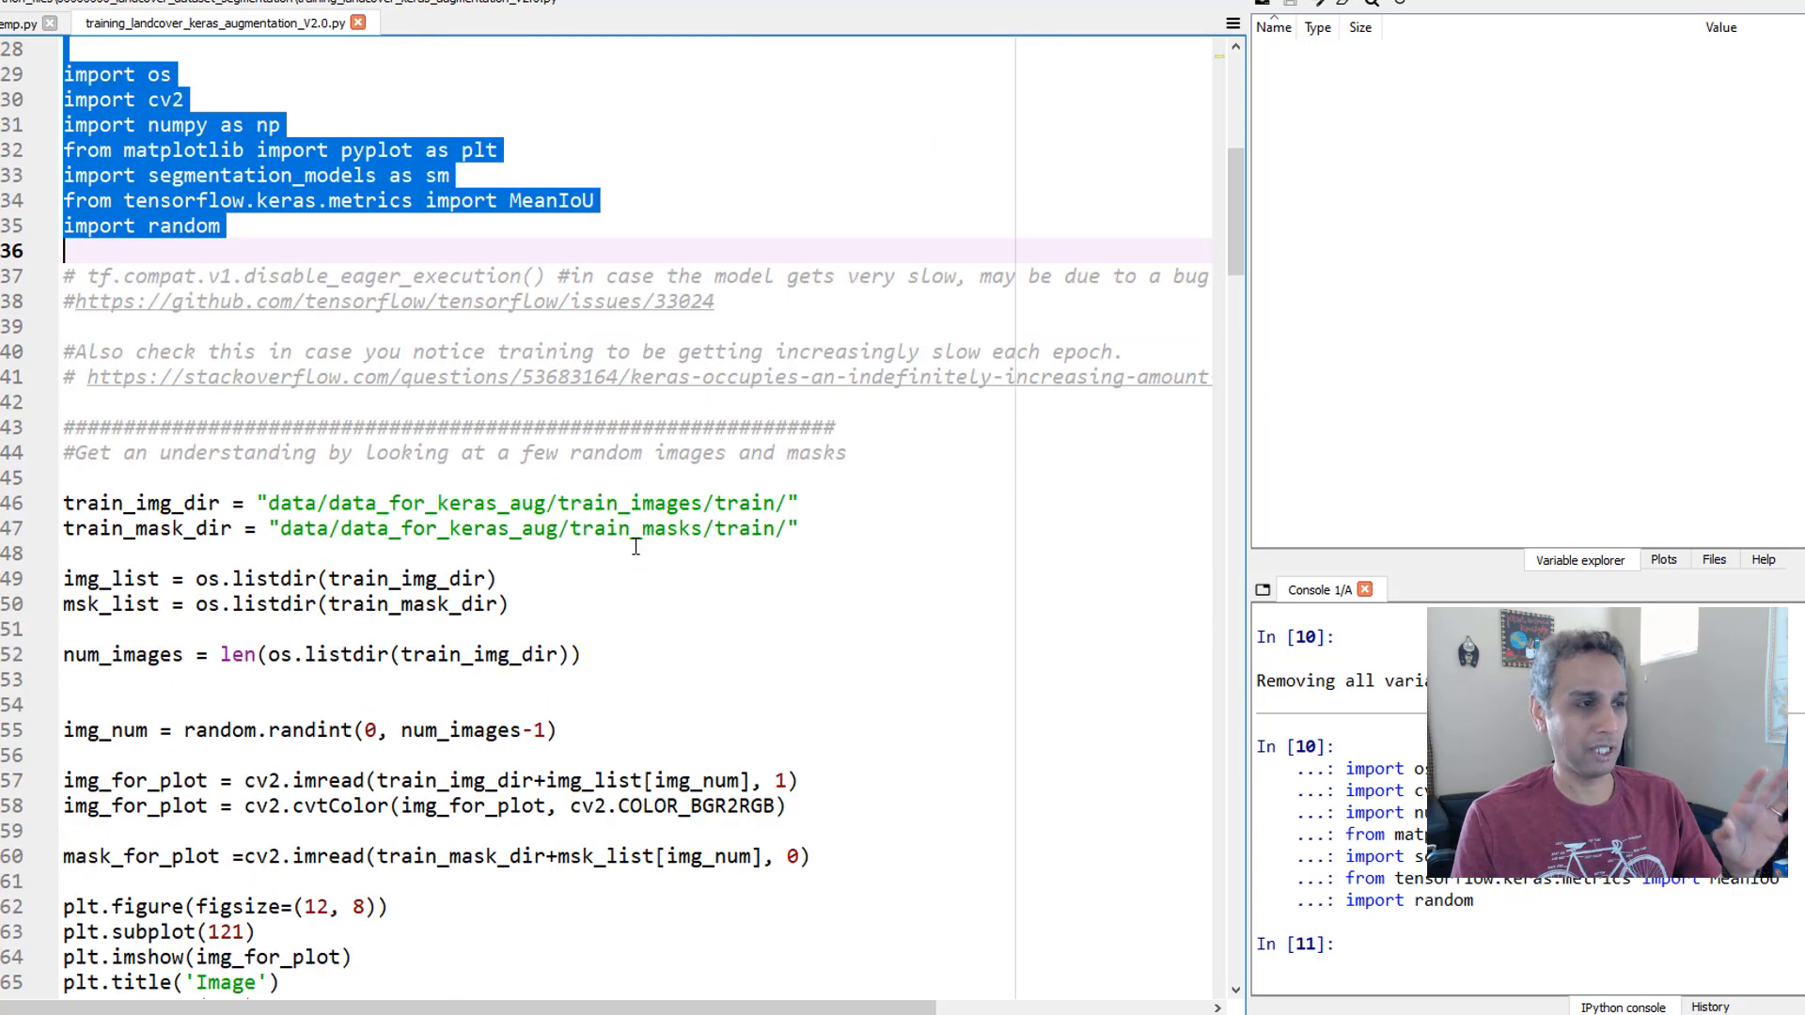
scroll(down, 3)
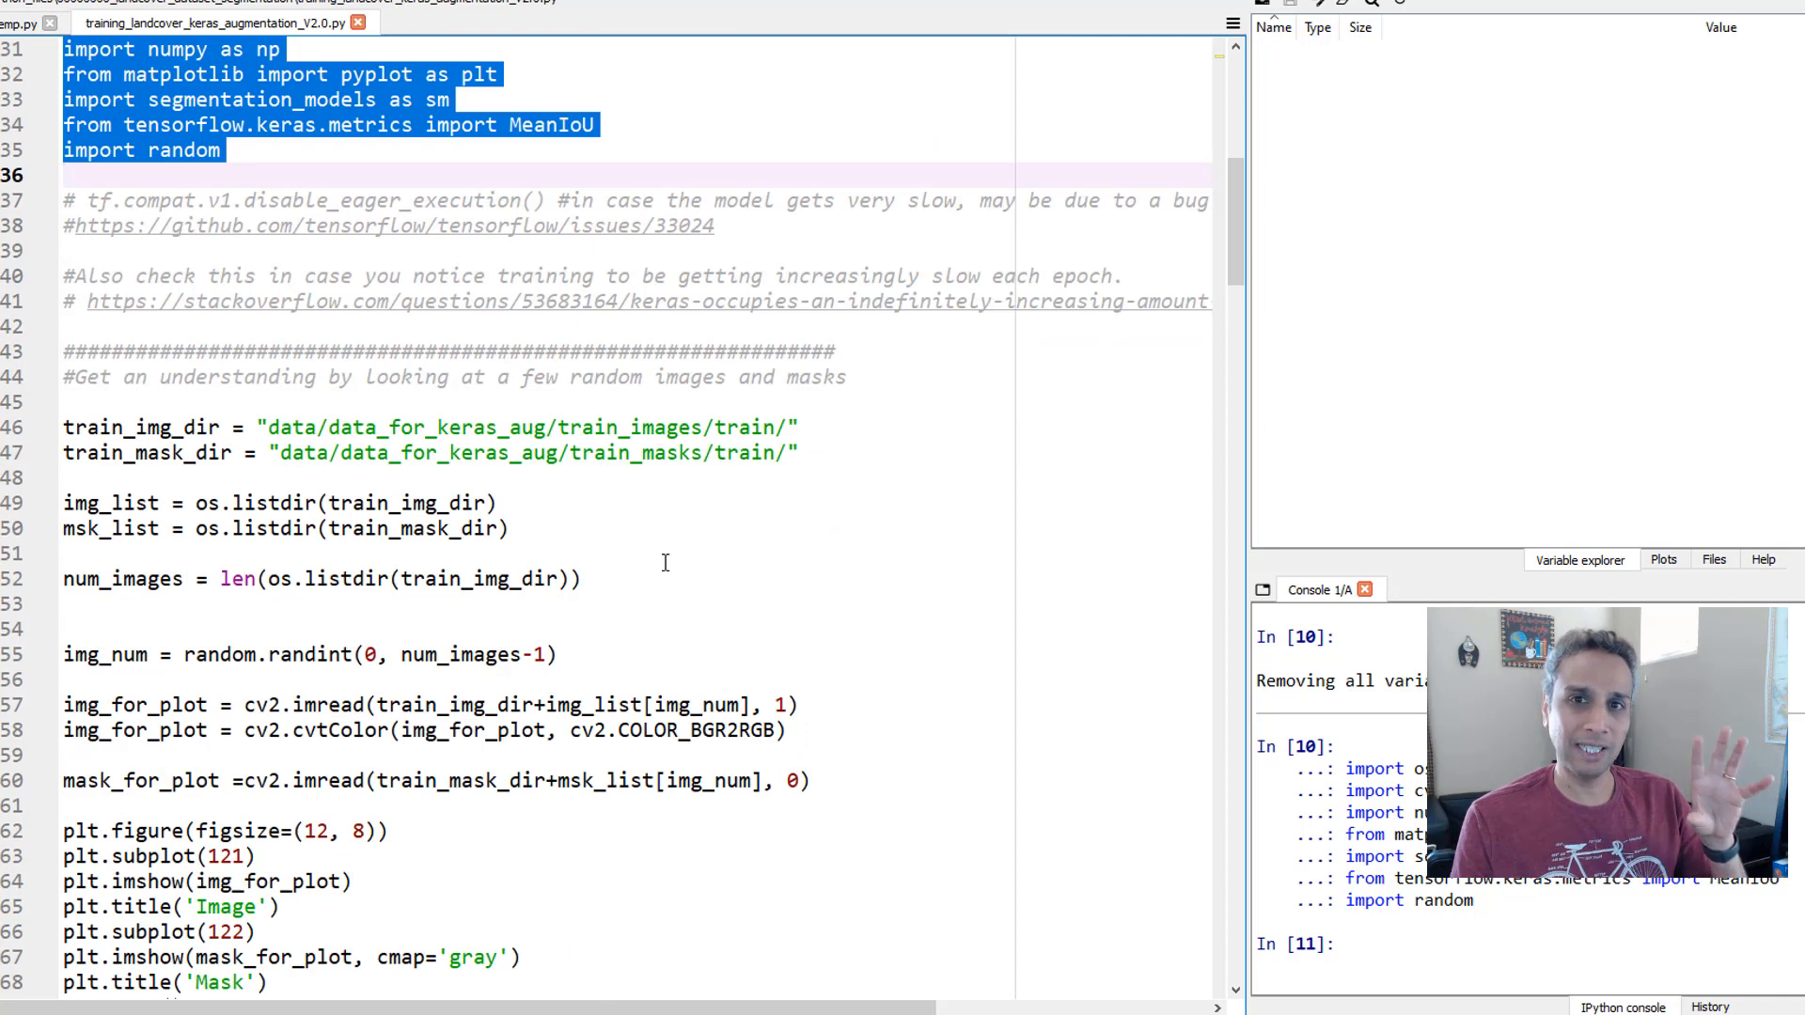
mouse_move(671, 566)
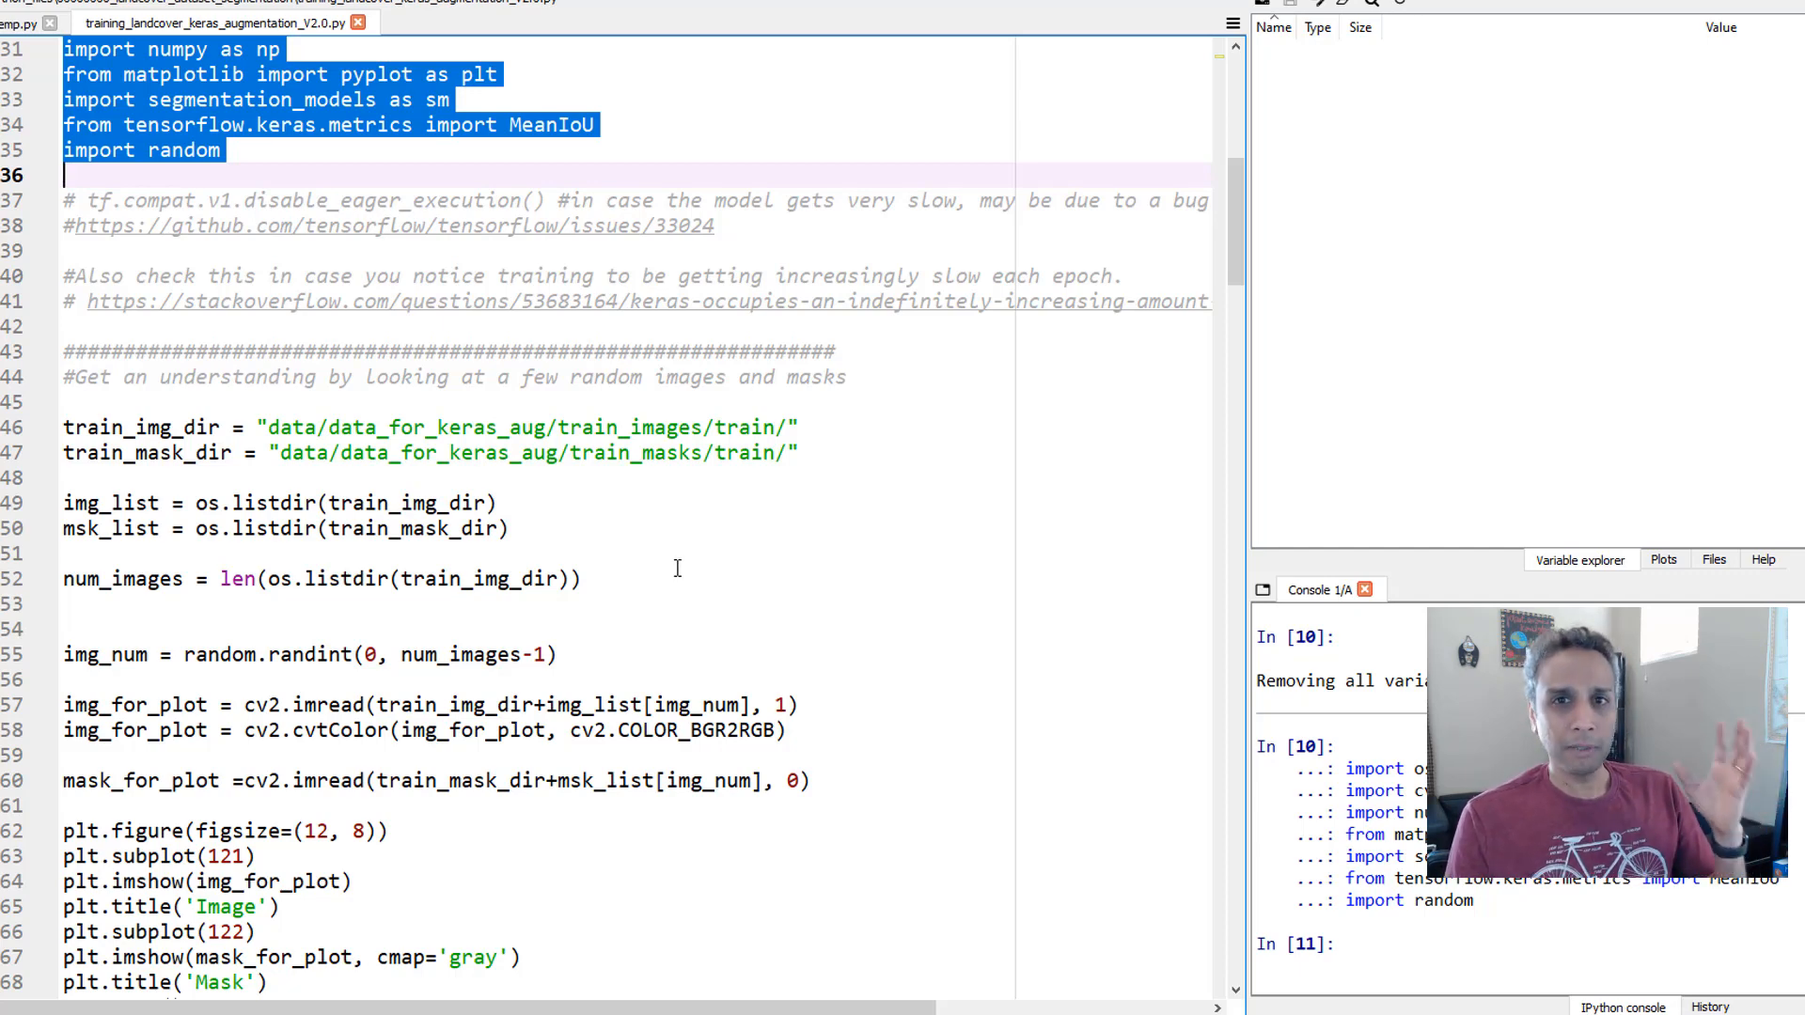
scroll(down, 3)
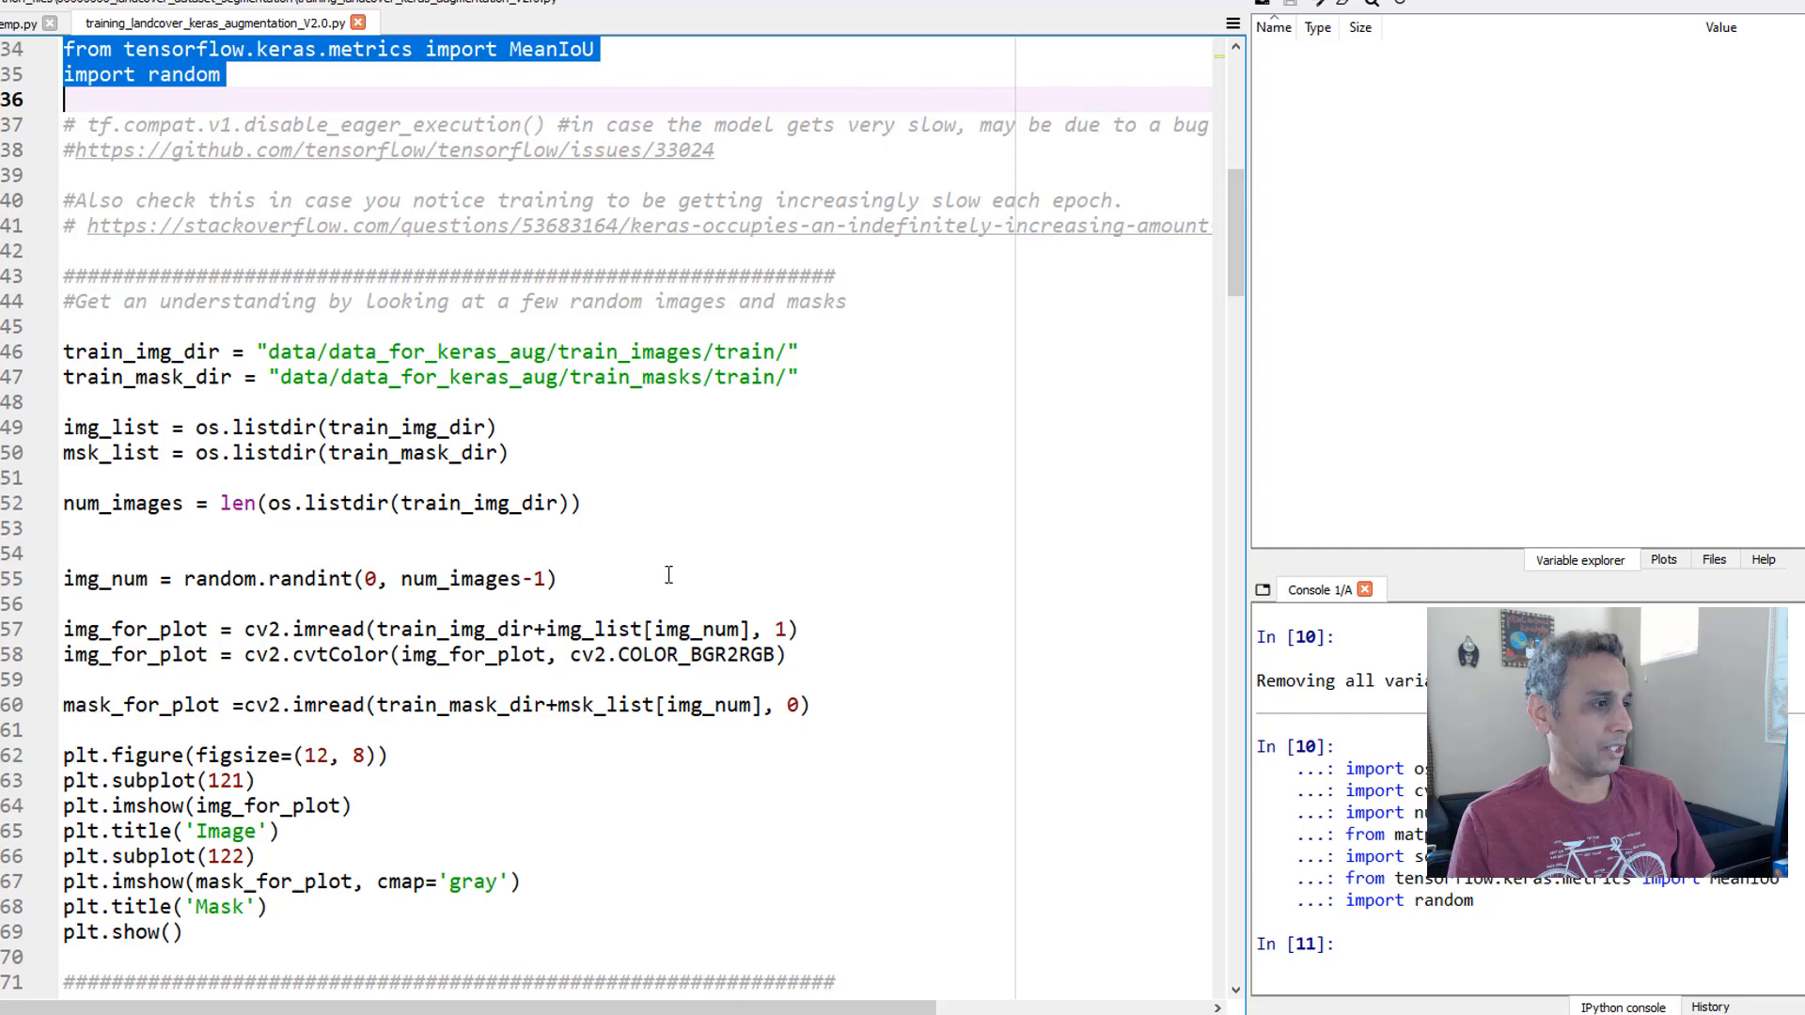
mouse_move(642, 553)
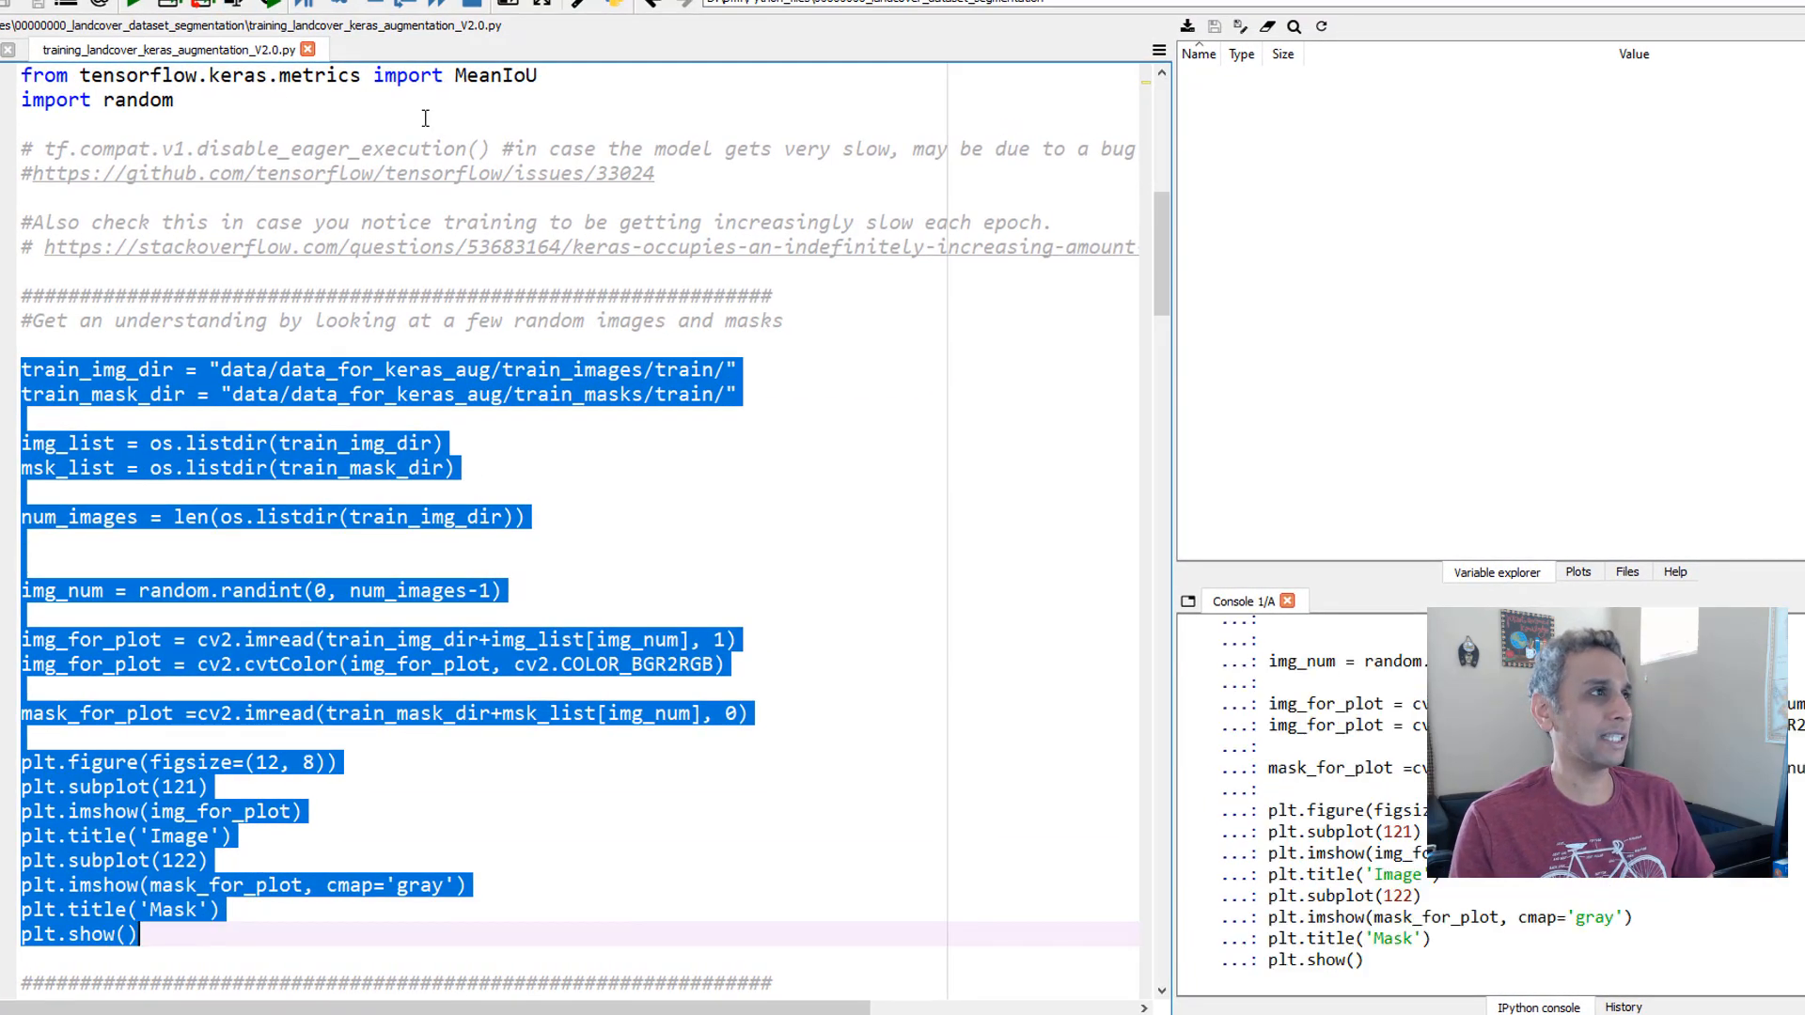
- View the random training image beside its mask in the Plots pane
click(1575, 572)
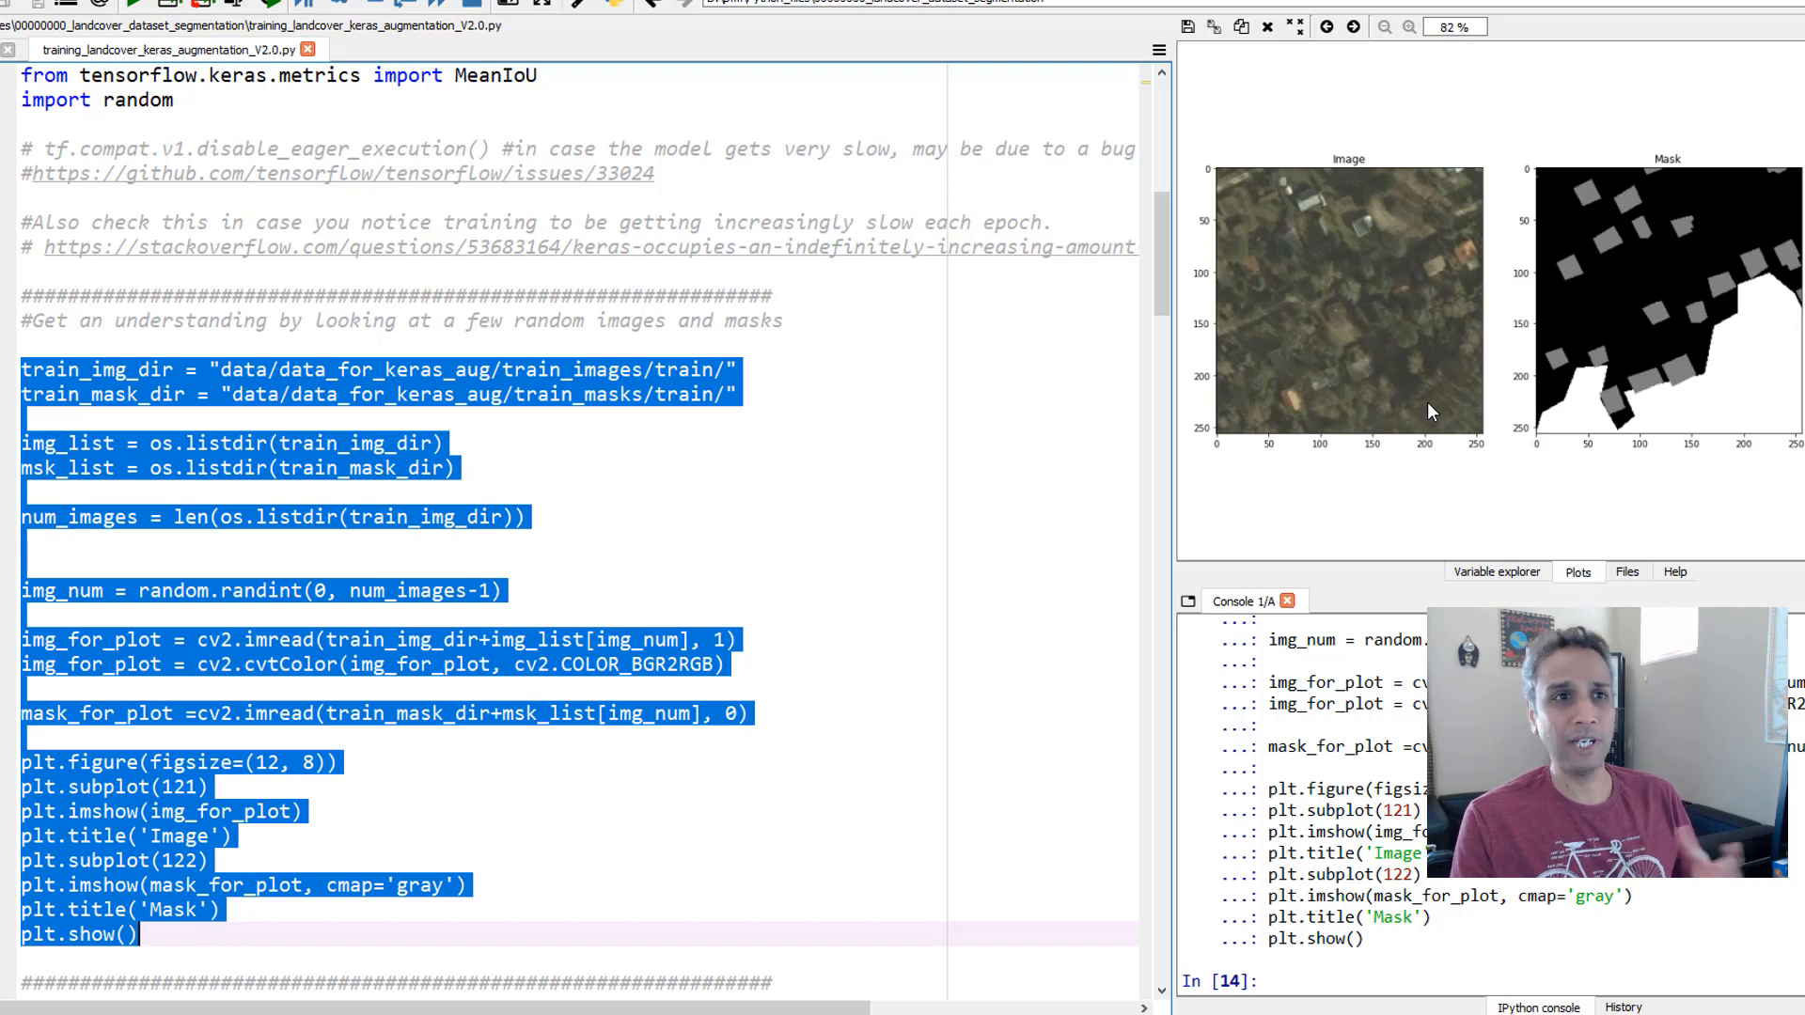
mouse_move(1283, 320)
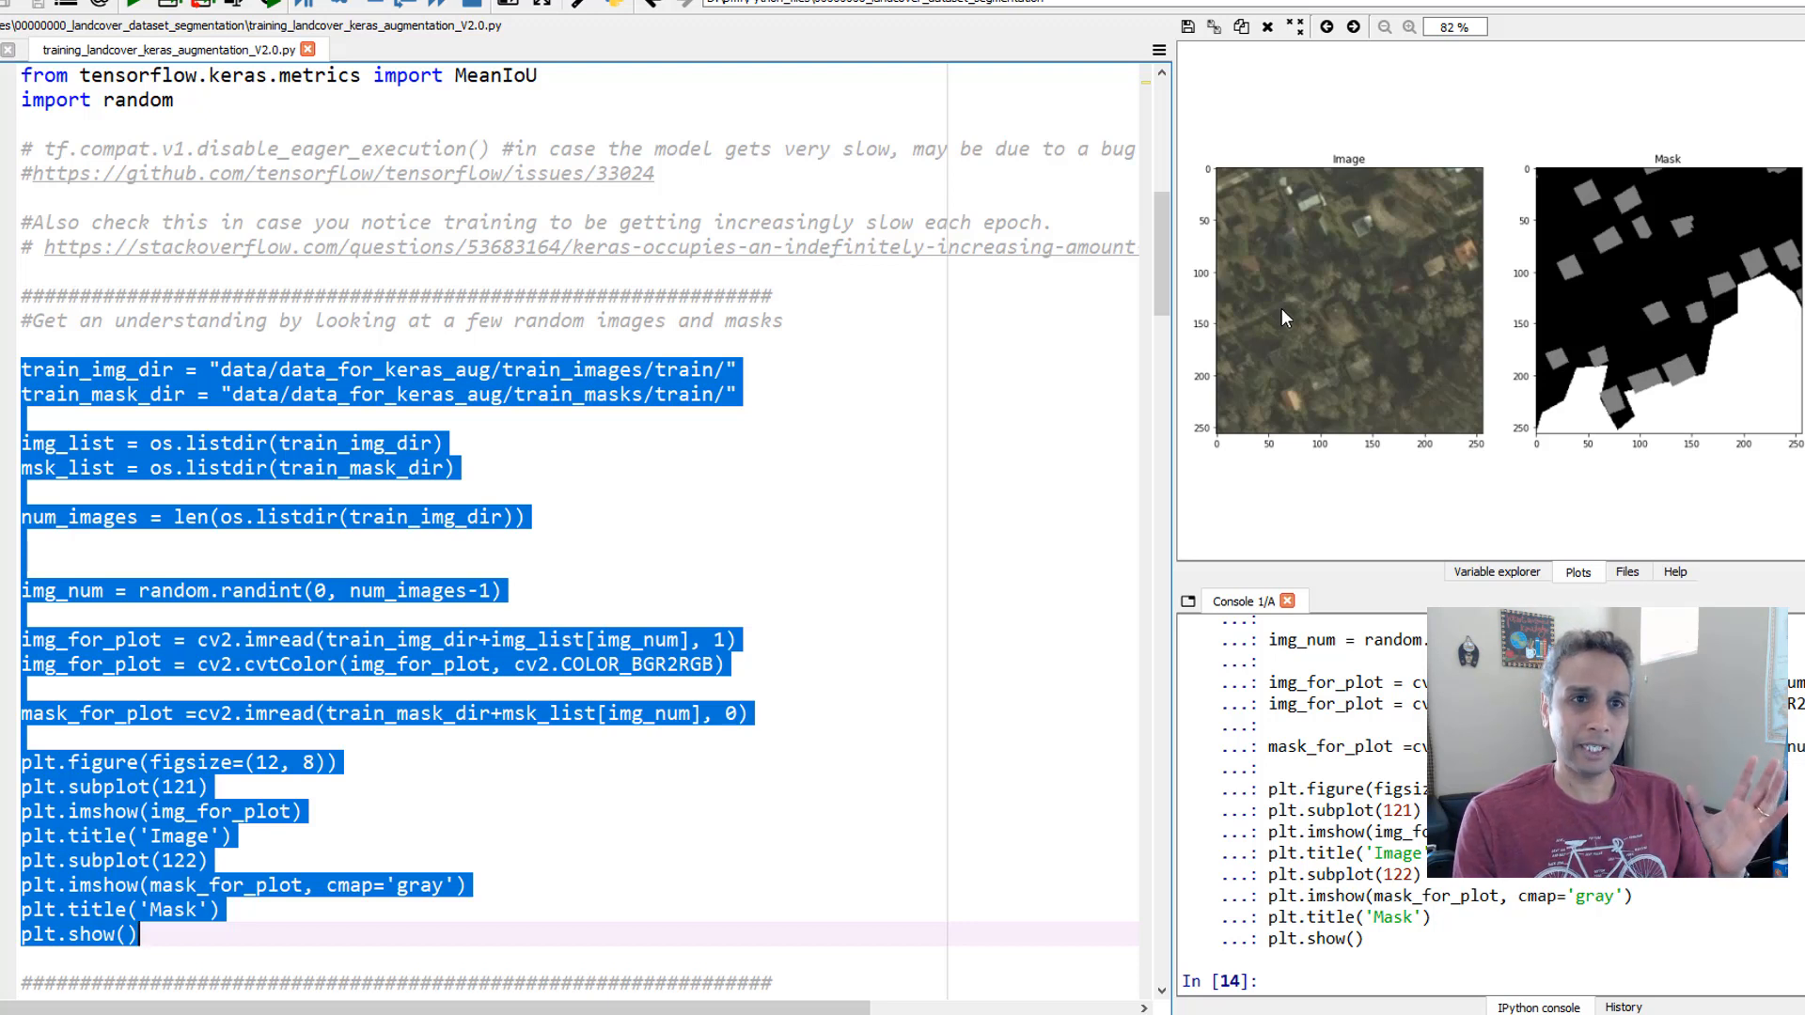
mouse_move(1459, 320)
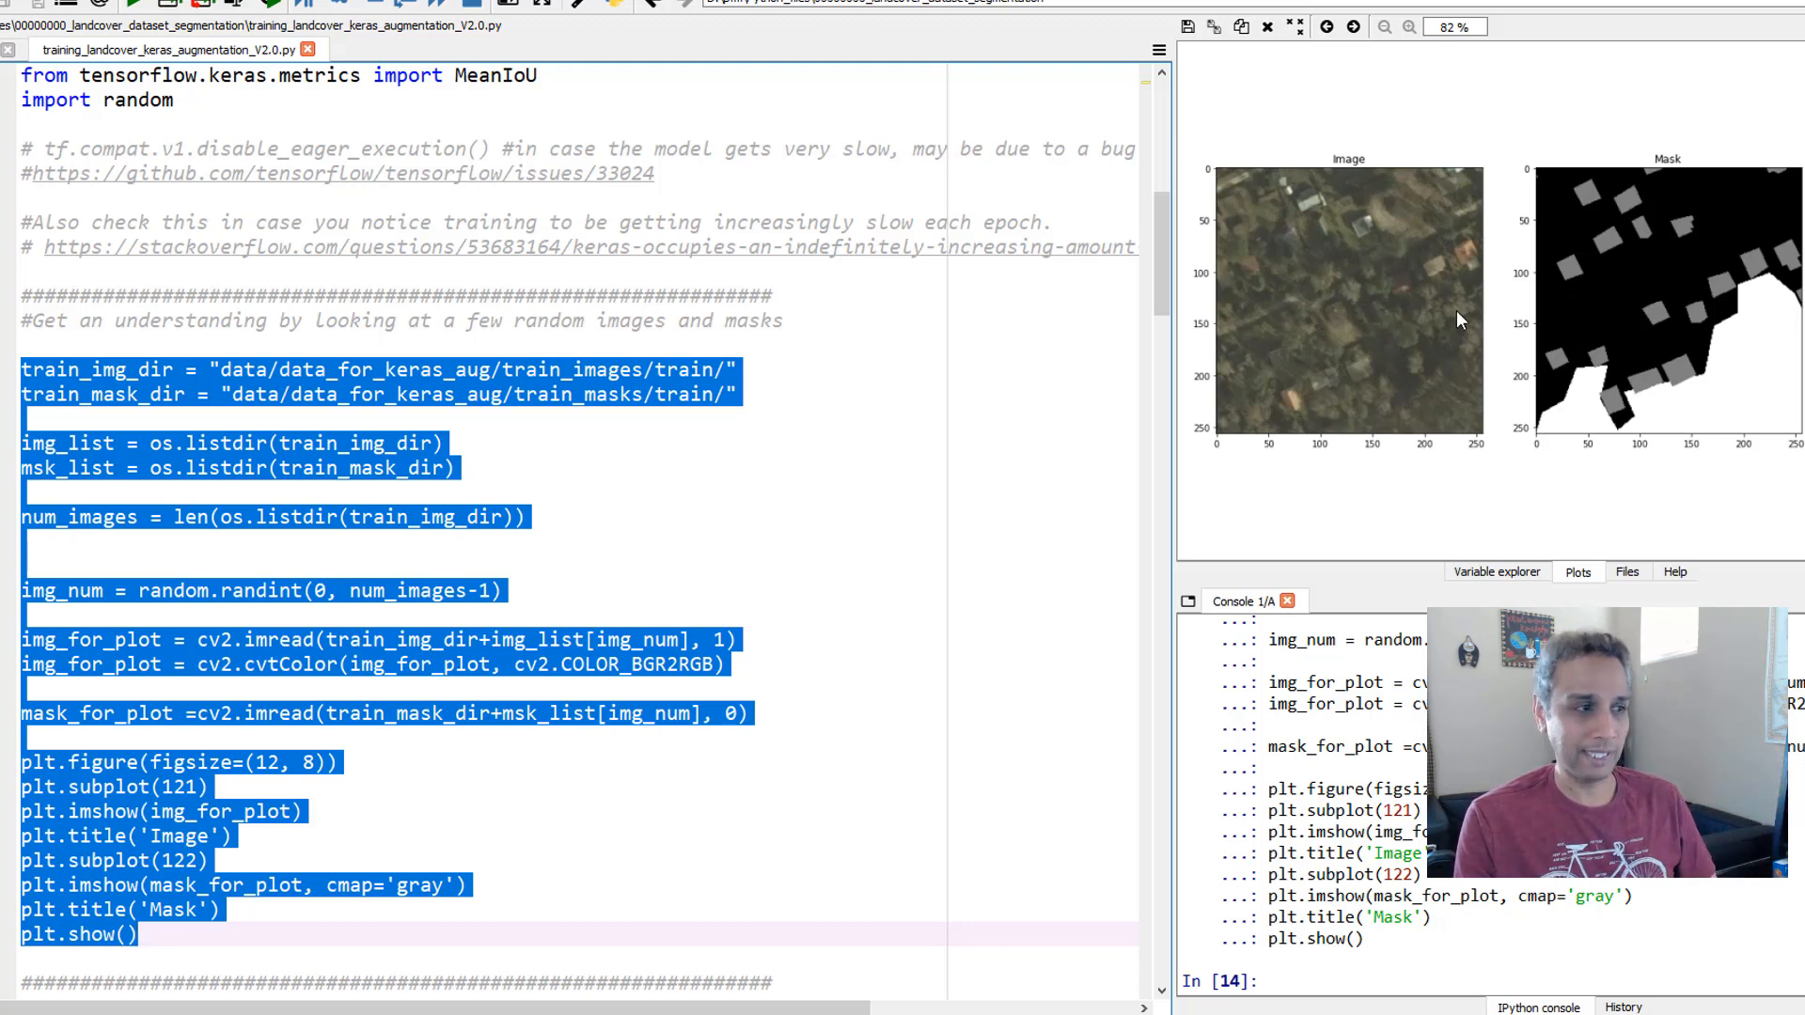
scroll(down, 3)
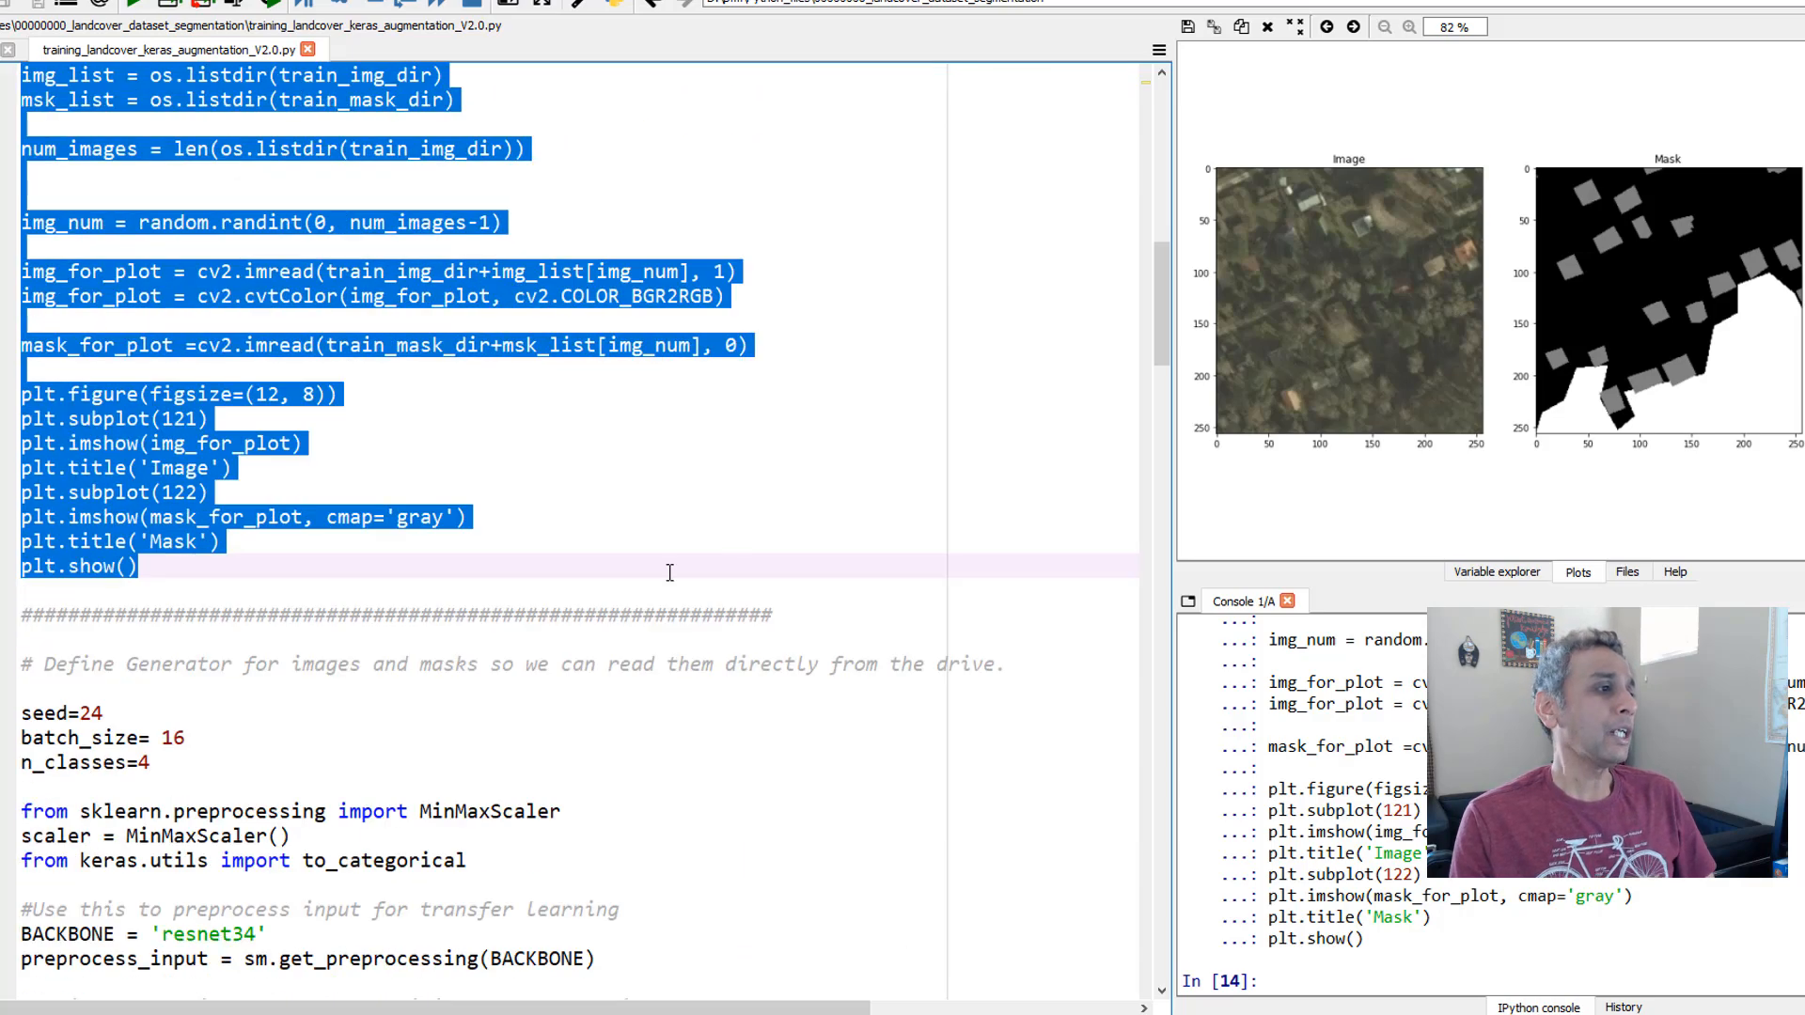
scroll(down, 3)
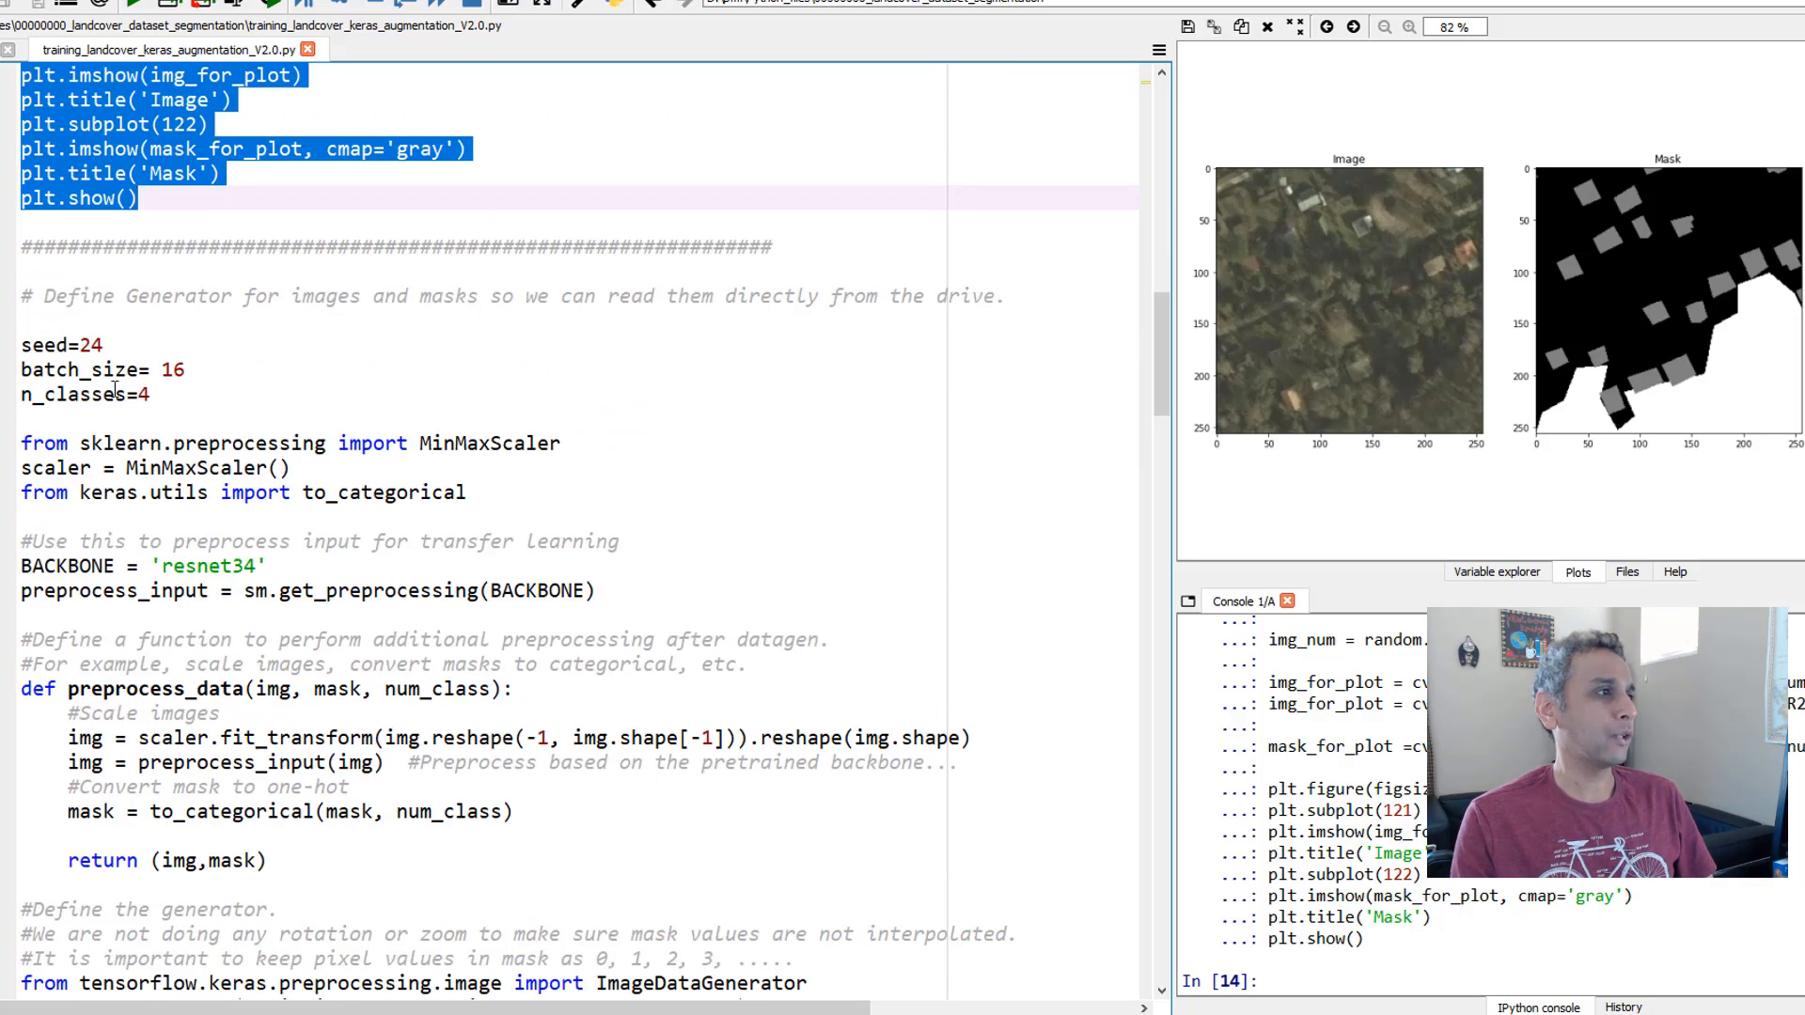
scroll(down, 3)
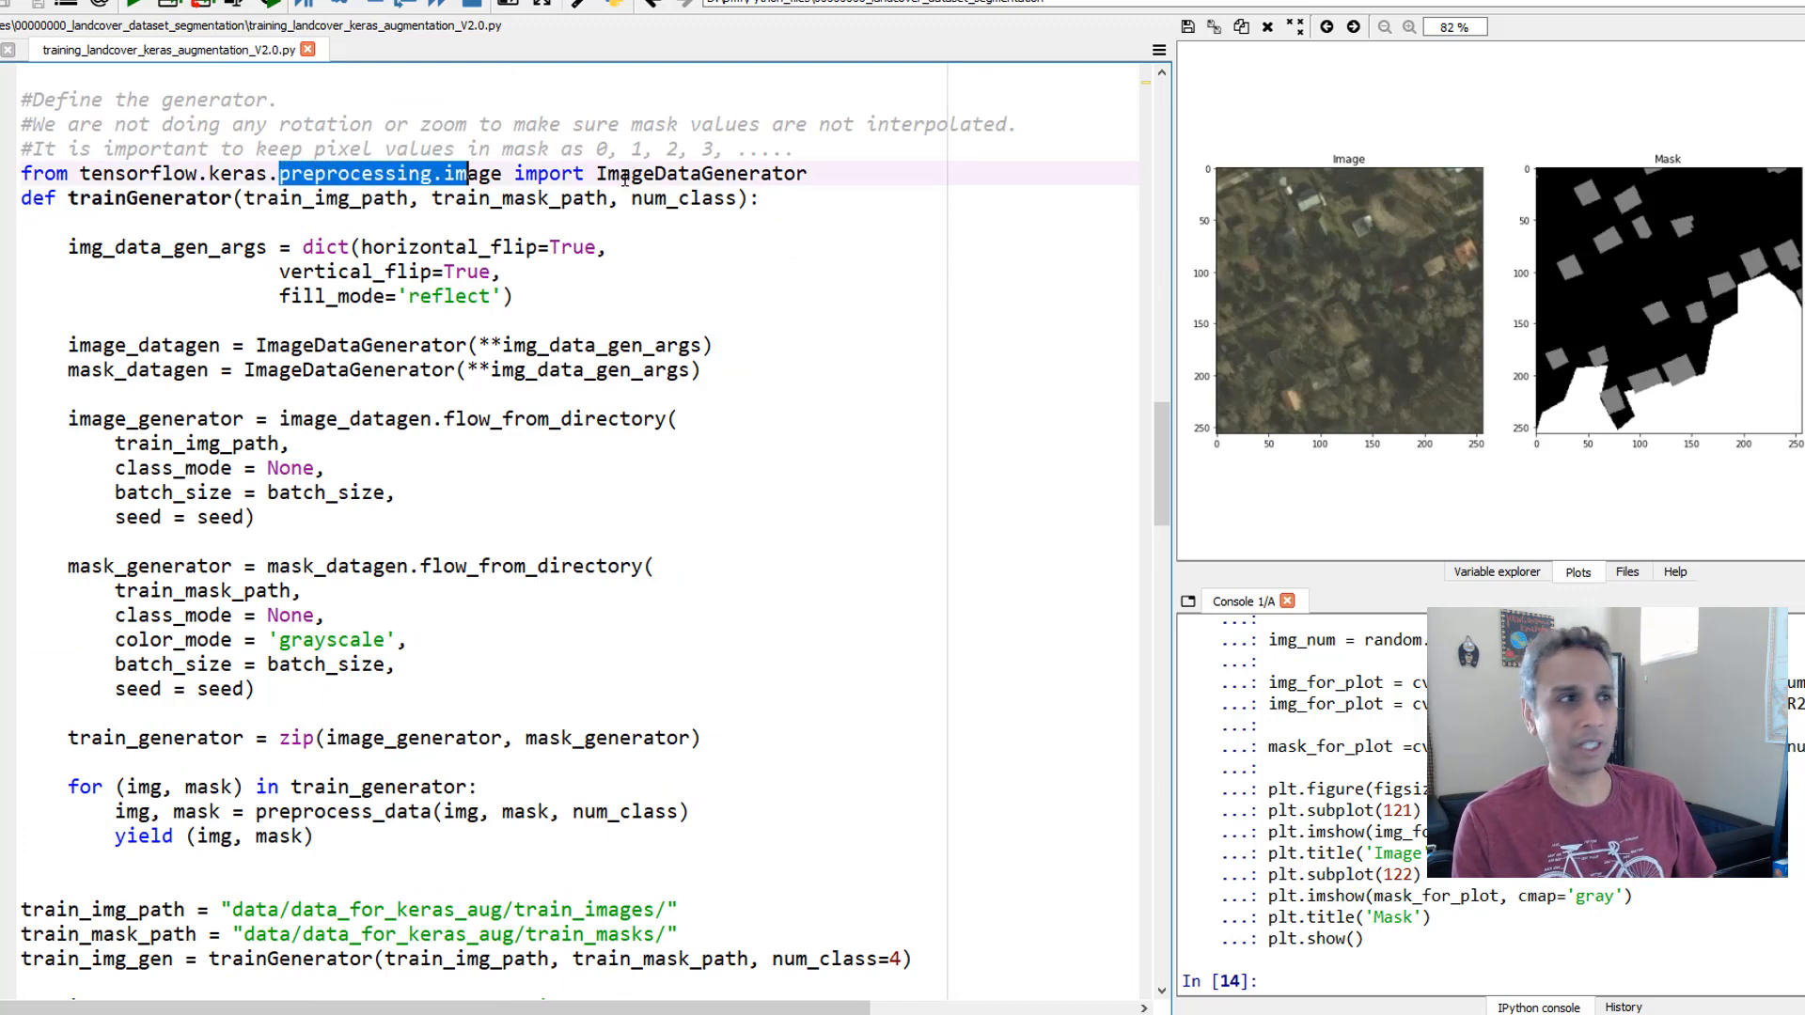
double_click(701, 173)
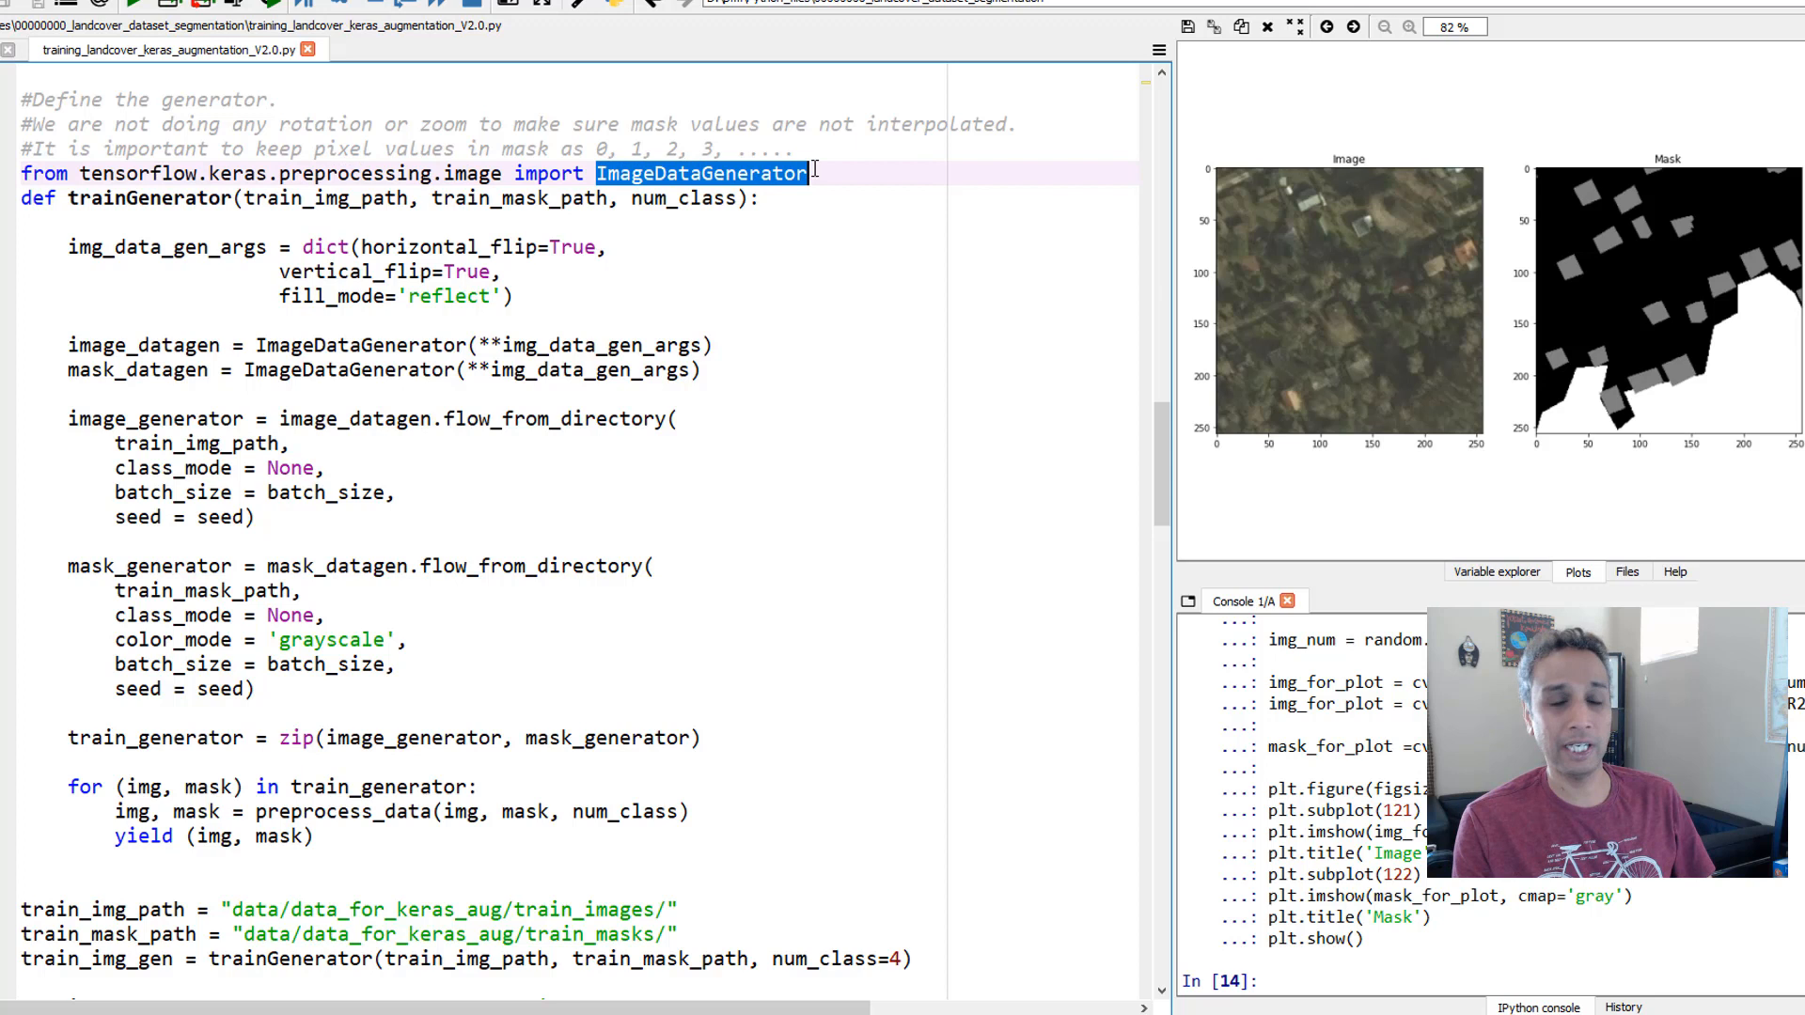
double_click(361, 344)
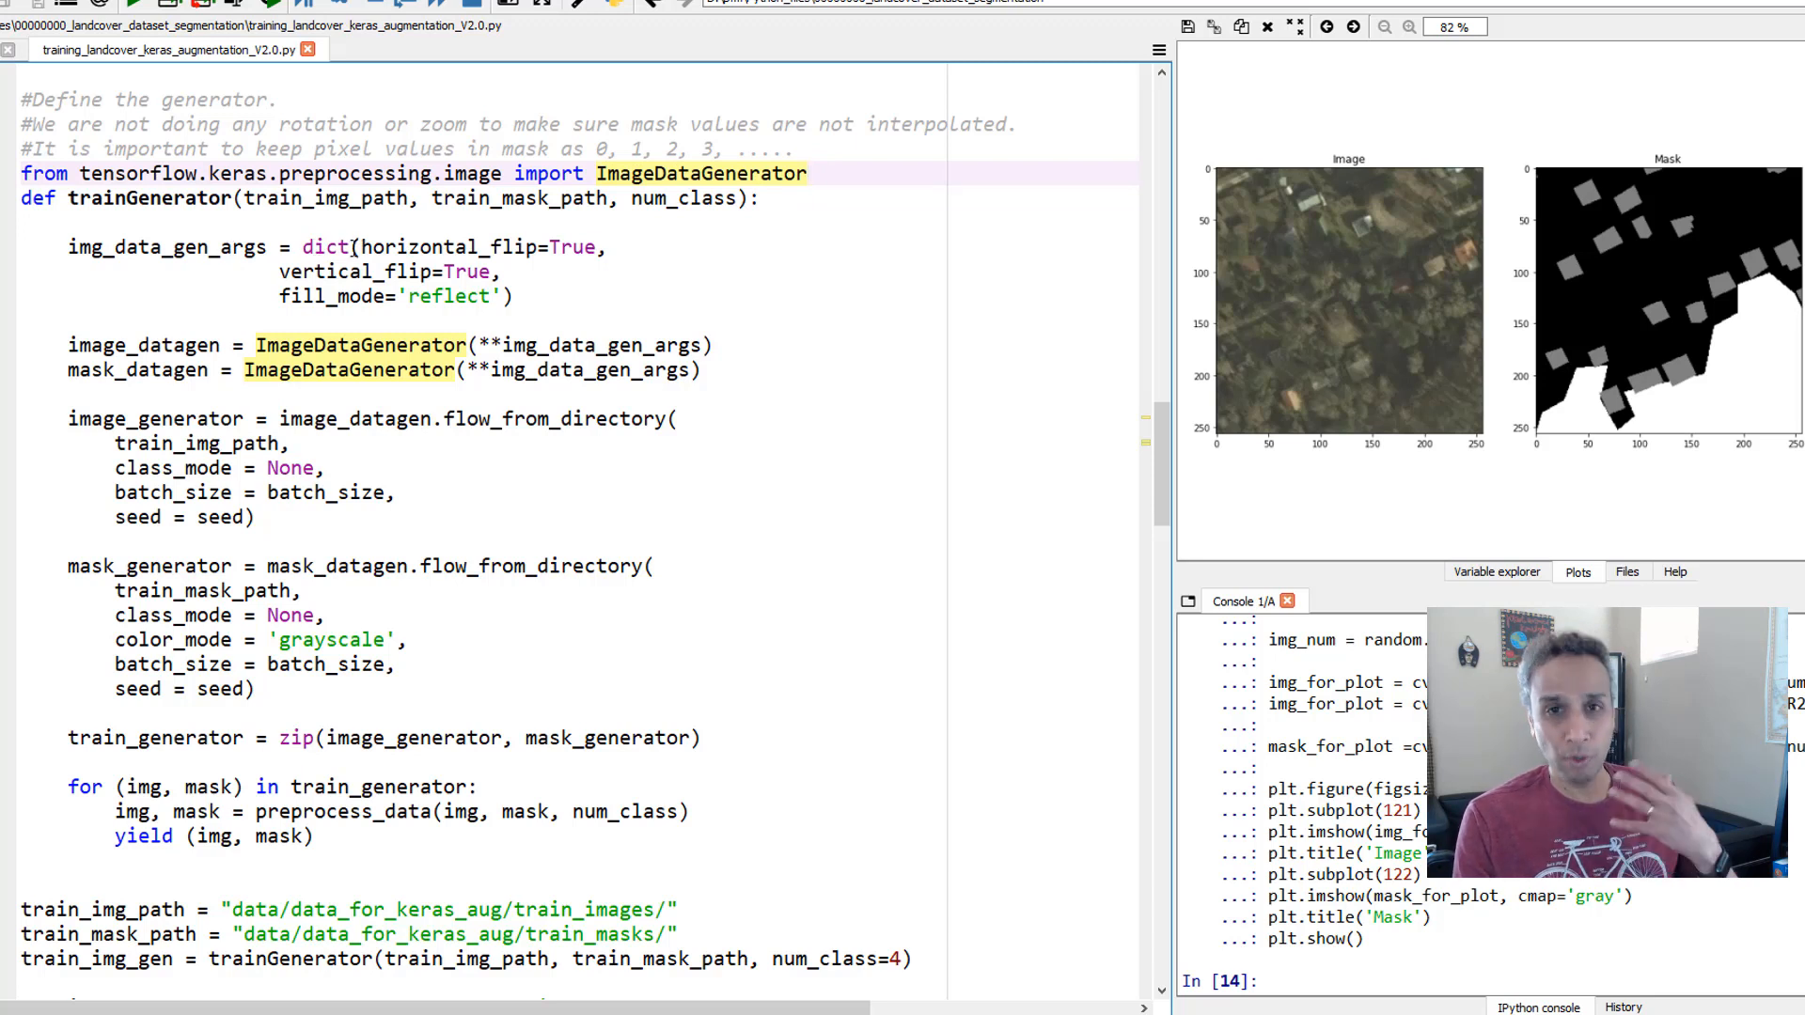
click(363, 246)
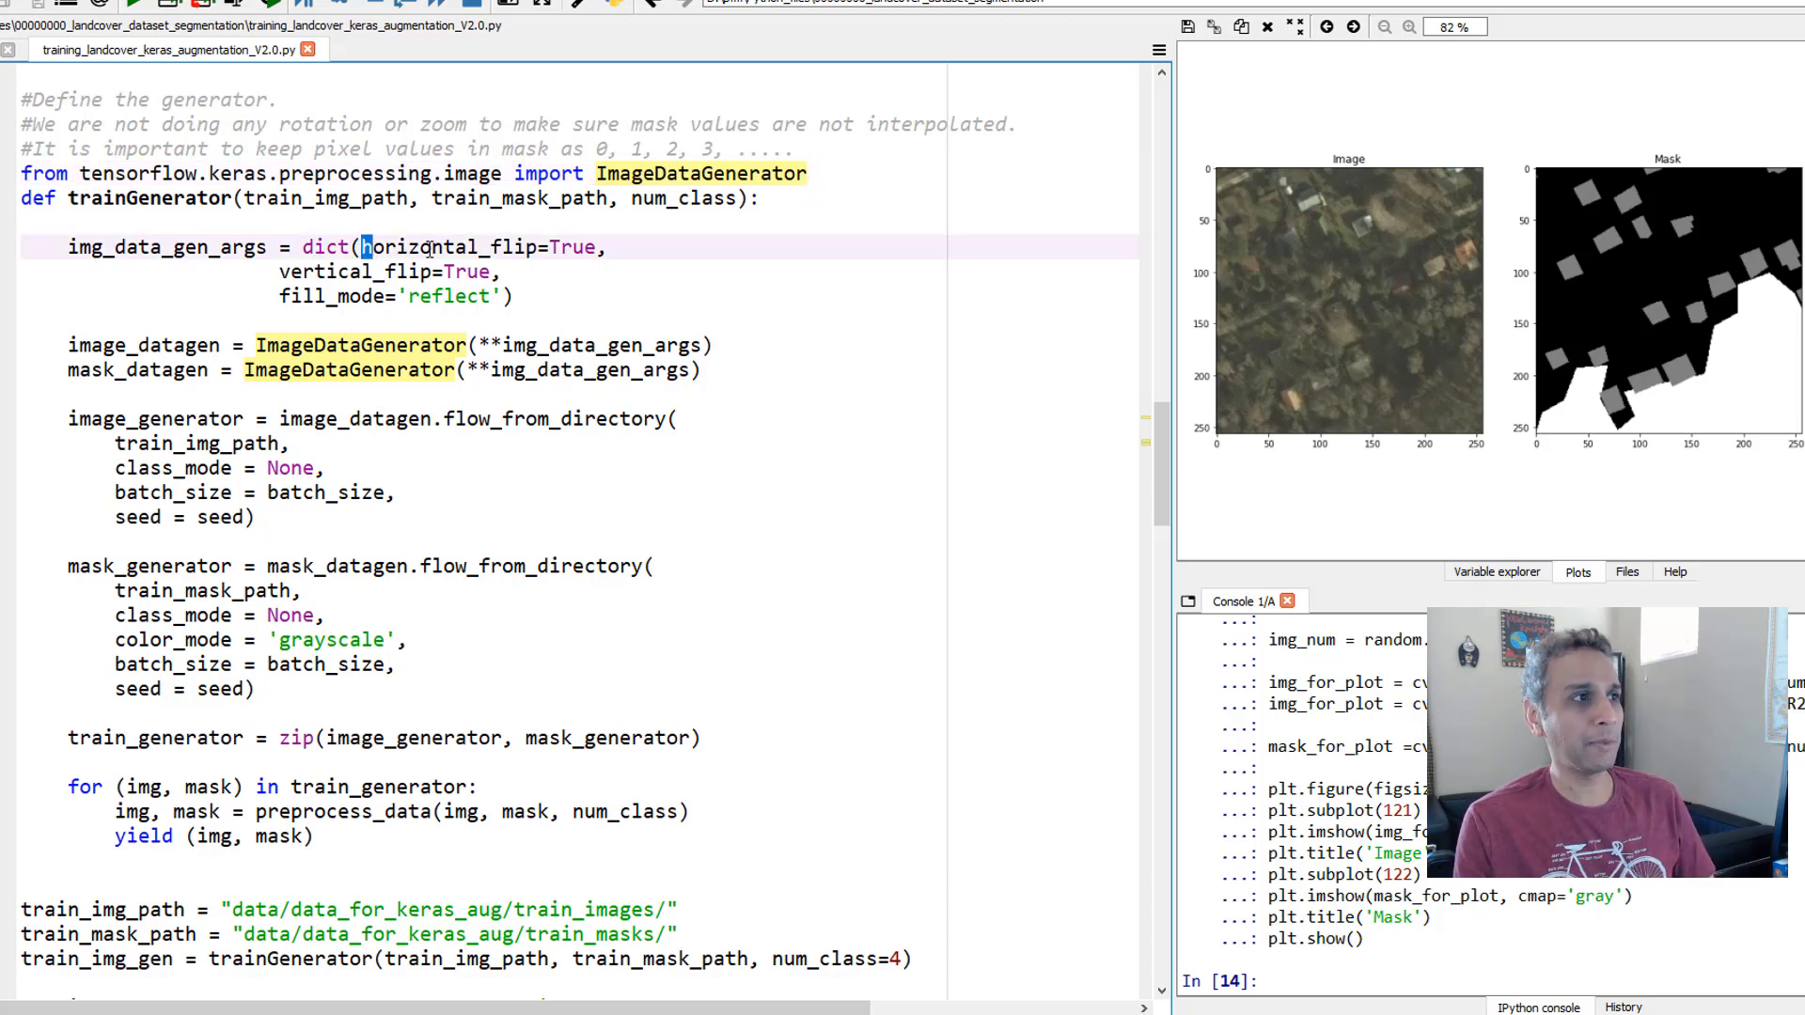
double_click(324, 271)
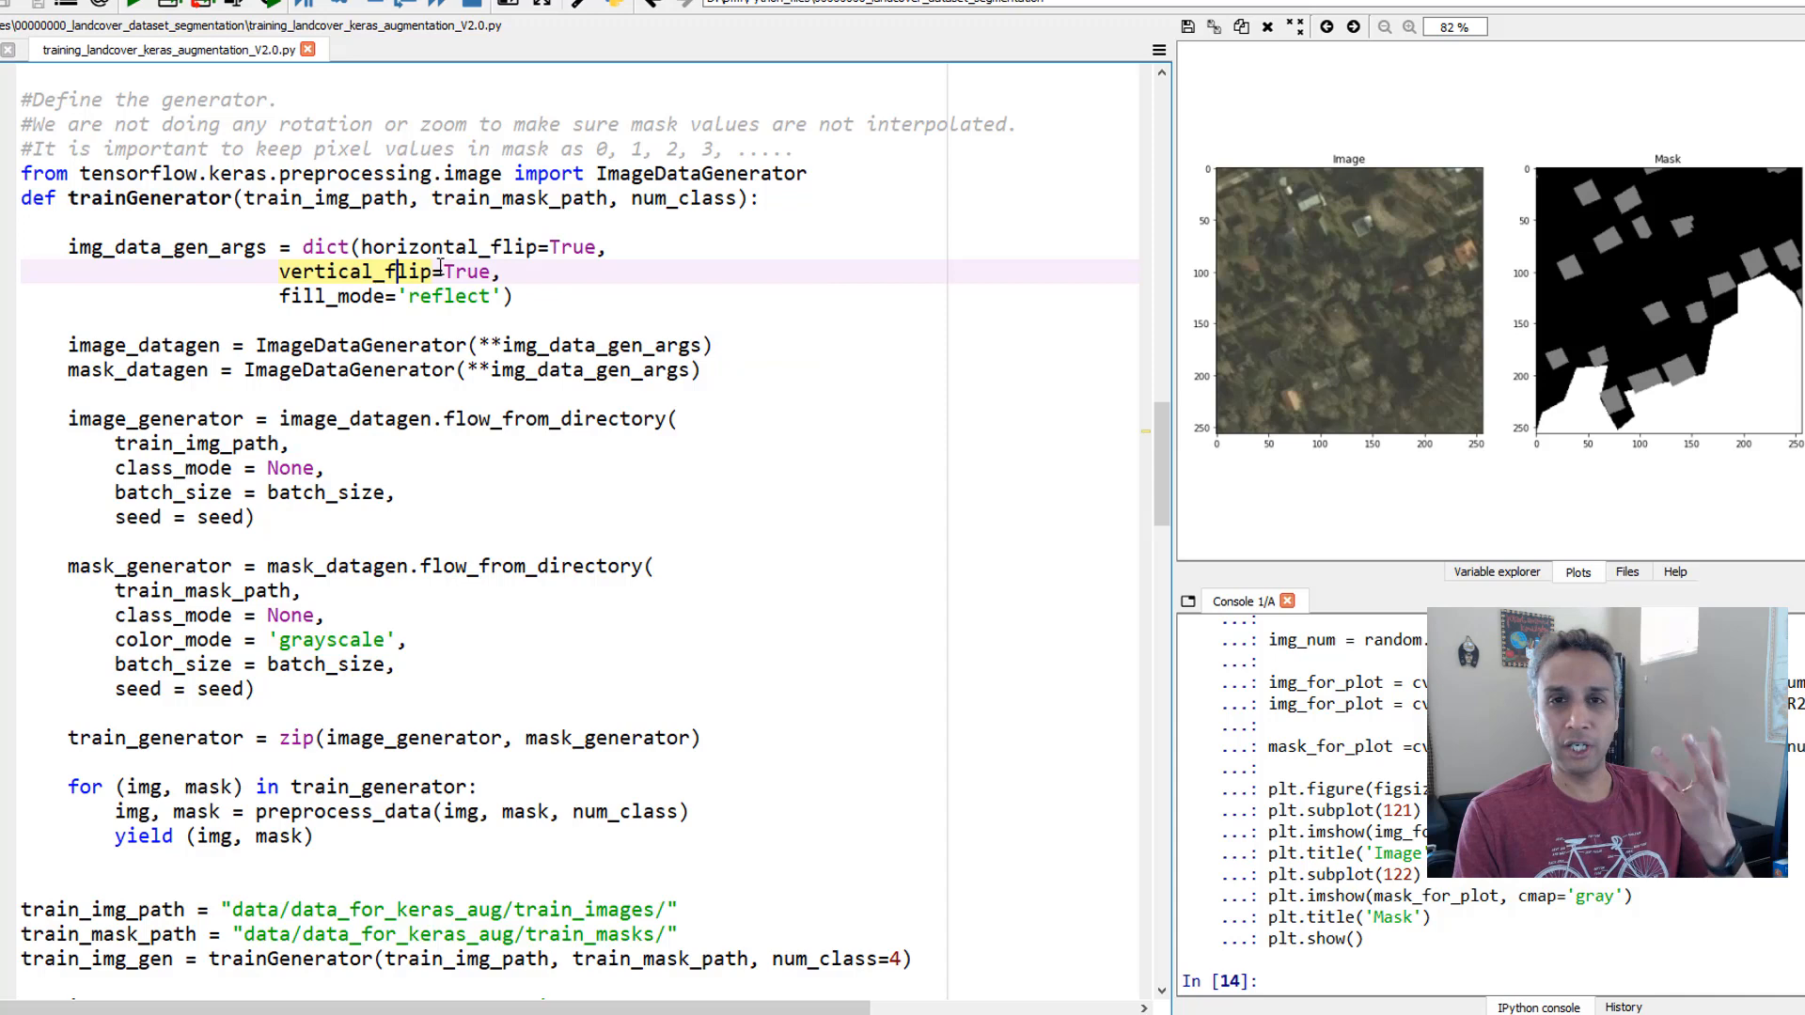
mouse_move(385, 271)
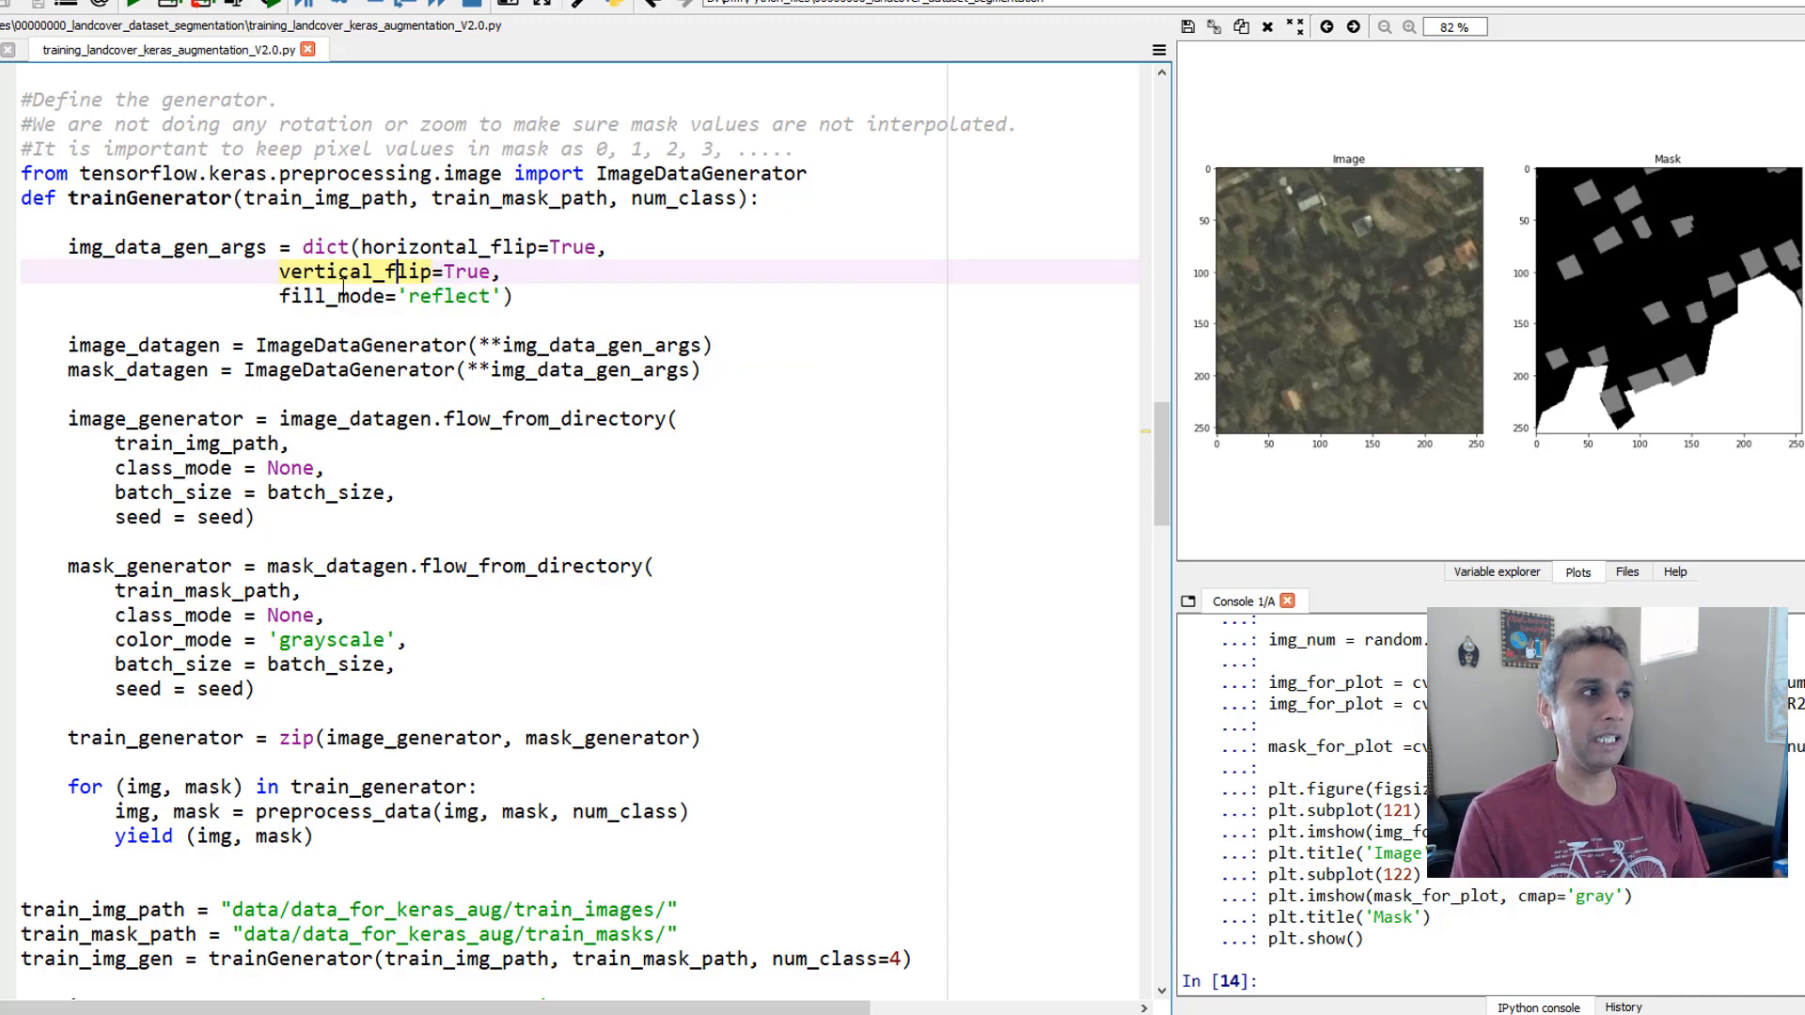
mouse_move(395, 271)
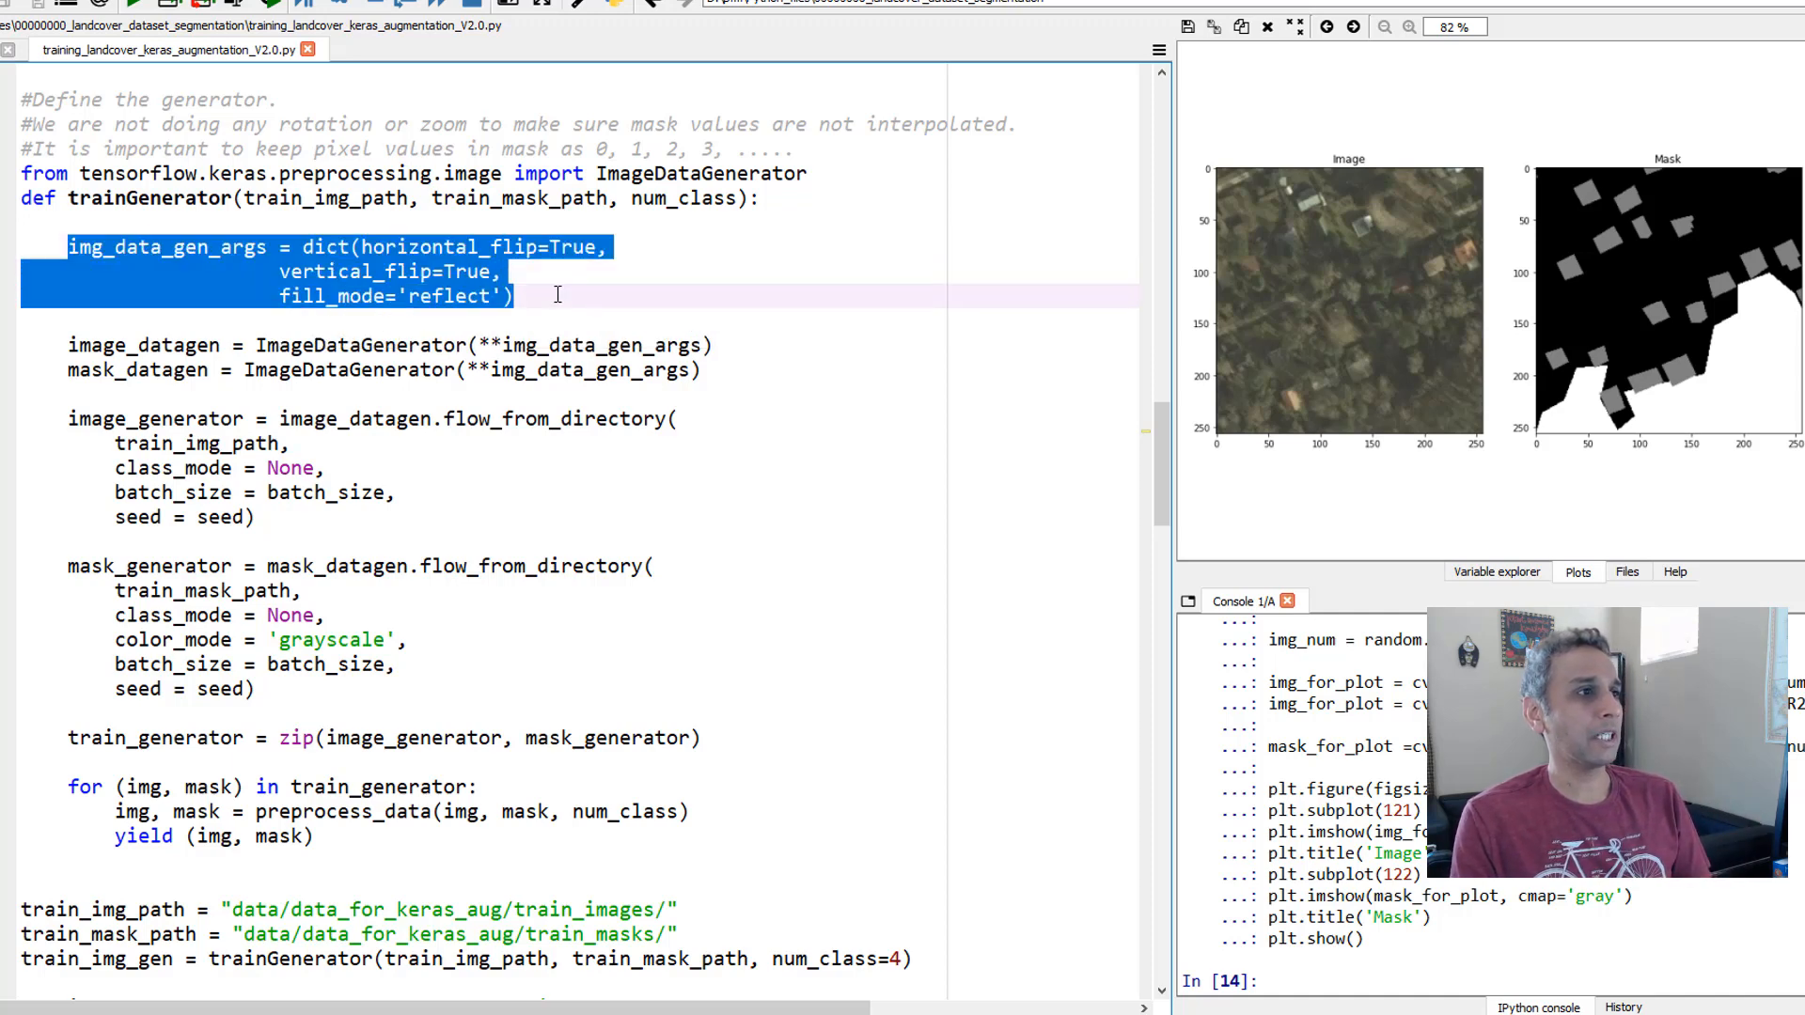
double_click(359, 344)
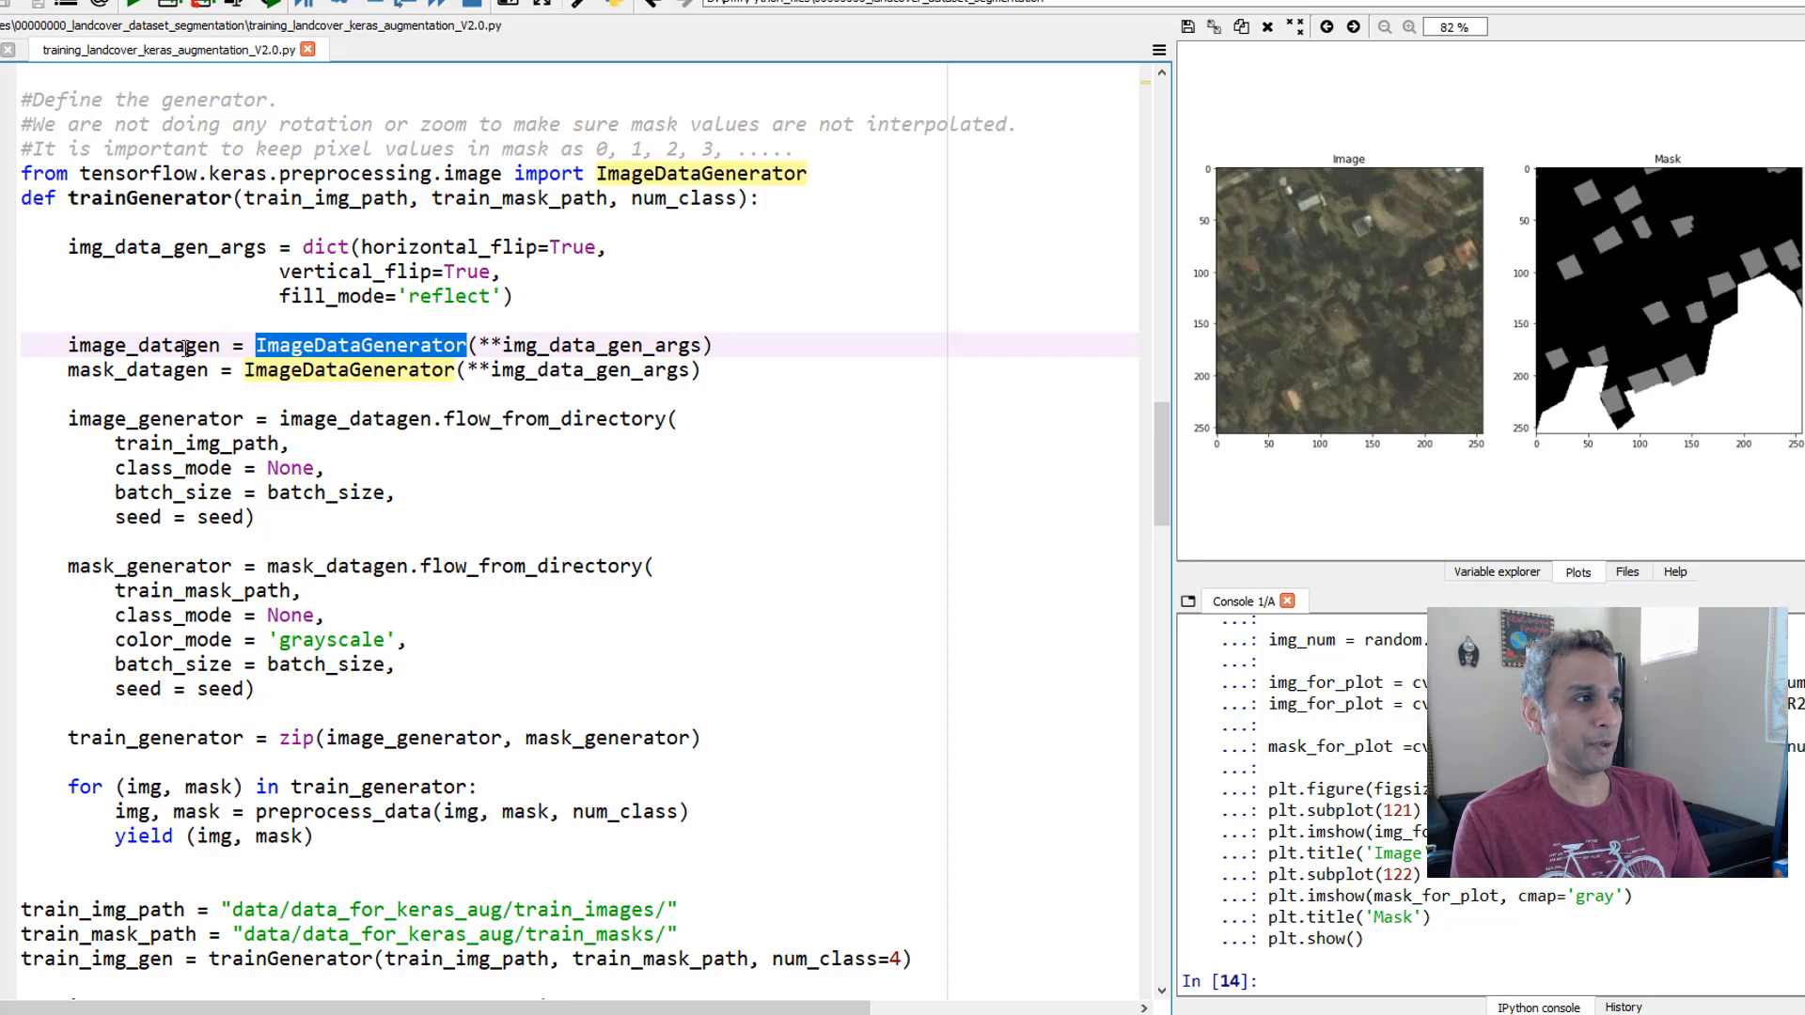
double_click(145, 344)
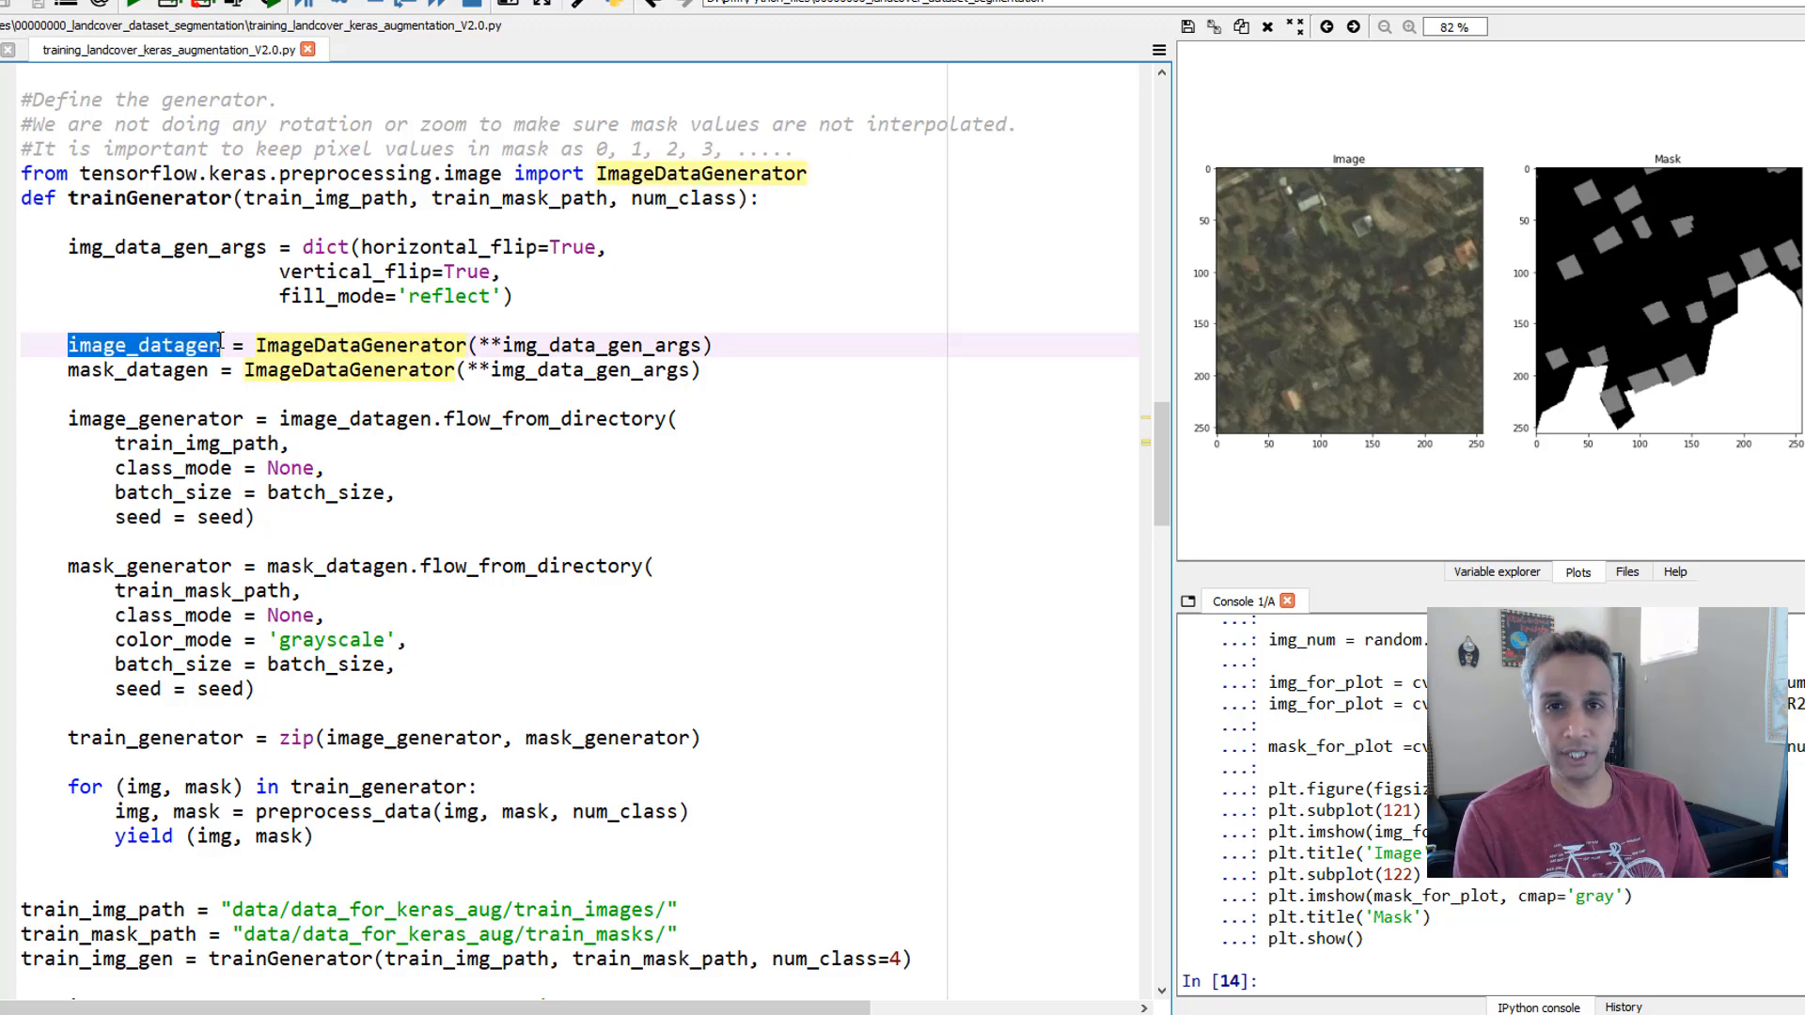
click(115, 370)
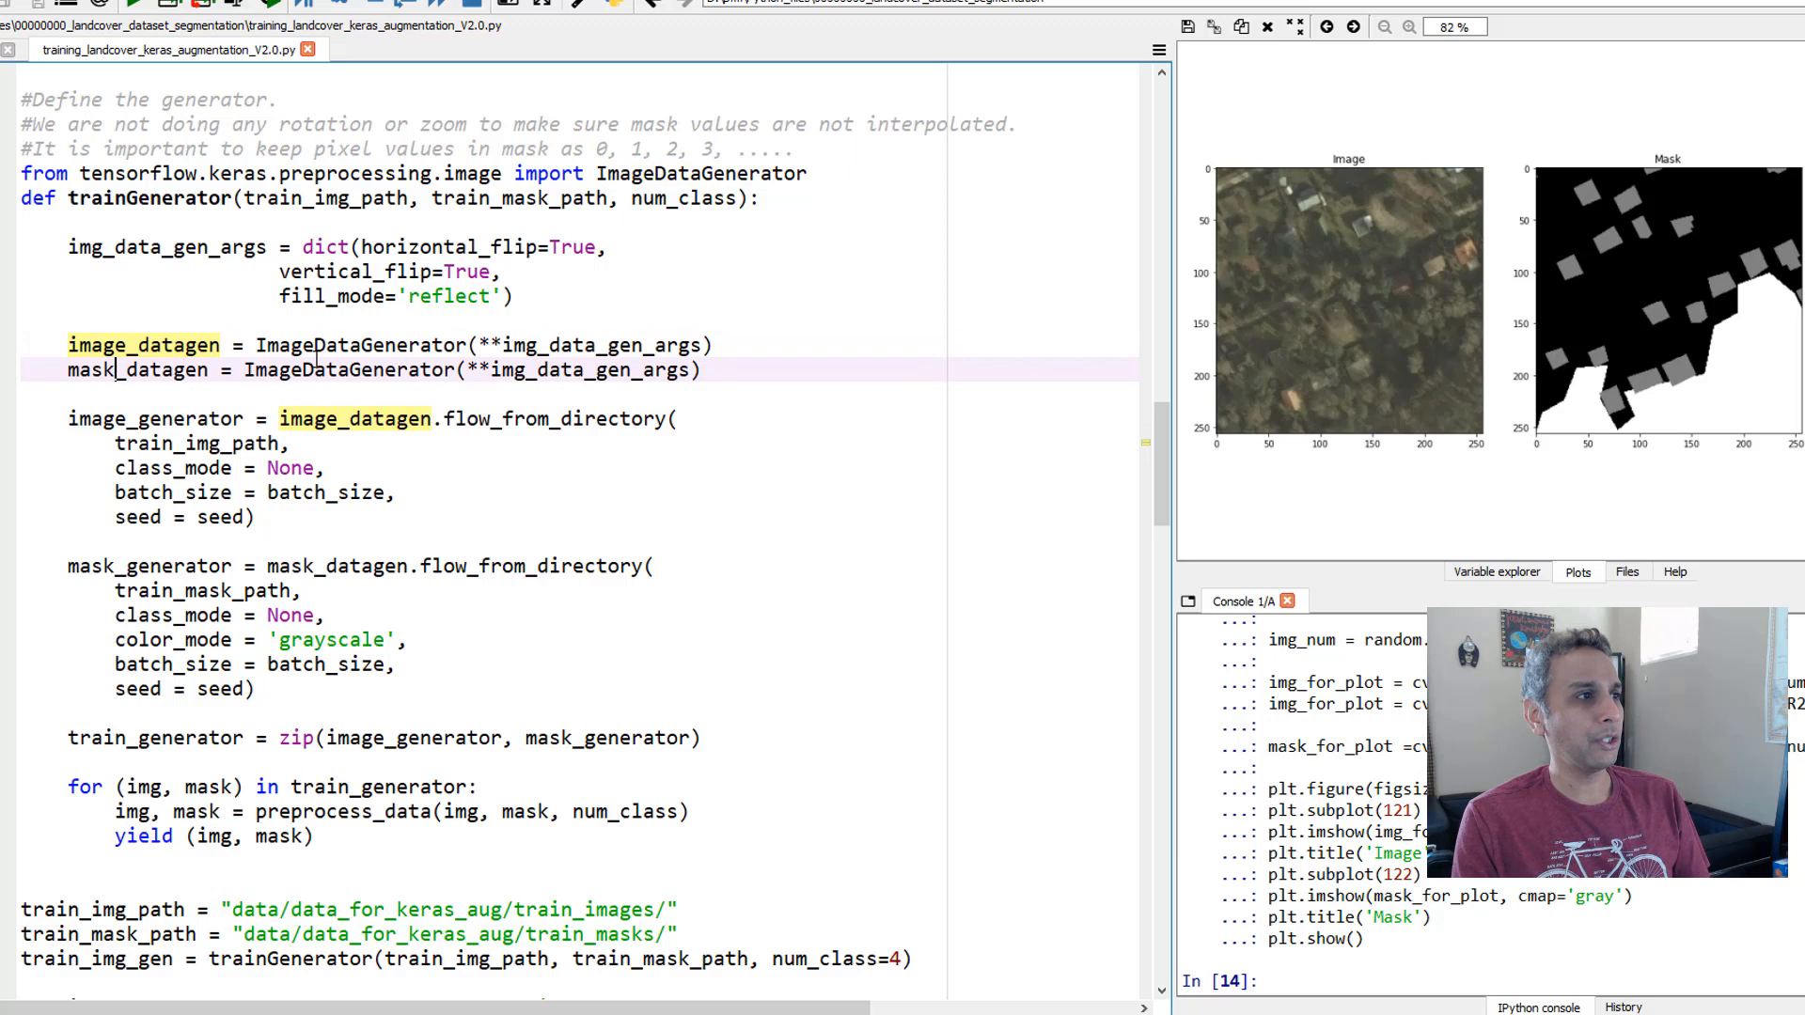
double_click(350, 371)
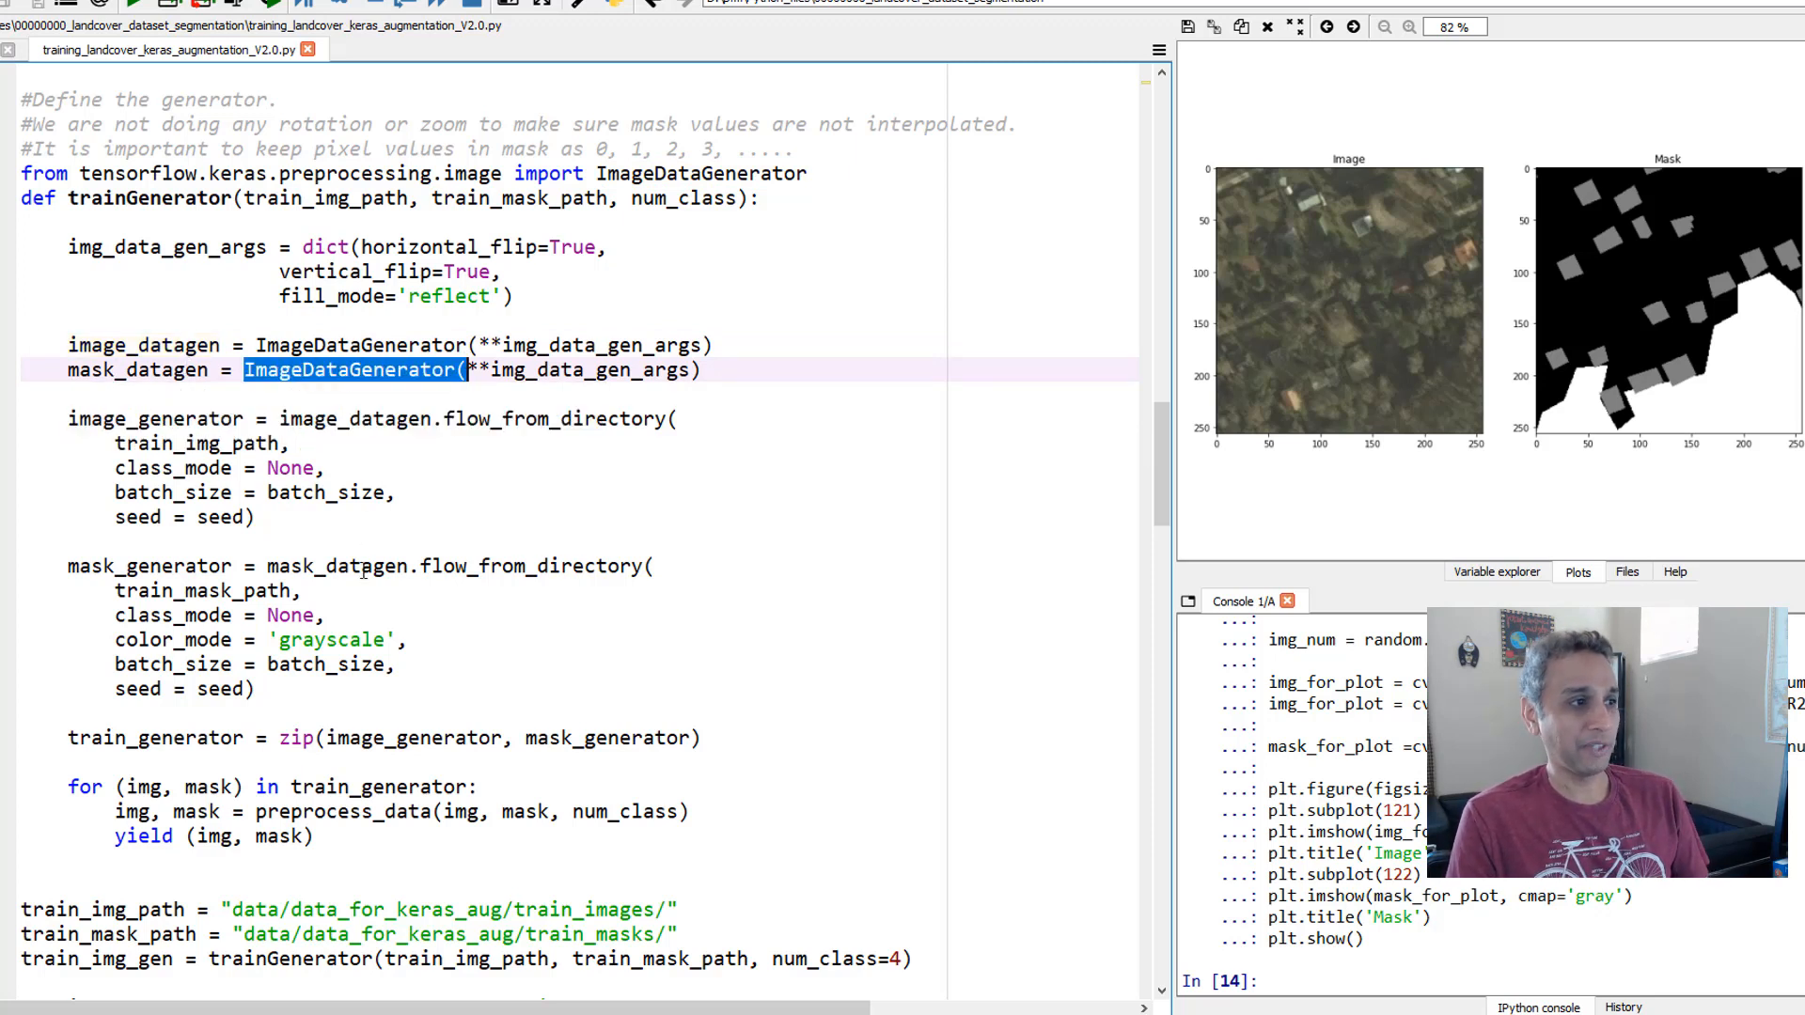
click(336, 566)
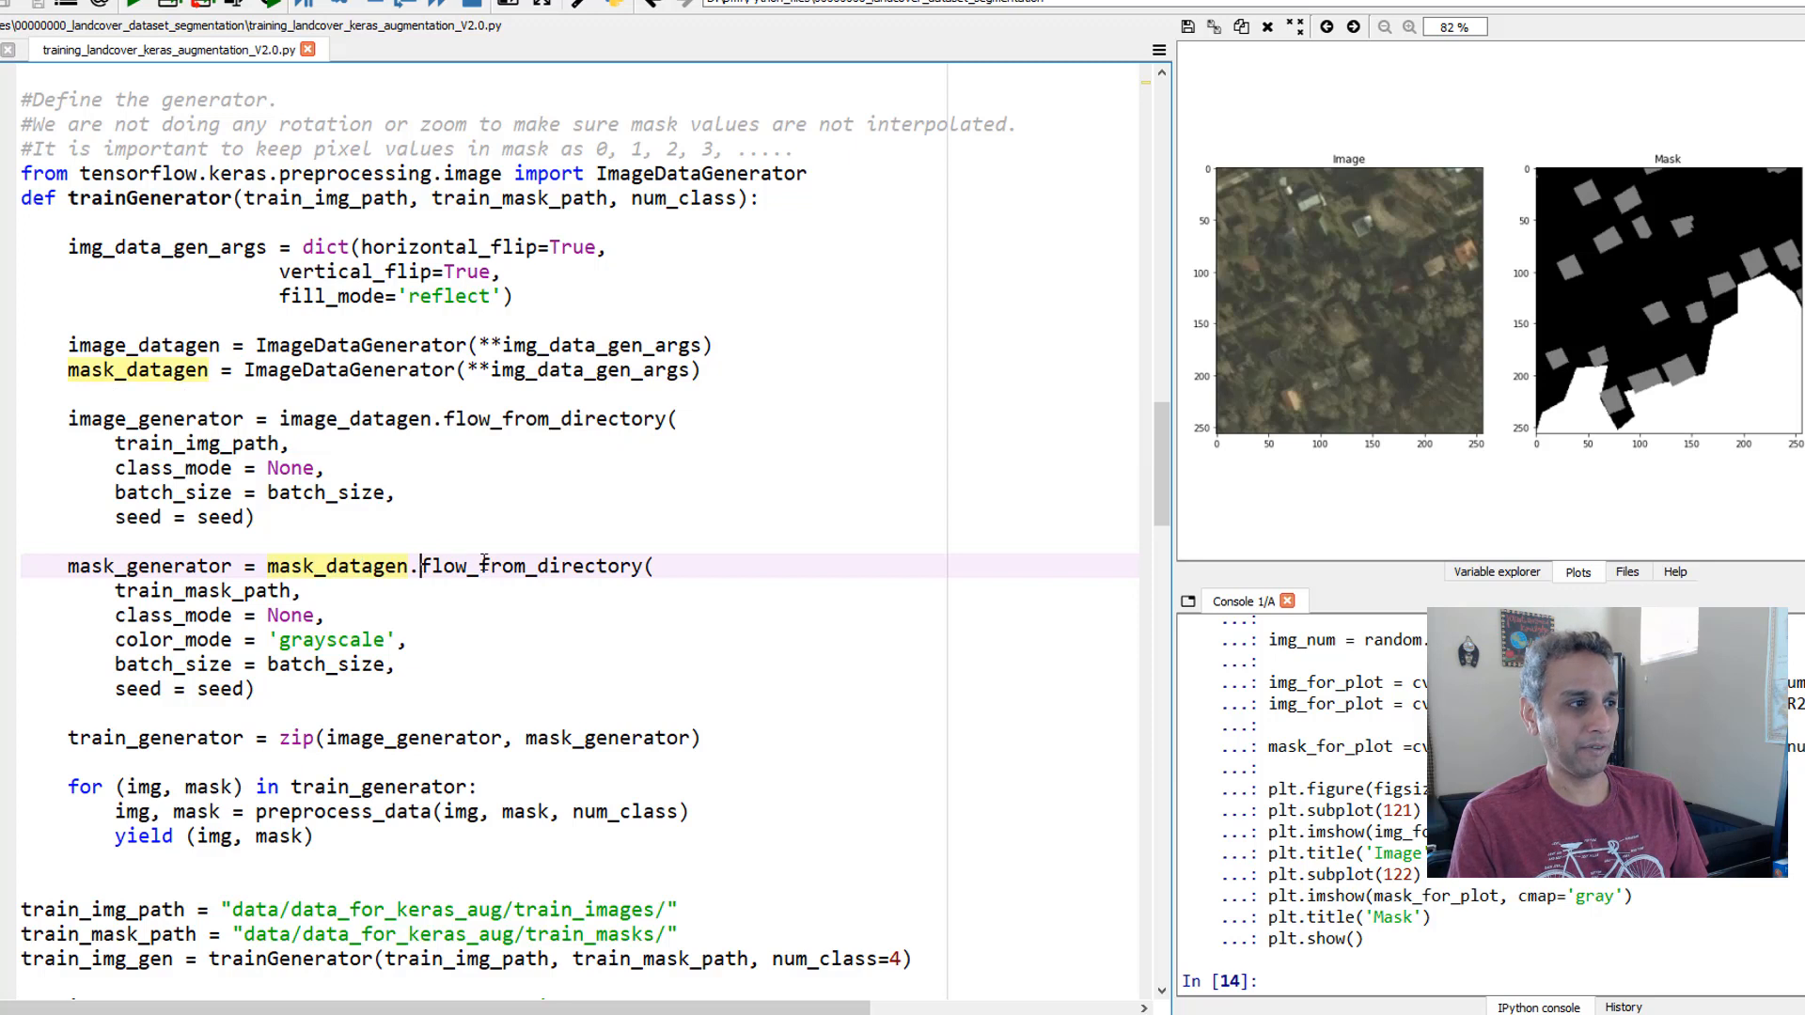
double_click(206, 591)
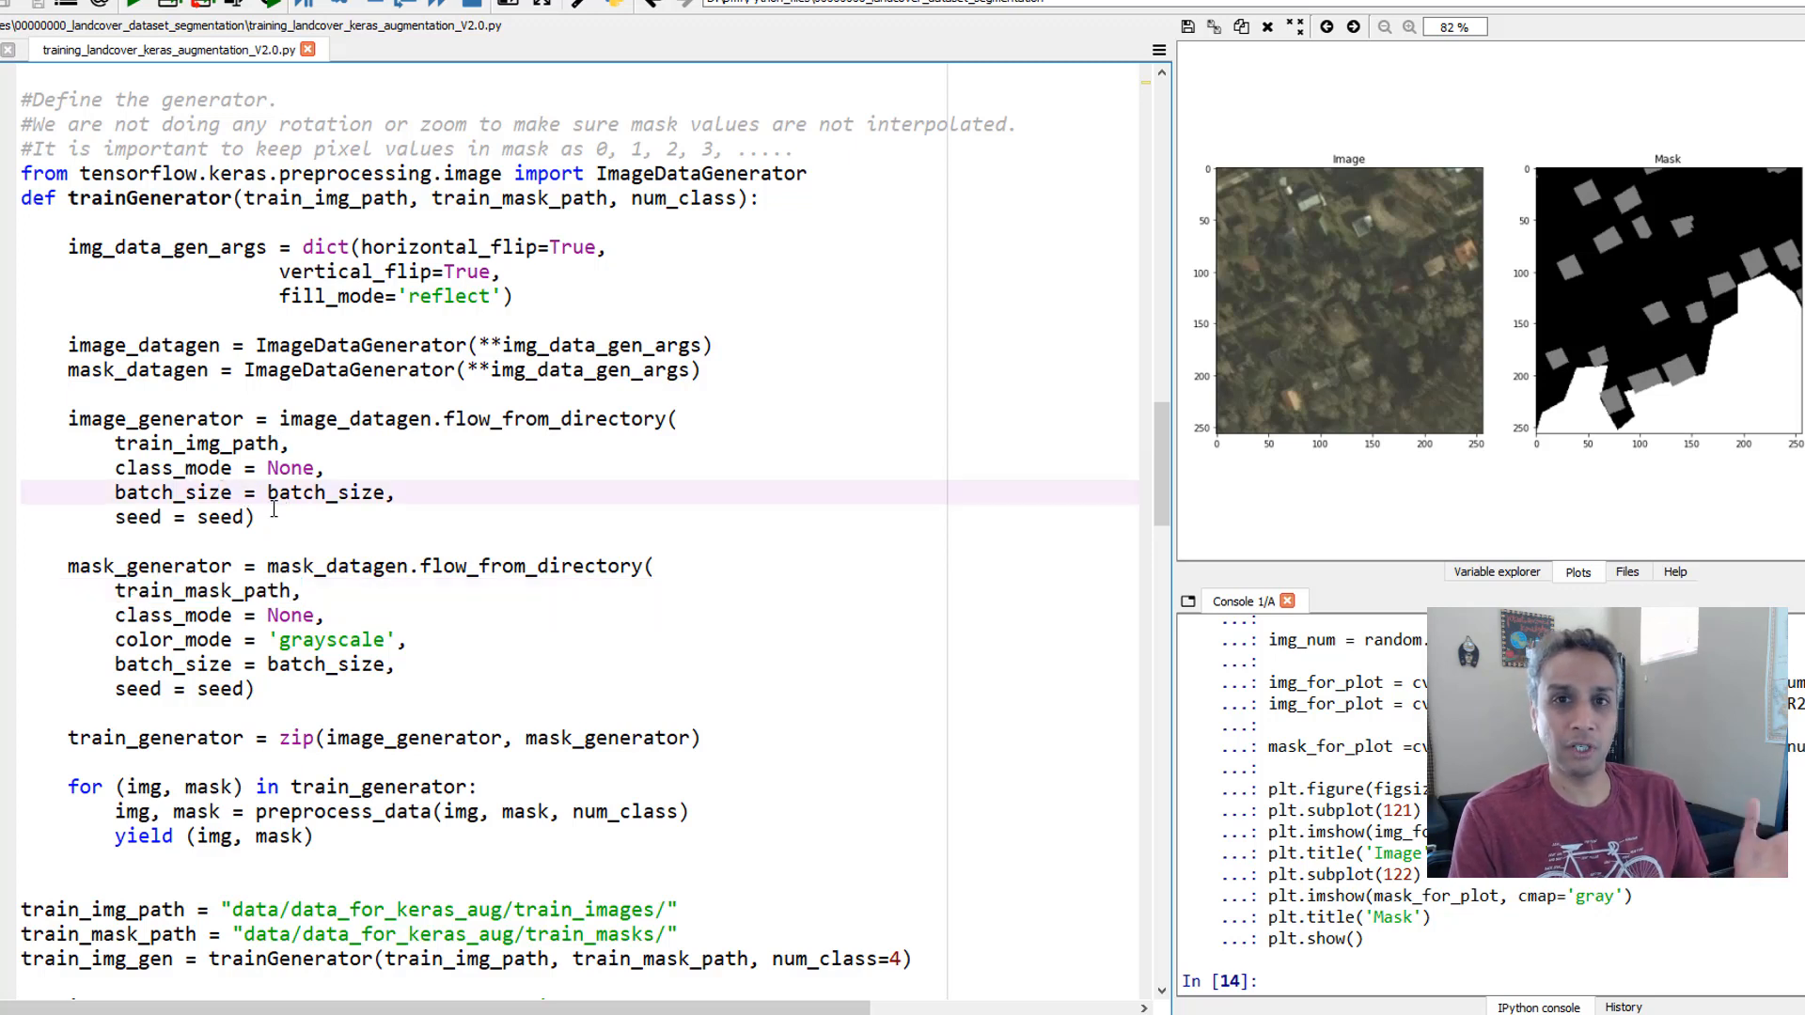
double_click(173, 493)
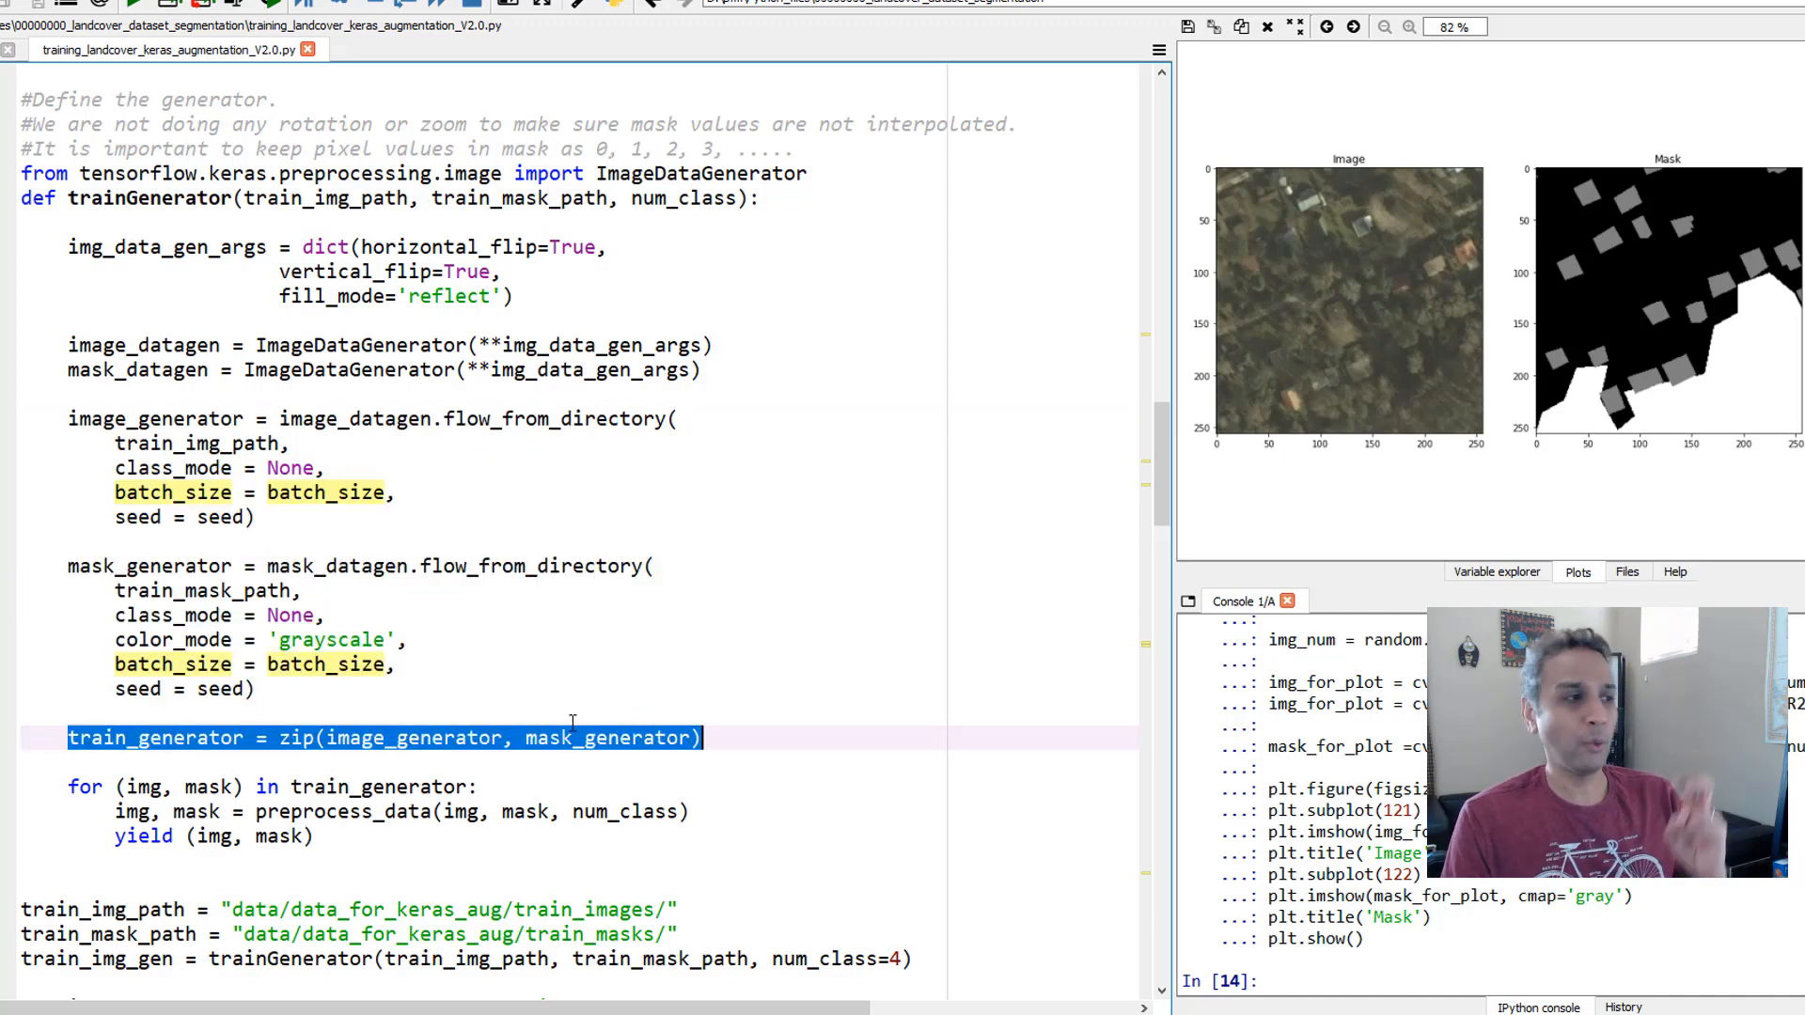
double_click(399, 737)
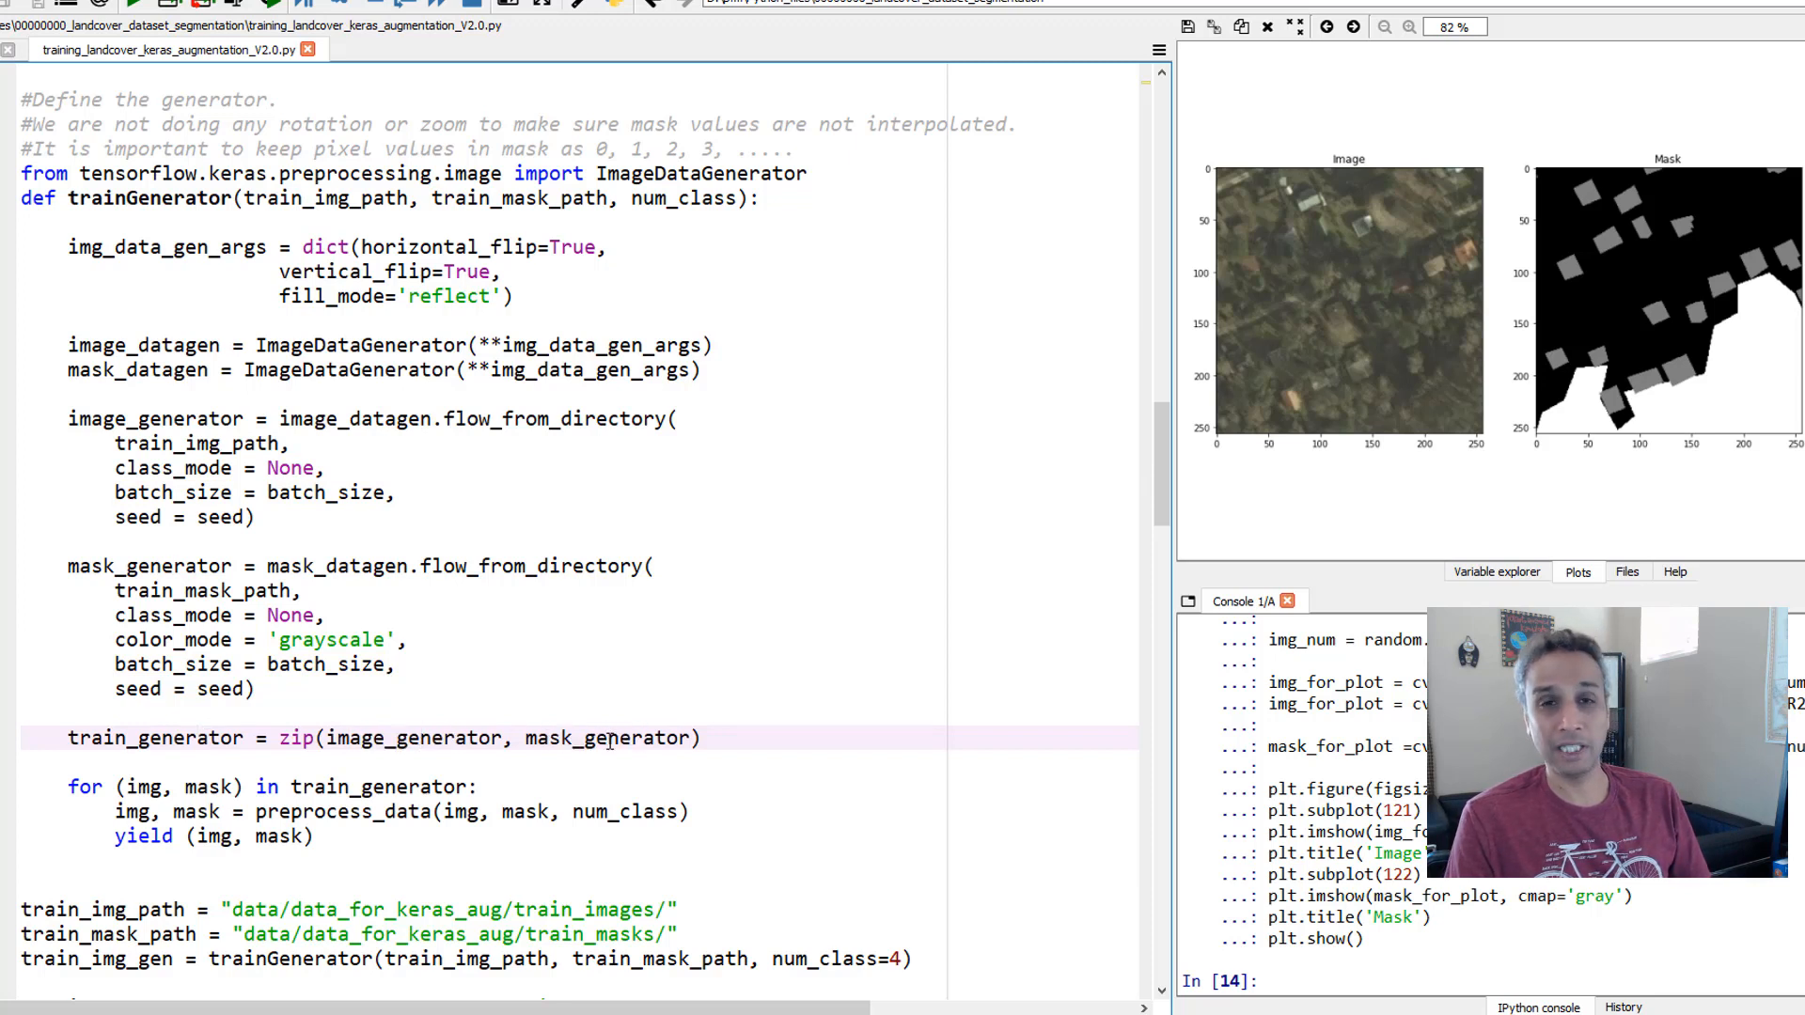
double_click(608, 737)
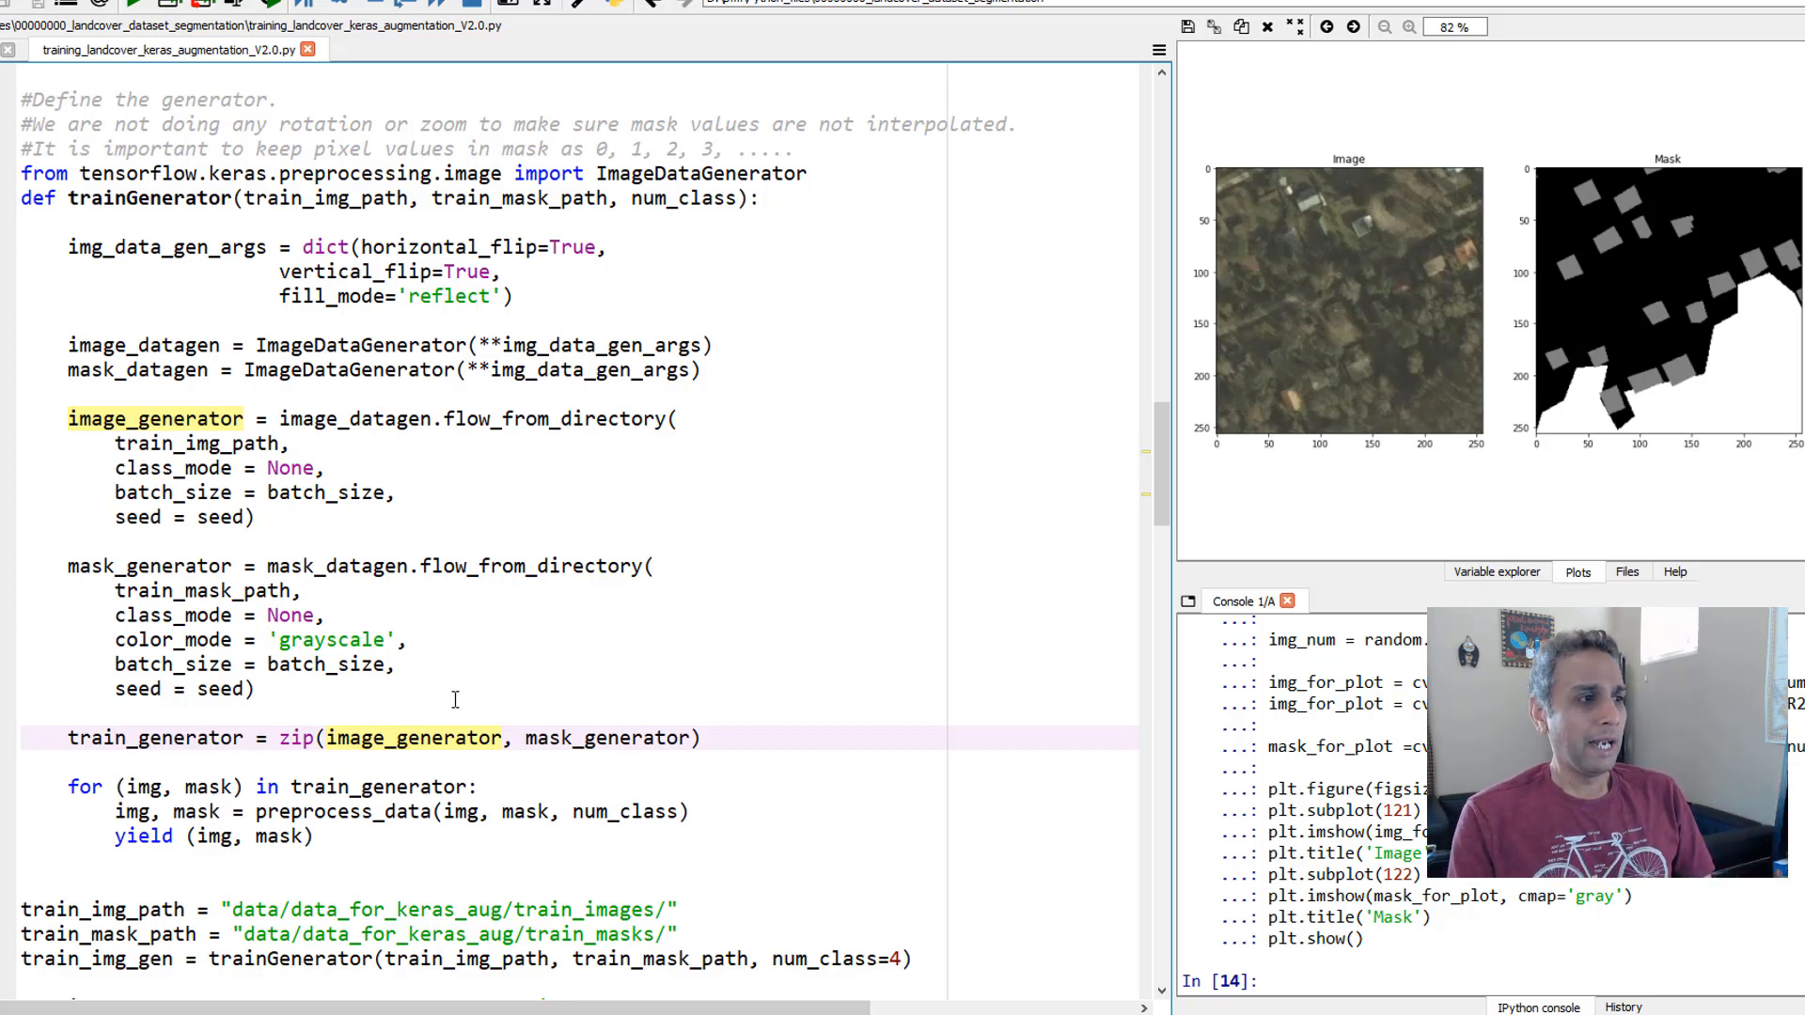
double_click(570, 737)
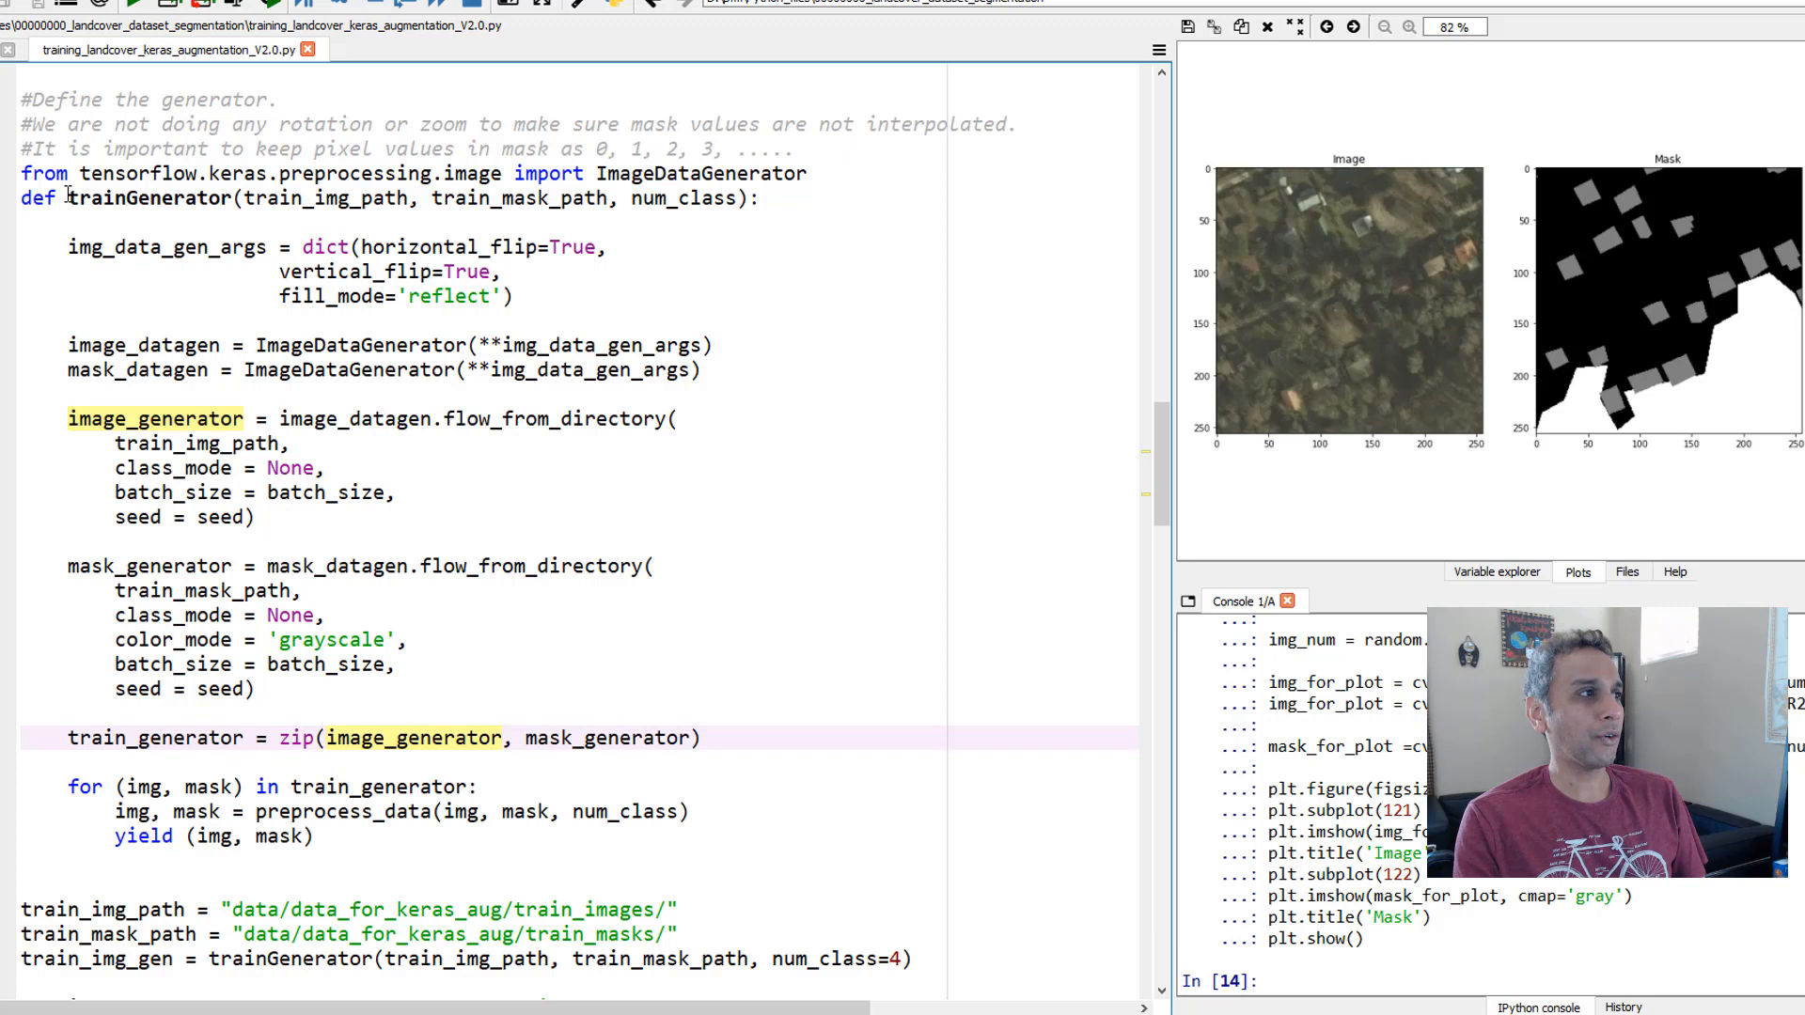
double_click(148, 197)
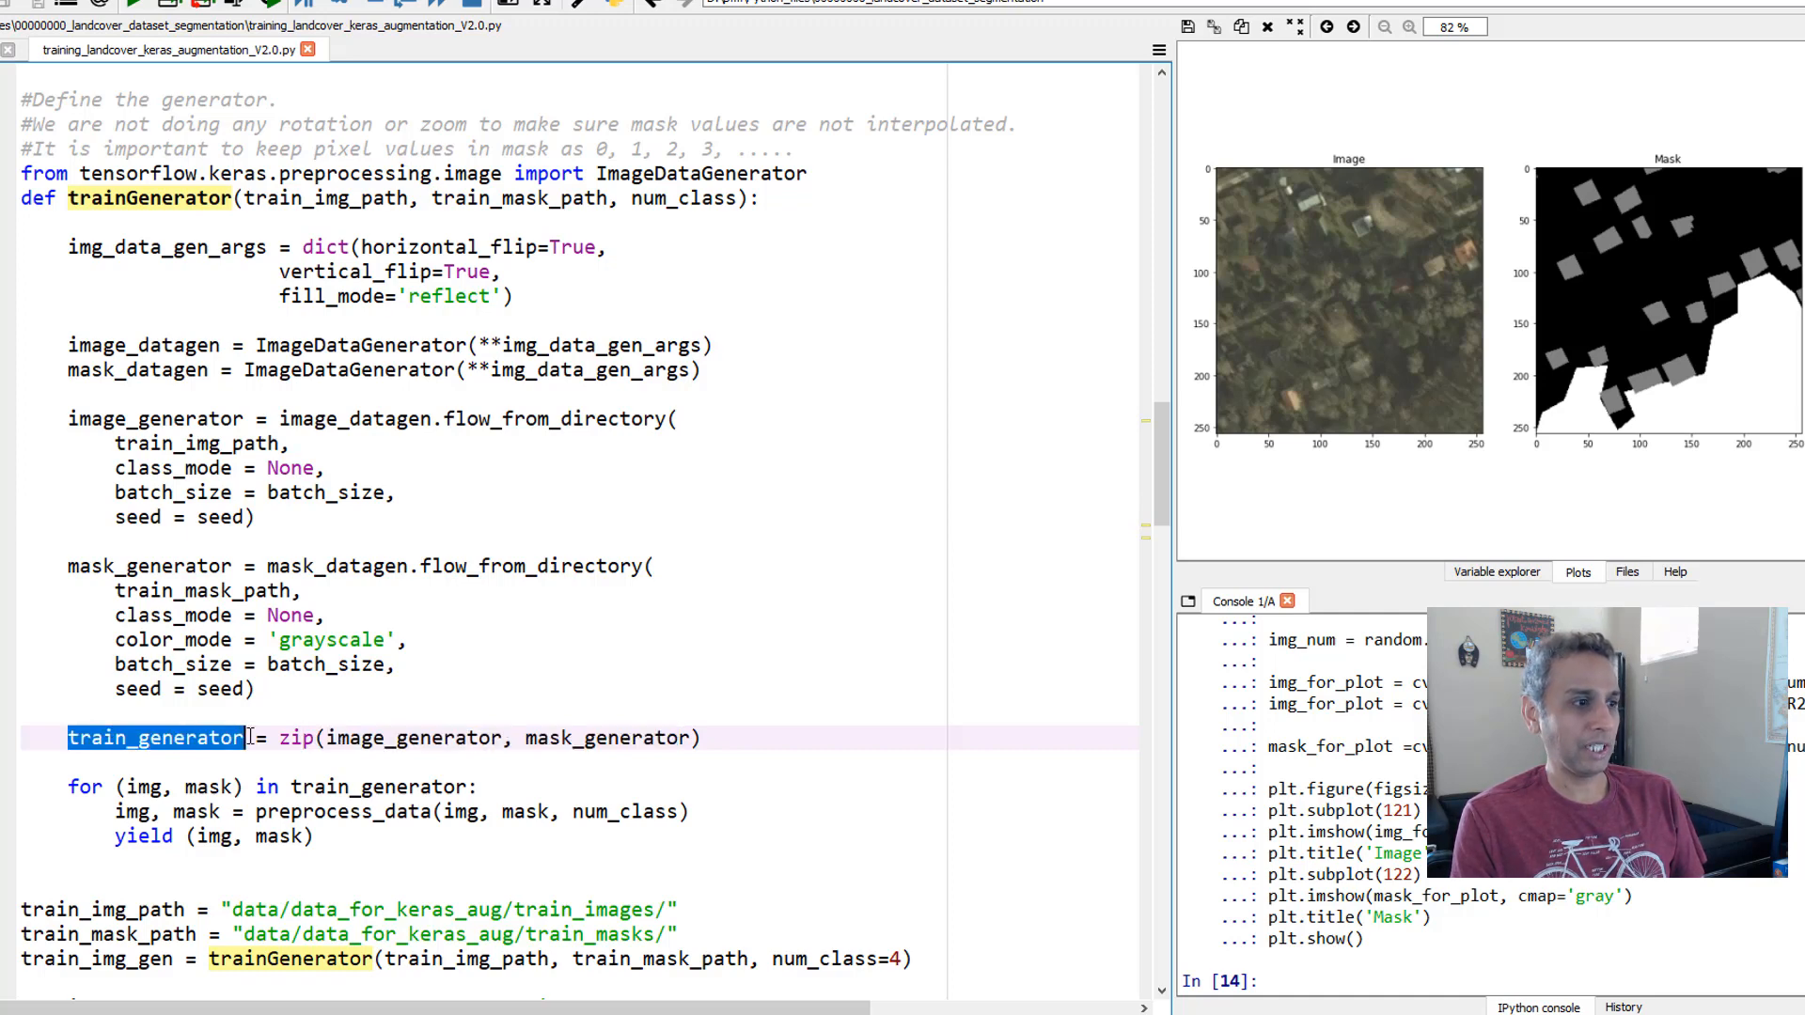
scroll(down, 3)
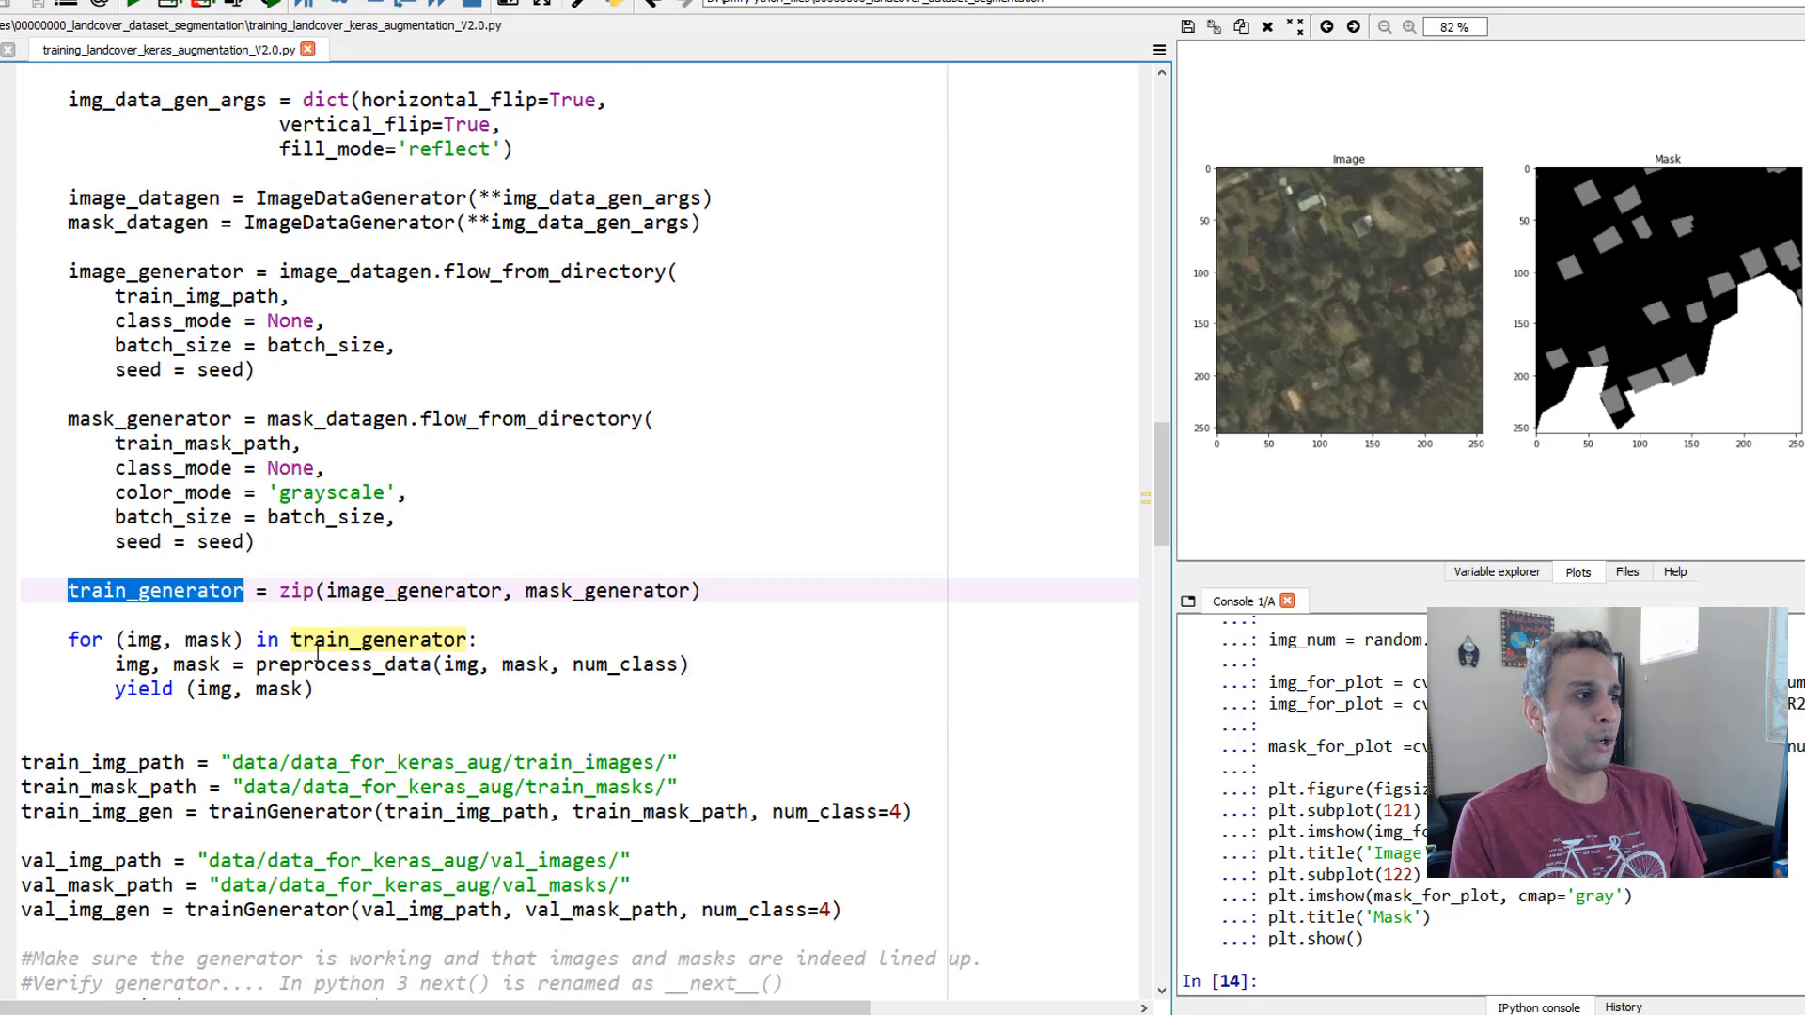
mouse_move(187, 588)
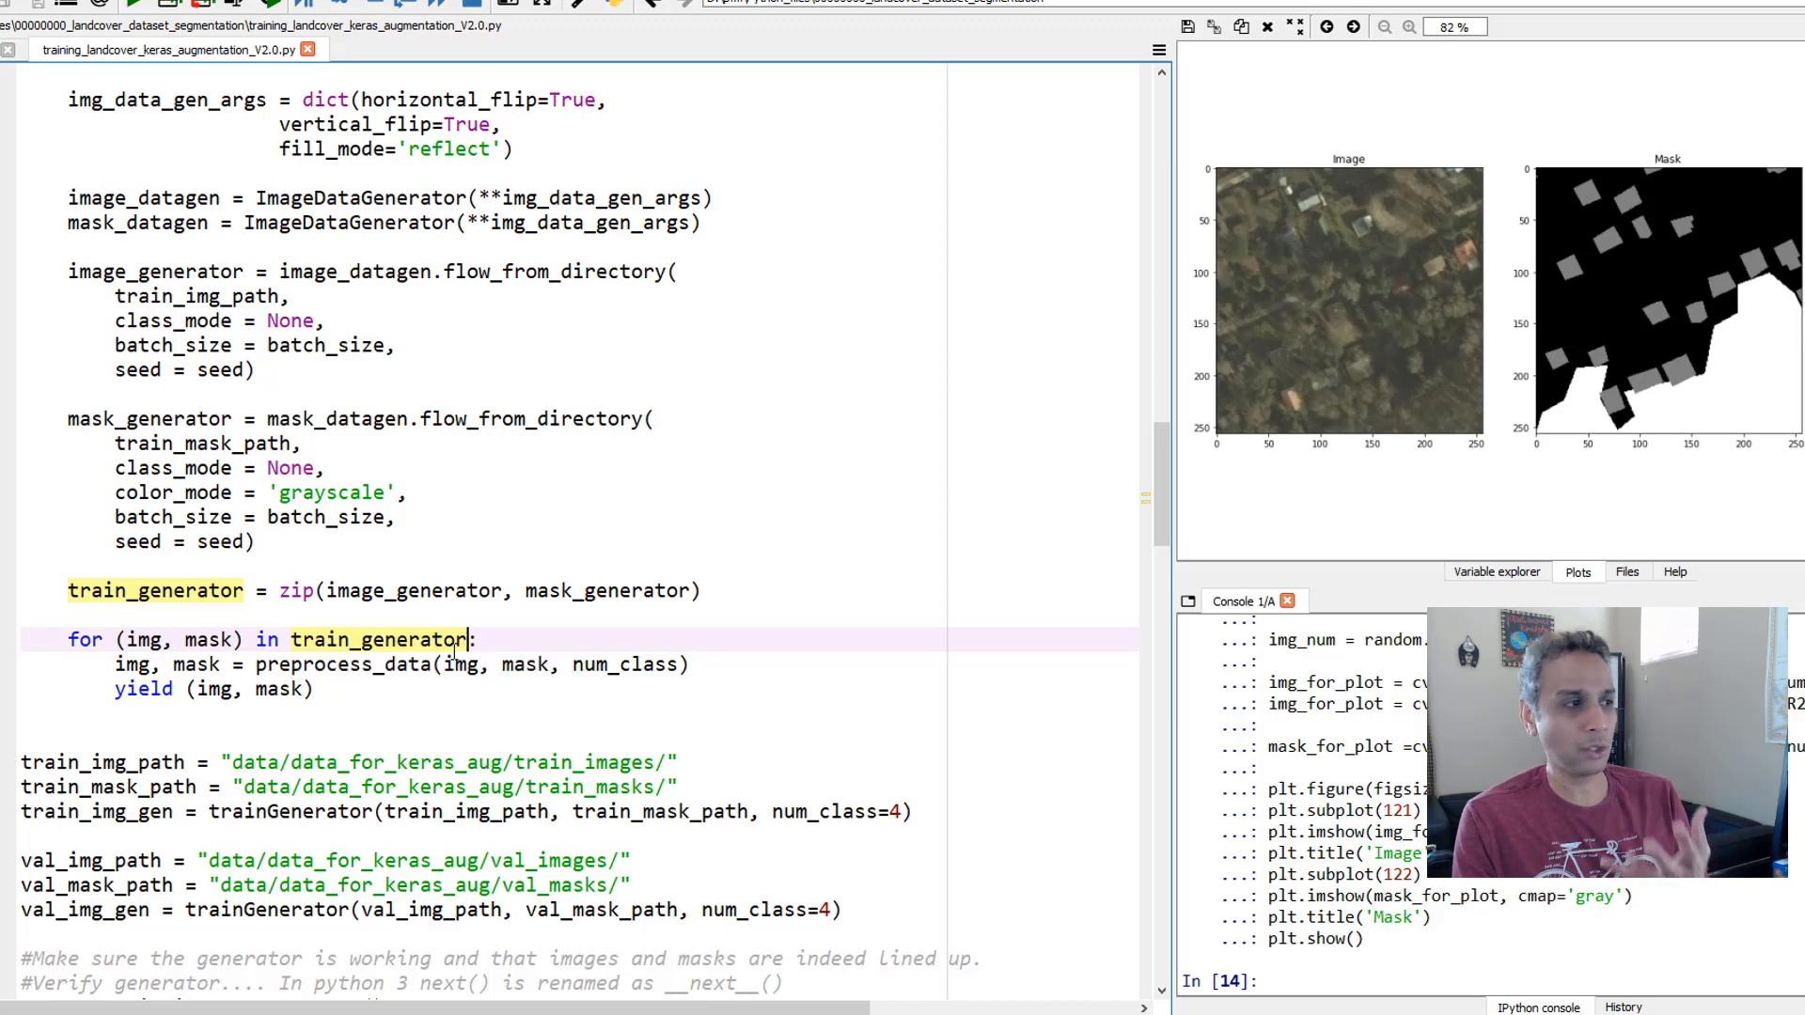
double_click(147, 639)
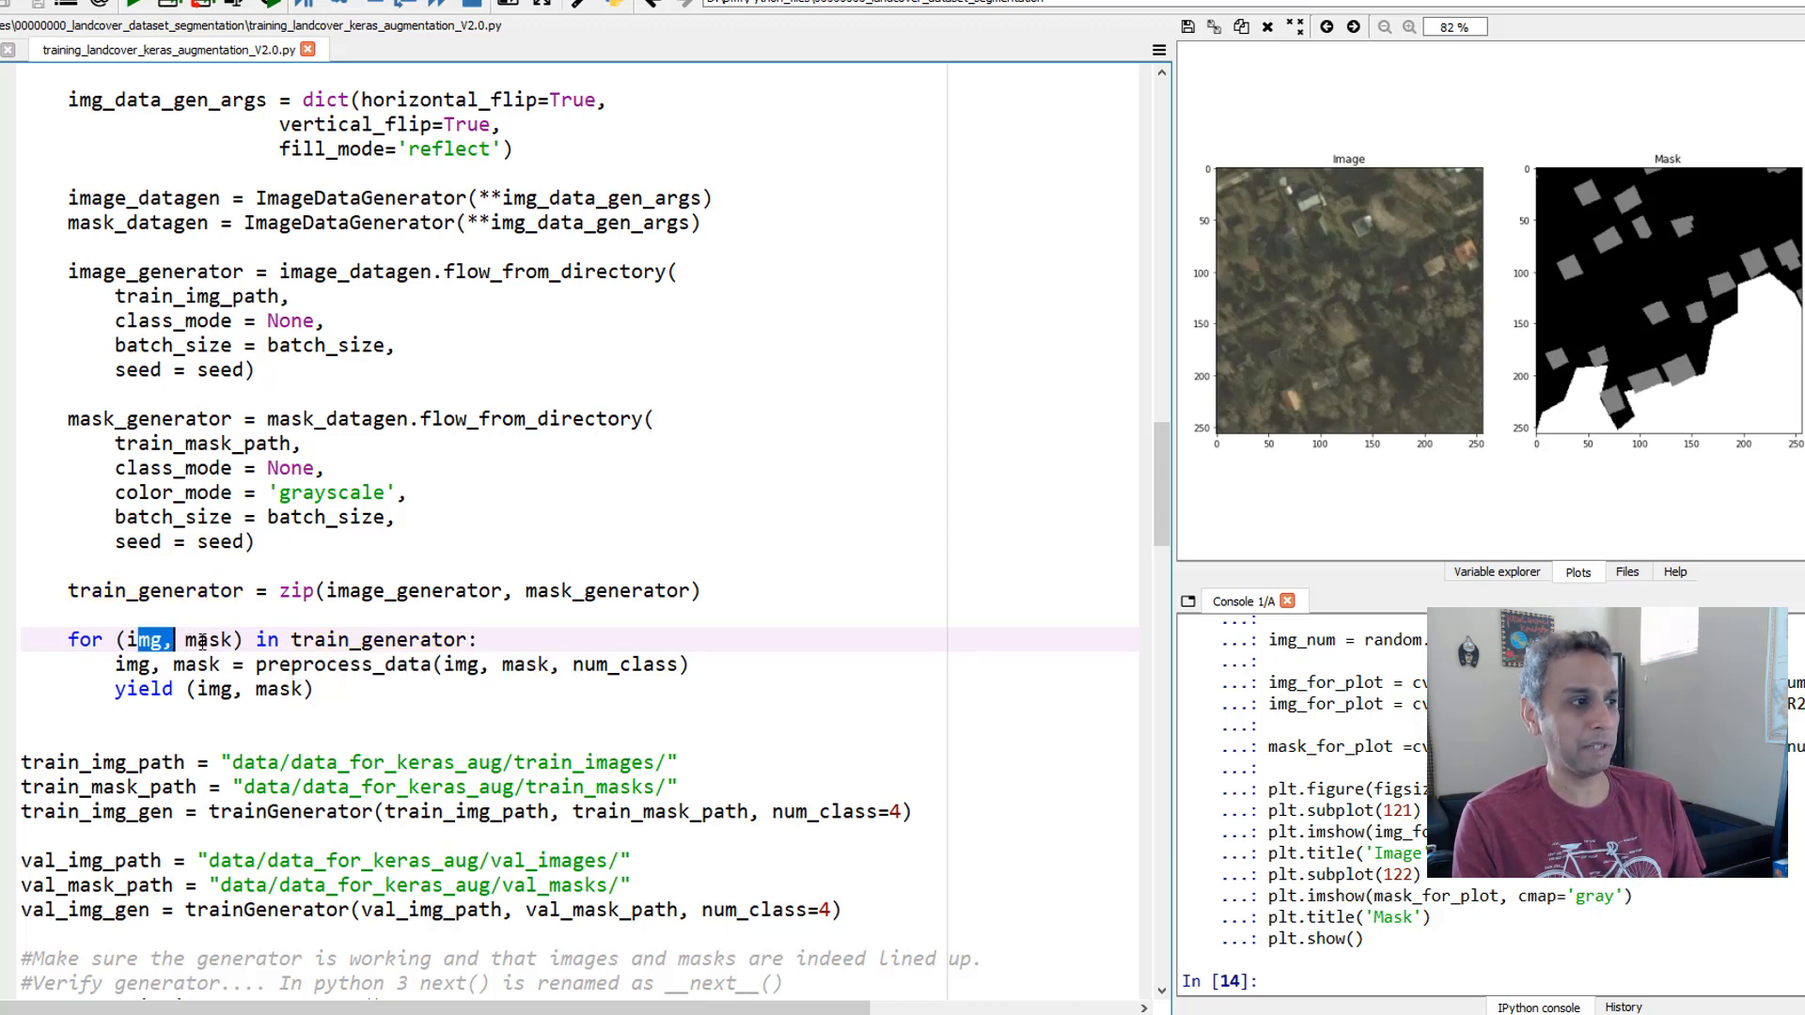
double_click(208, 639)
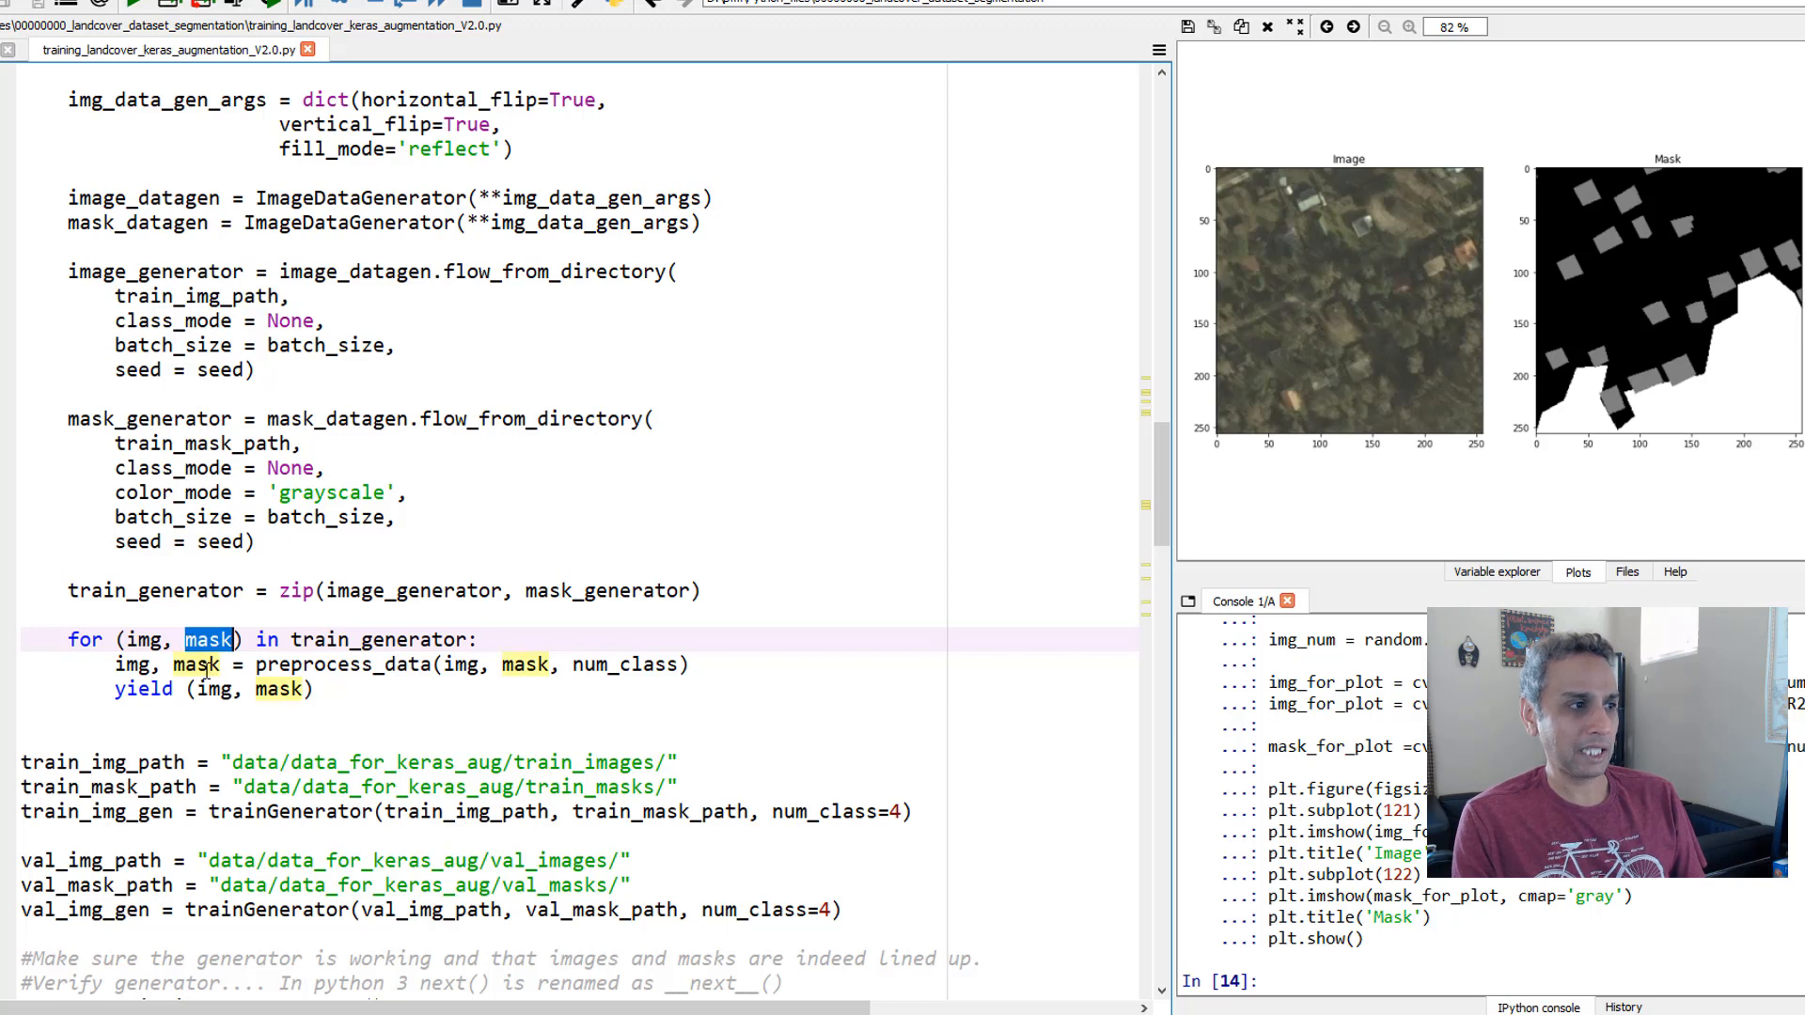
double_click(343, 663)
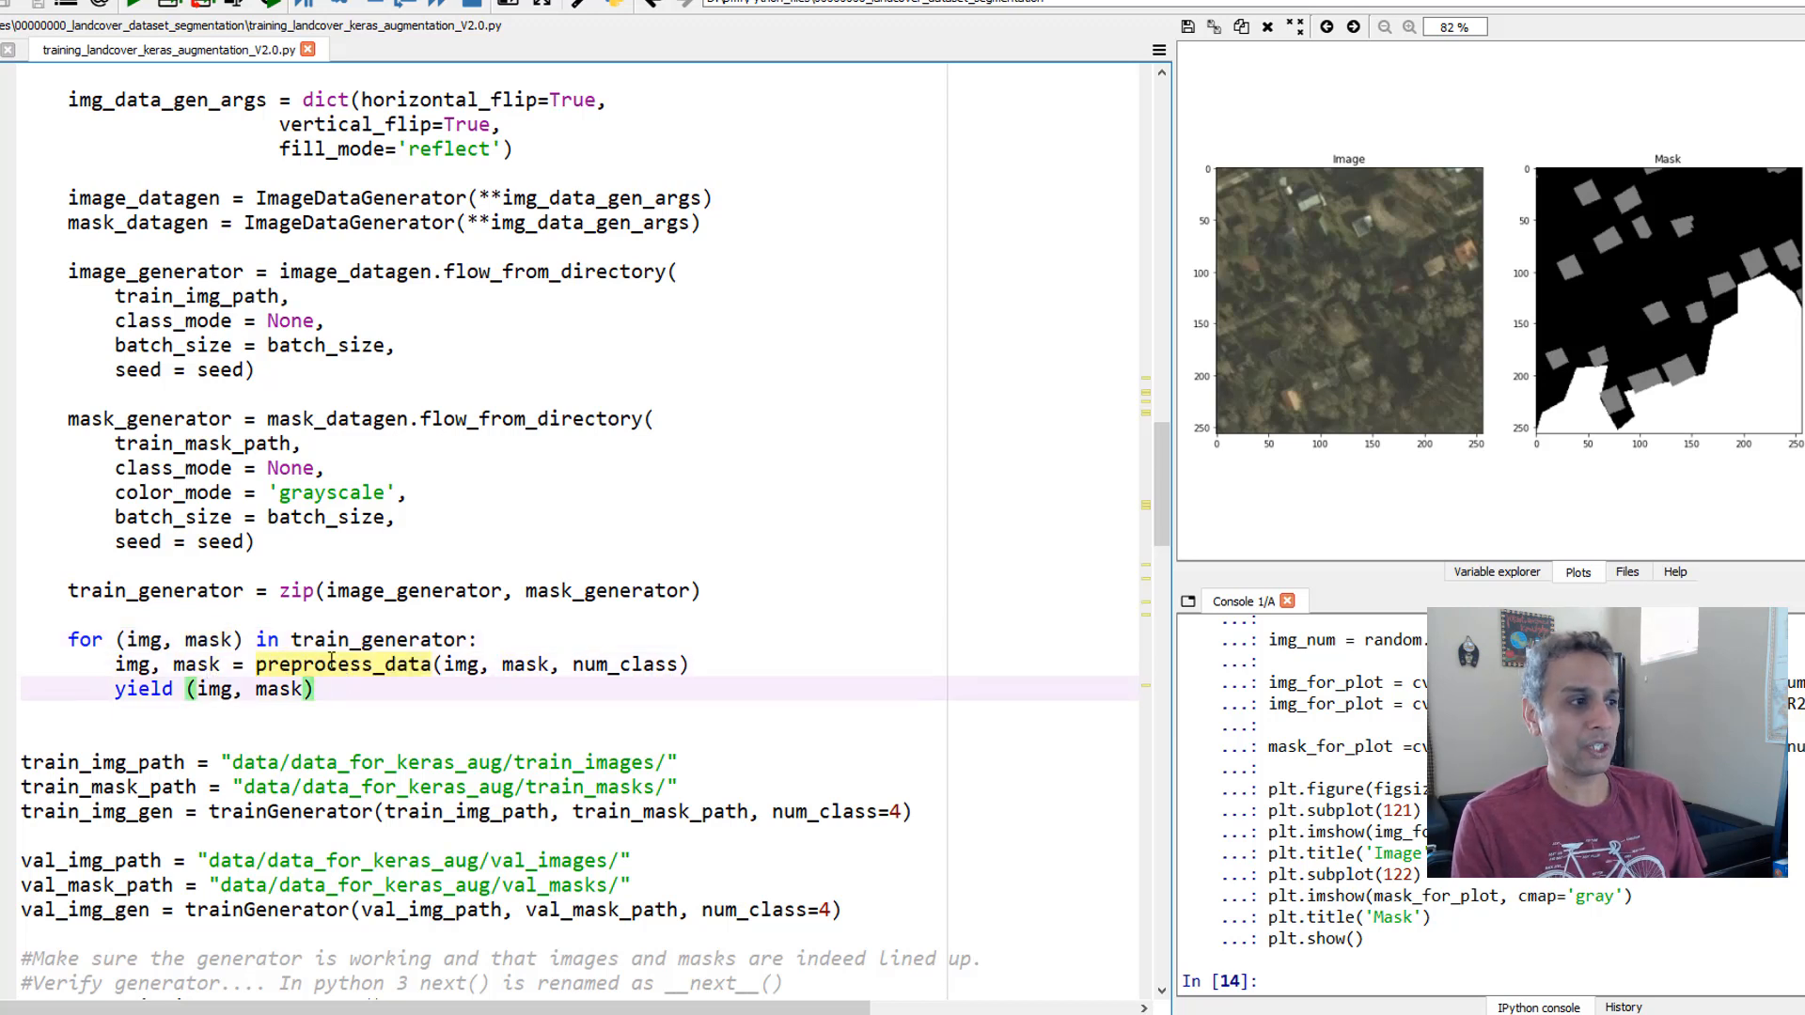
mouse_move(553, 579)
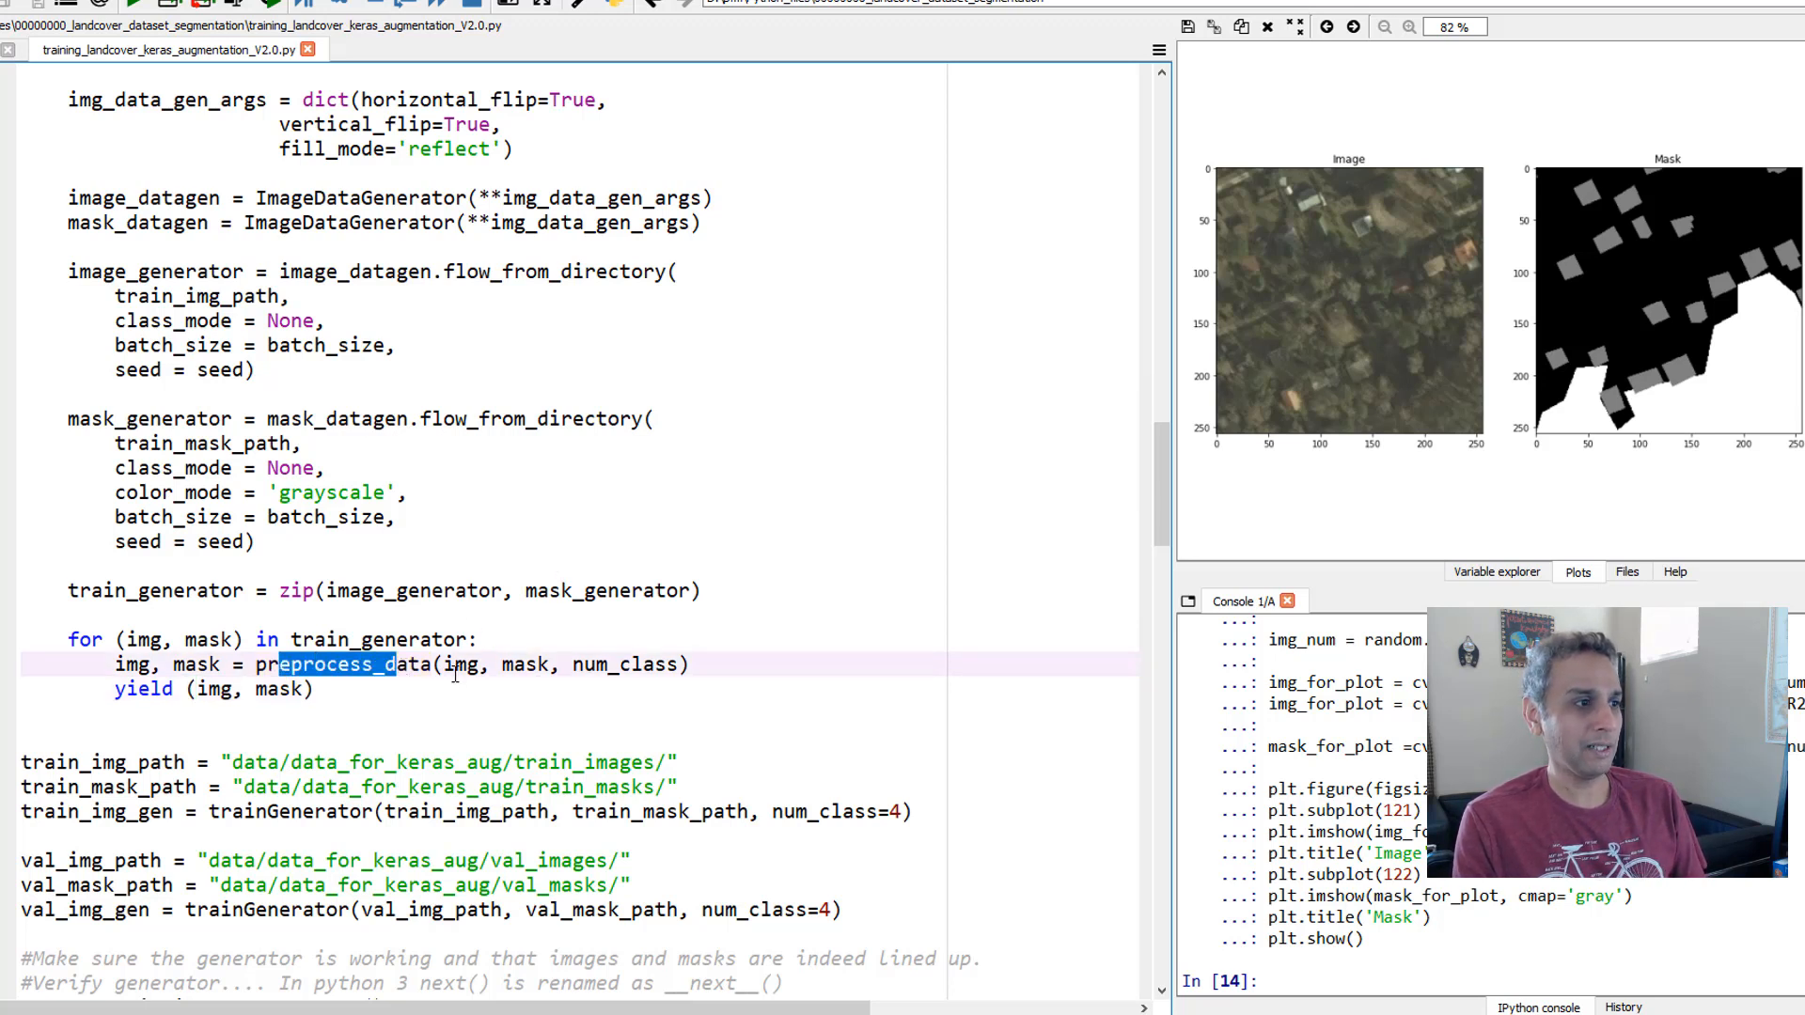
double_click(461, 664)
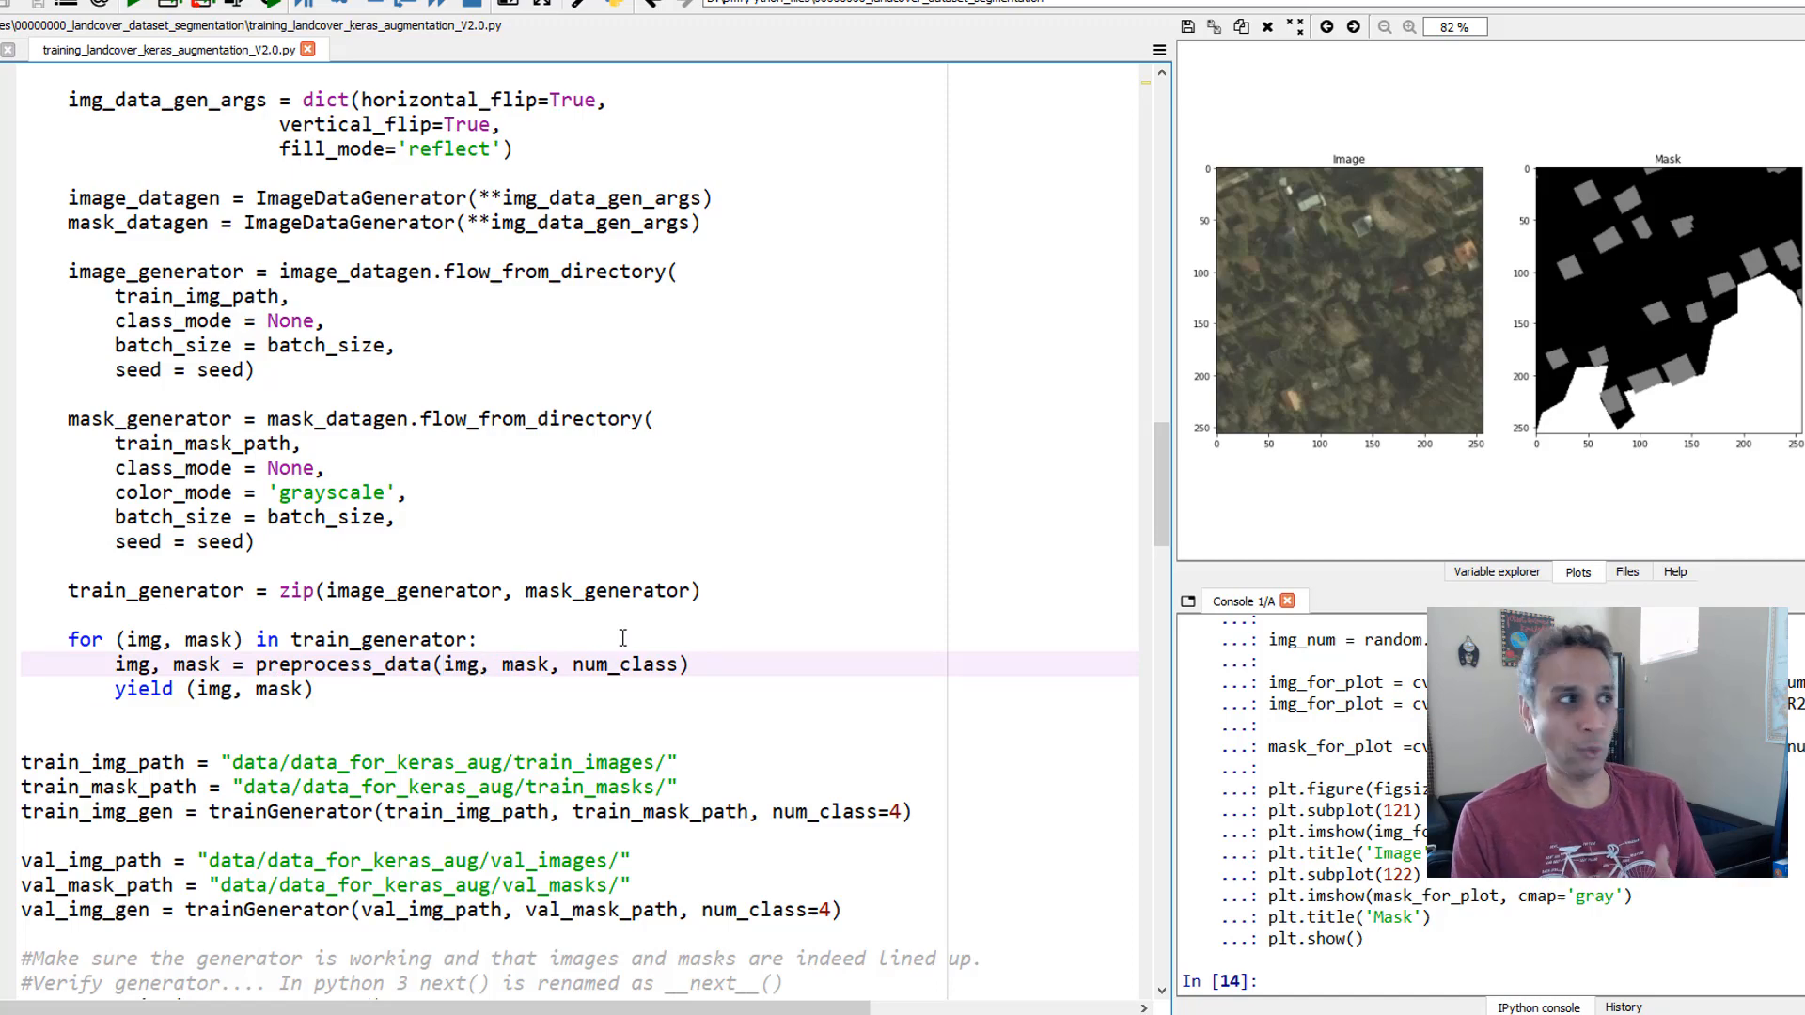
scroll(up, 3)
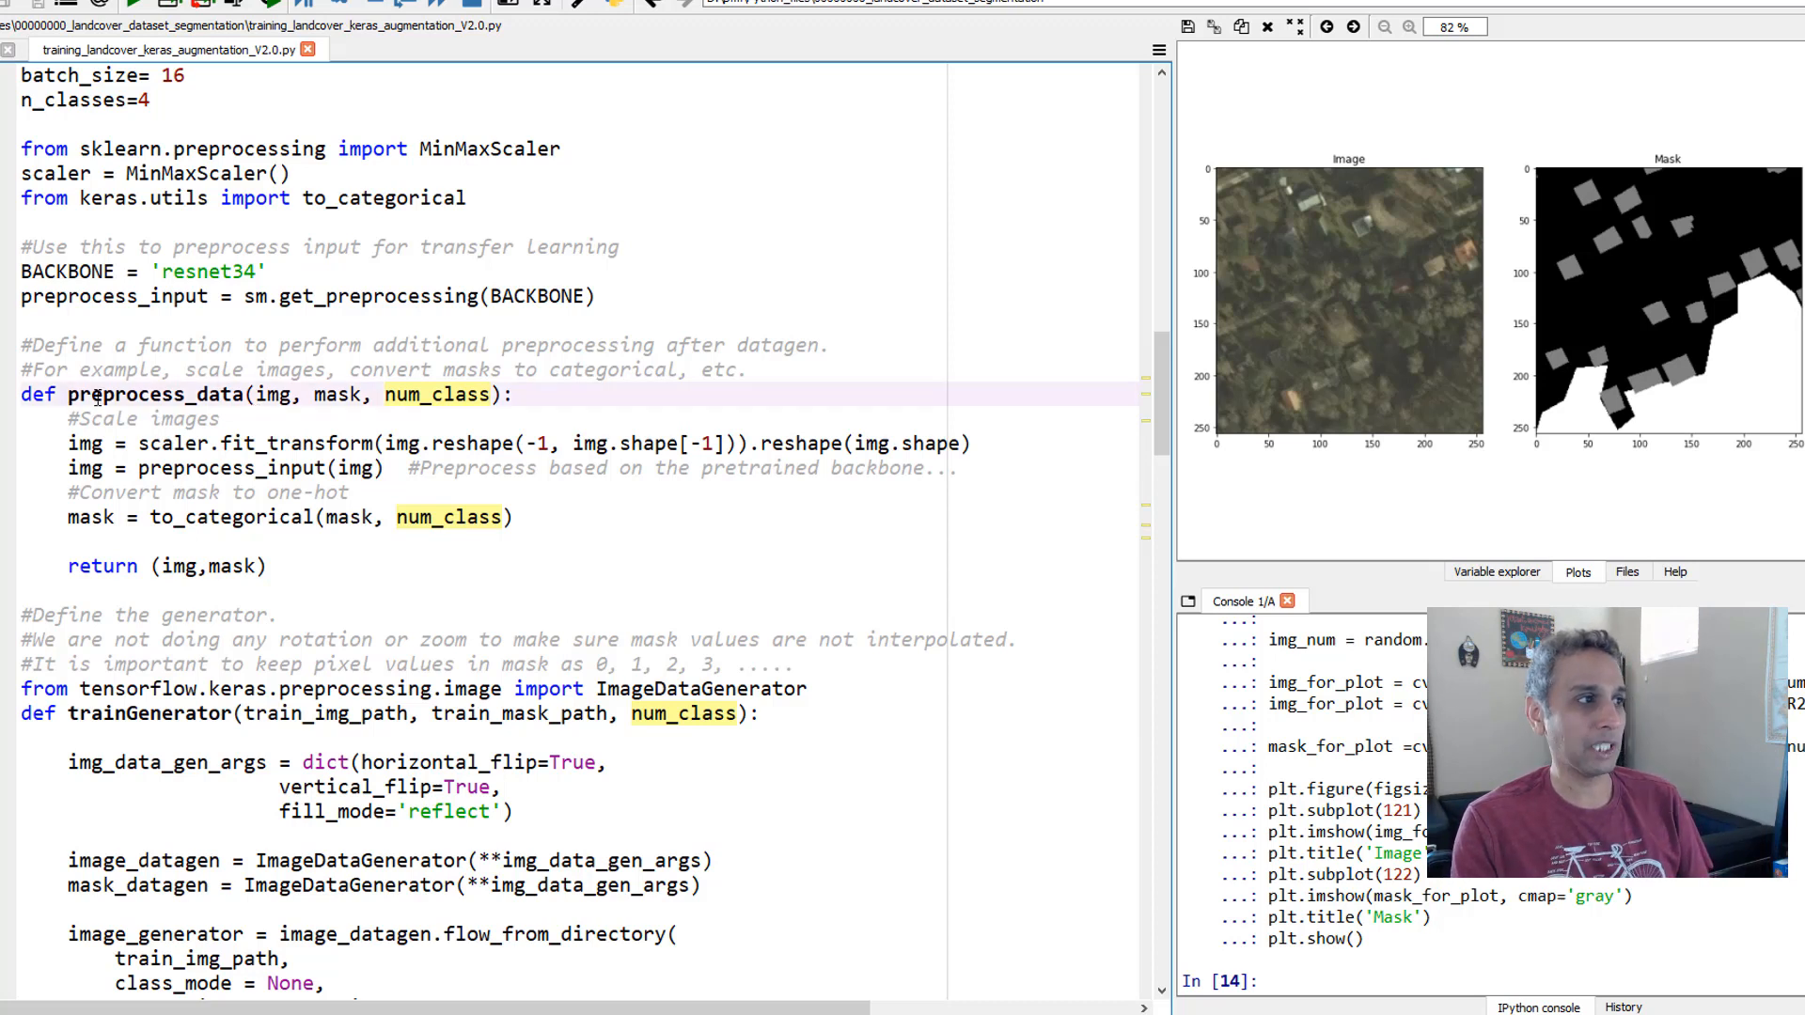
double_click(156, 393)
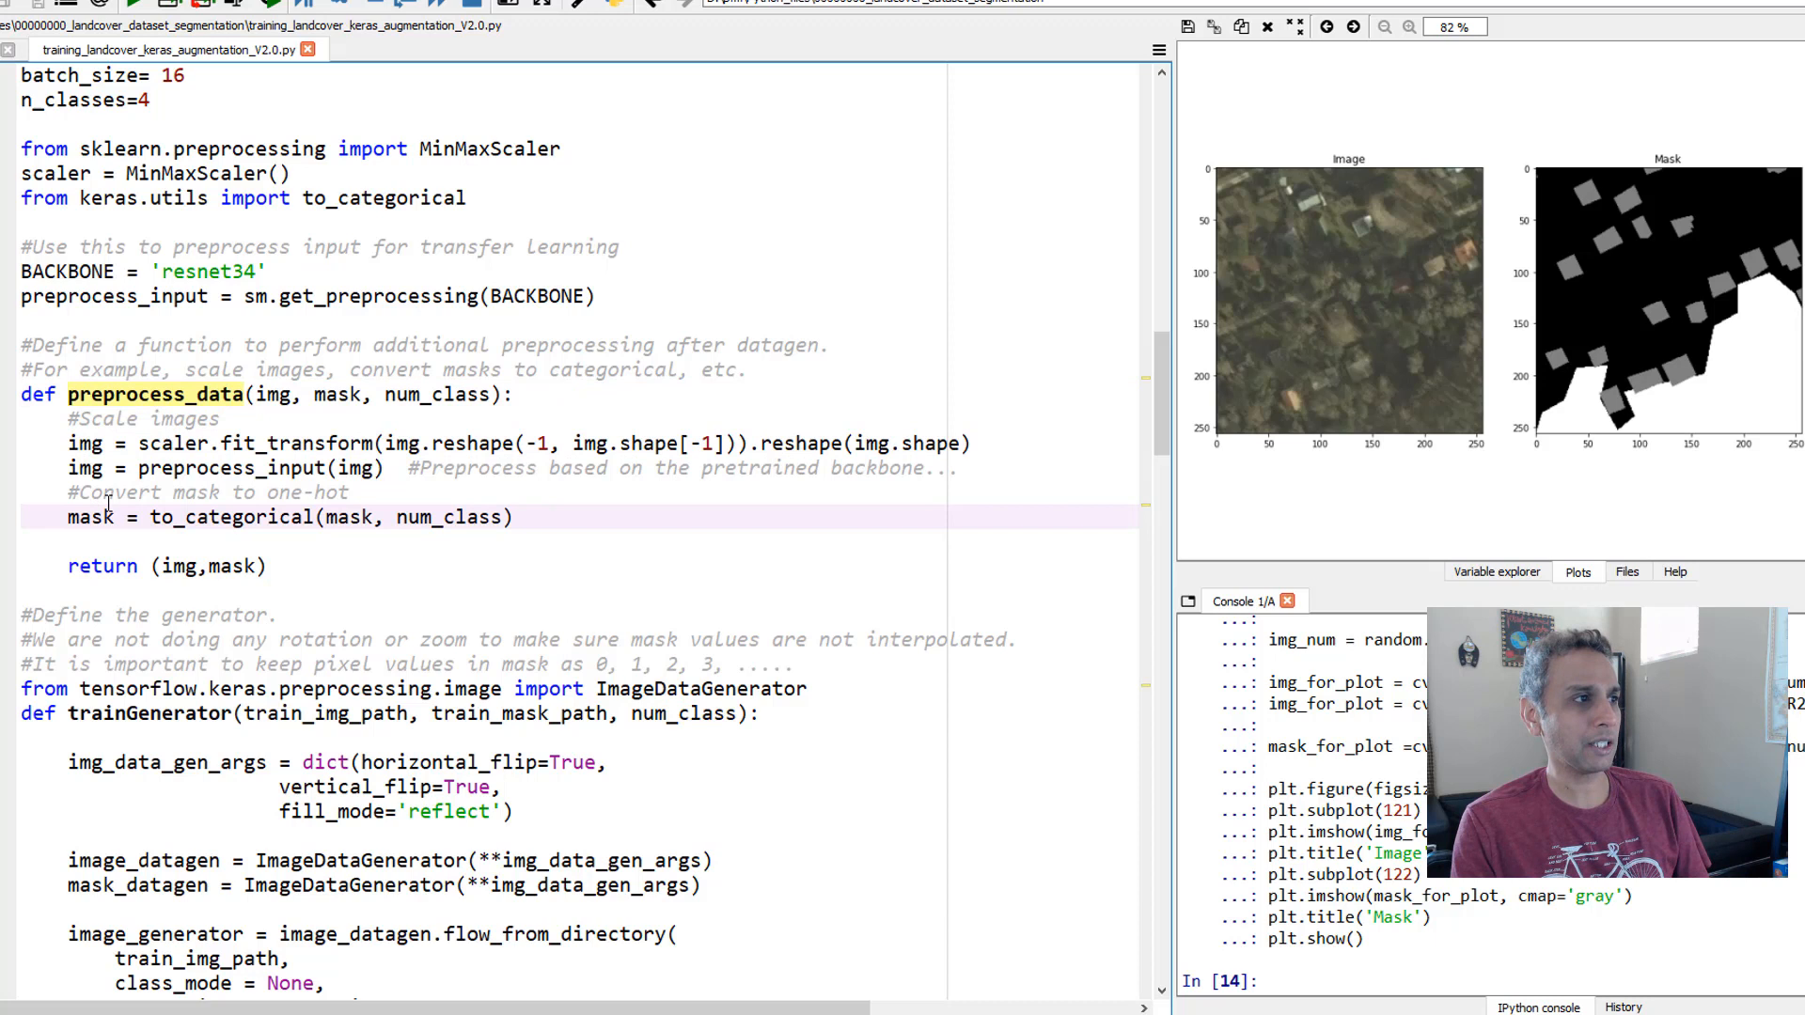
double_click(271, 393)
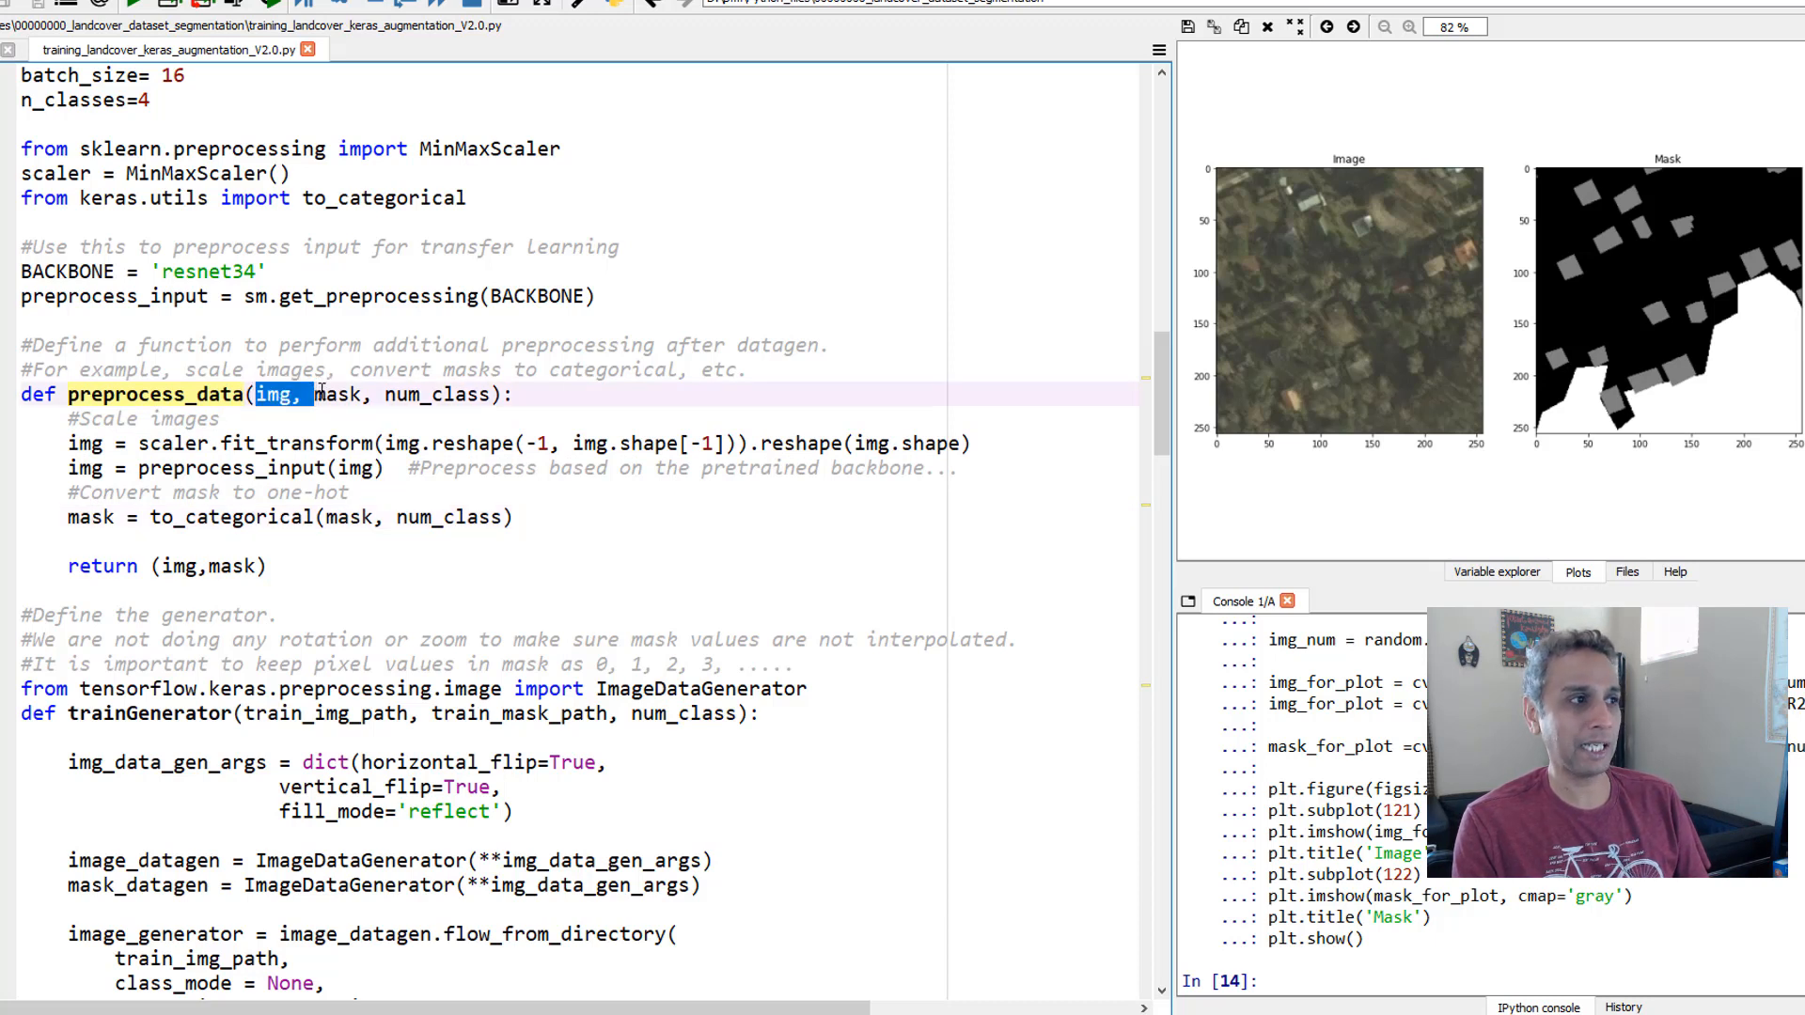
double_click(435, 393)
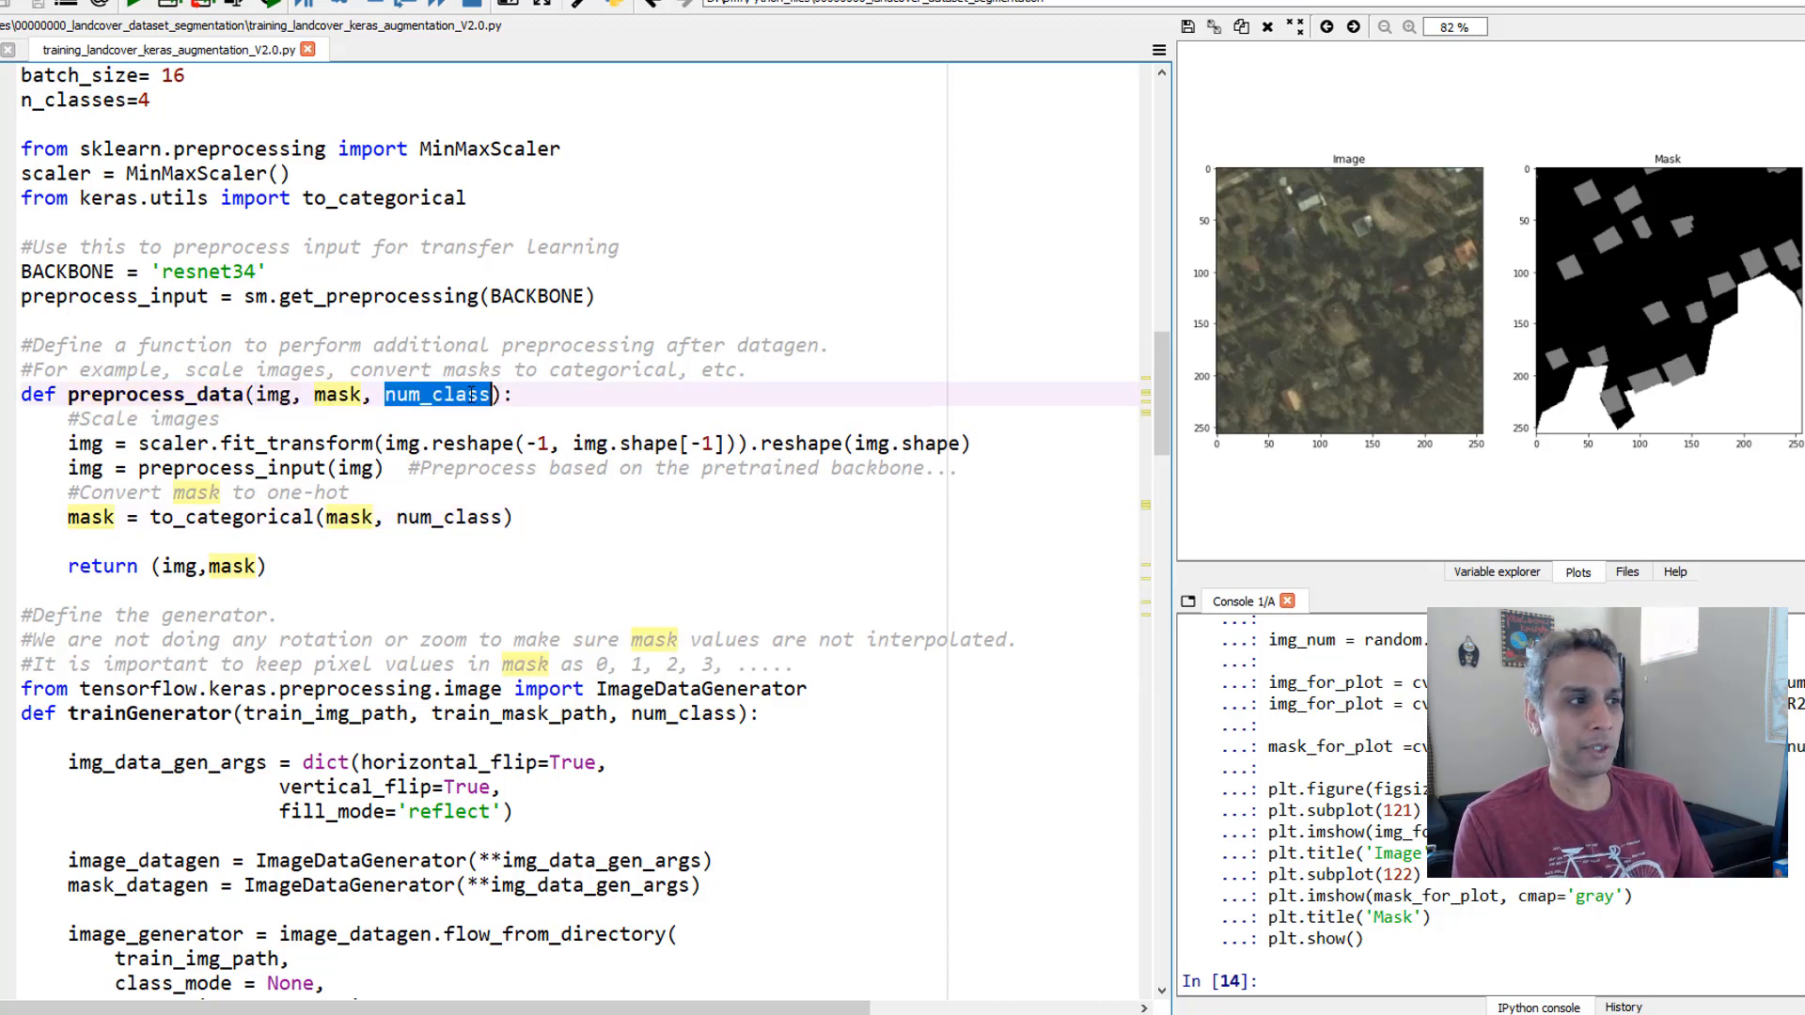
double_click(229, 517)
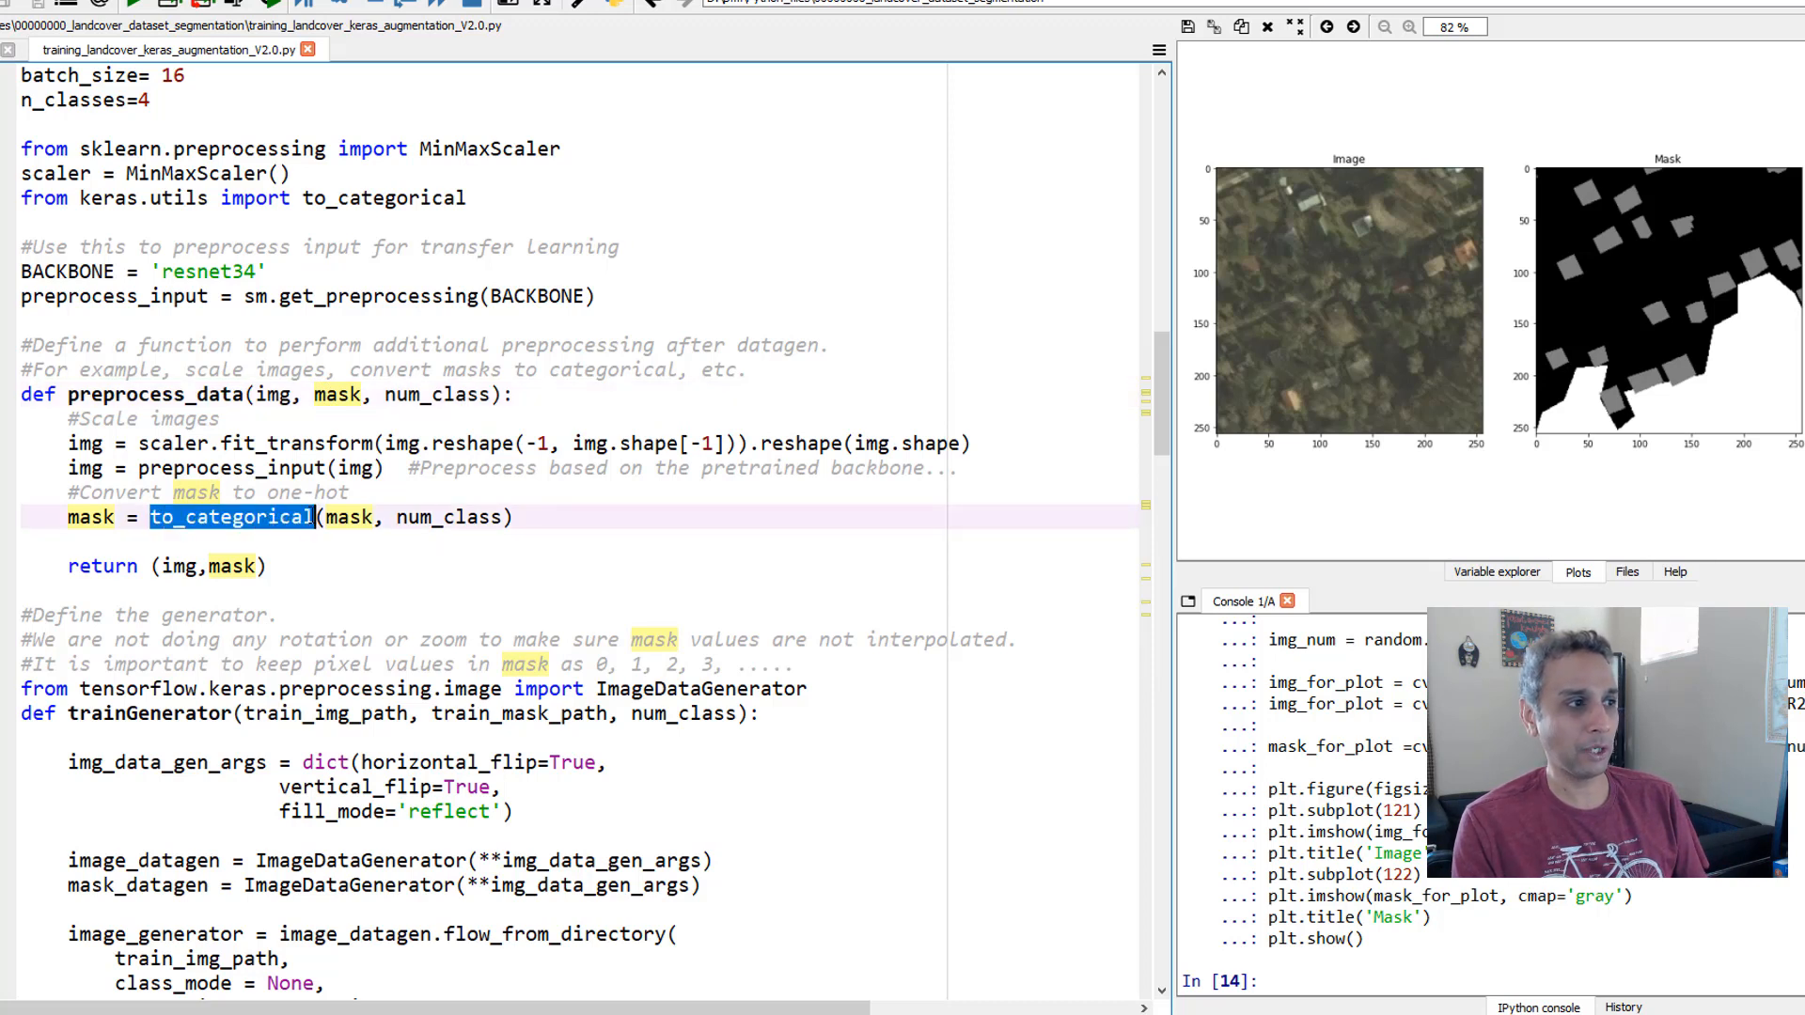
double_click(448, 517)
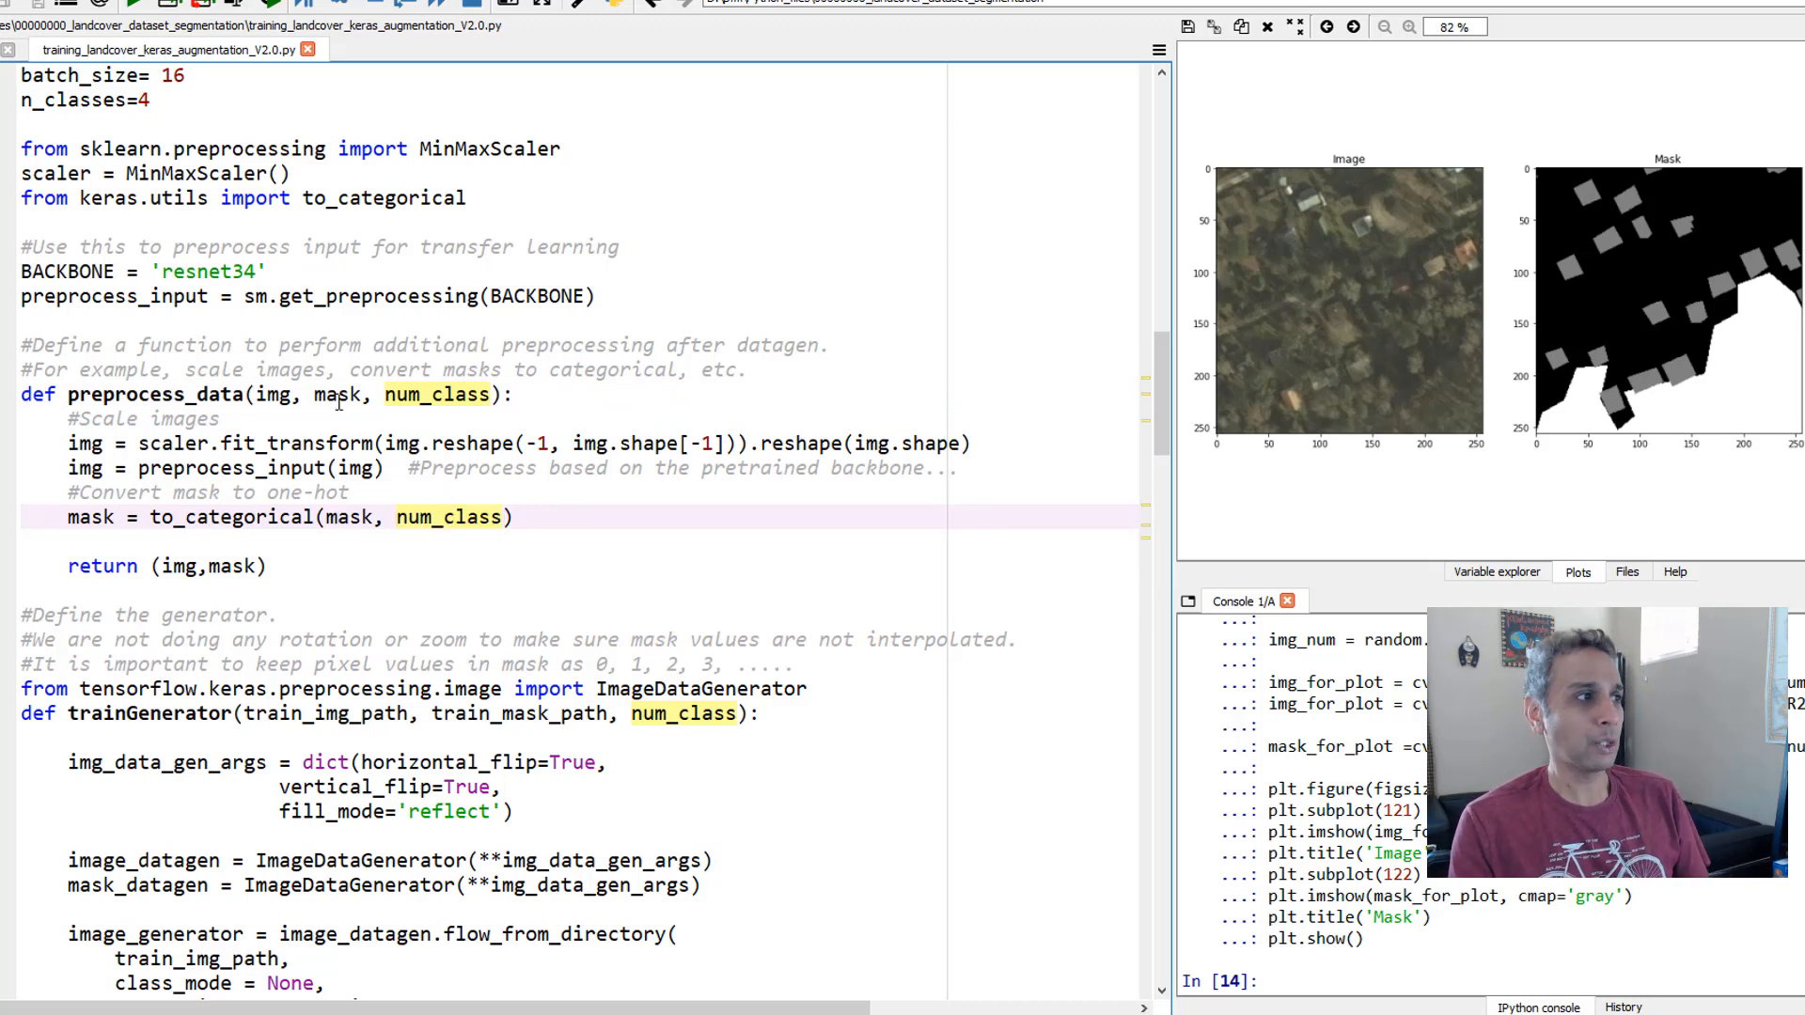
click(169, 444)
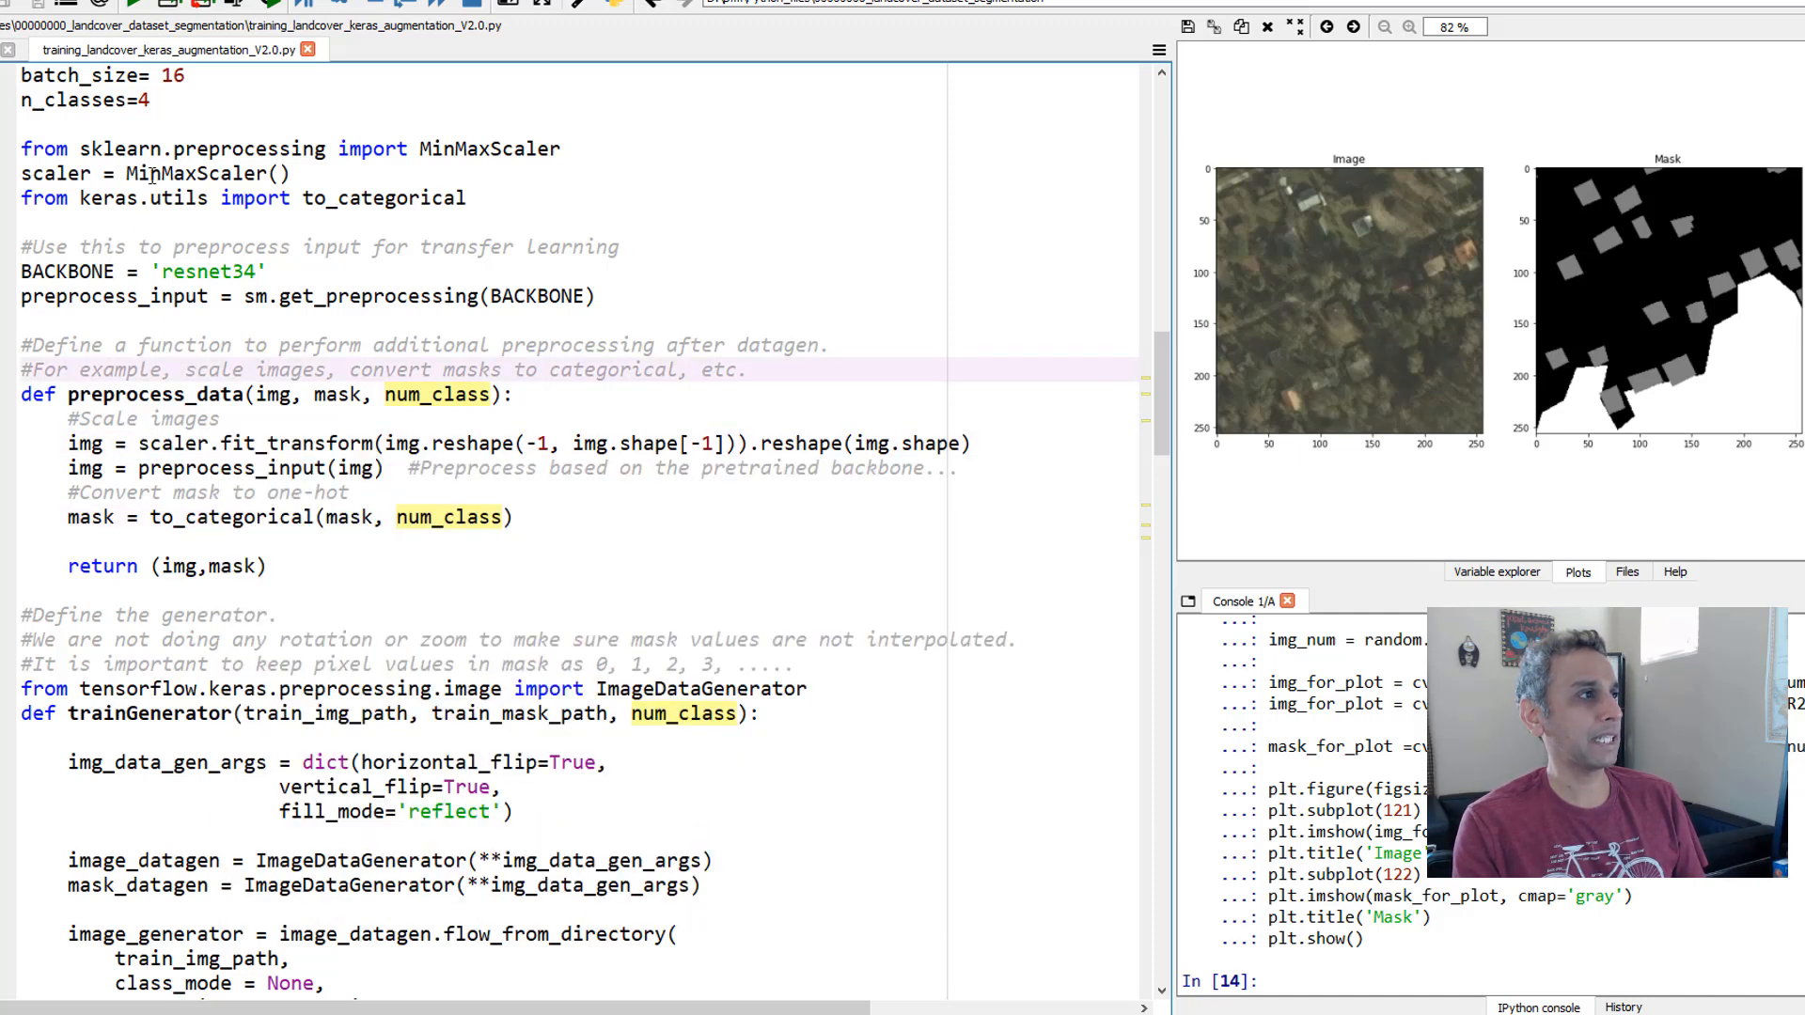
double_click(207, 173)
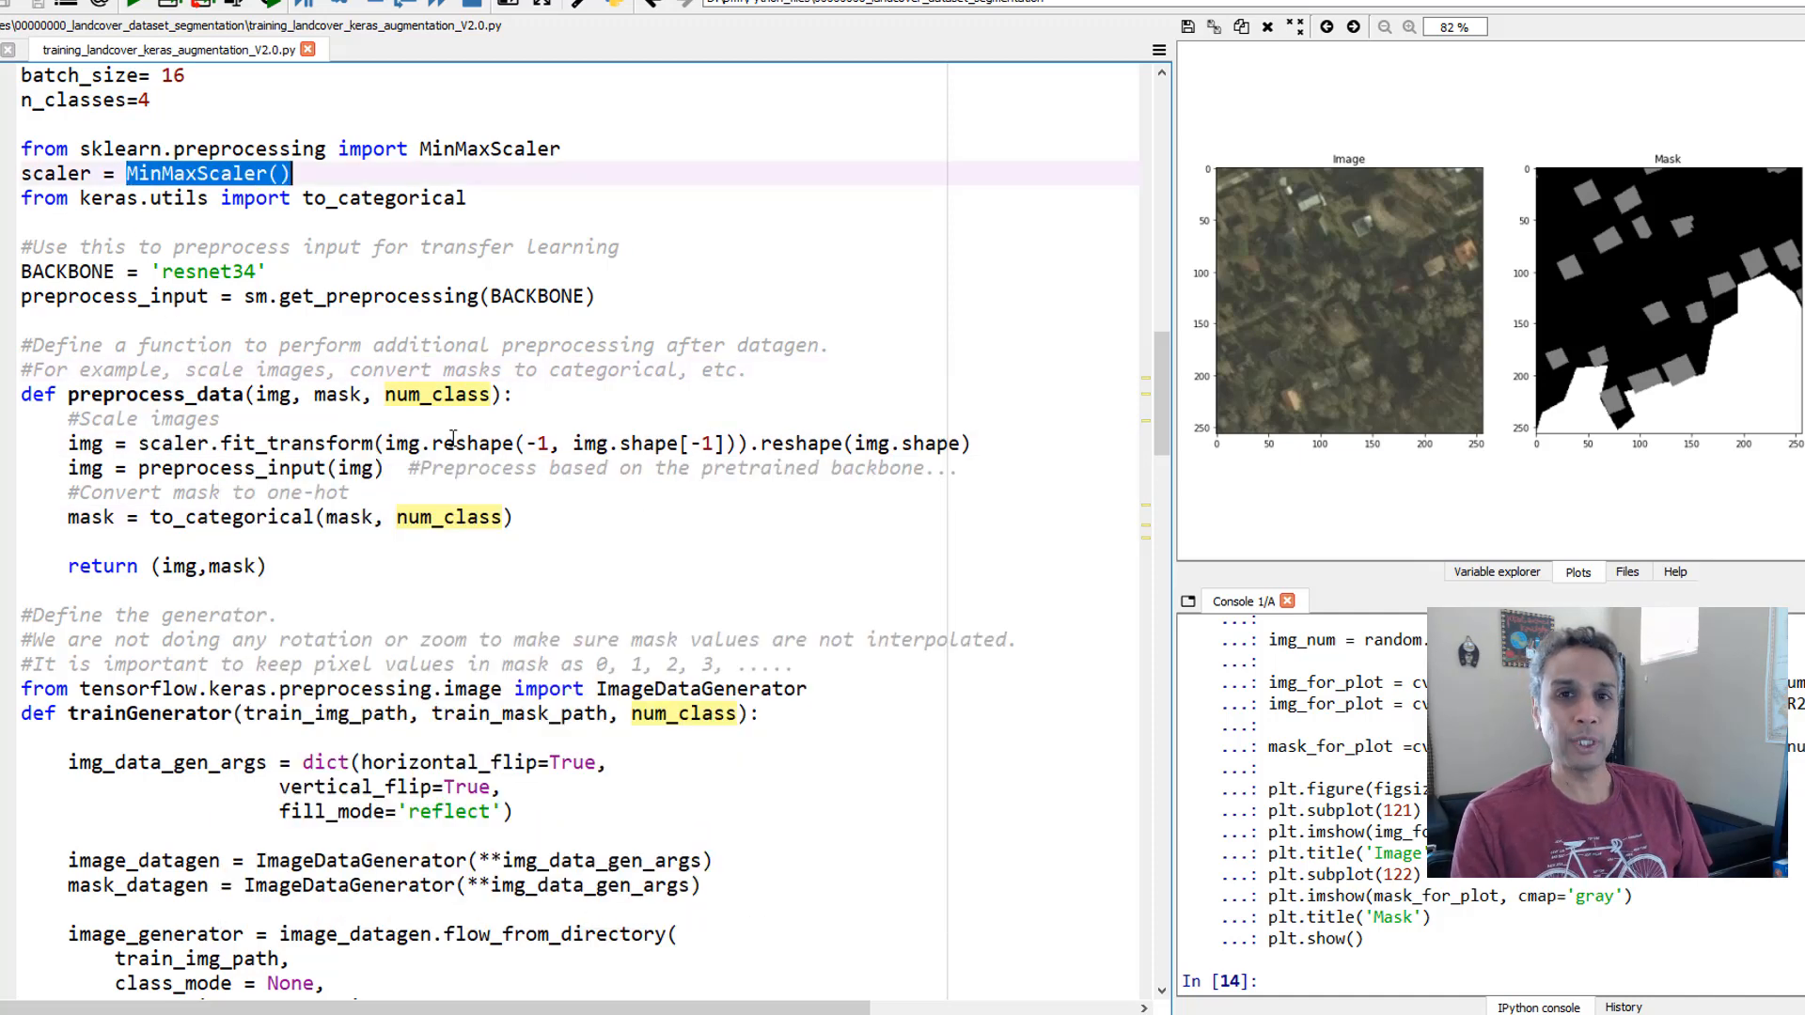
mouse_move(434, 468)
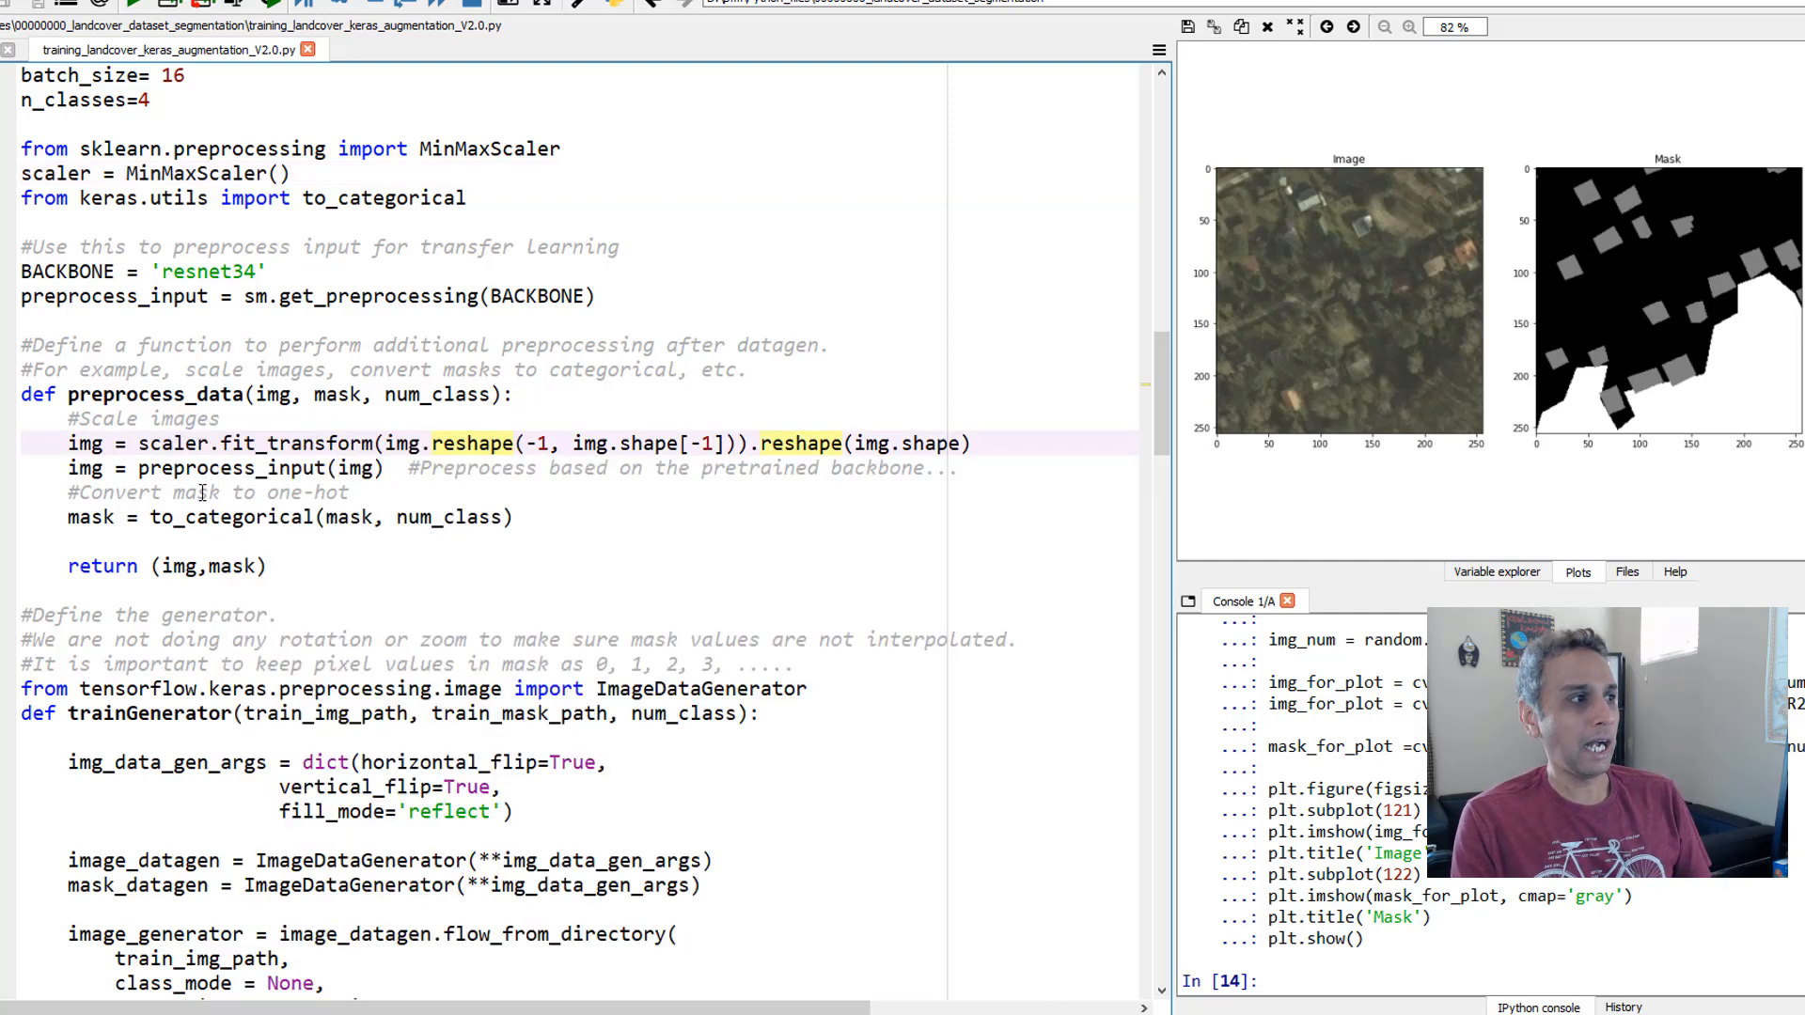
double_click(230, 468)
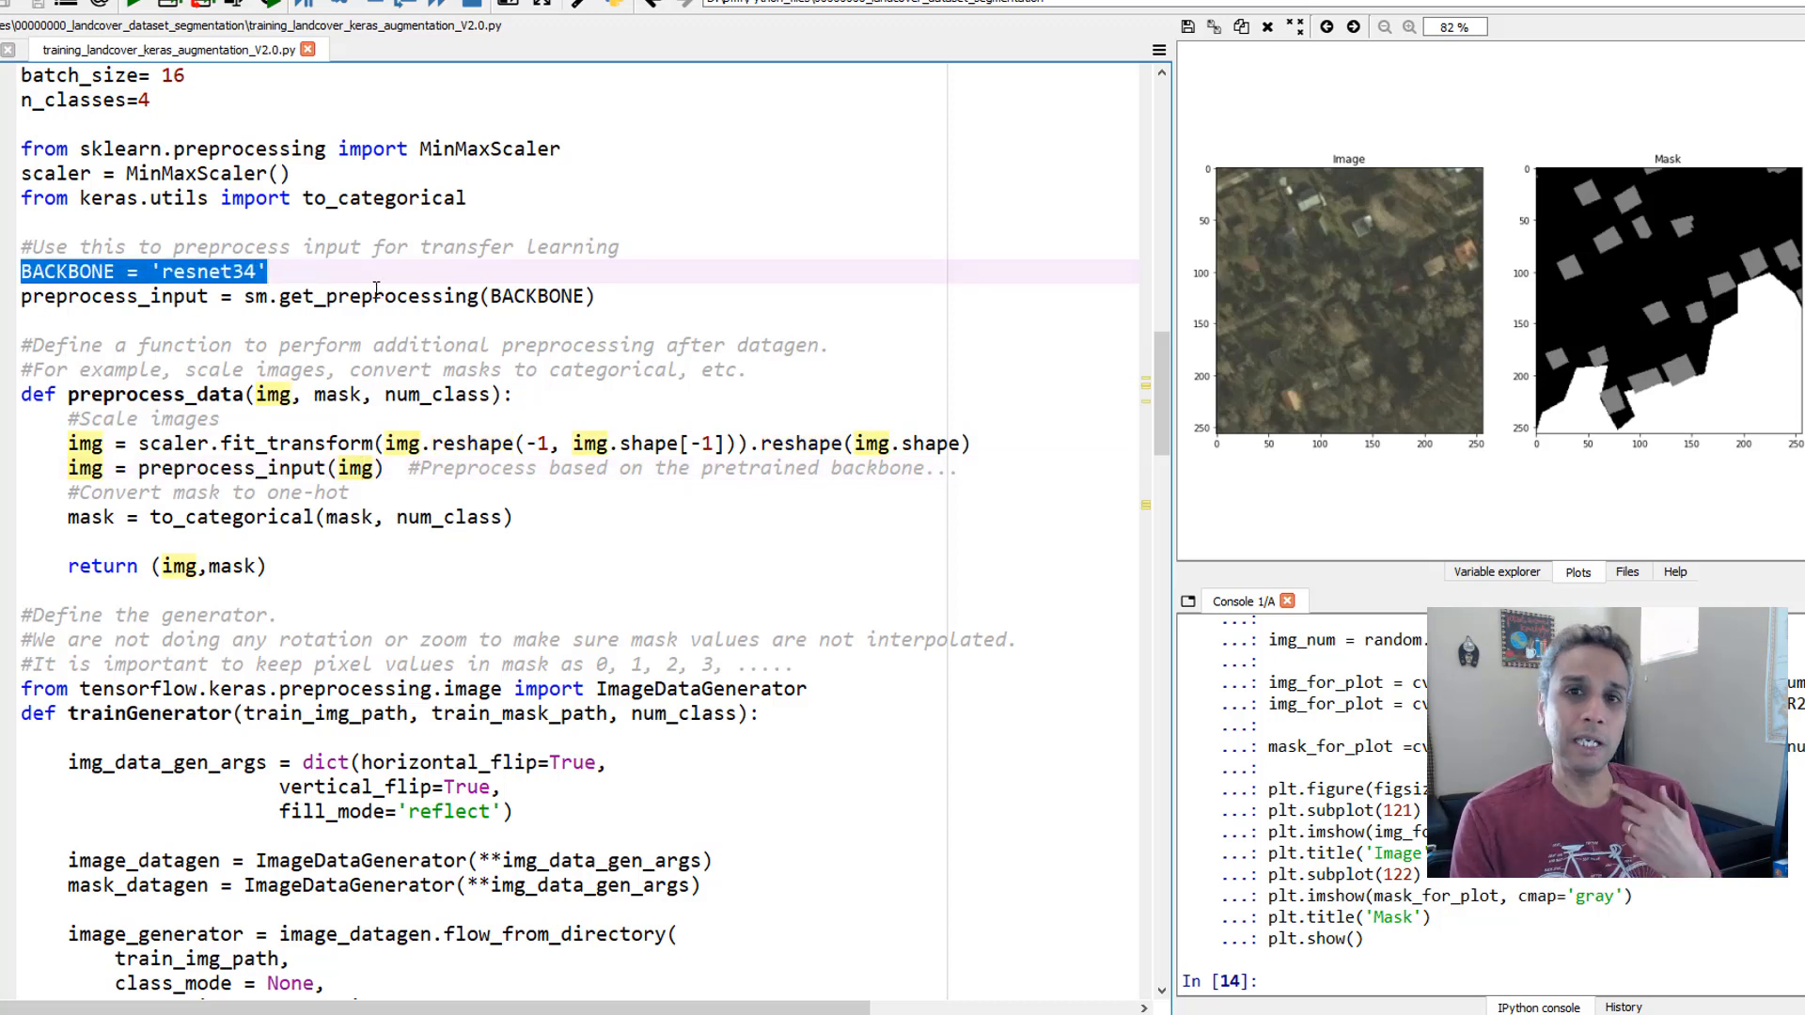
click(218, 271)
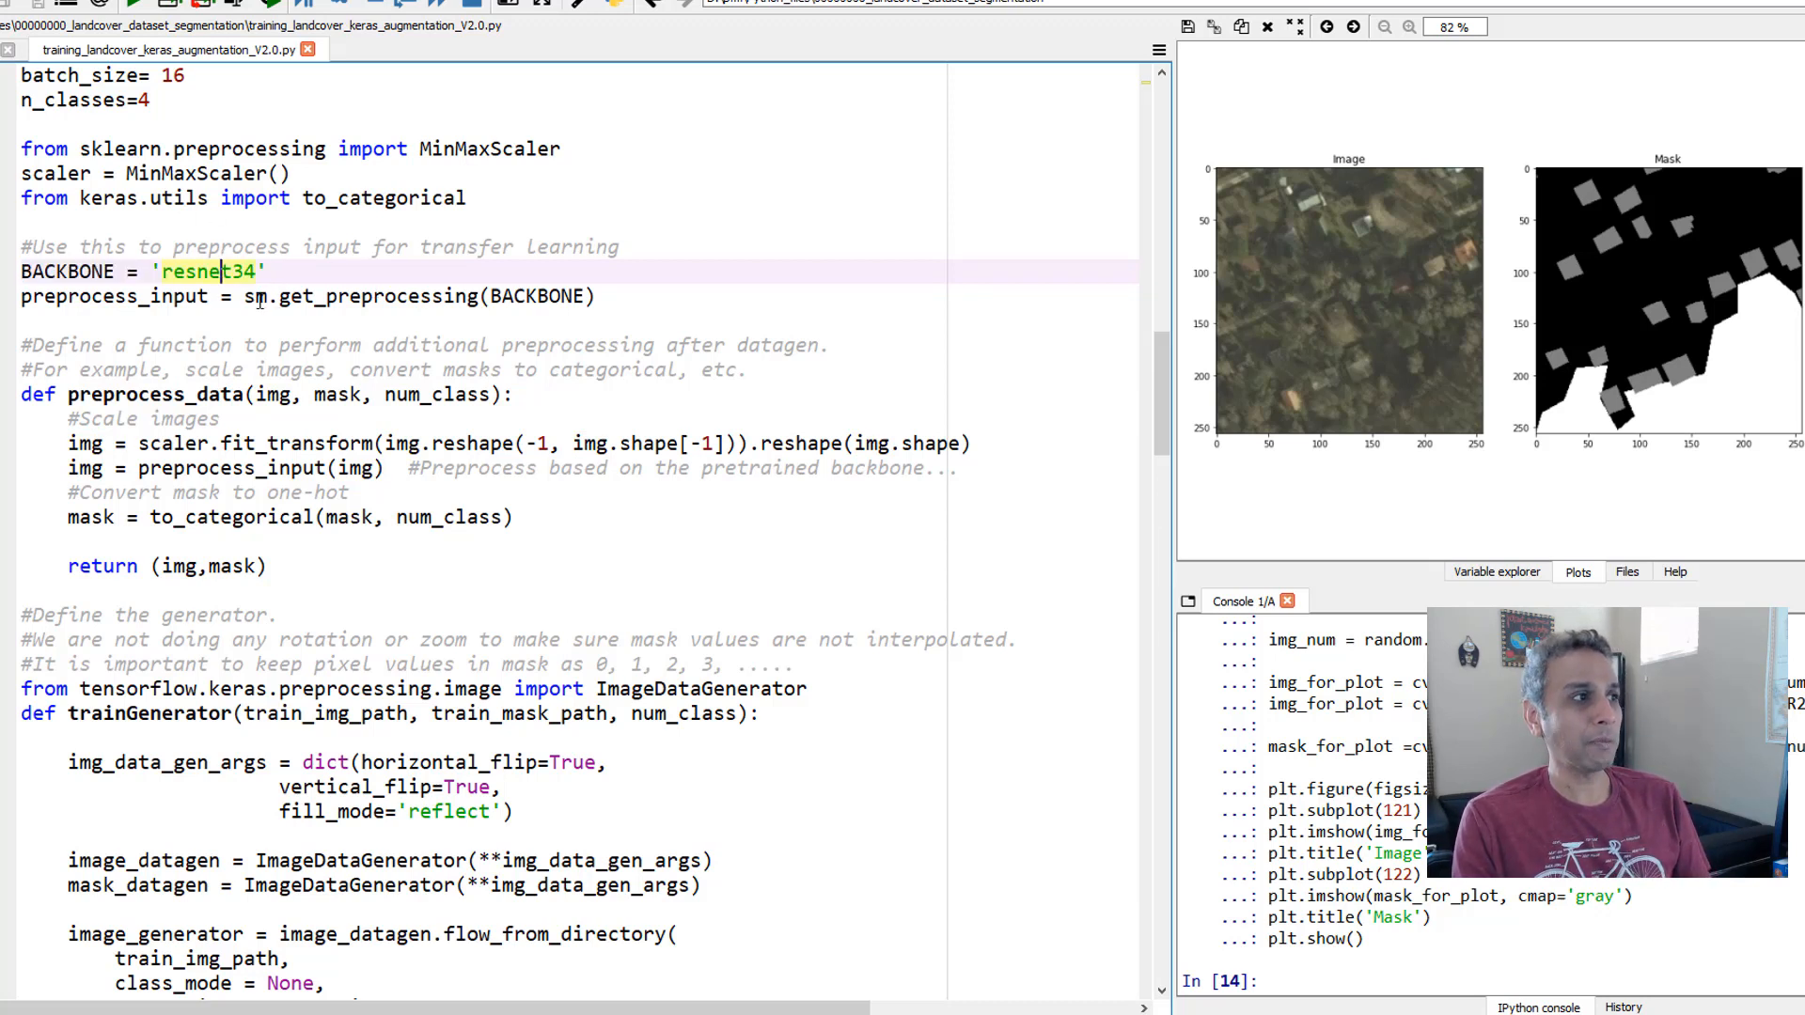
double_click(254, 295)
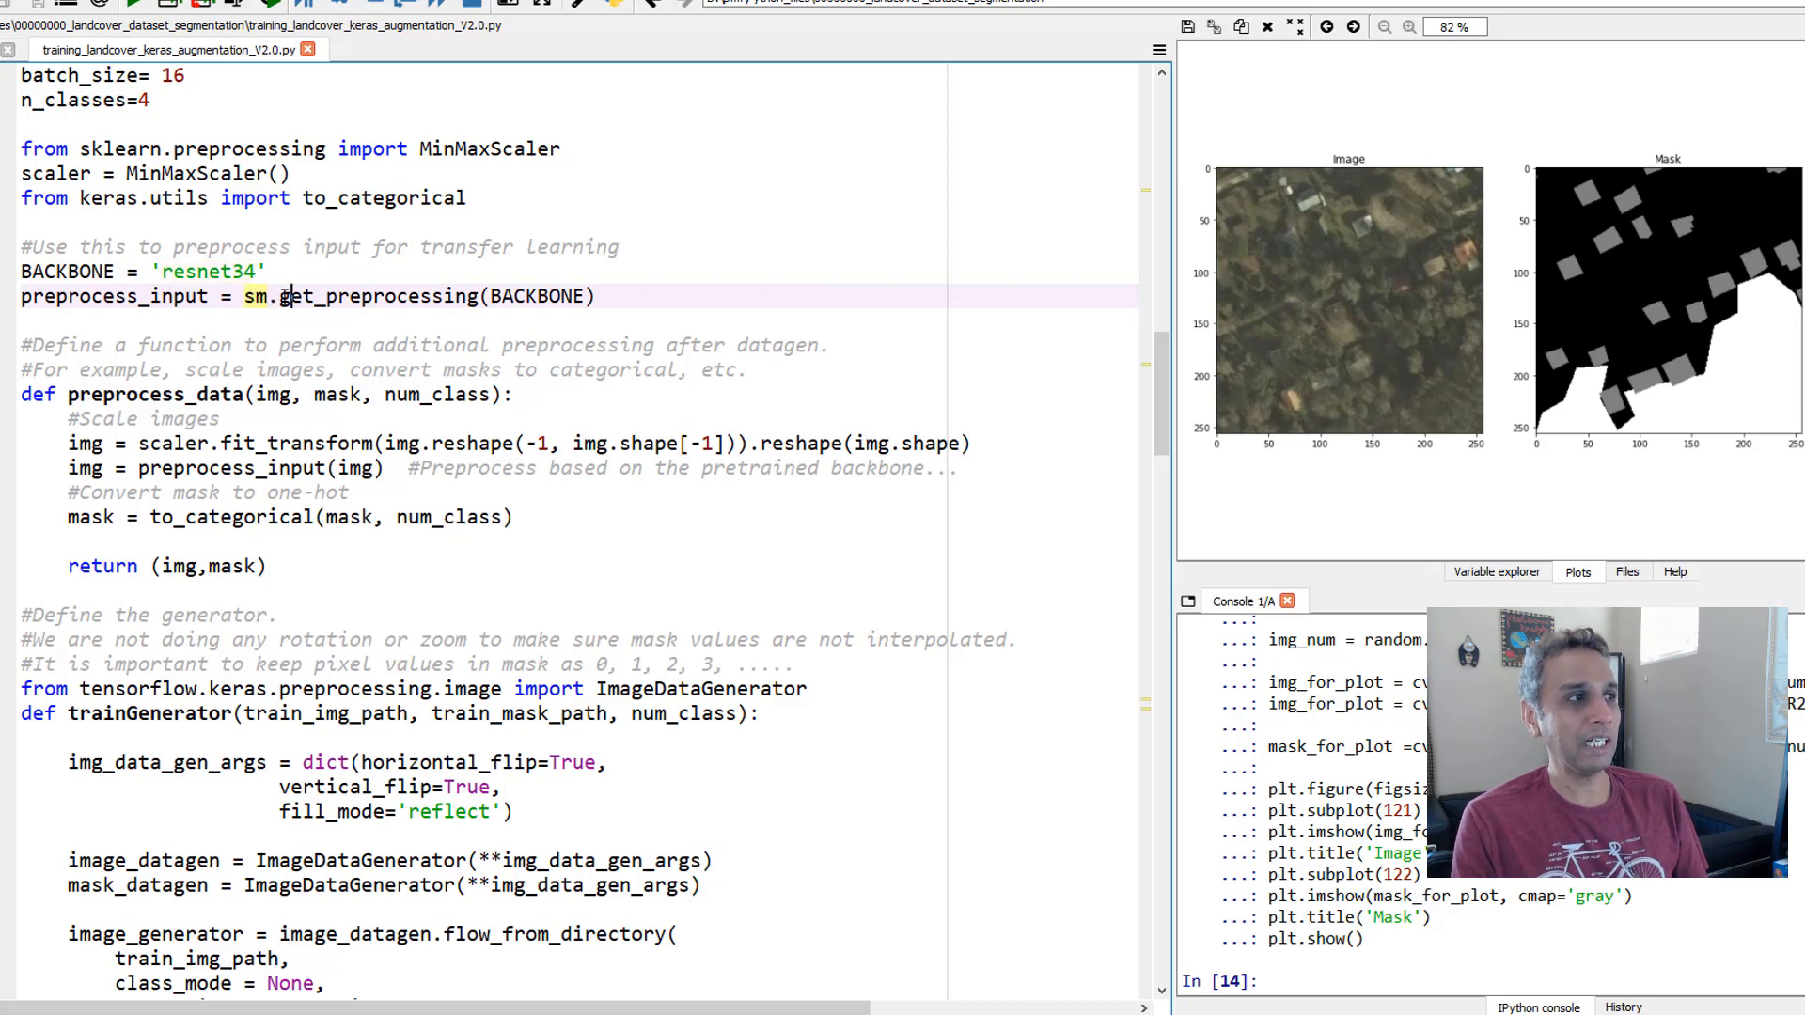
double_click(378, 295)
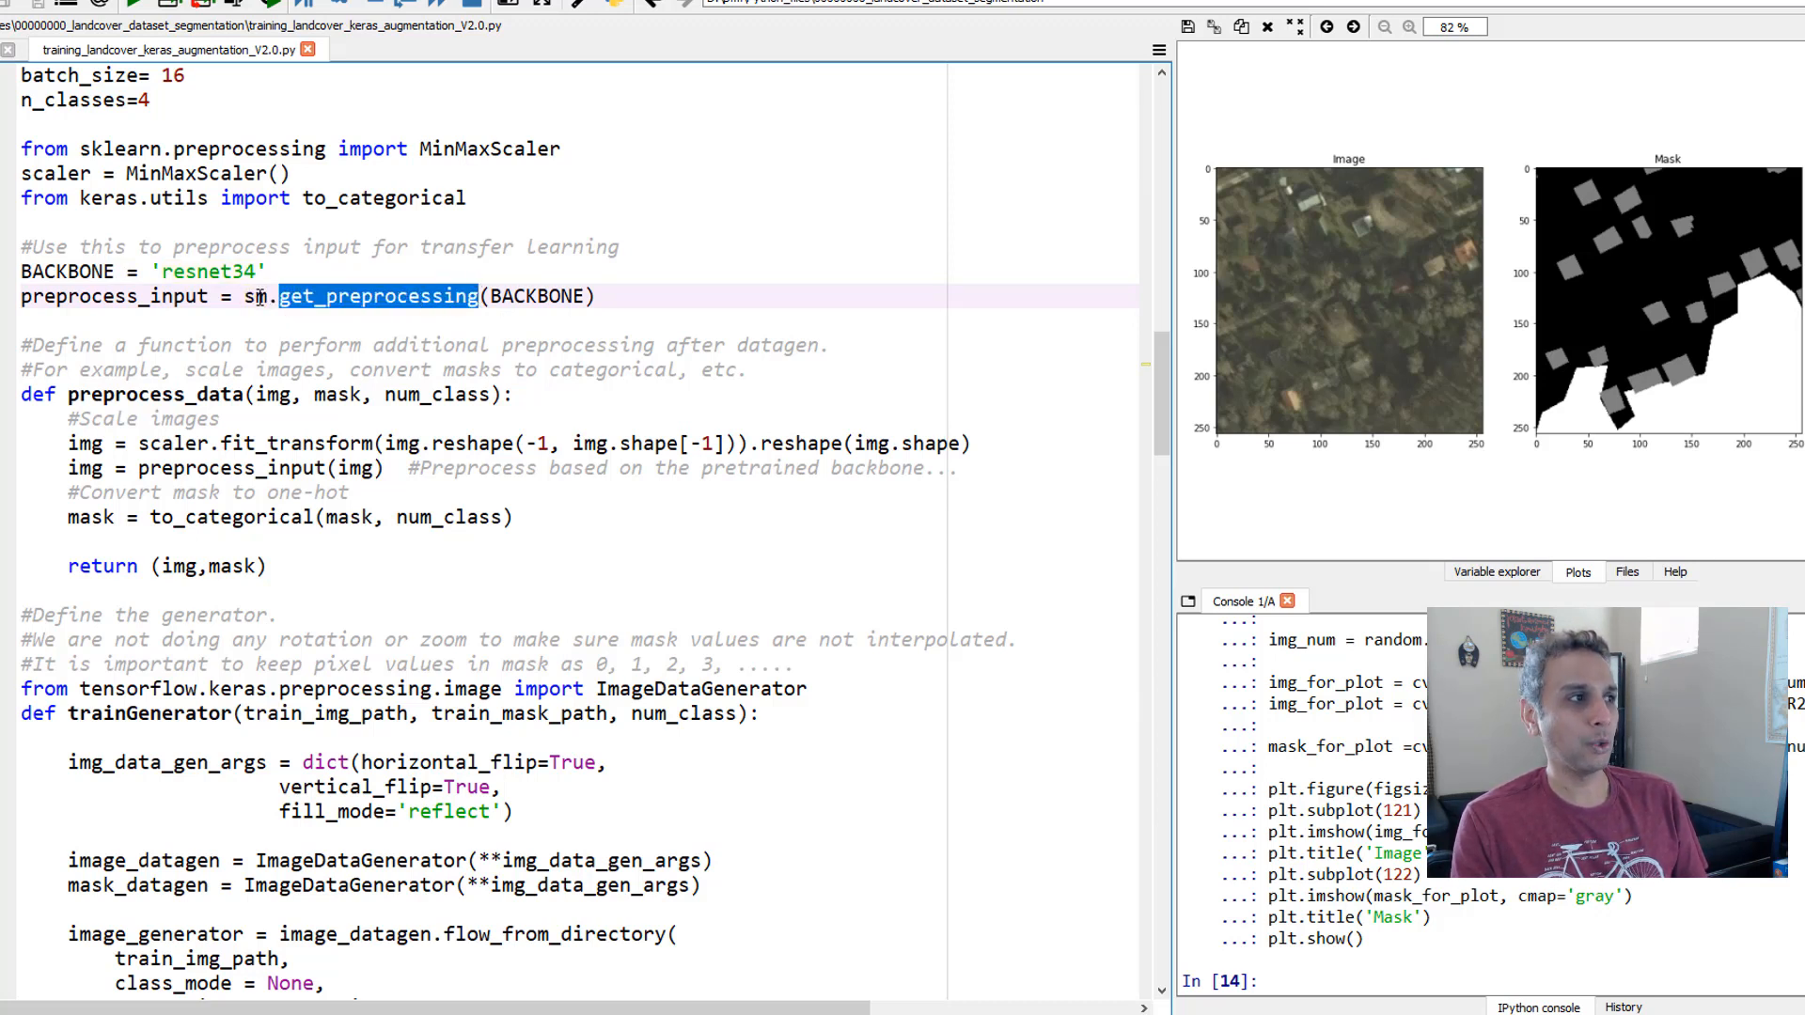
drag(279, 295, 597, 295)
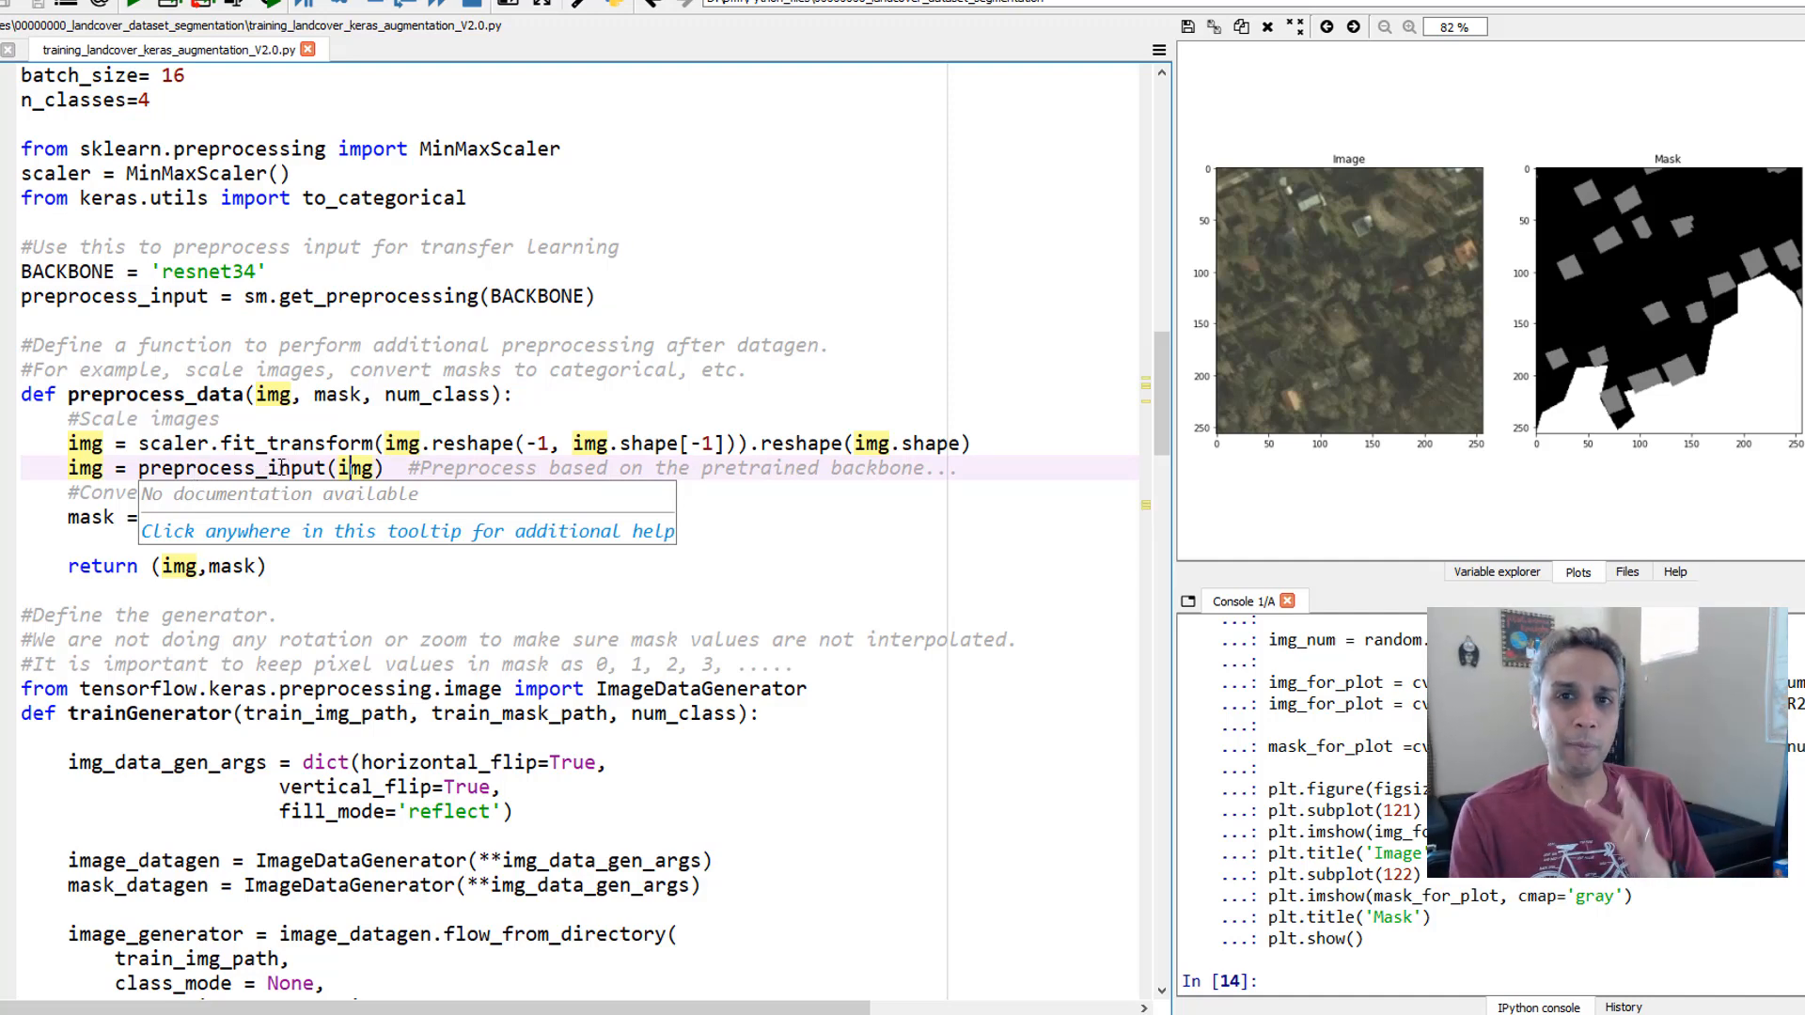
scroll(down, 3)
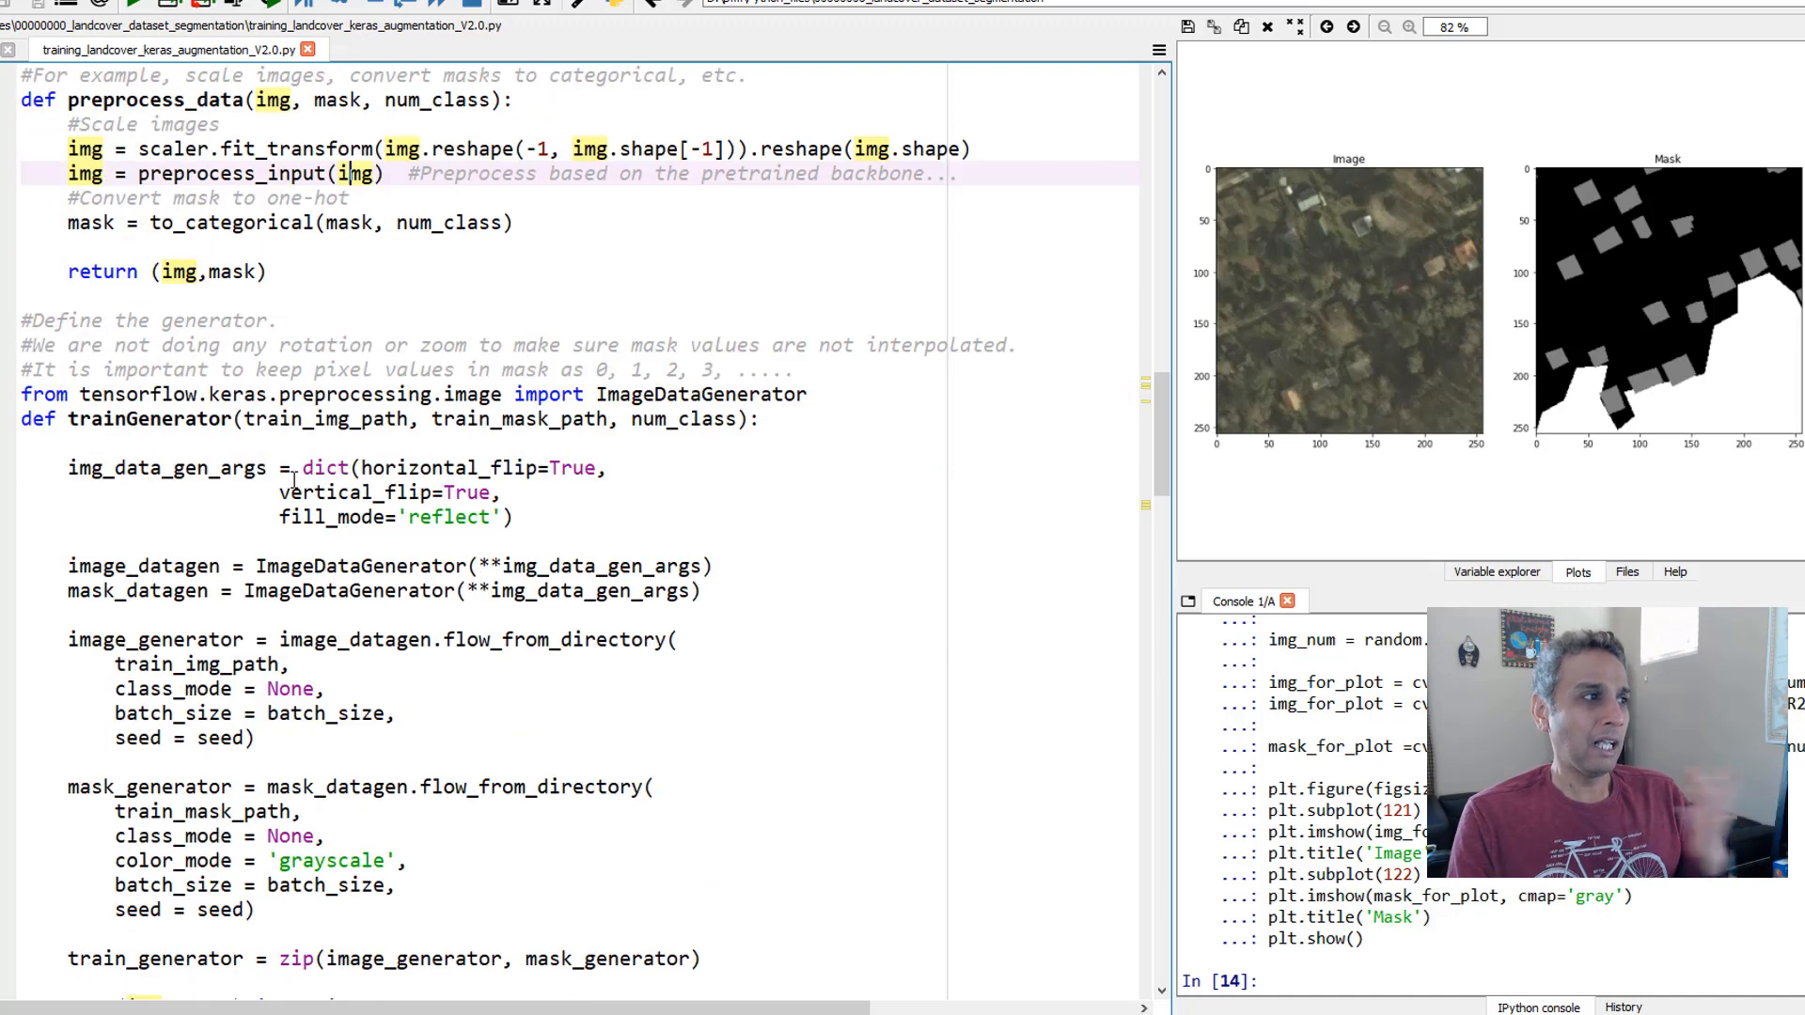
scroll(down, 3)
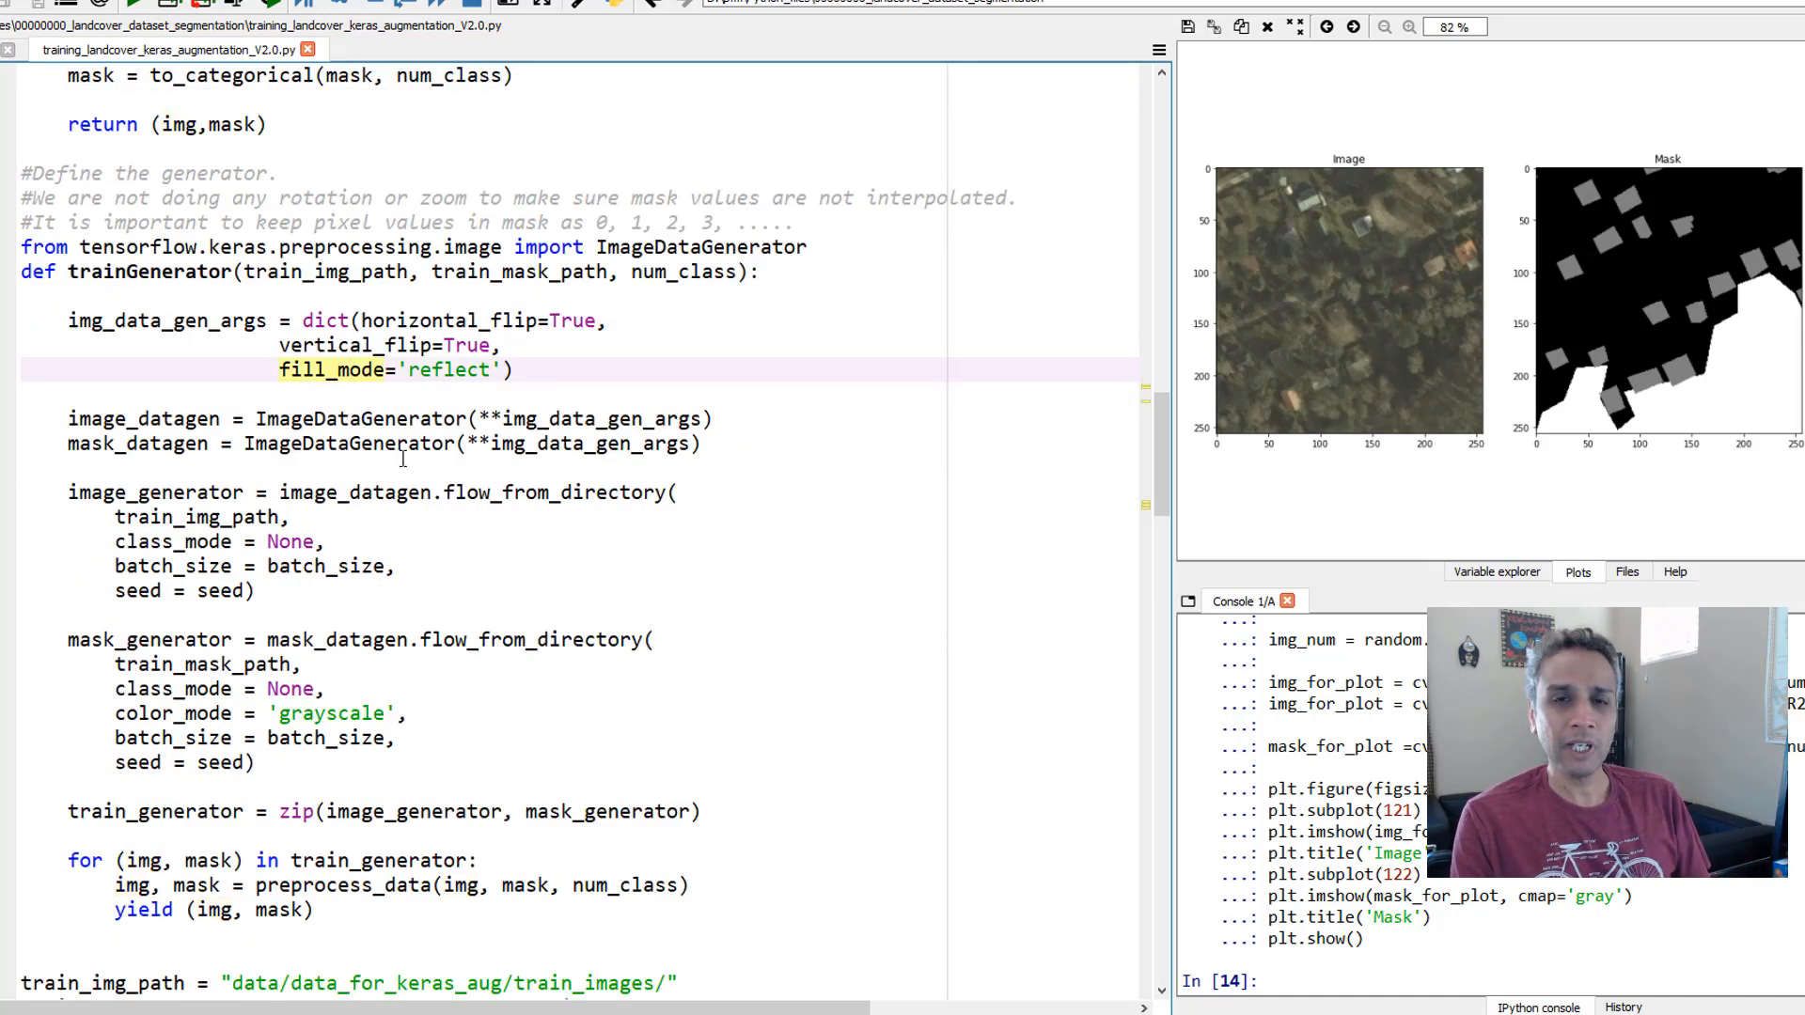
double_click(367, 417)
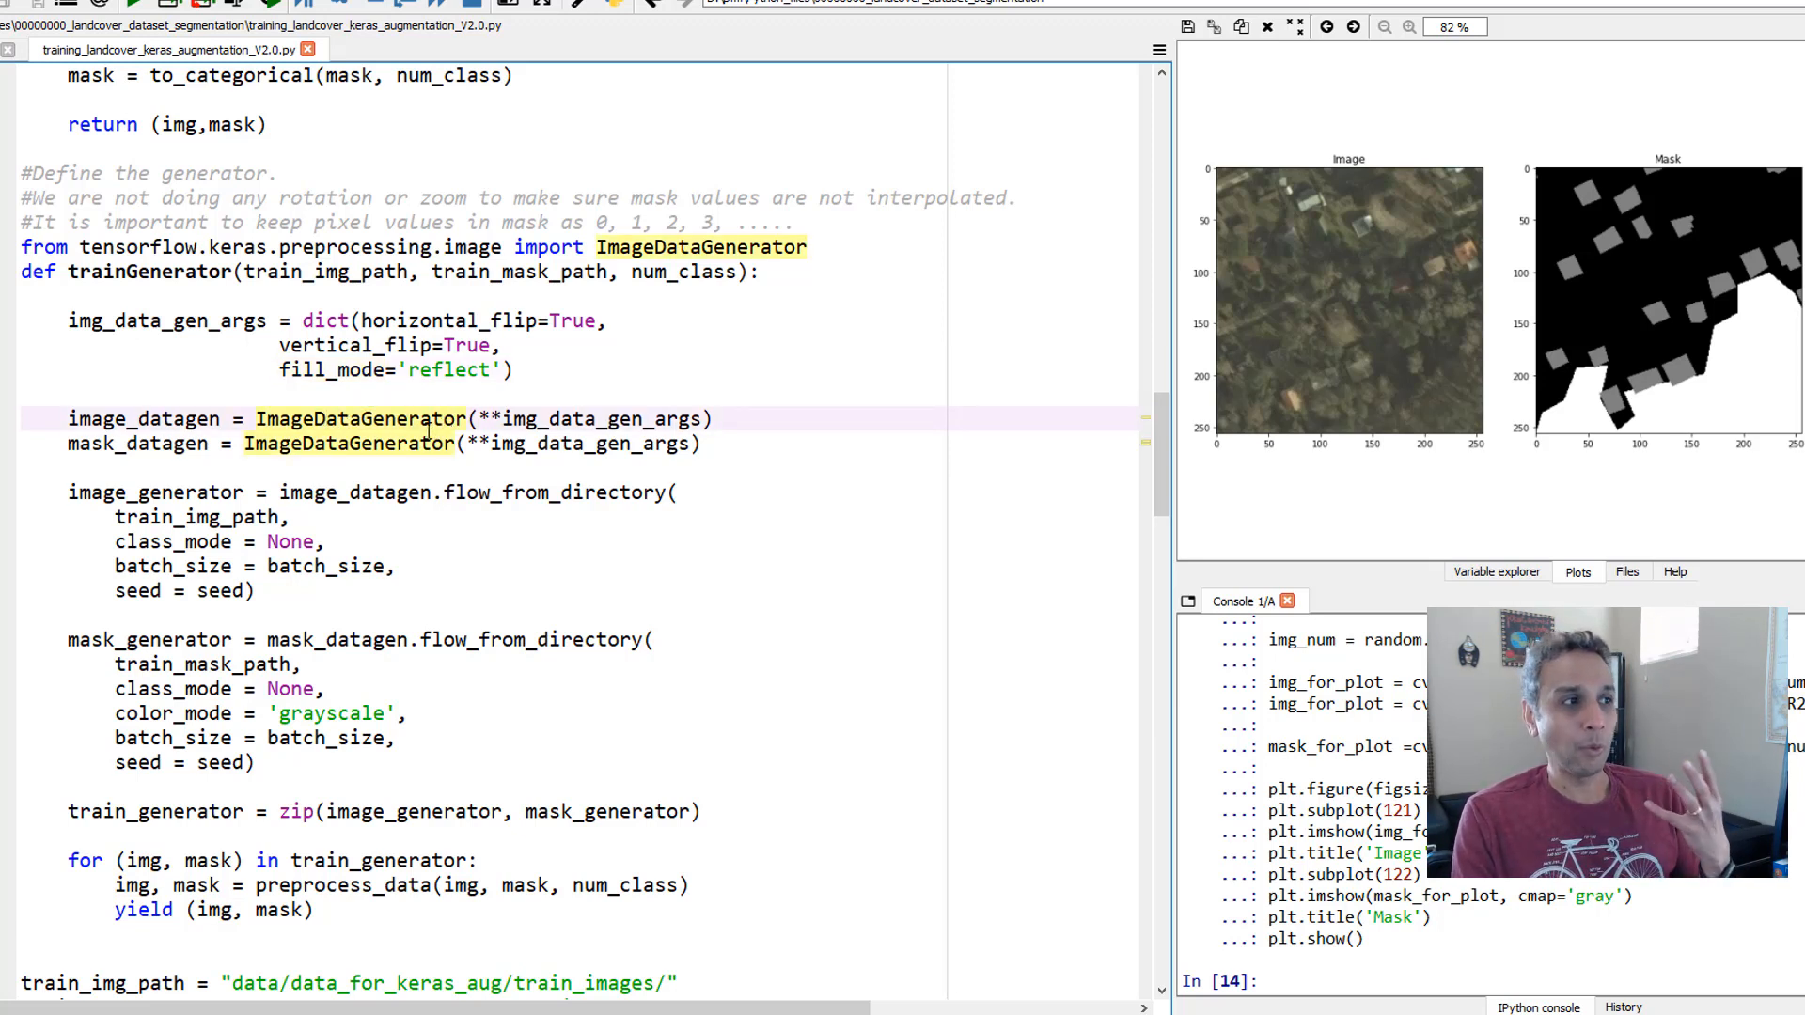
mouse_move(357, 417)
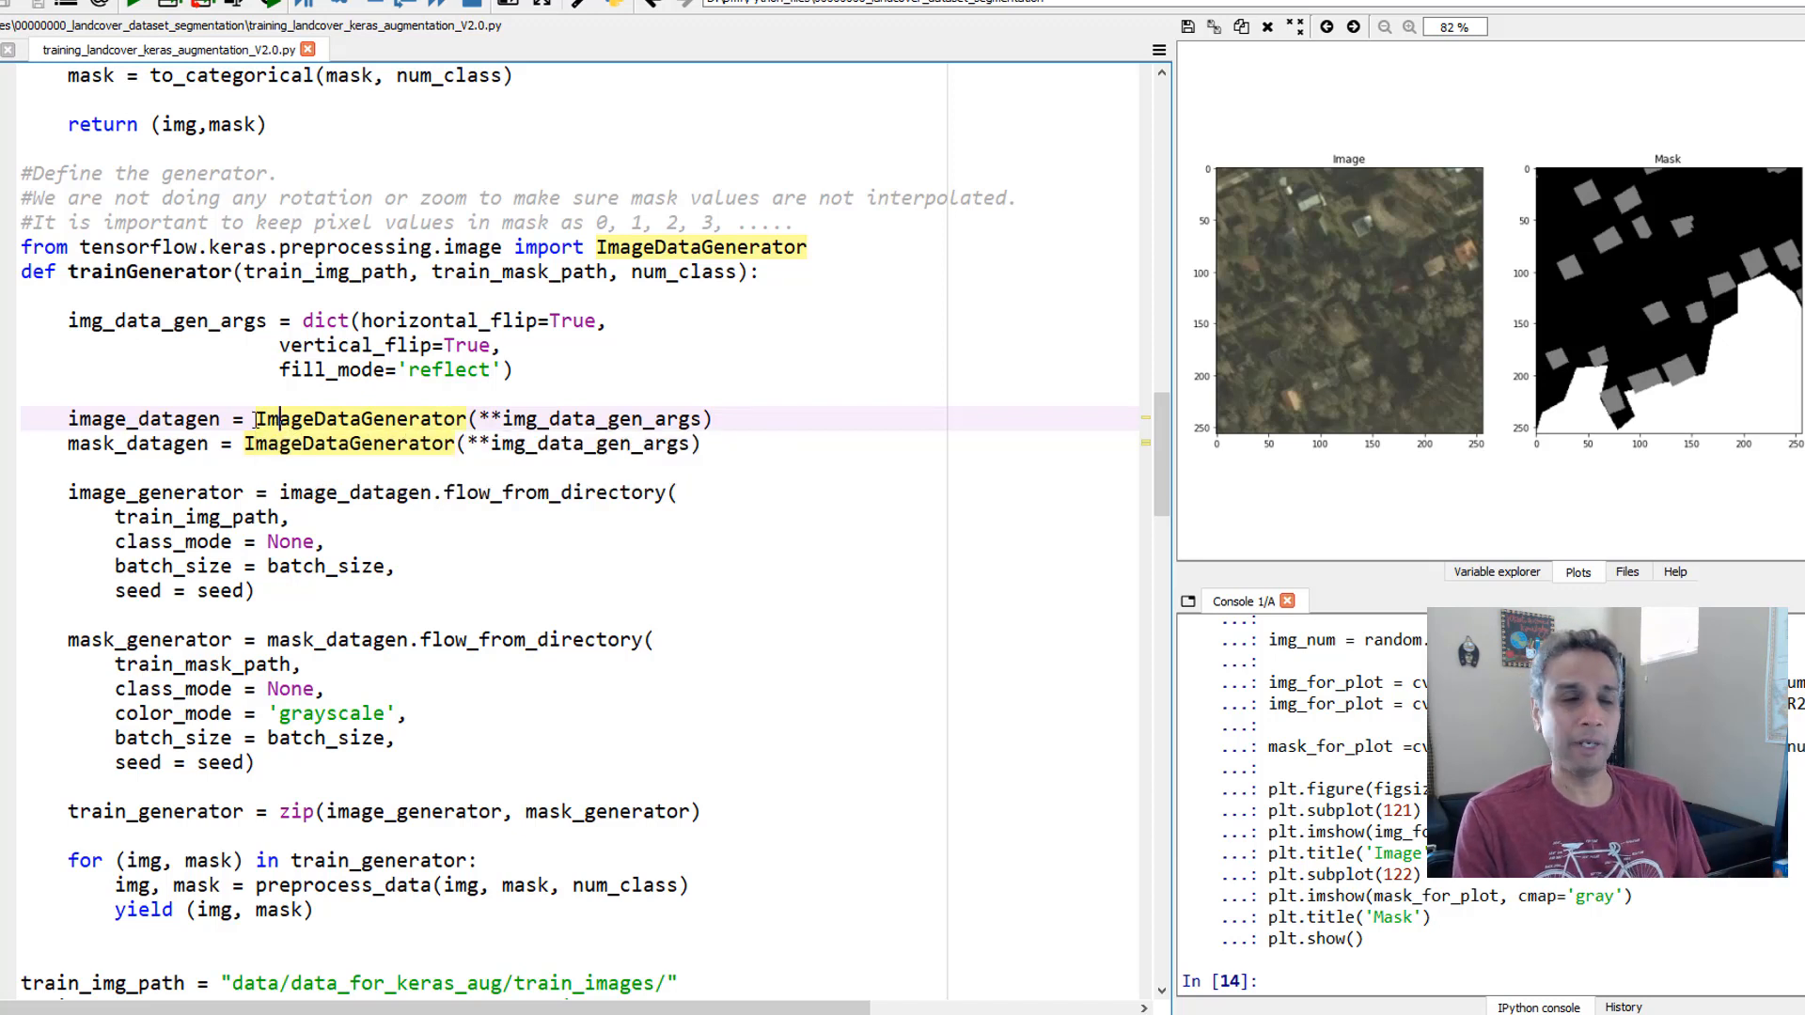
double_click(359, 417)
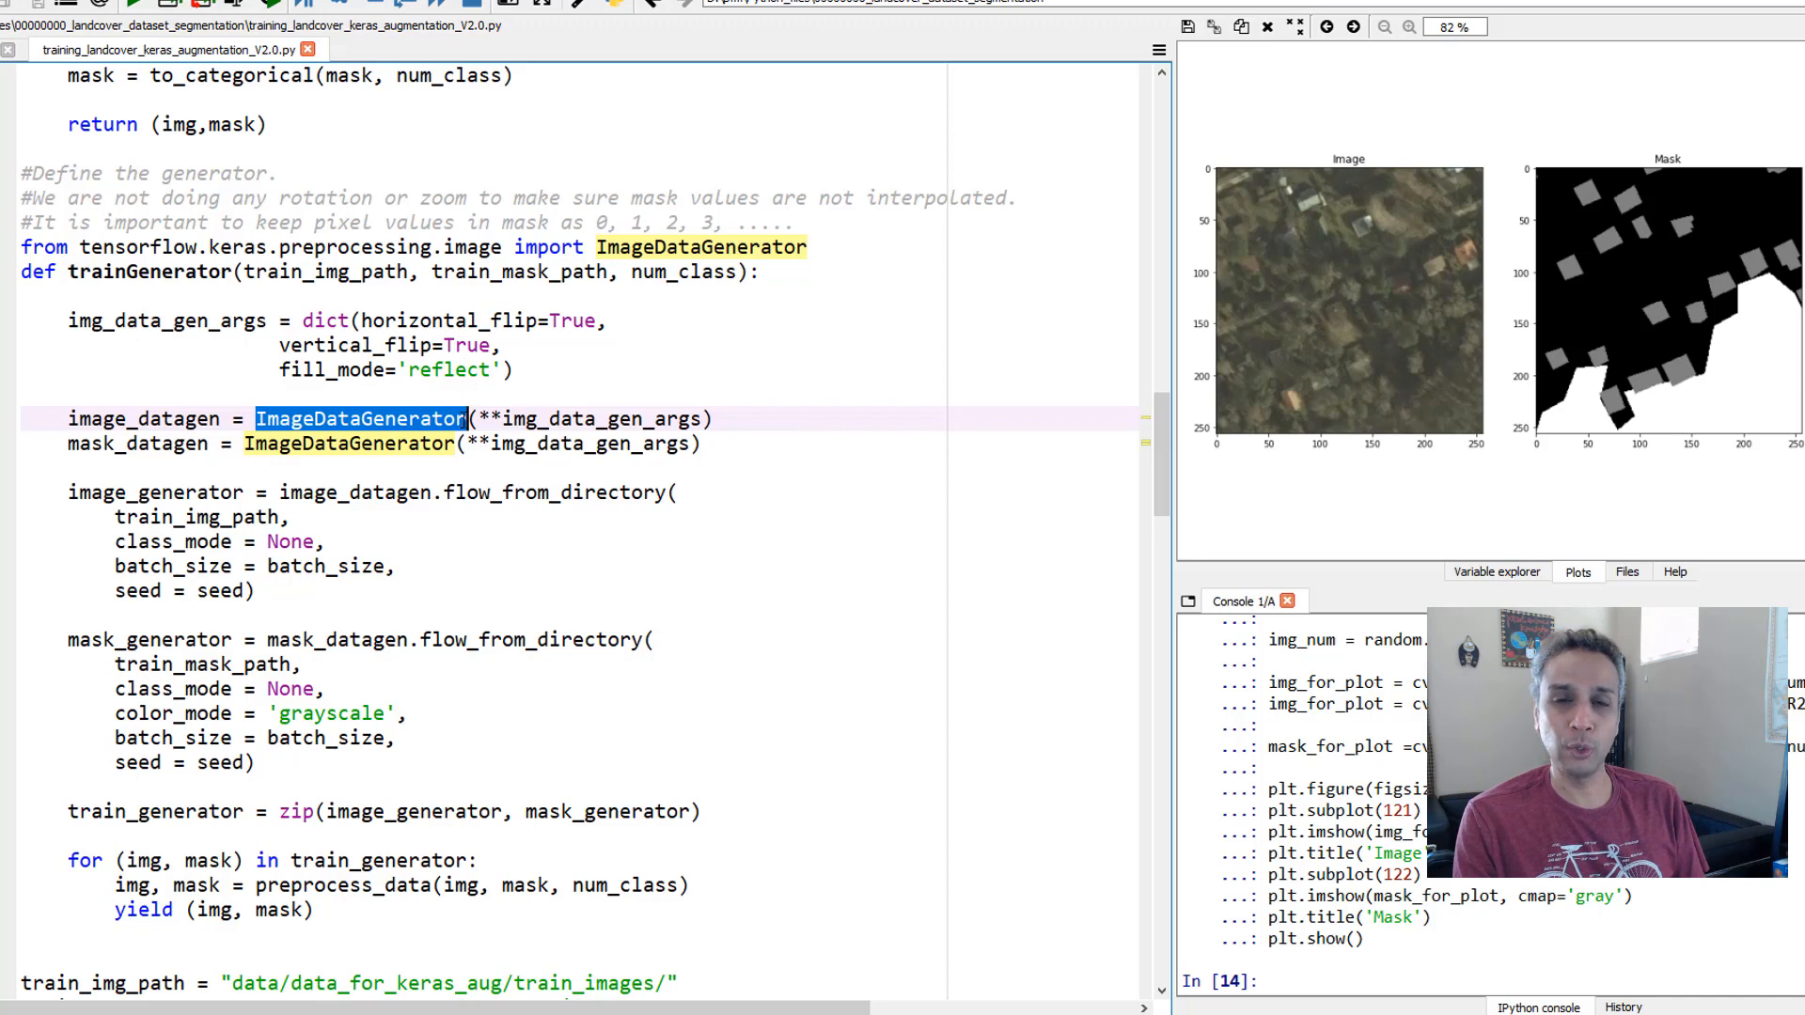
mouse_move(346, 444)
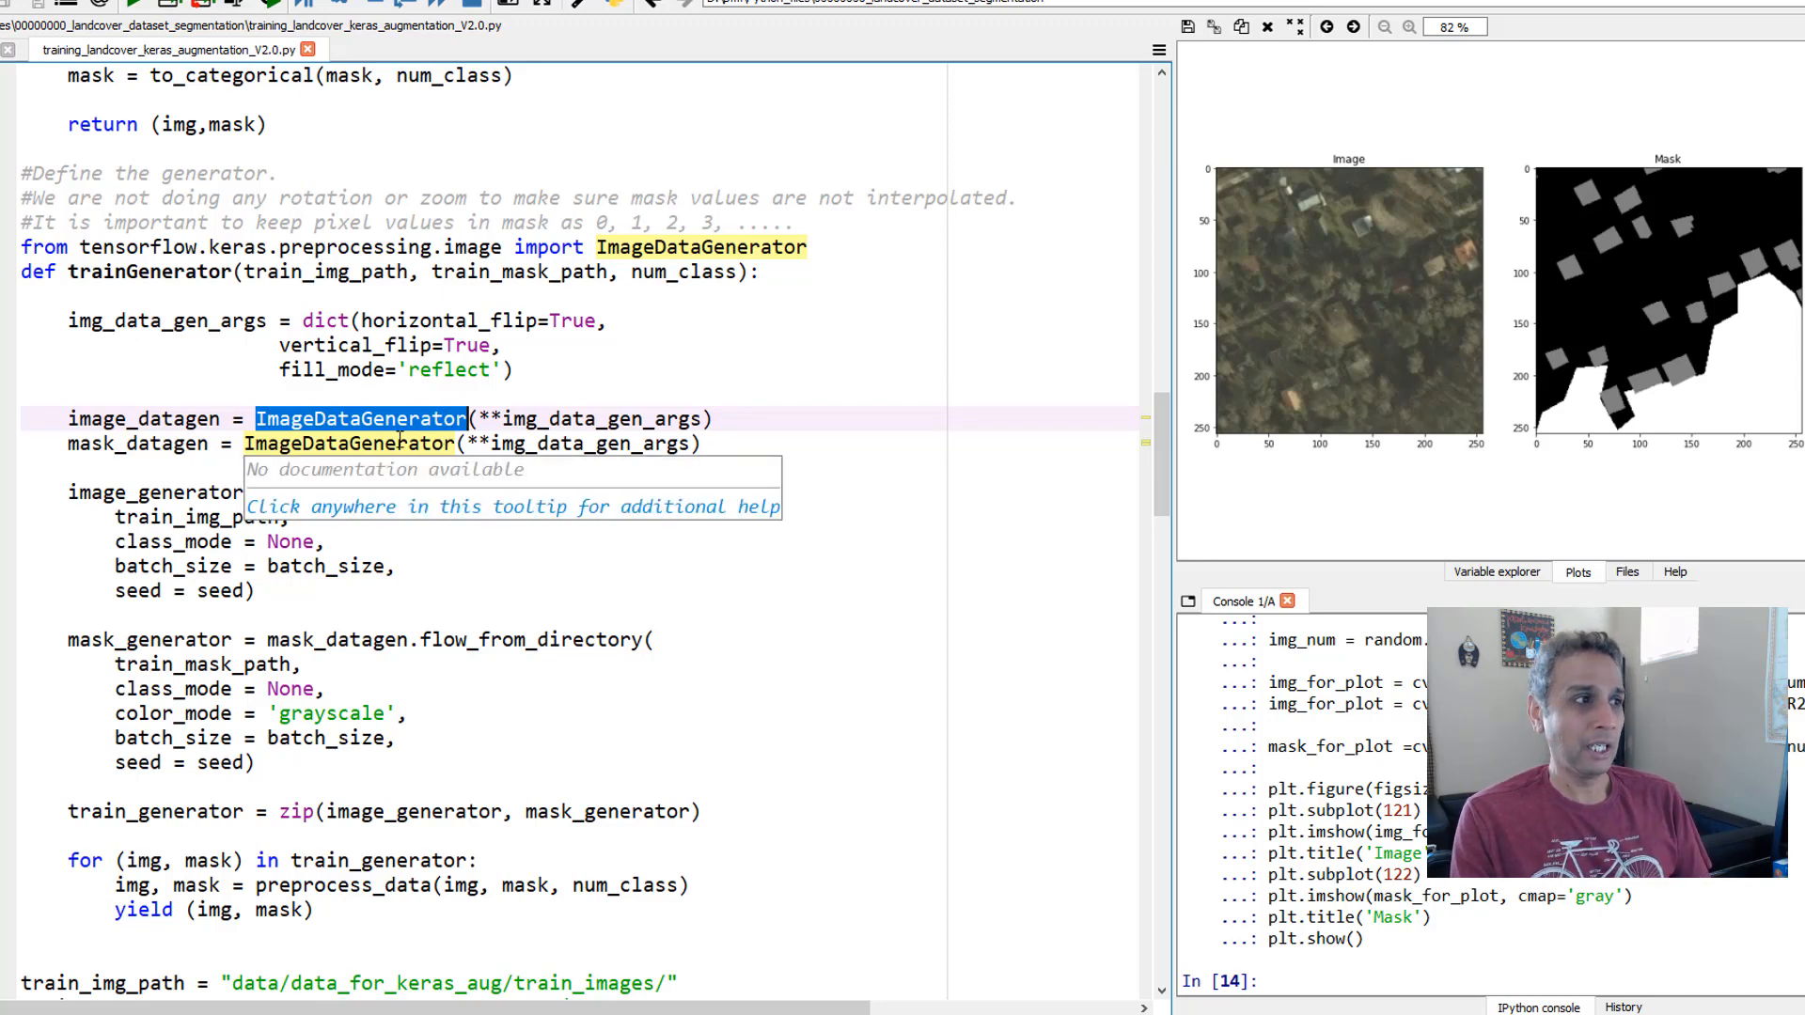
click(423, 443)
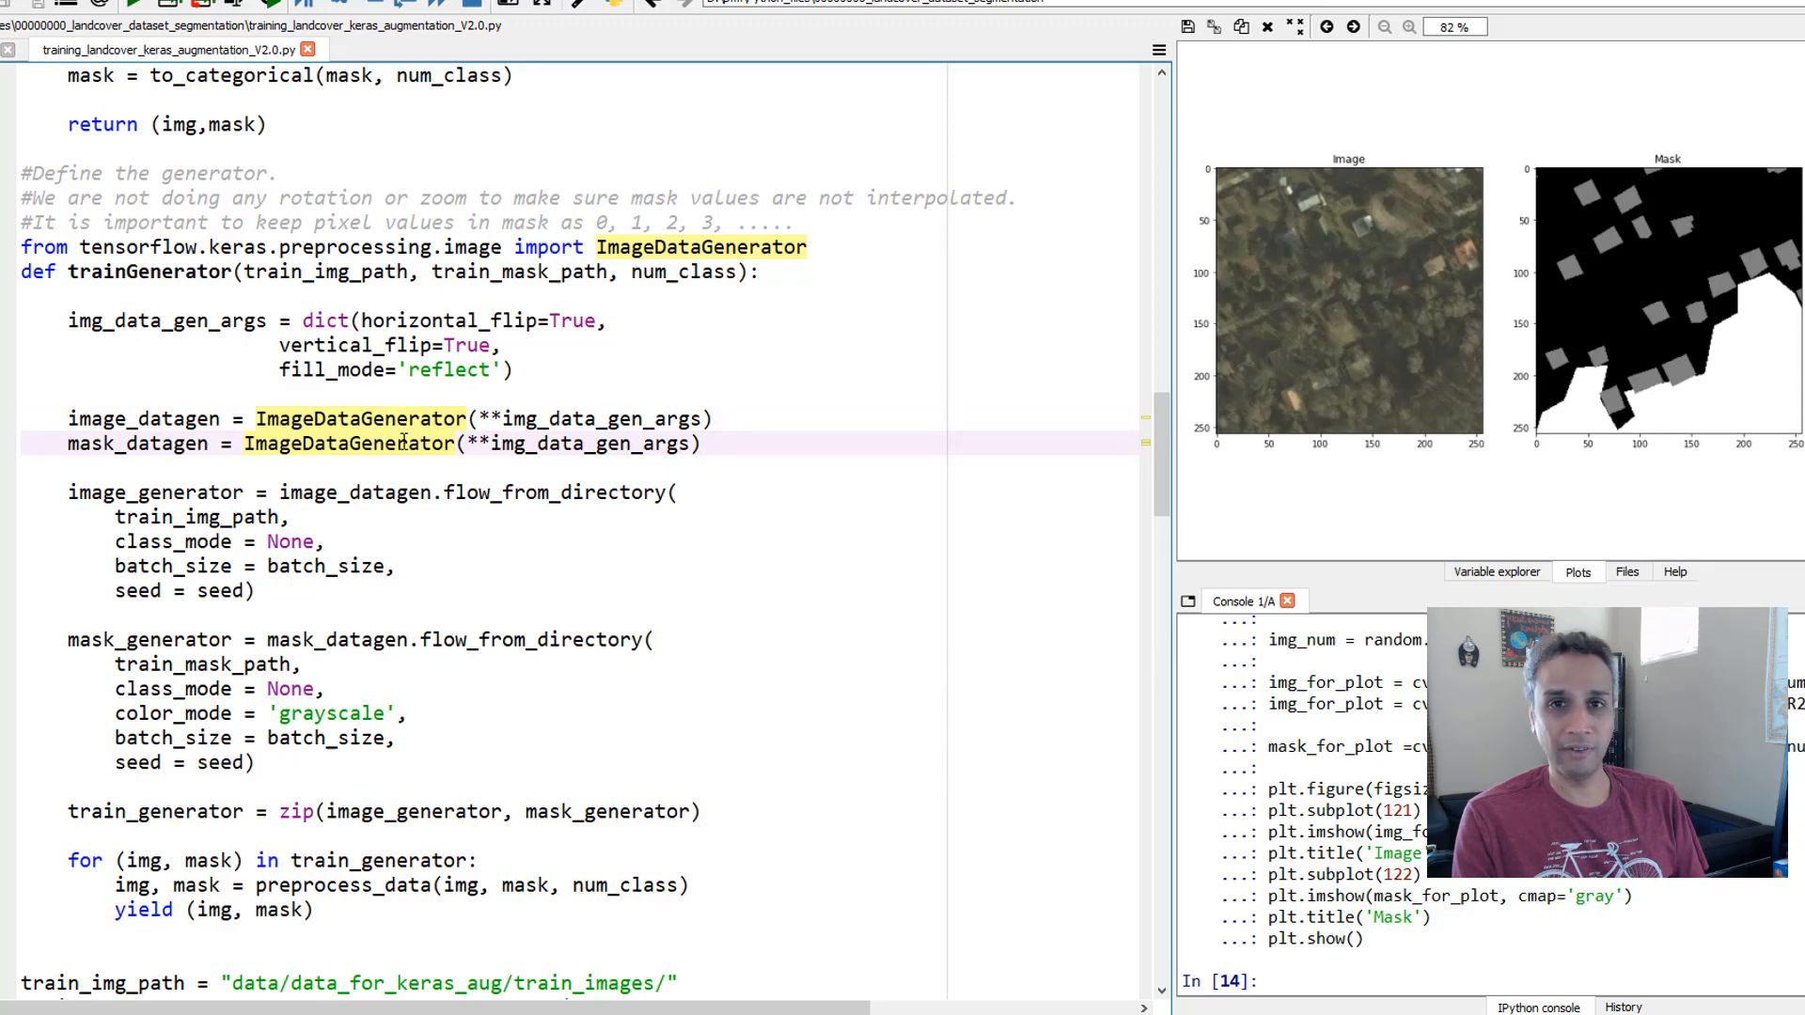
scroll(up, 3)
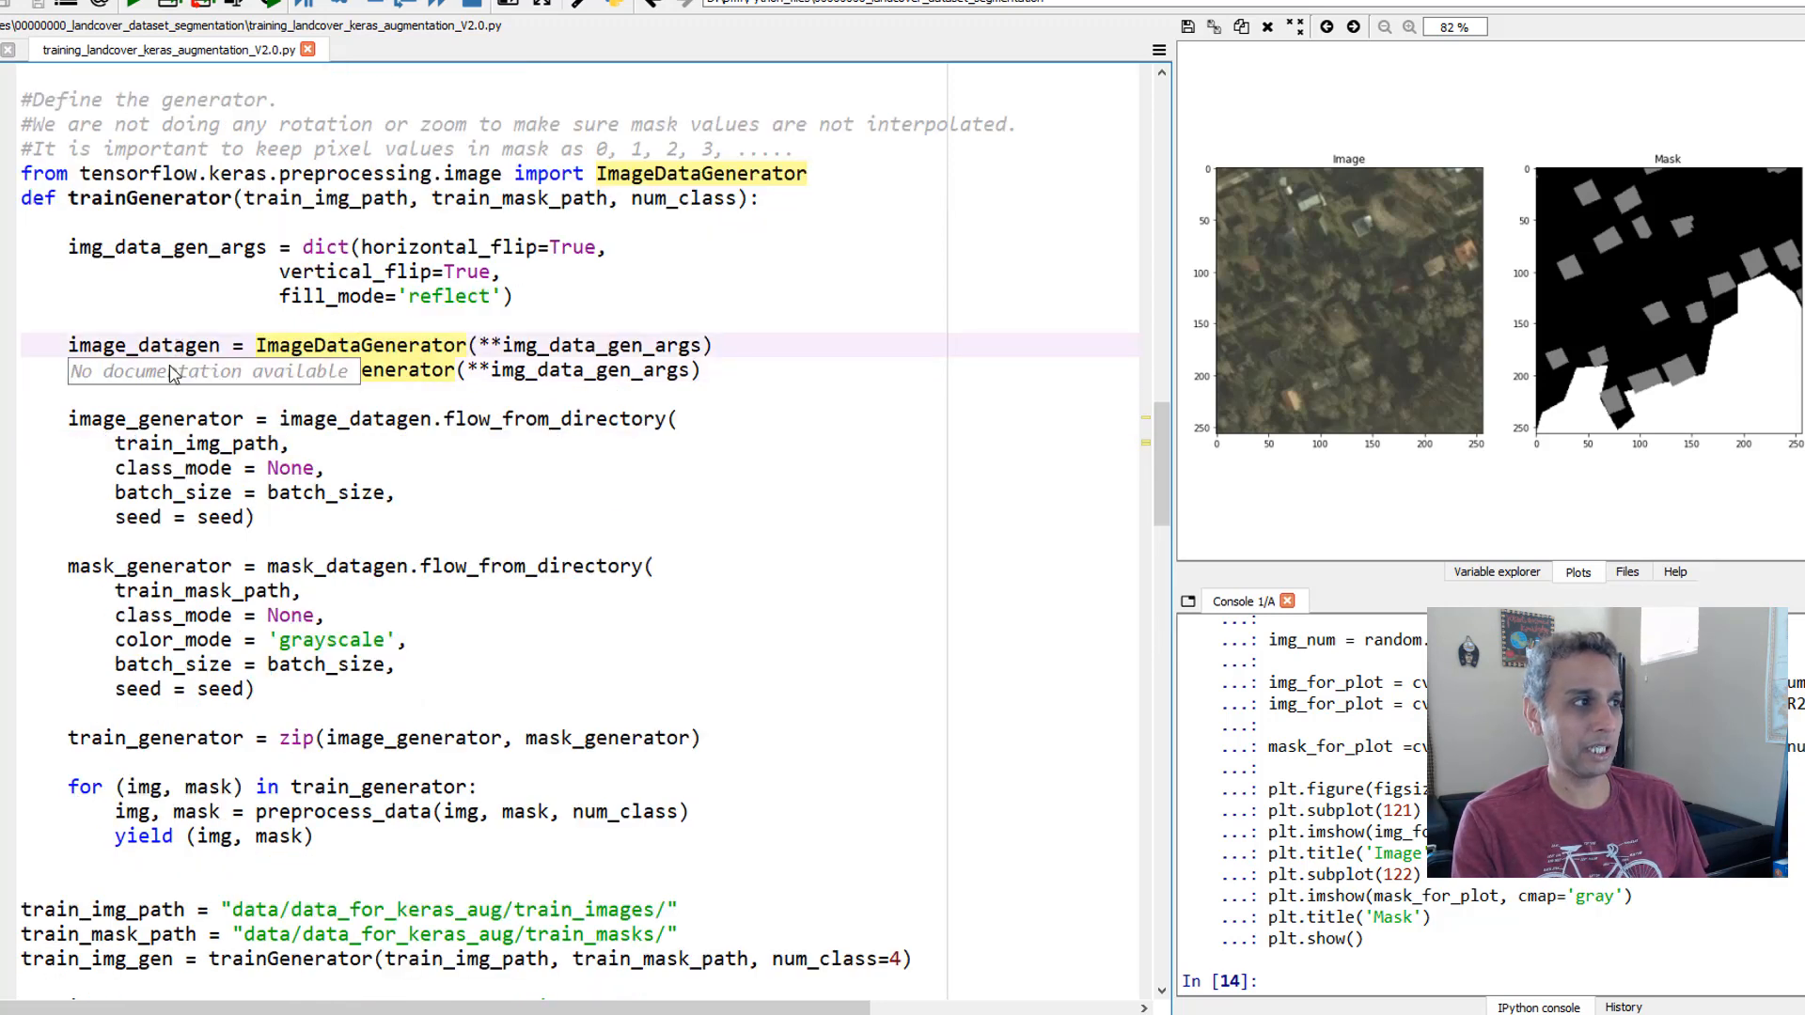
scroll(down, 3)
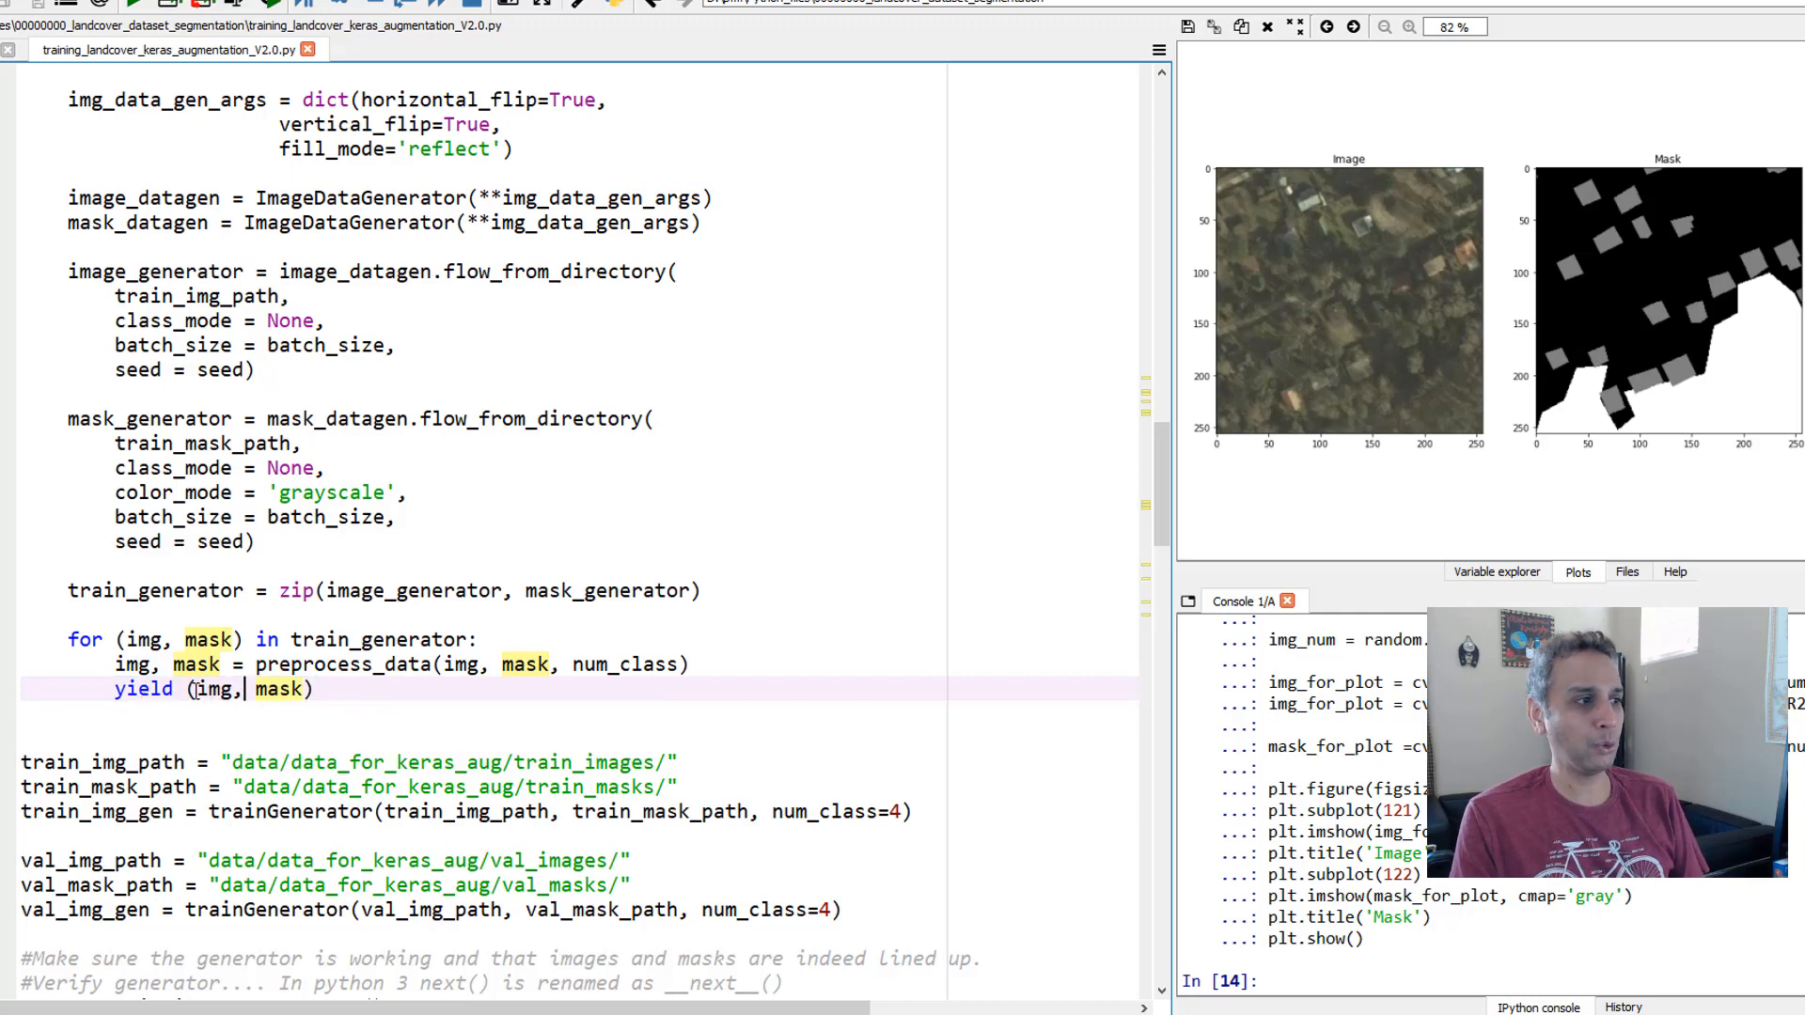
double_click(280, 688)
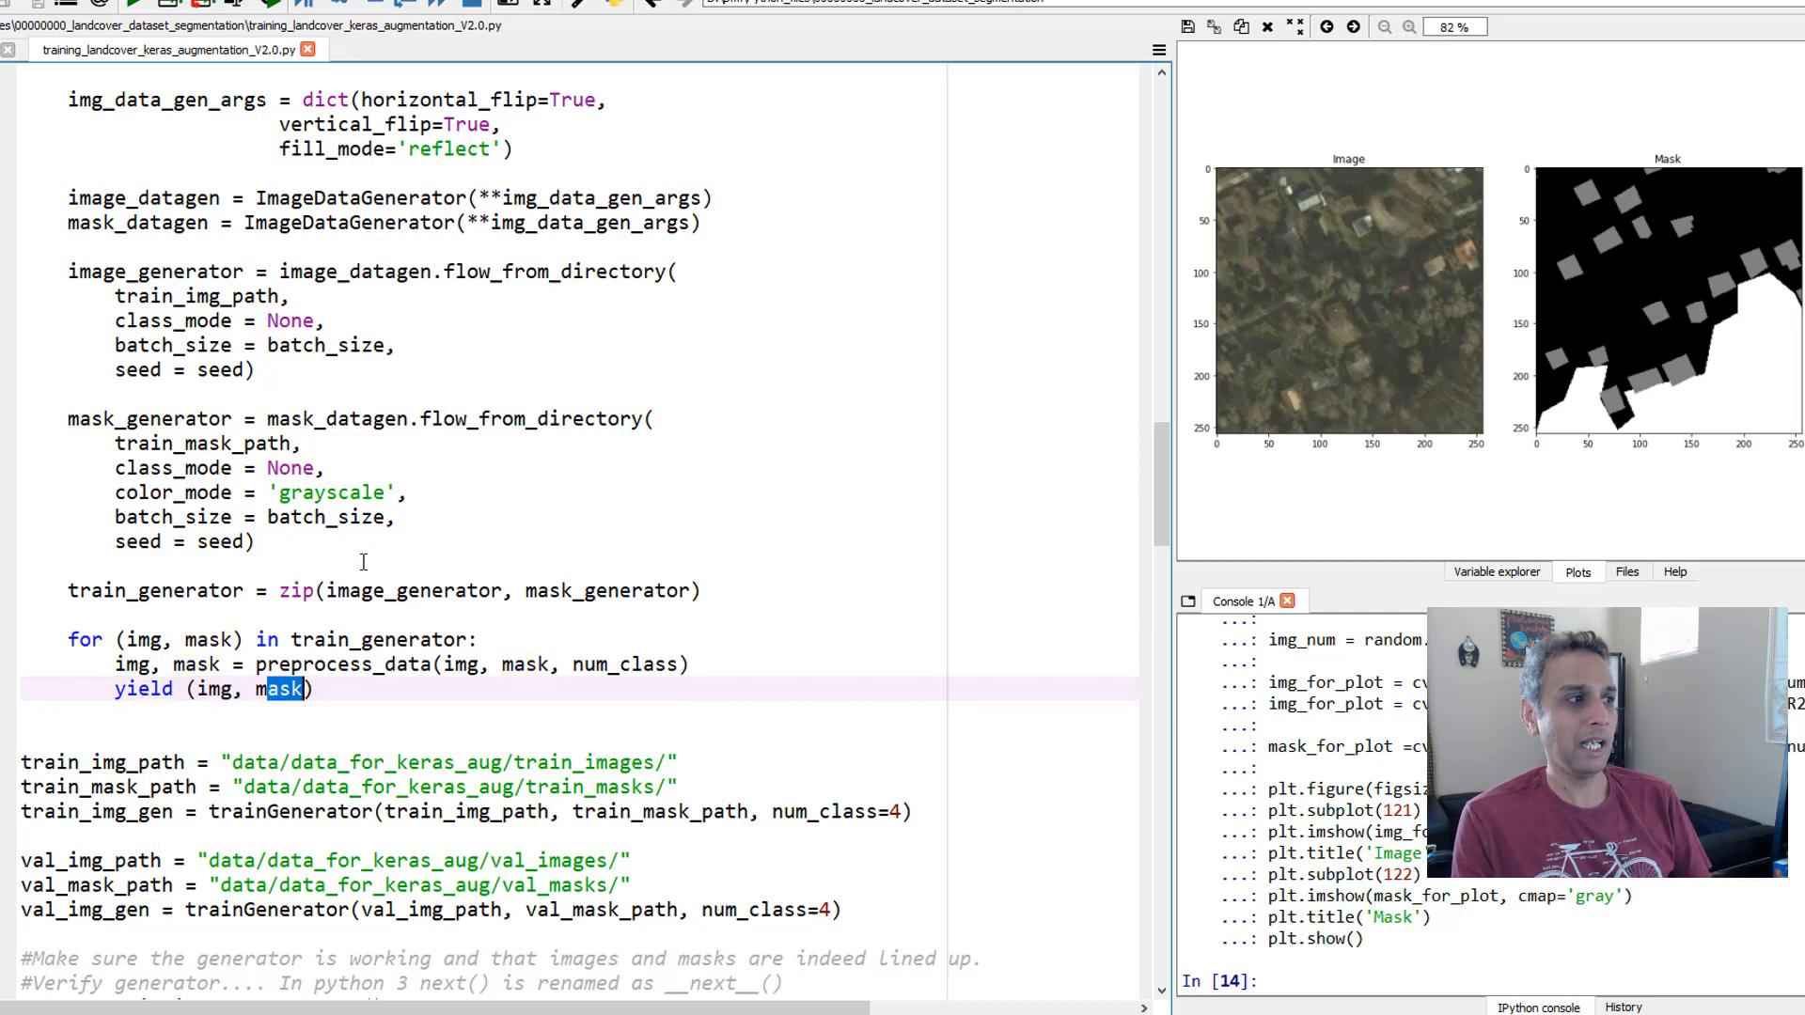
scroll(up, 3)
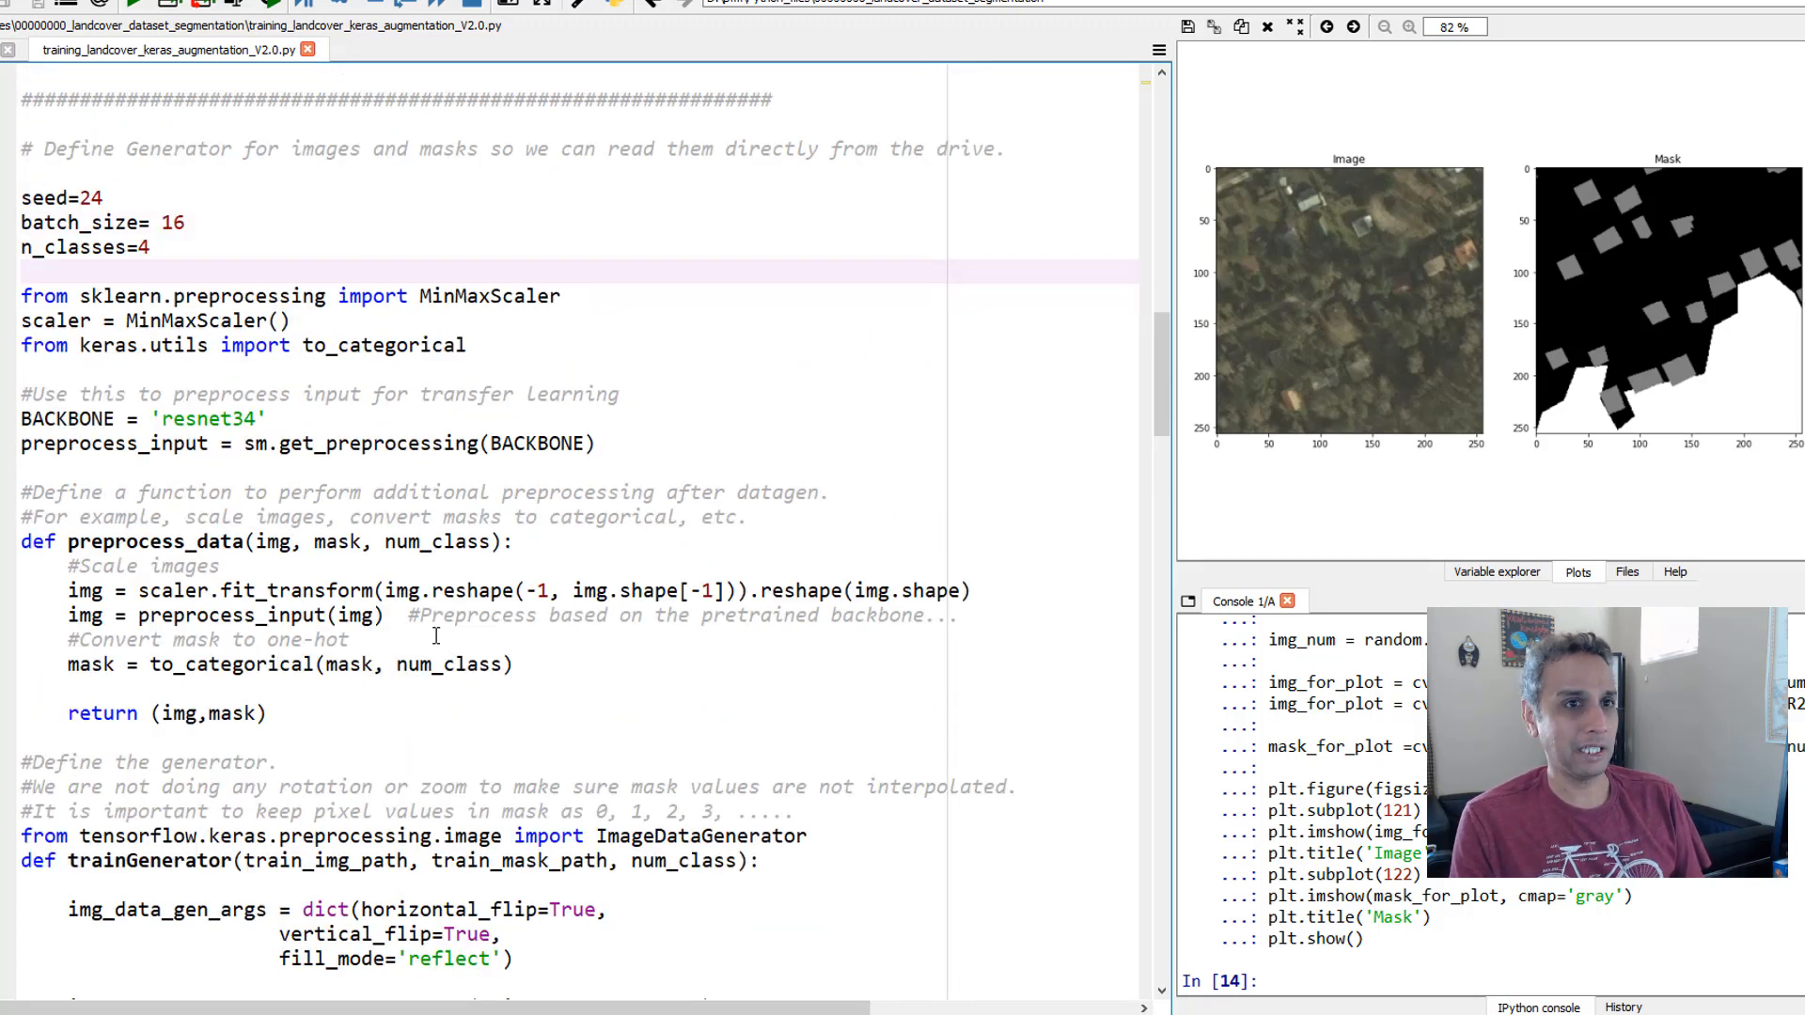
- Run preprocess_data and trainGenerator, then create the training and validation generators from their folder paths
scroll(up, 3)
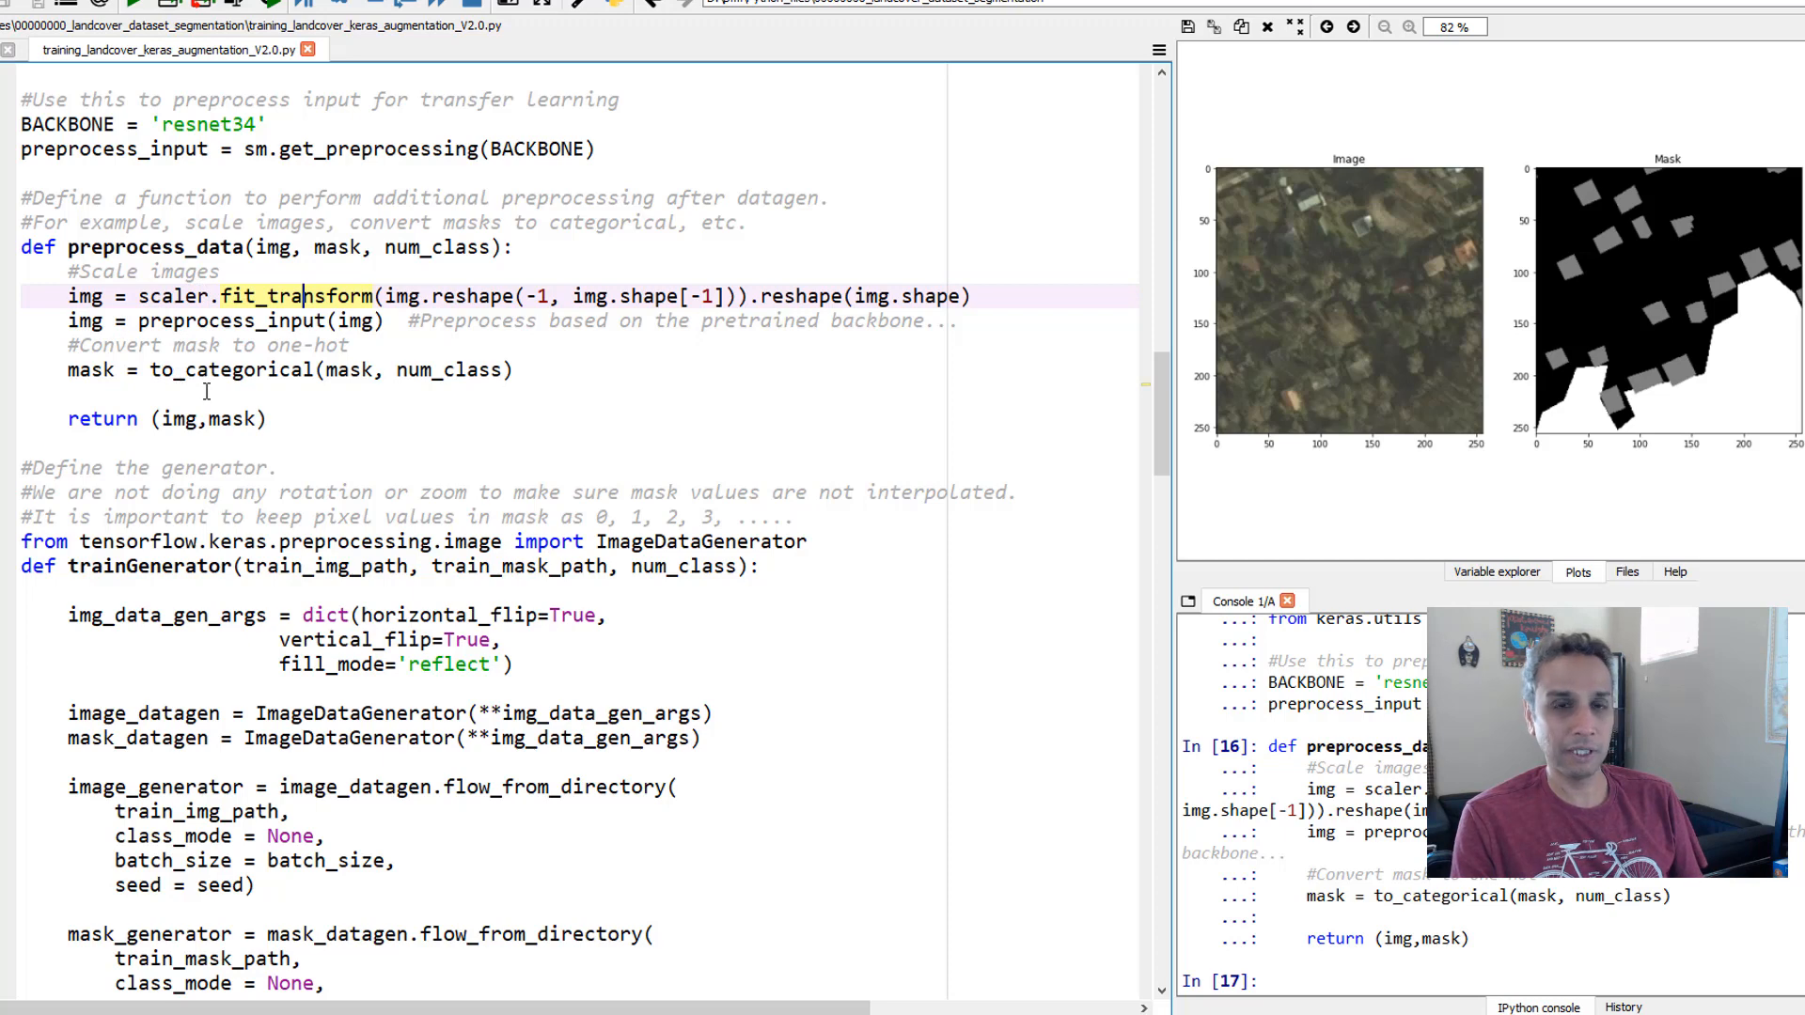
scroll(down, 3)
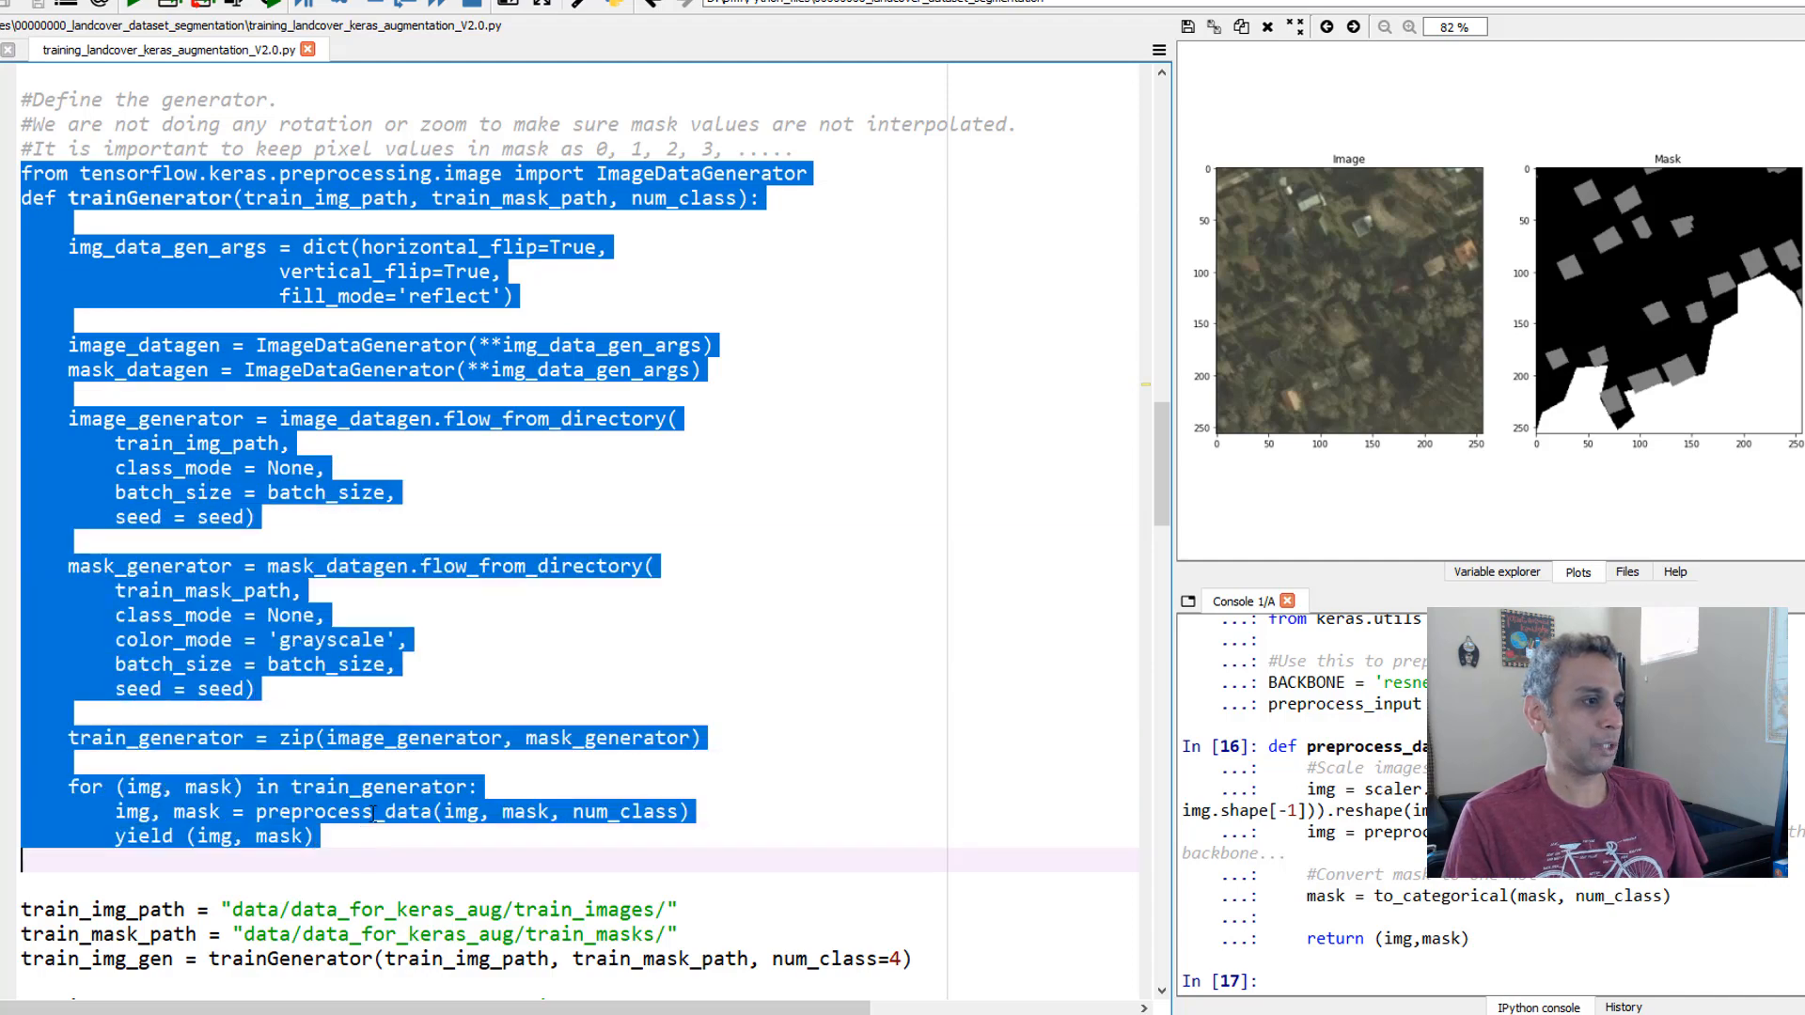
scroll(down, 3)
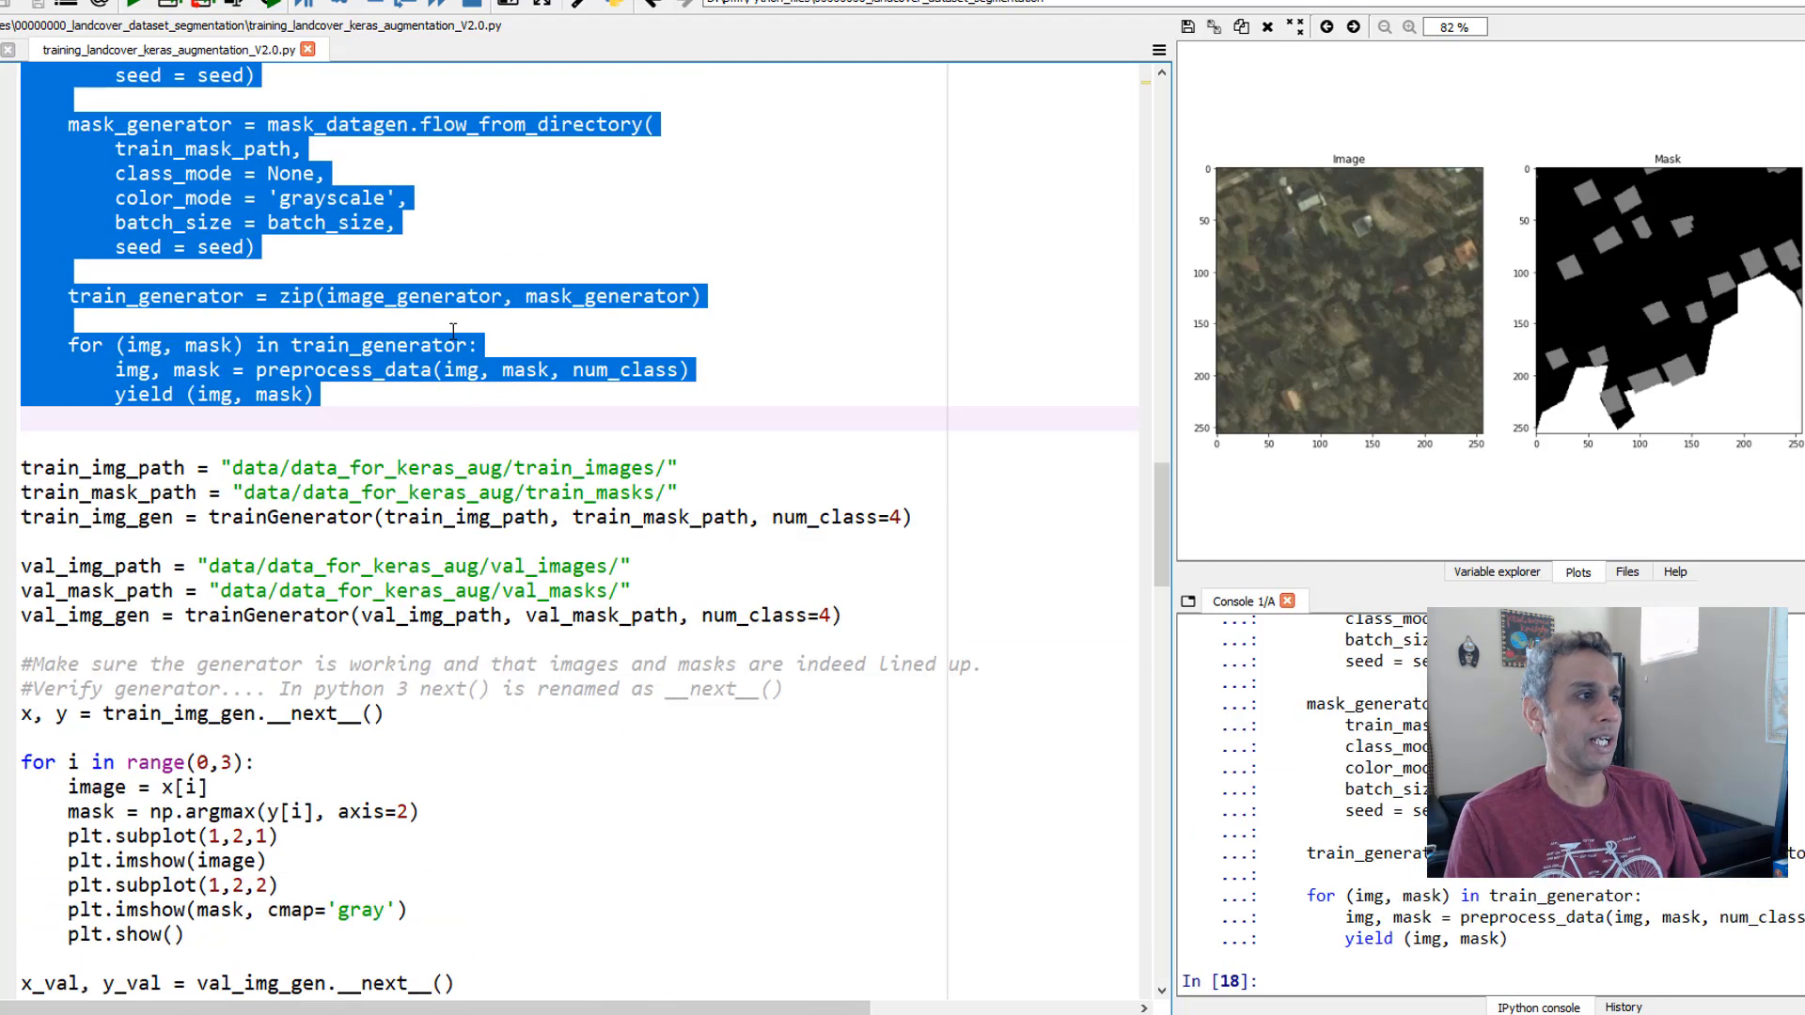
click(23, 468)
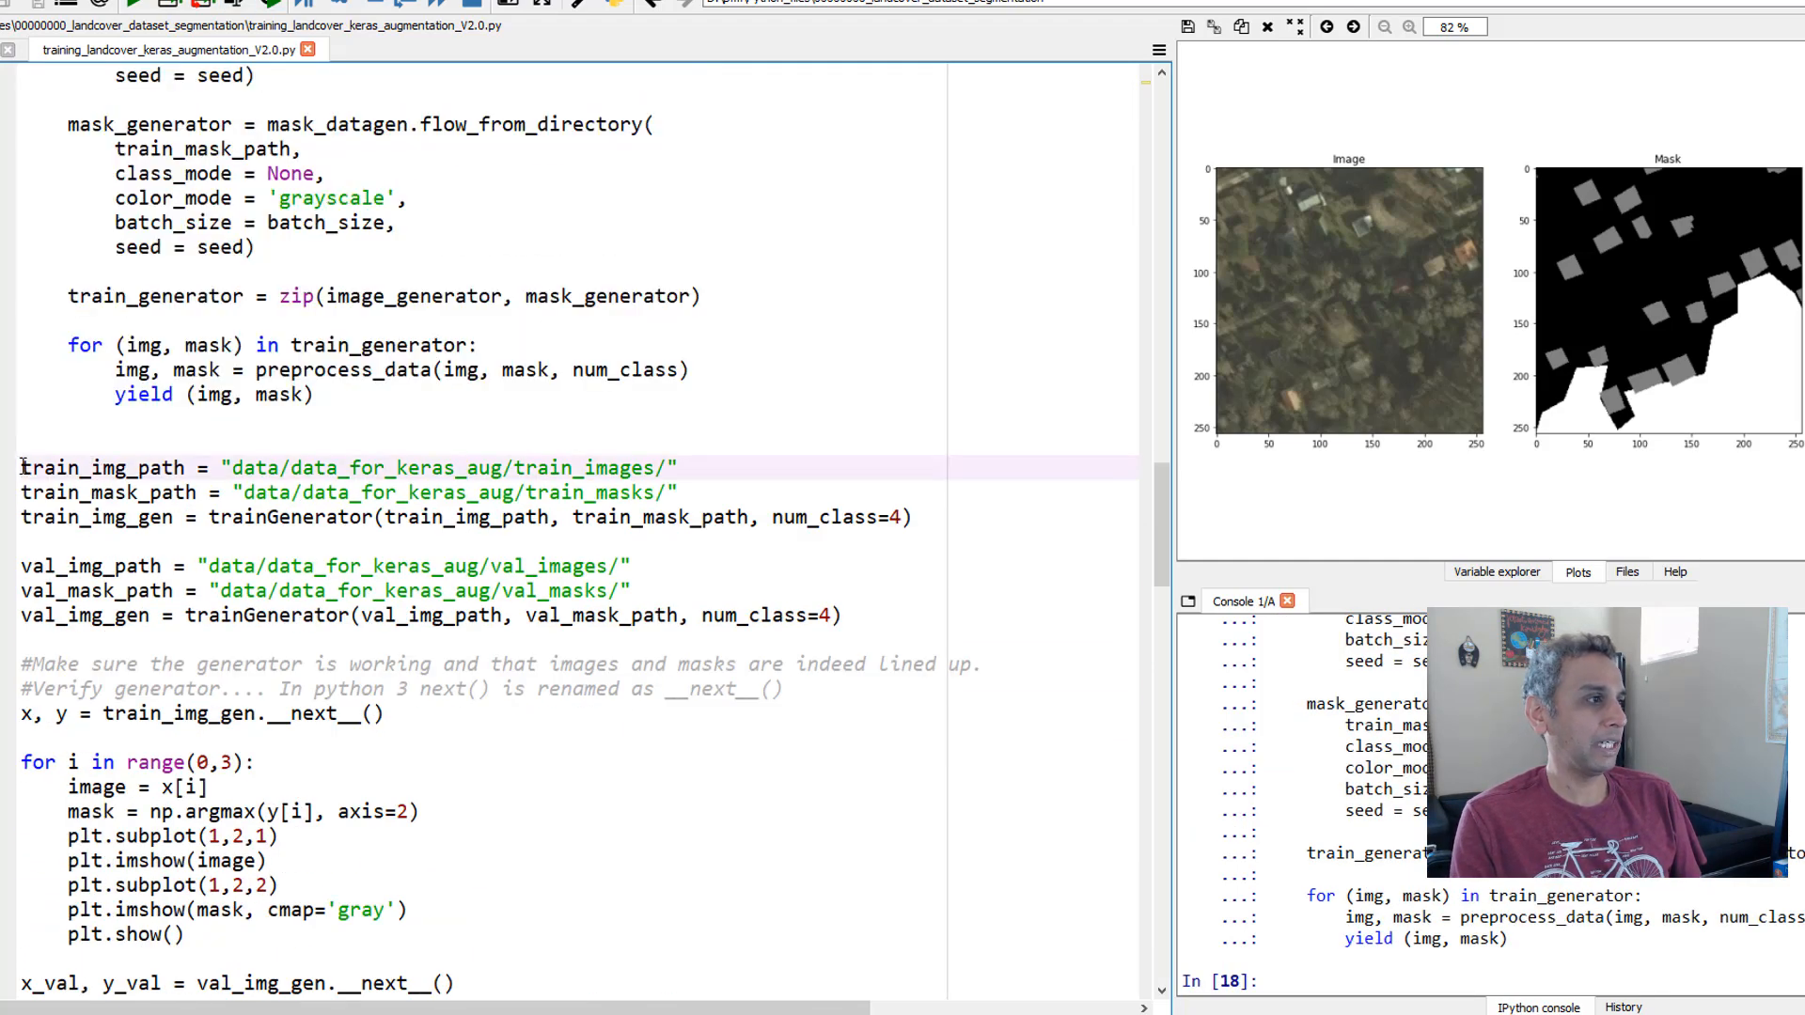
click(226, 4)
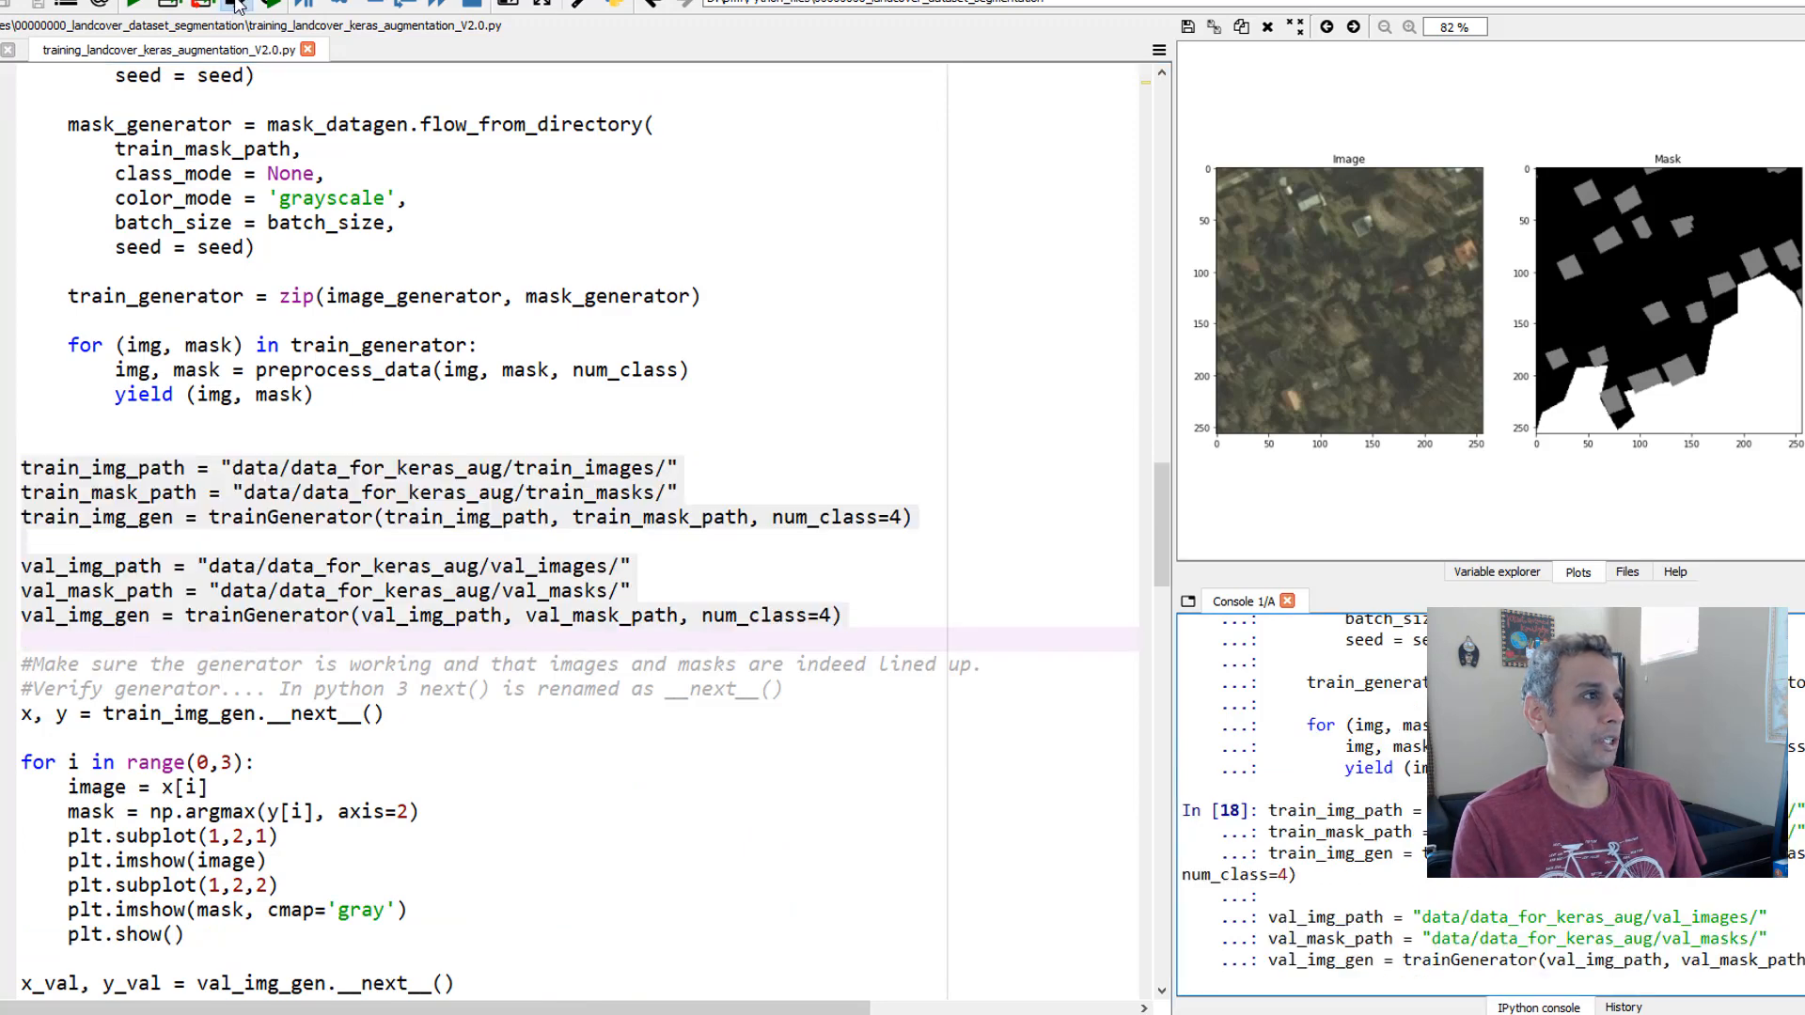
scroll(up, 3)
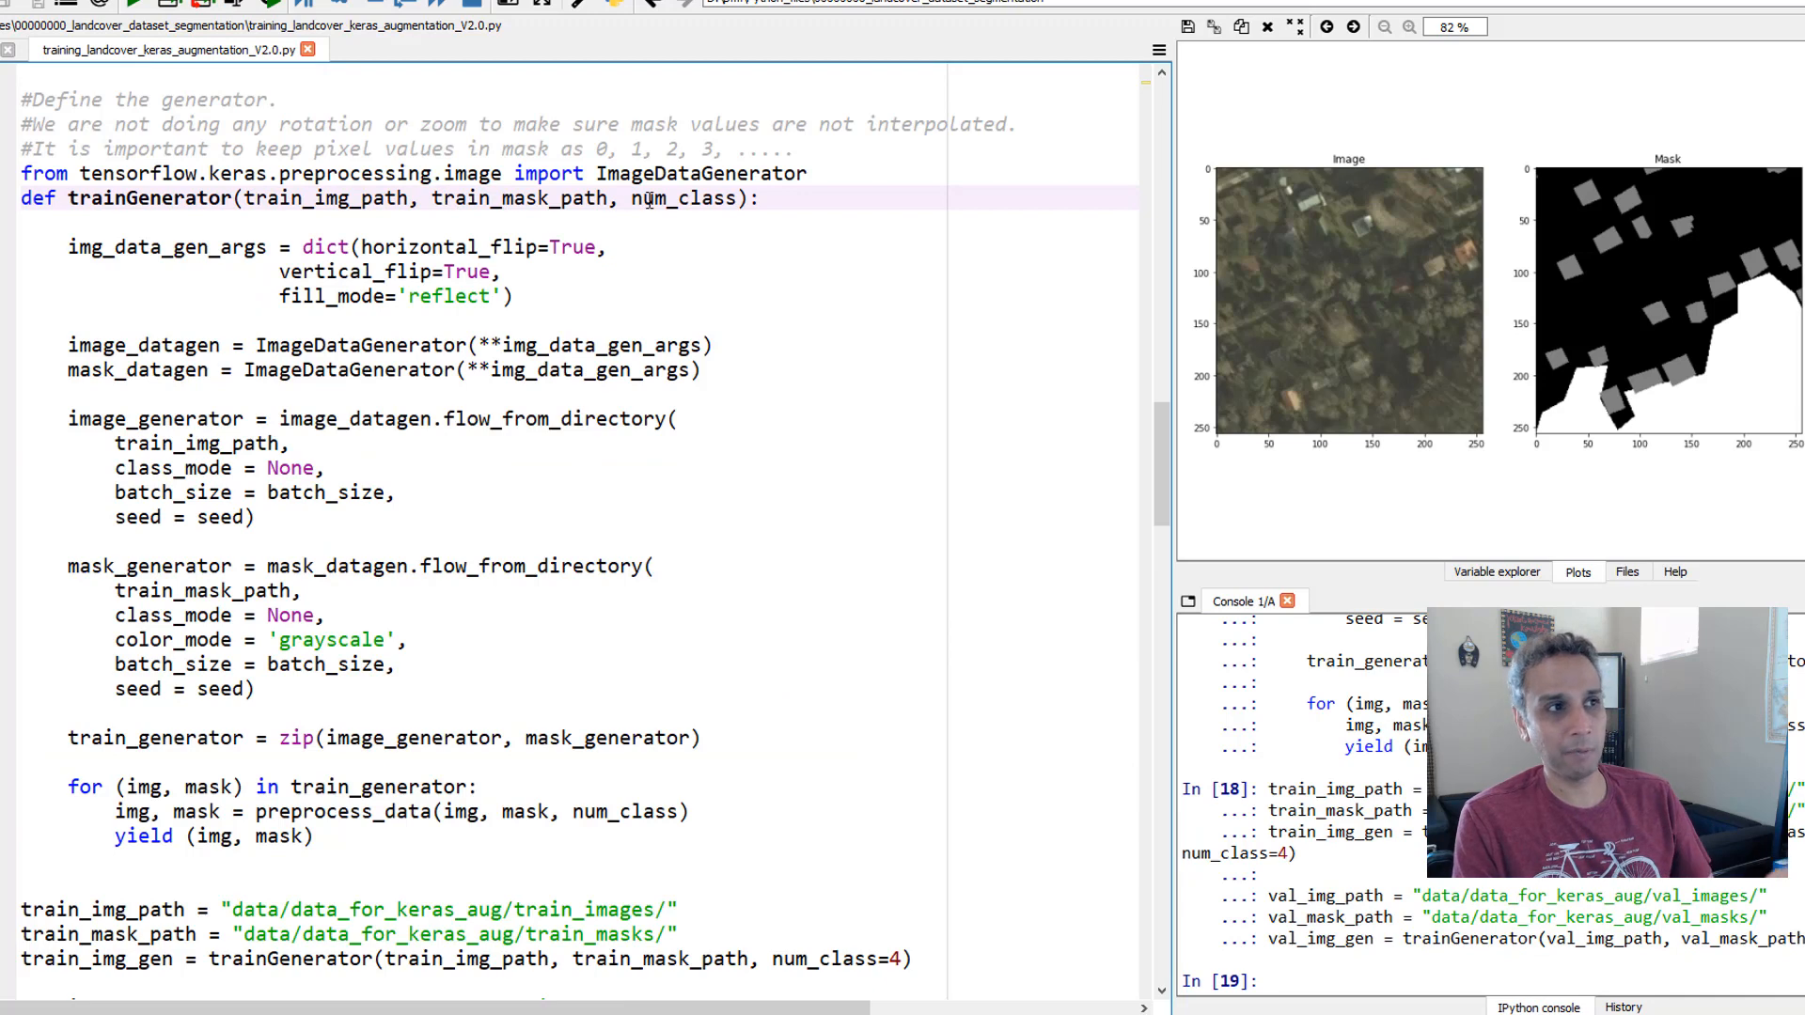
scroll(down, 3)
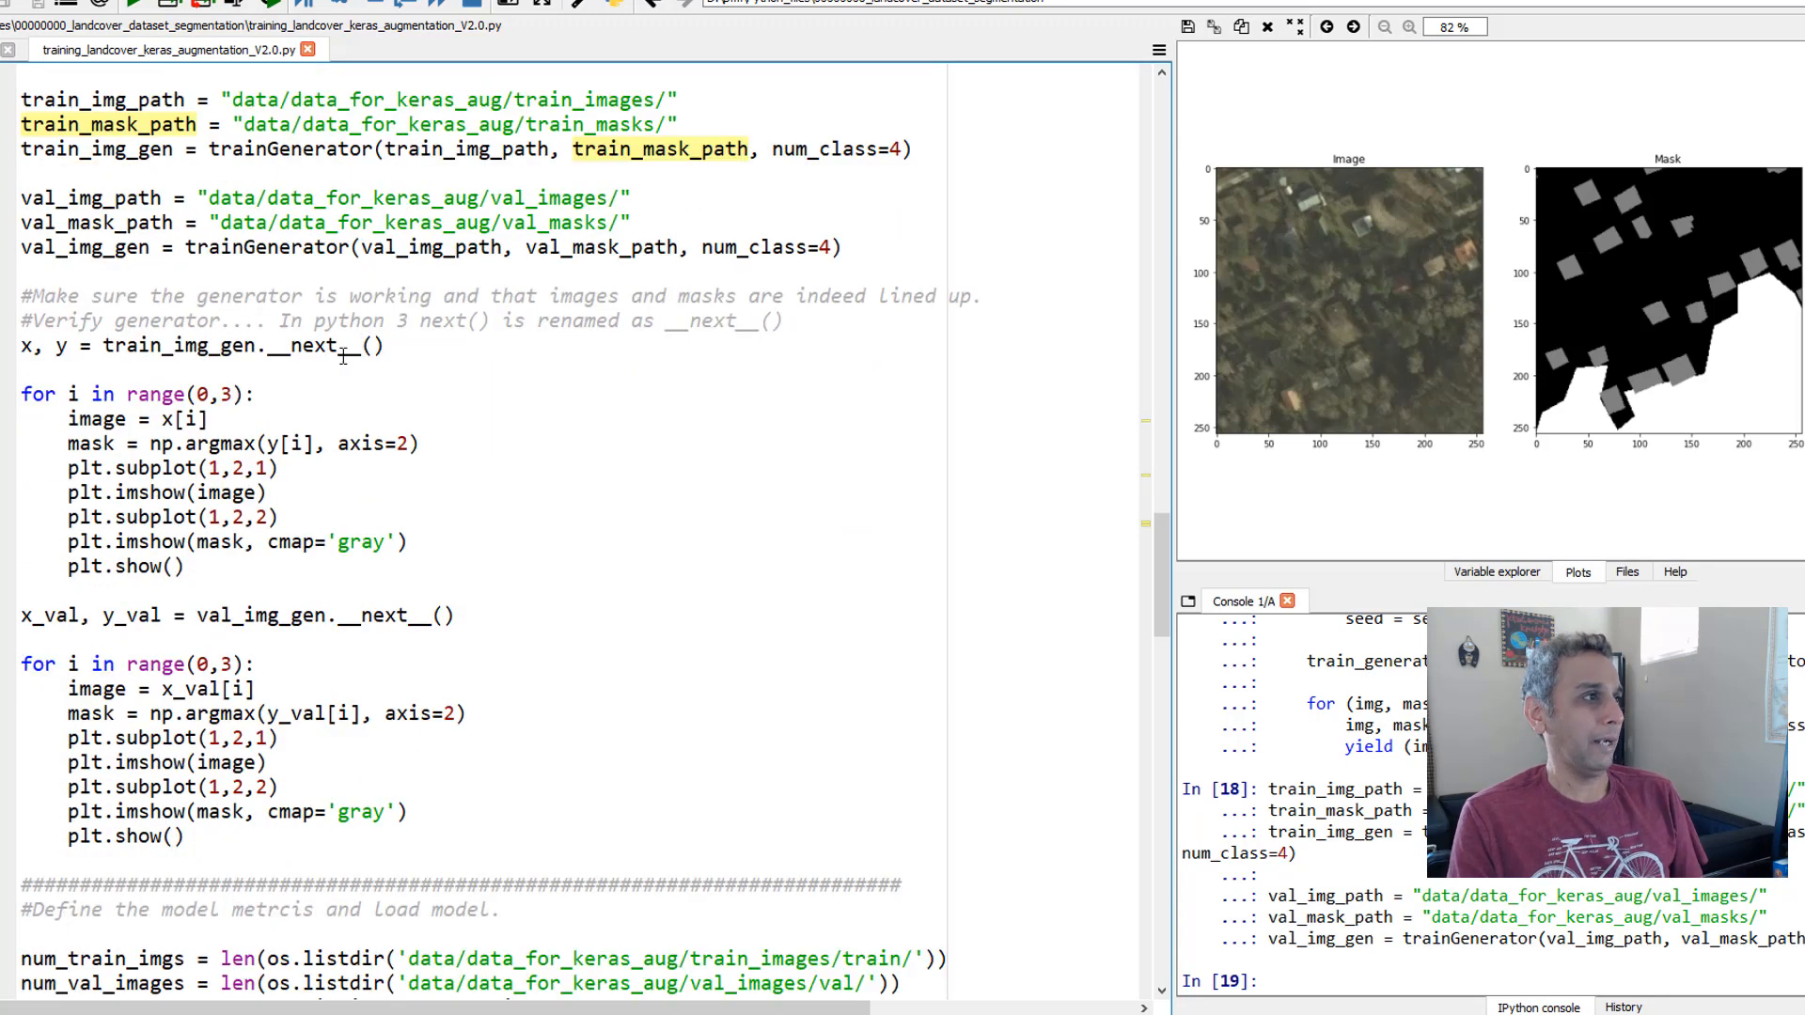
mouse_move(271, 246)
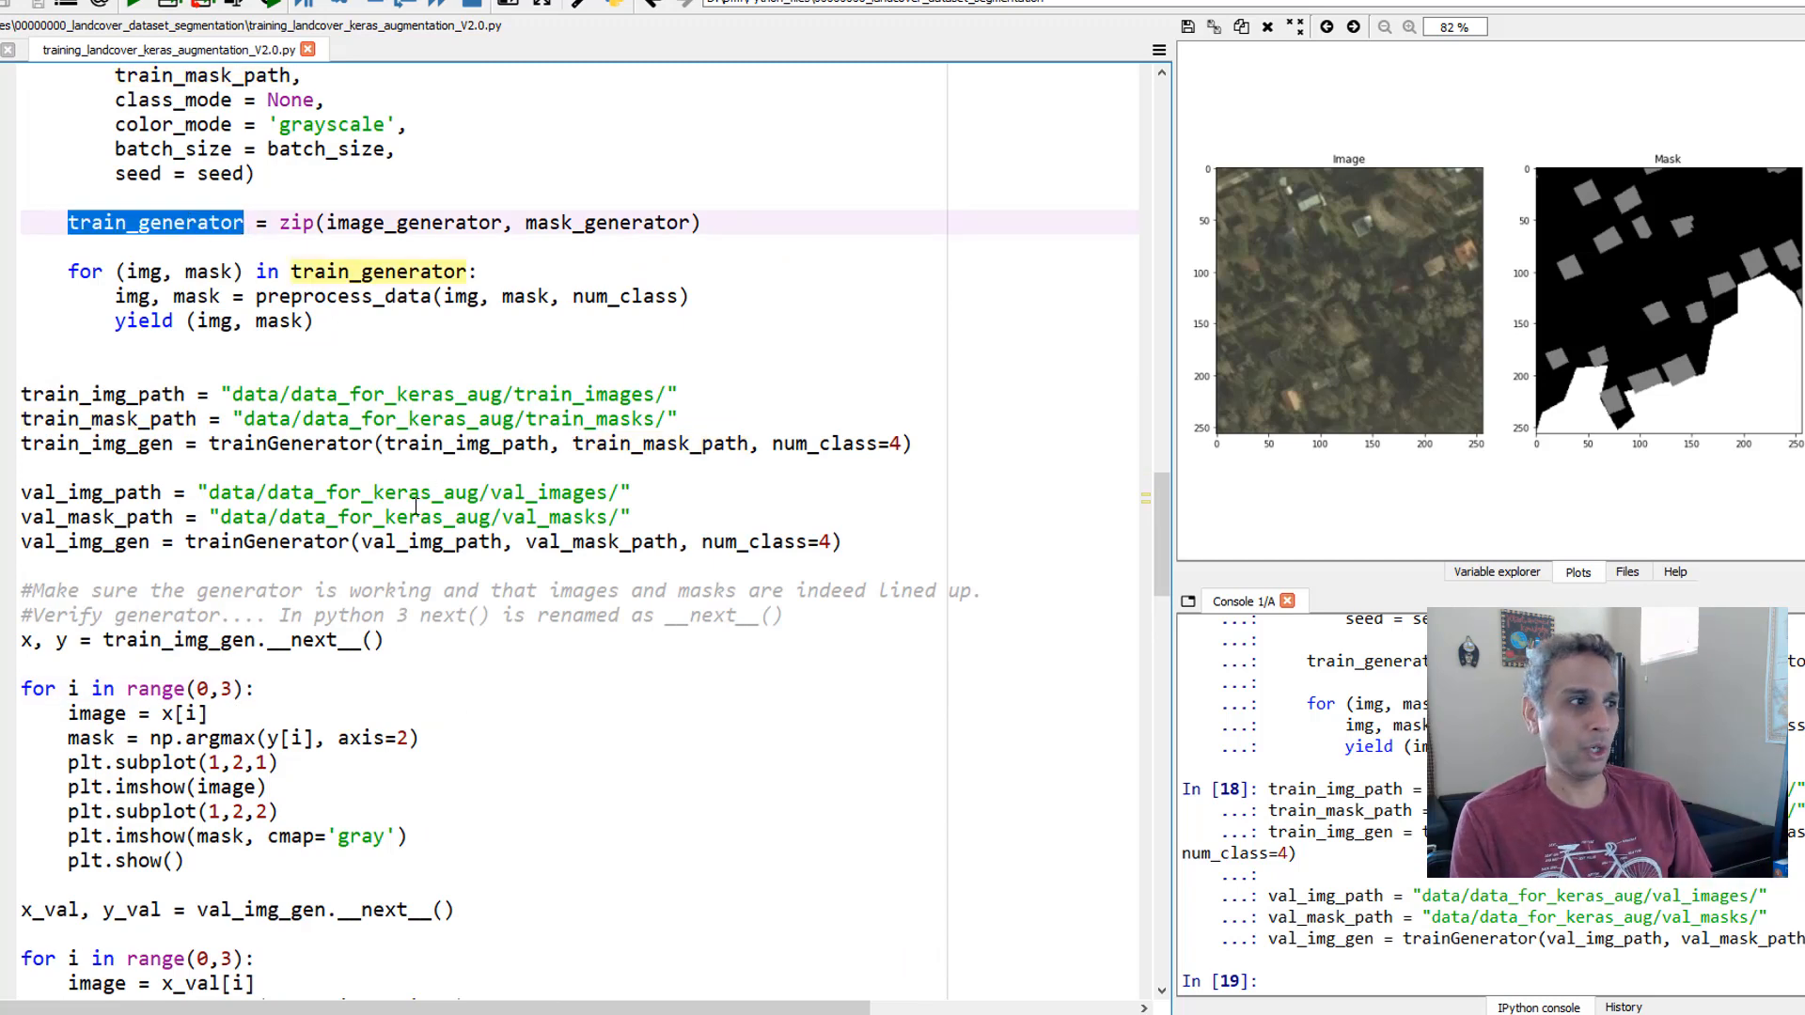
scroll(down, 3)
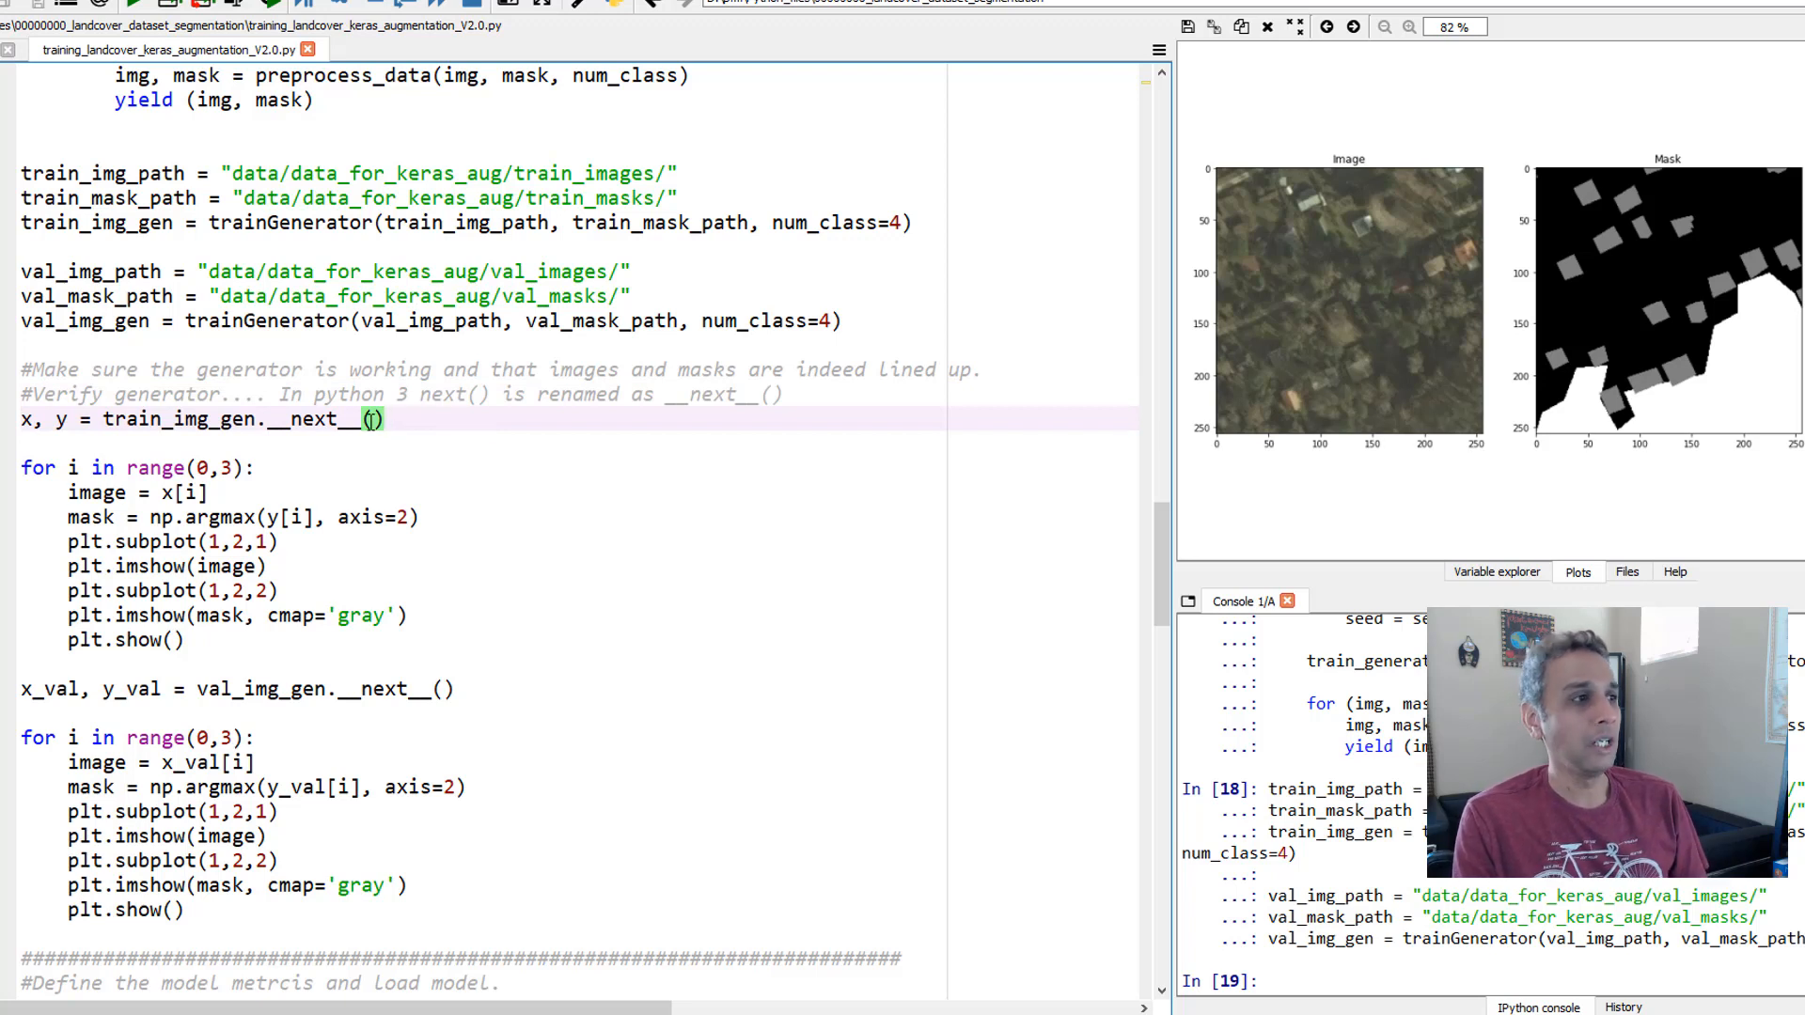
mouse_move(267, 420)
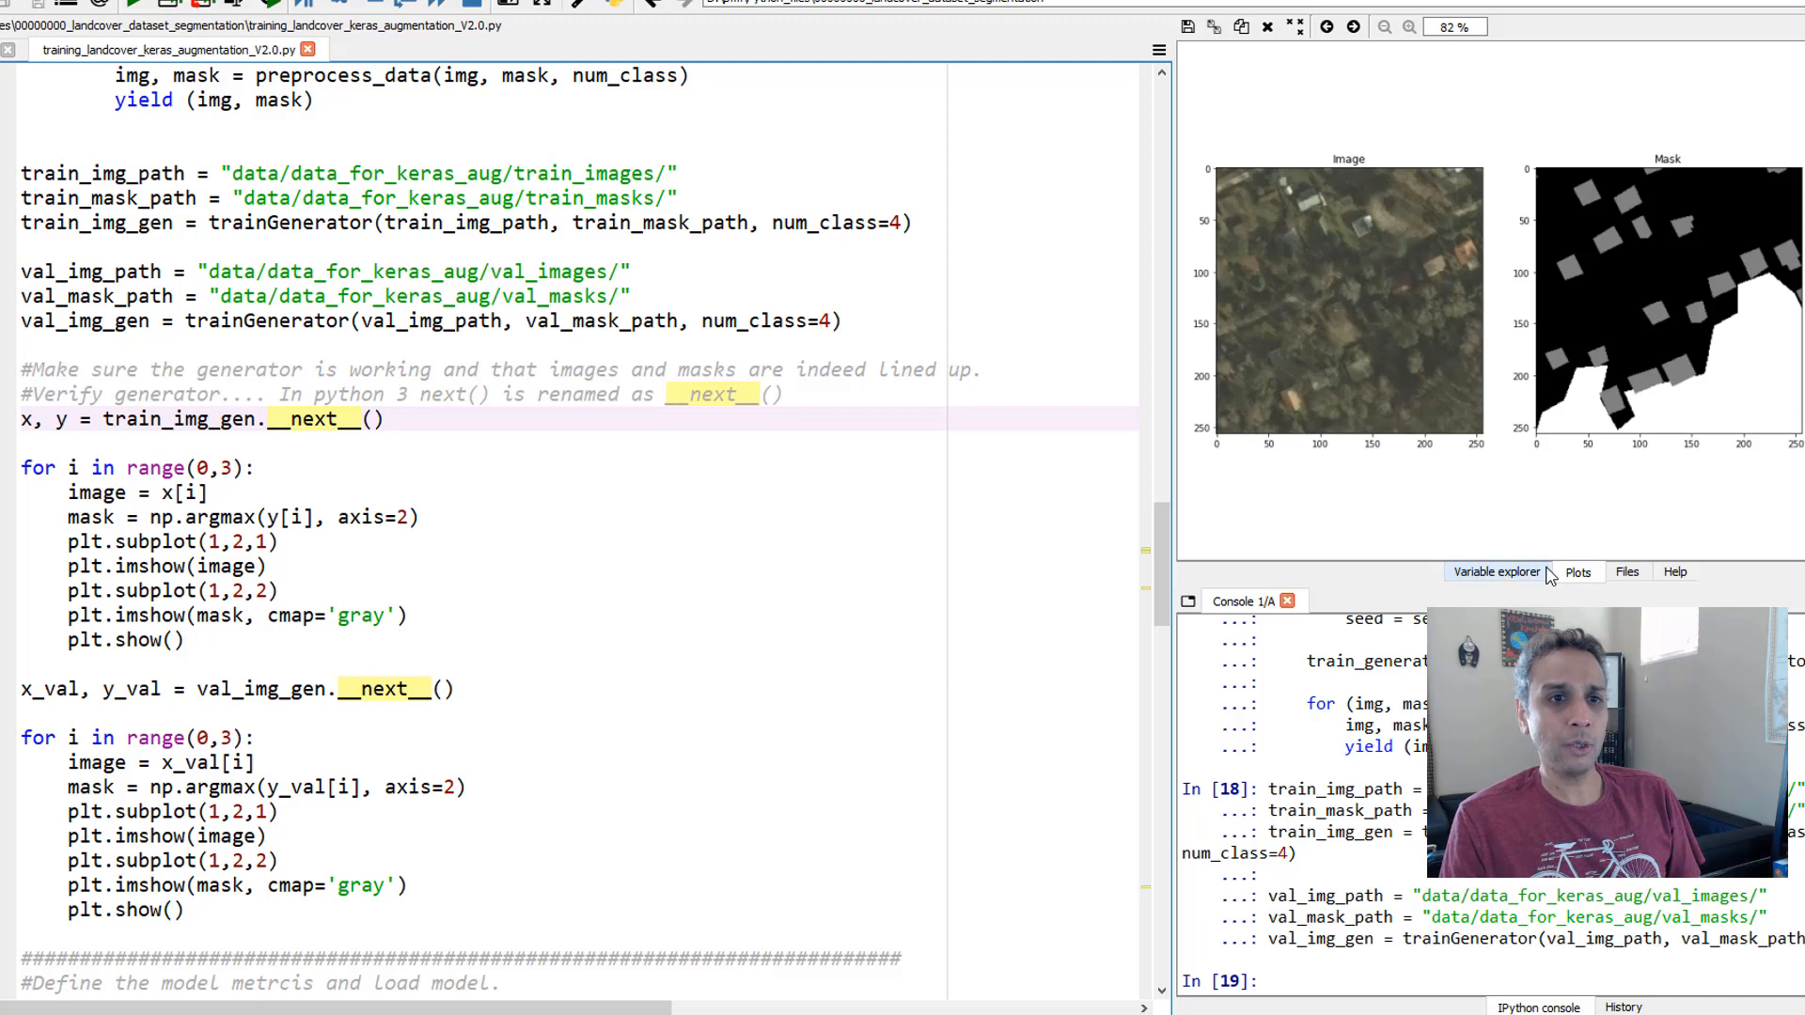
- Fetch one batch from train_img_gen and check x is (16, 256, 256, 3) and y (16, 256, 256, 4) in the Variable explorer
click(1495, 572)
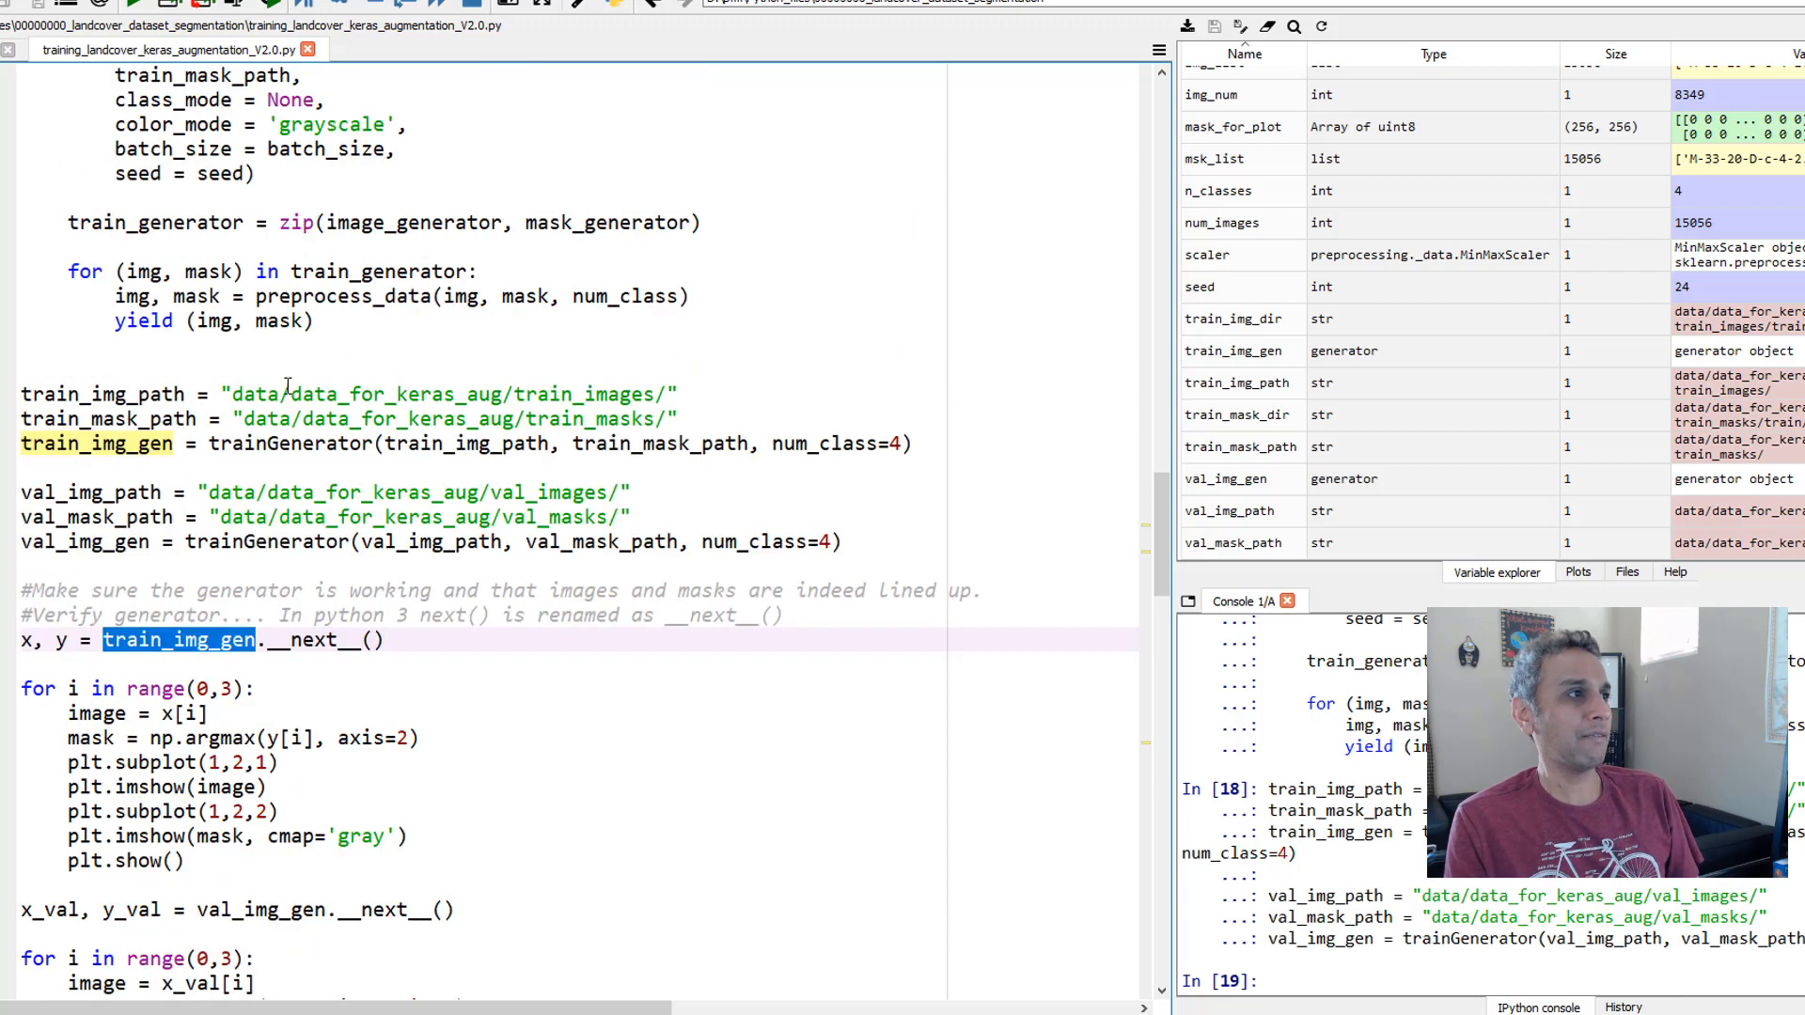
double_click(249, 320)
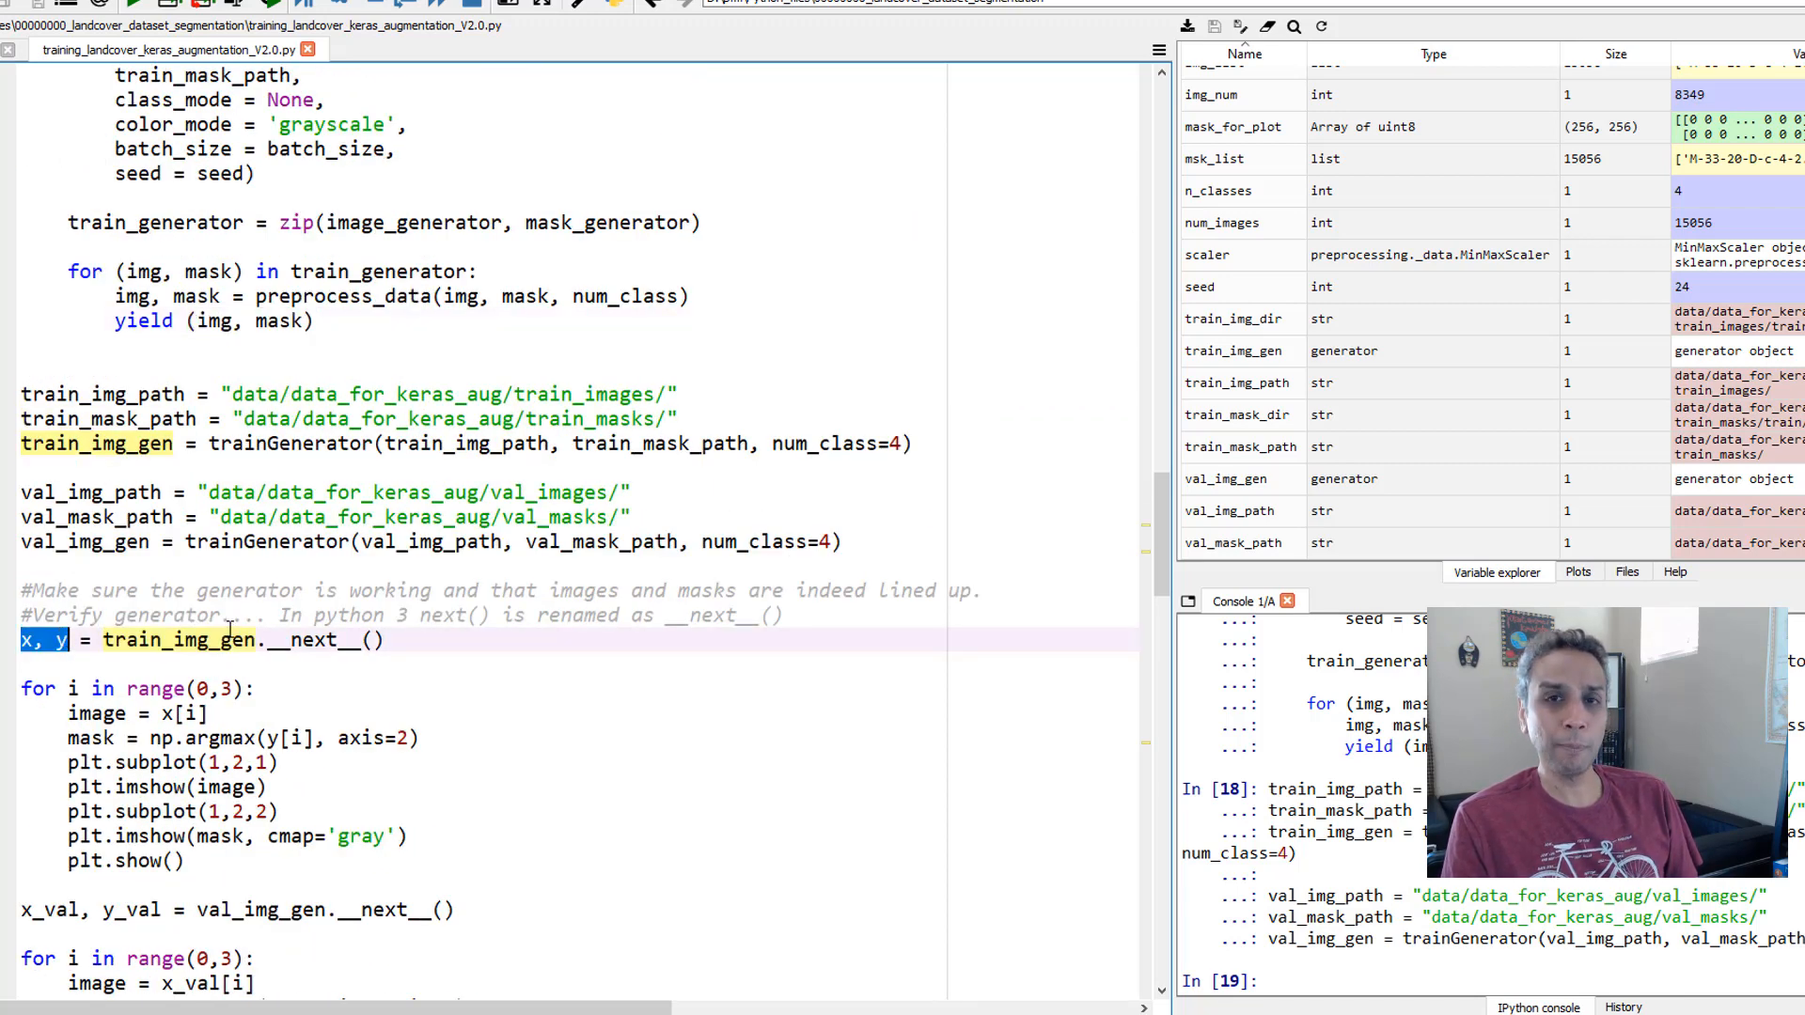
scroll(down, 3)
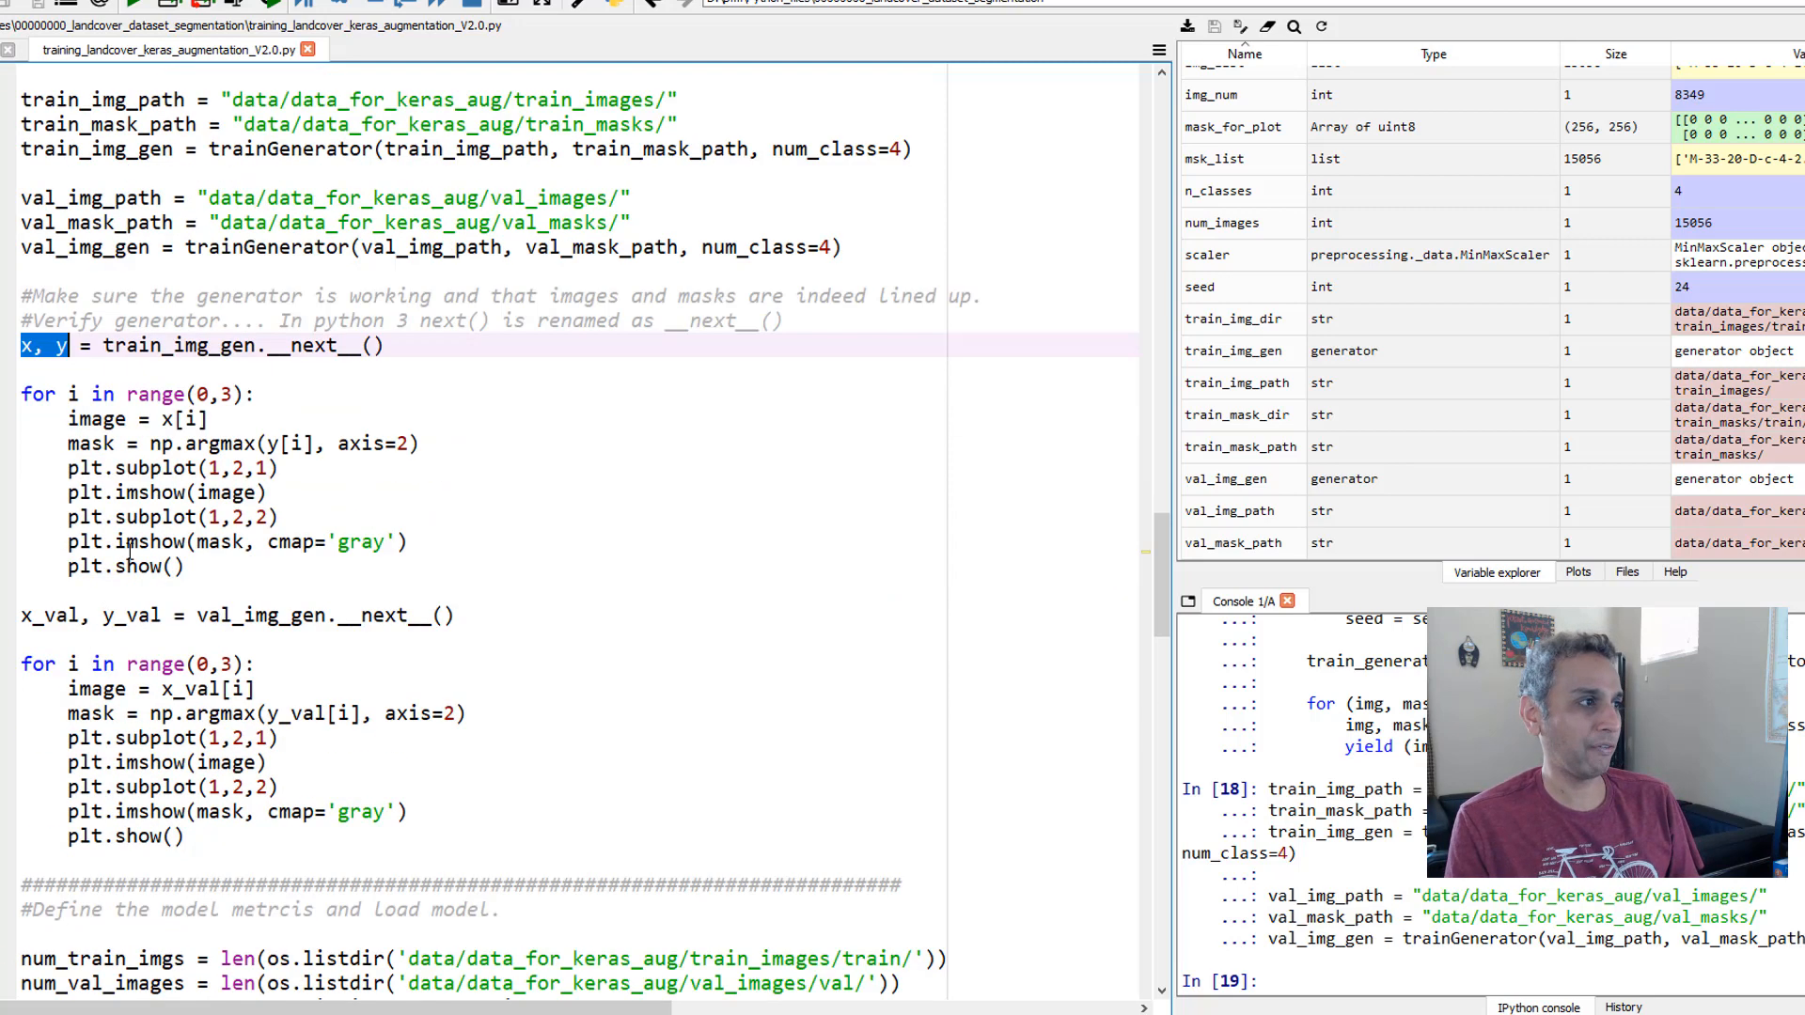
click(169, 346)
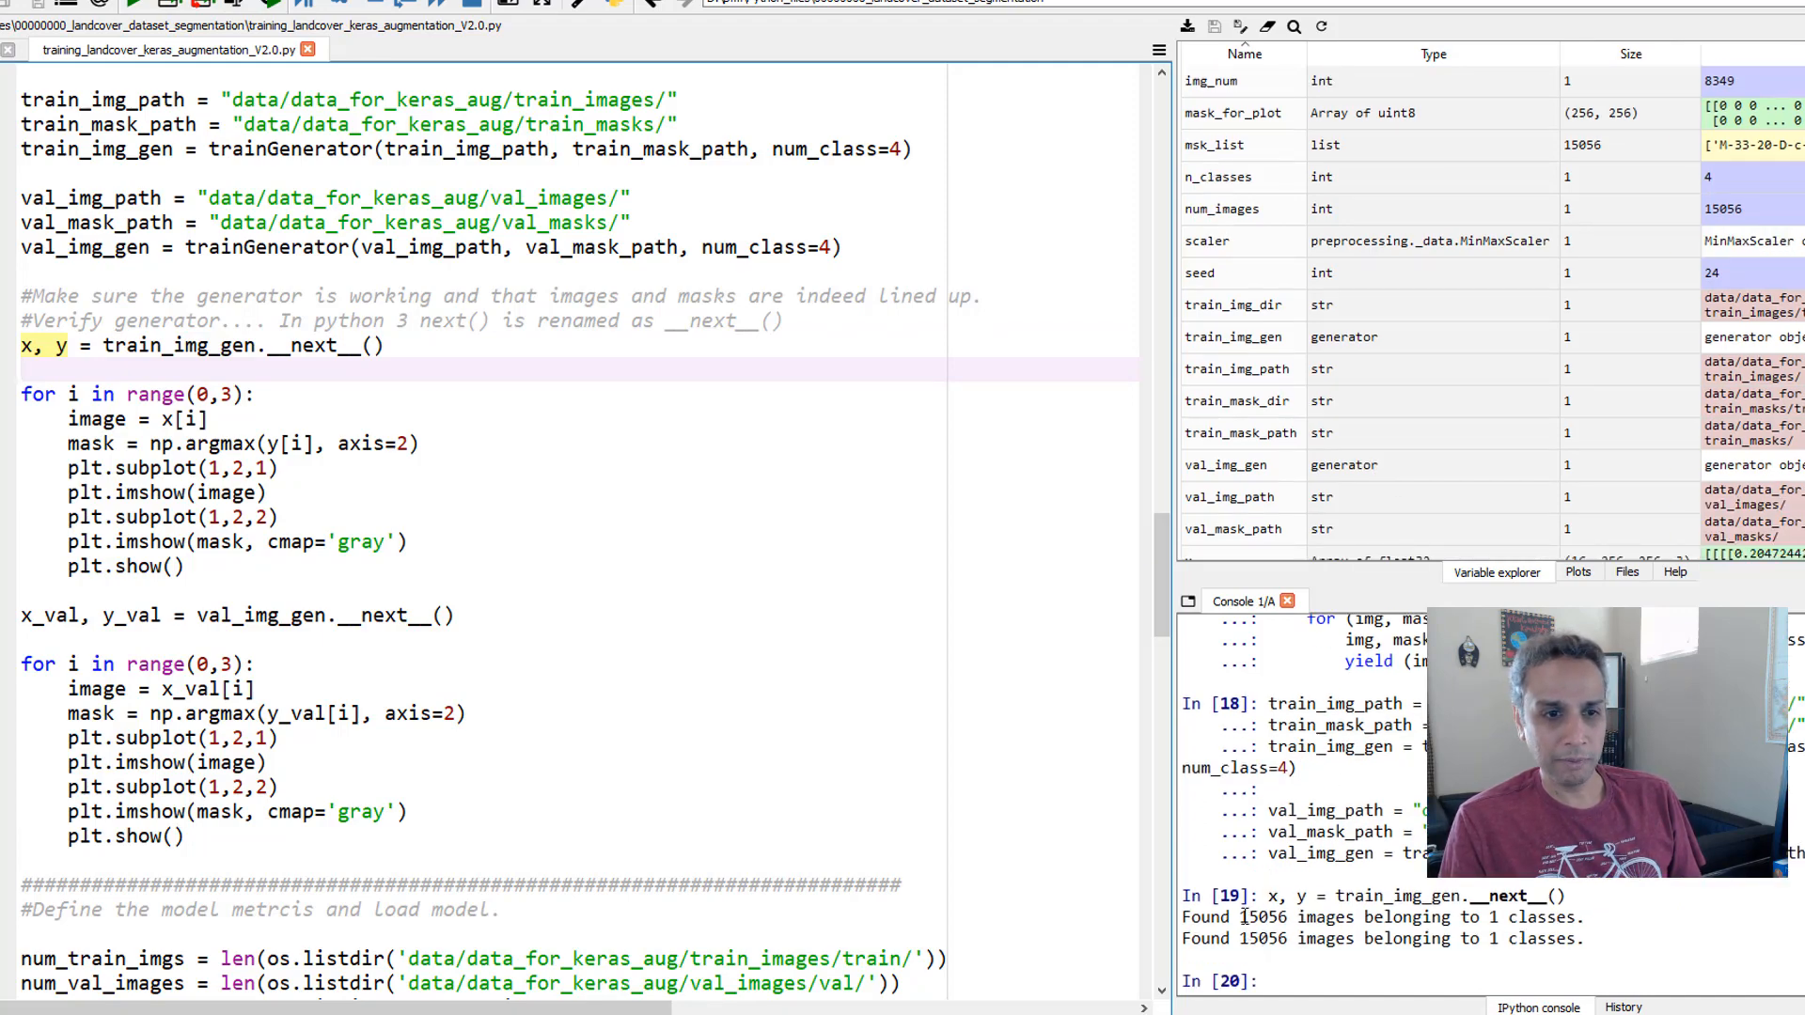
double_click(1263, 939)
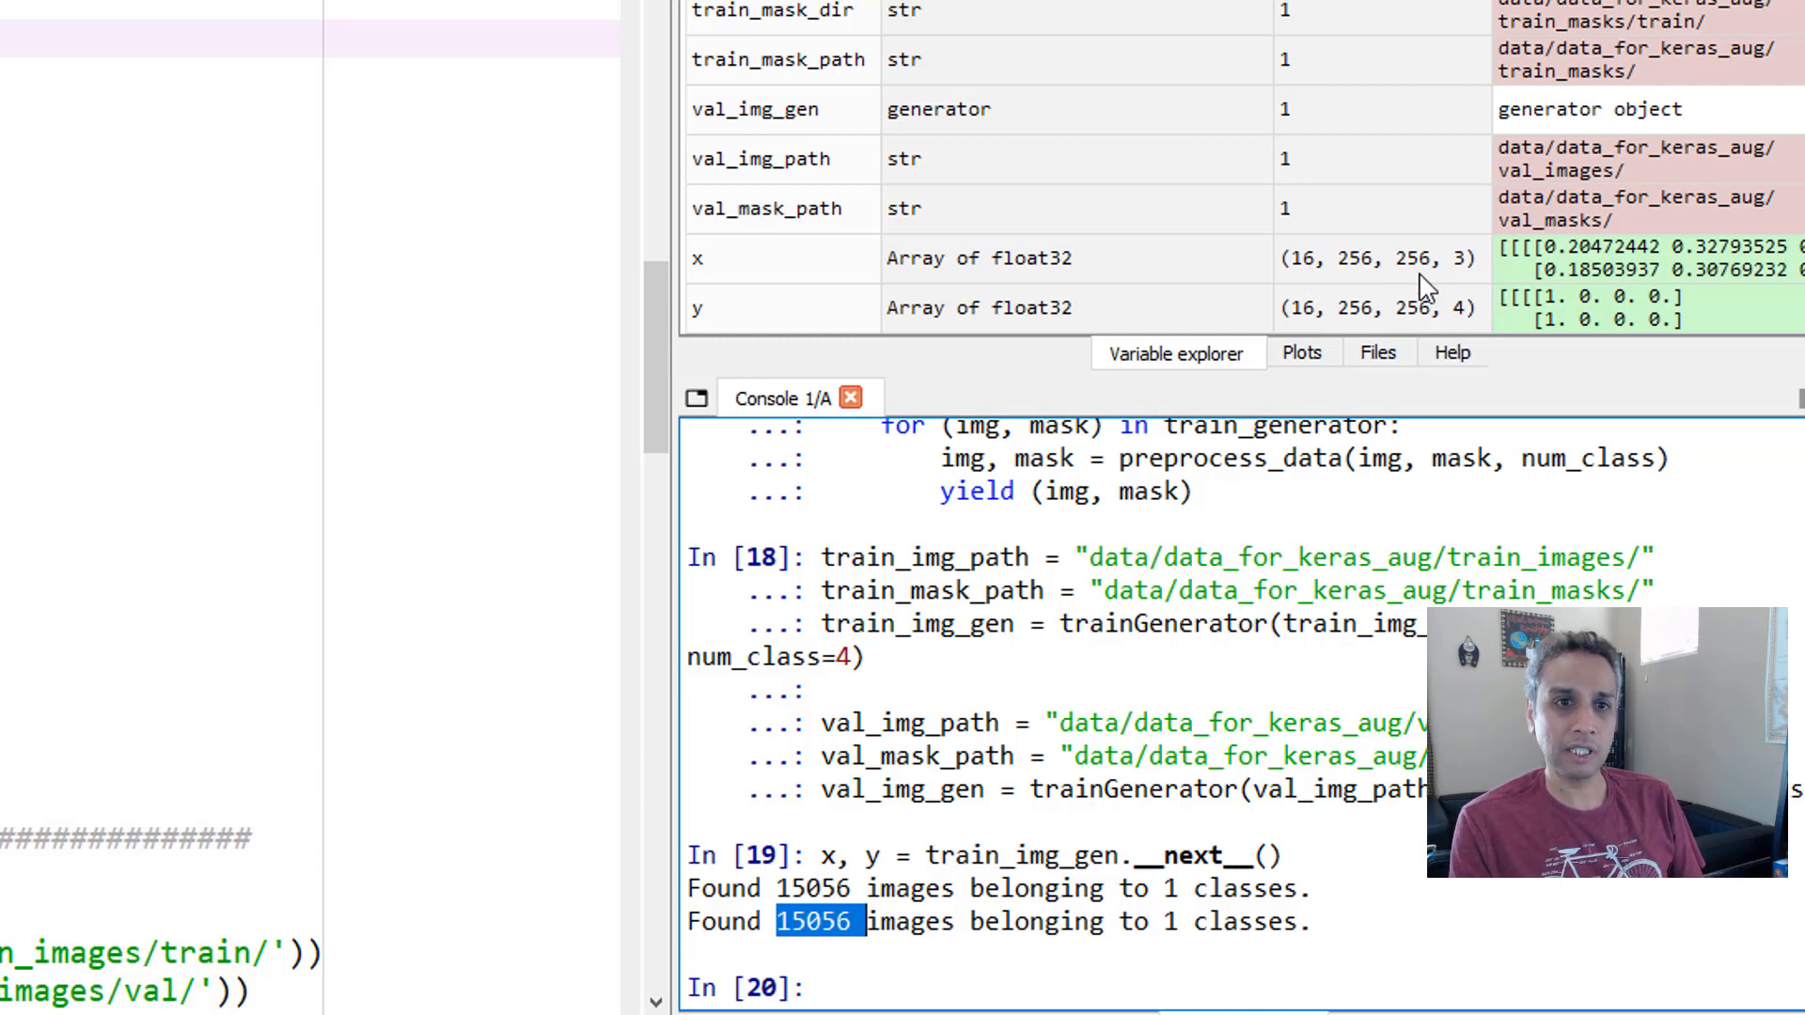
mouse_move(1491, 282)
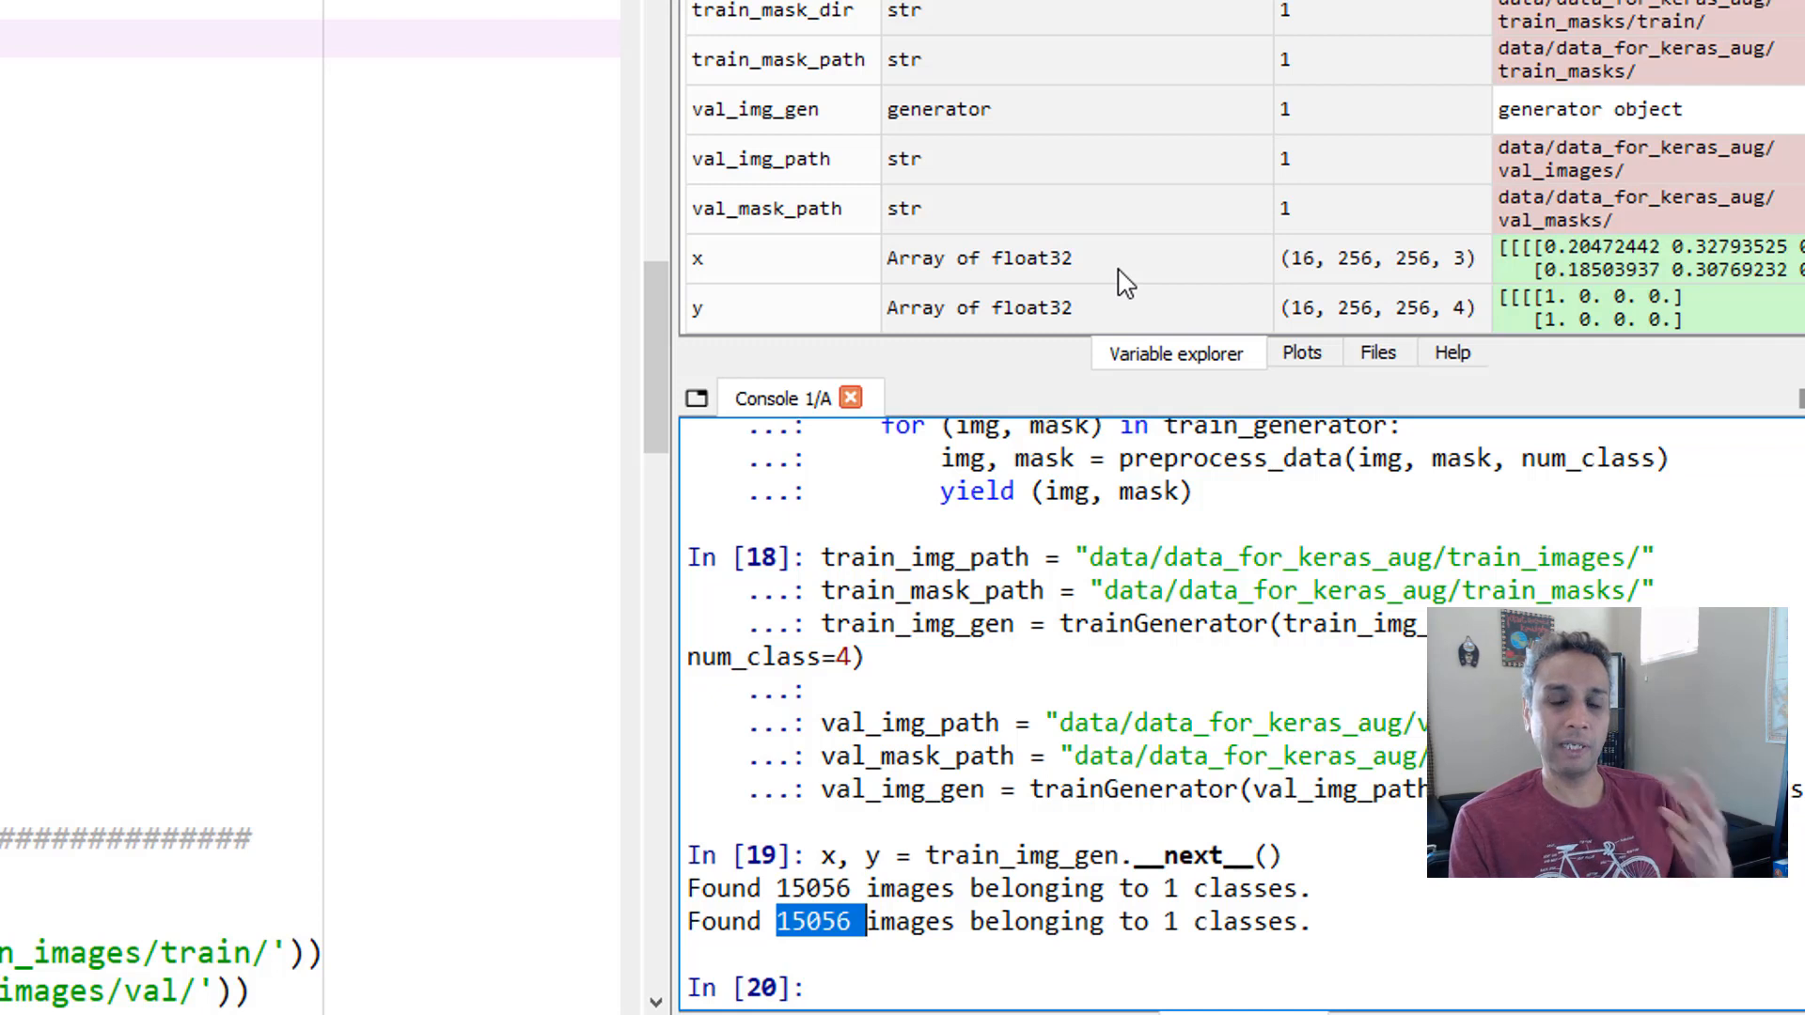
mouse_move(700, 331)
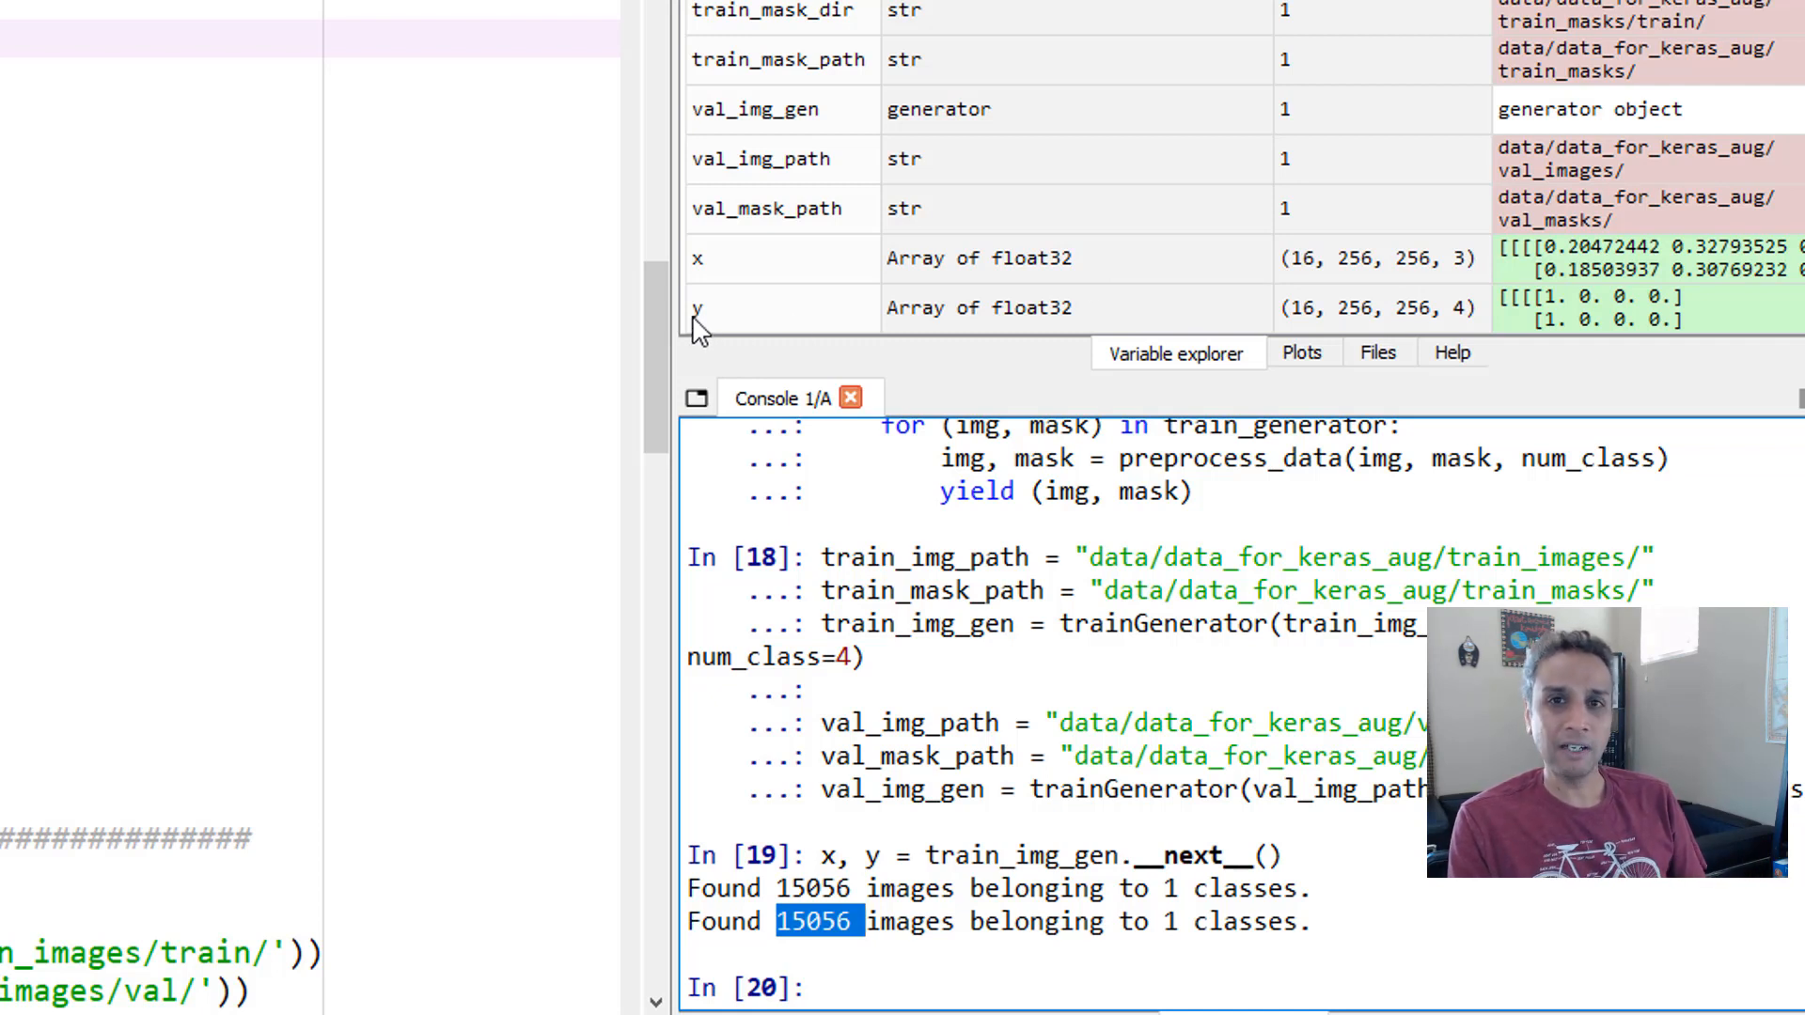
mouse_move(1346, 321)
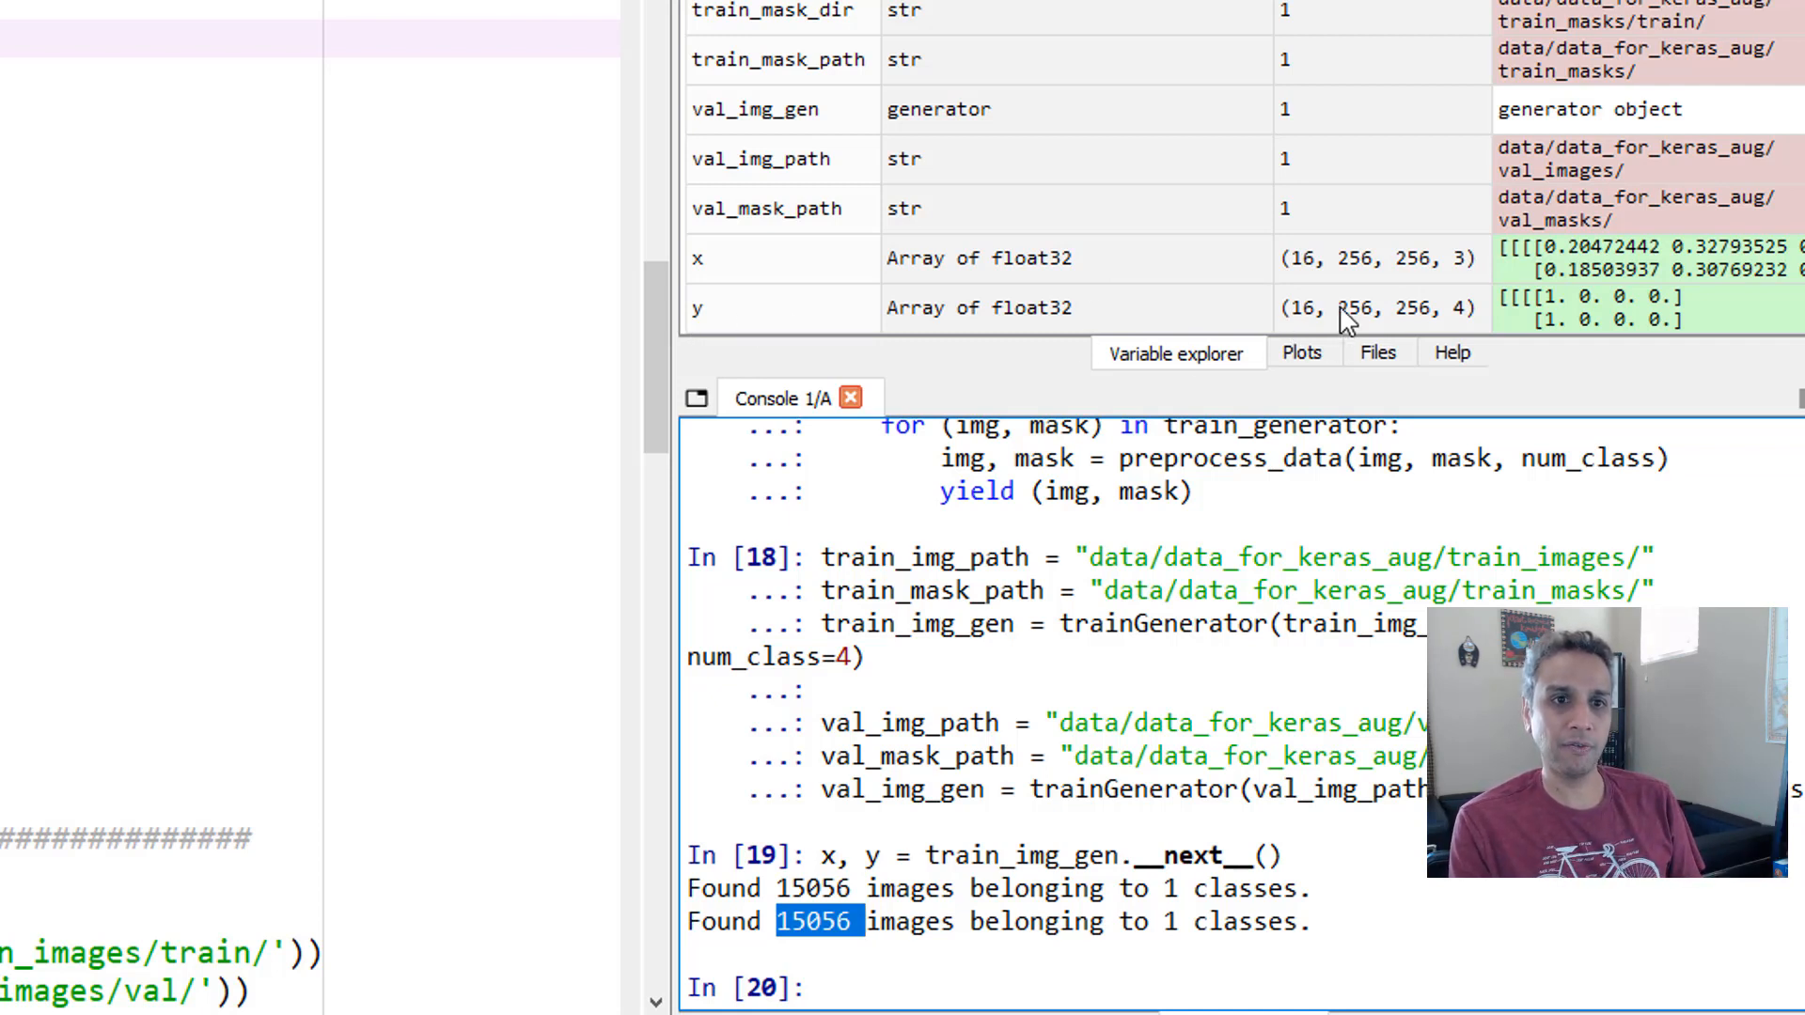
mouse_move(1463, 331)
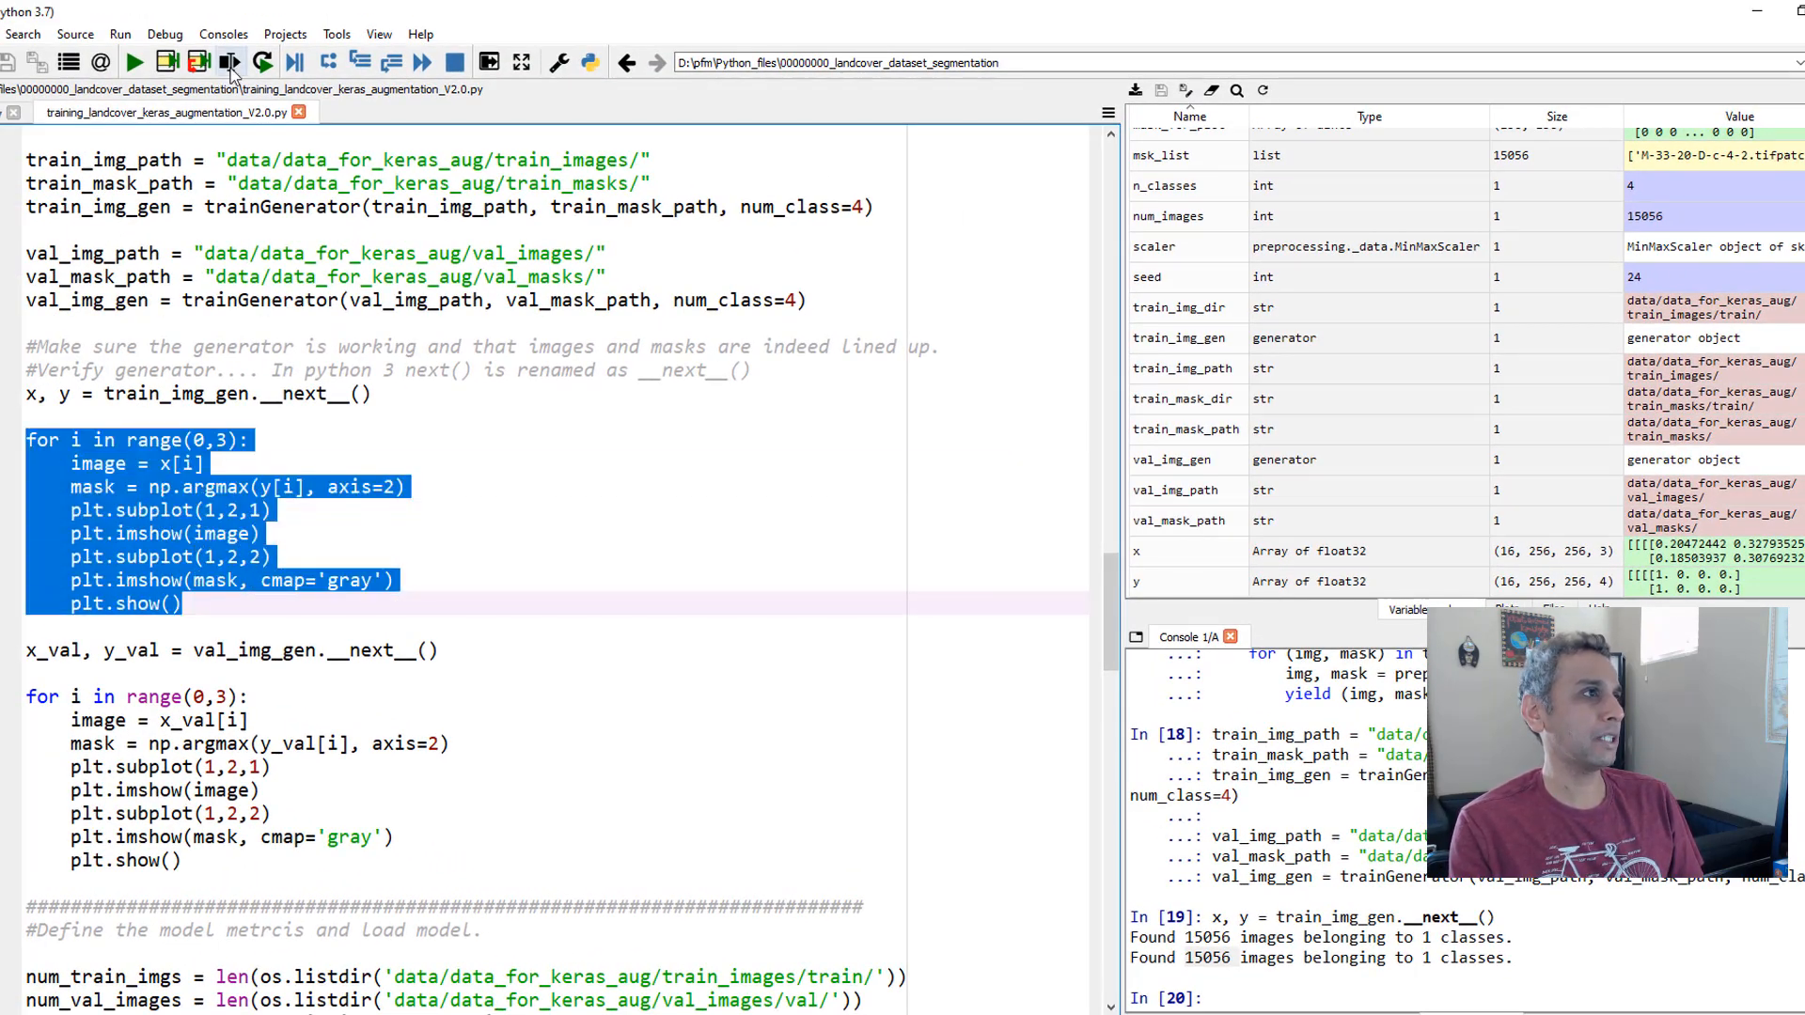
- Run the loop plotting three image and argmax-mask pairs and browse them in the Plots pane
click(230, 62)
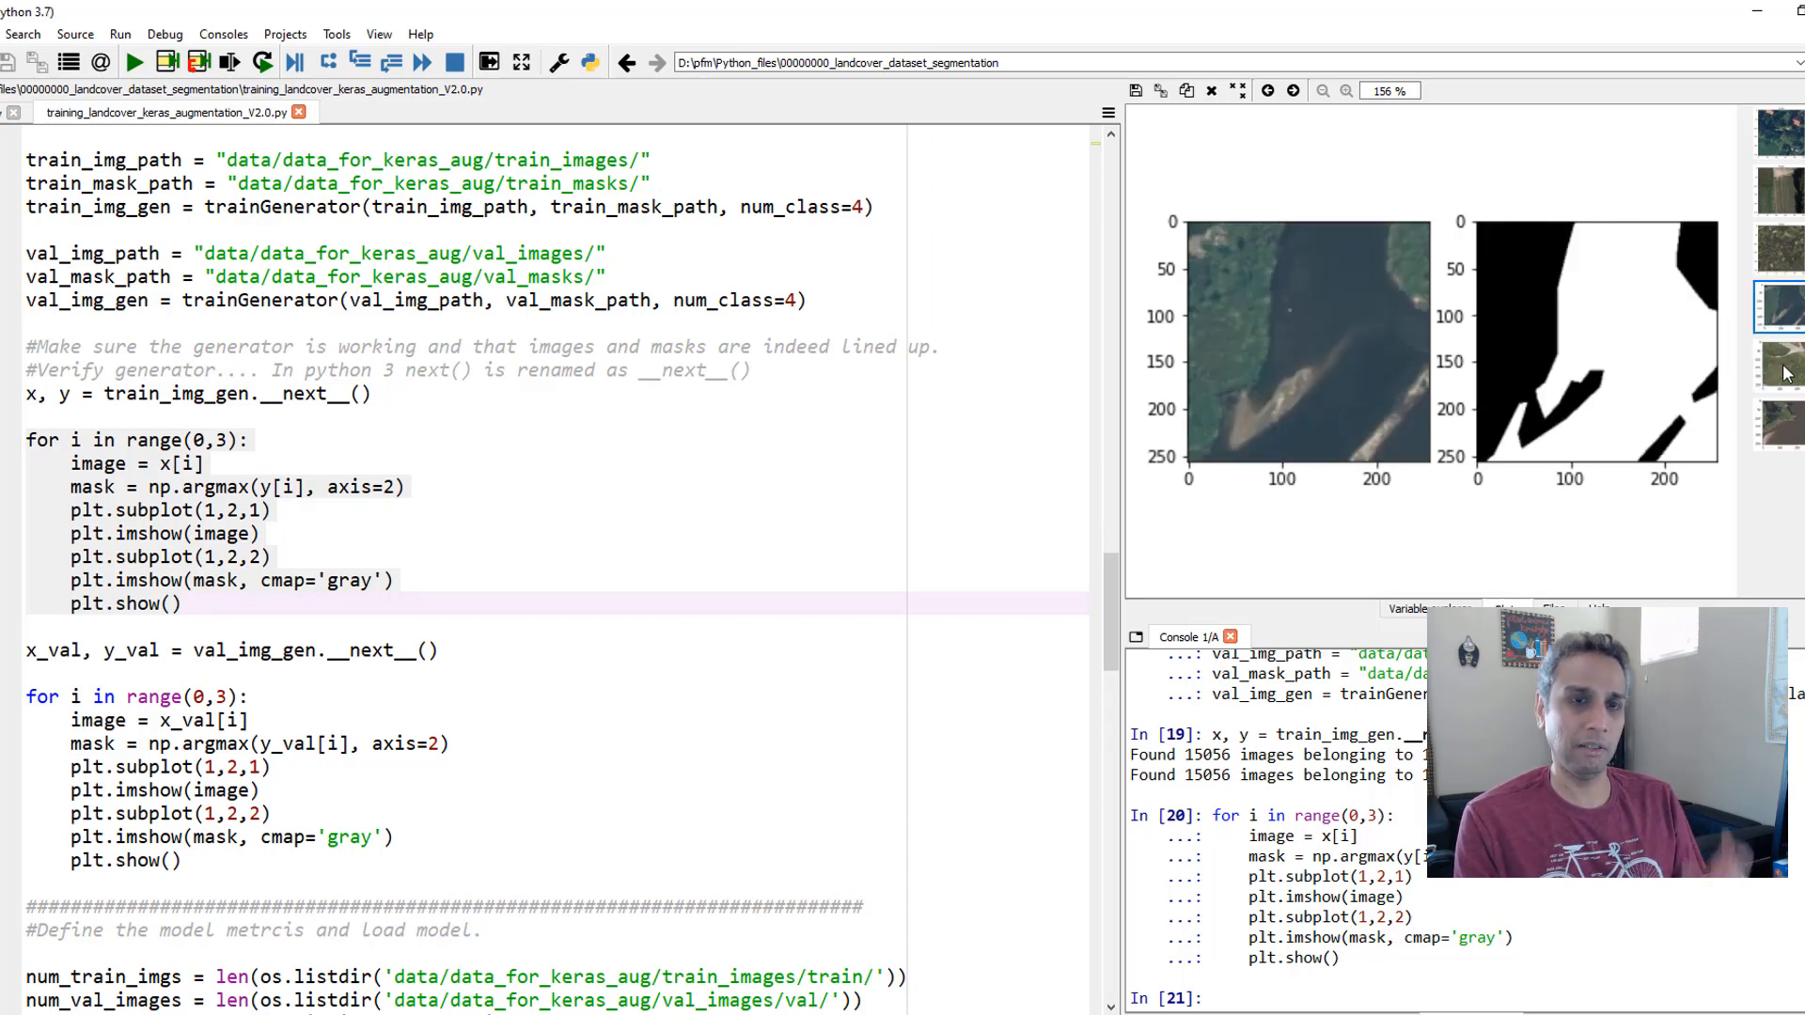
click(1777, 363)
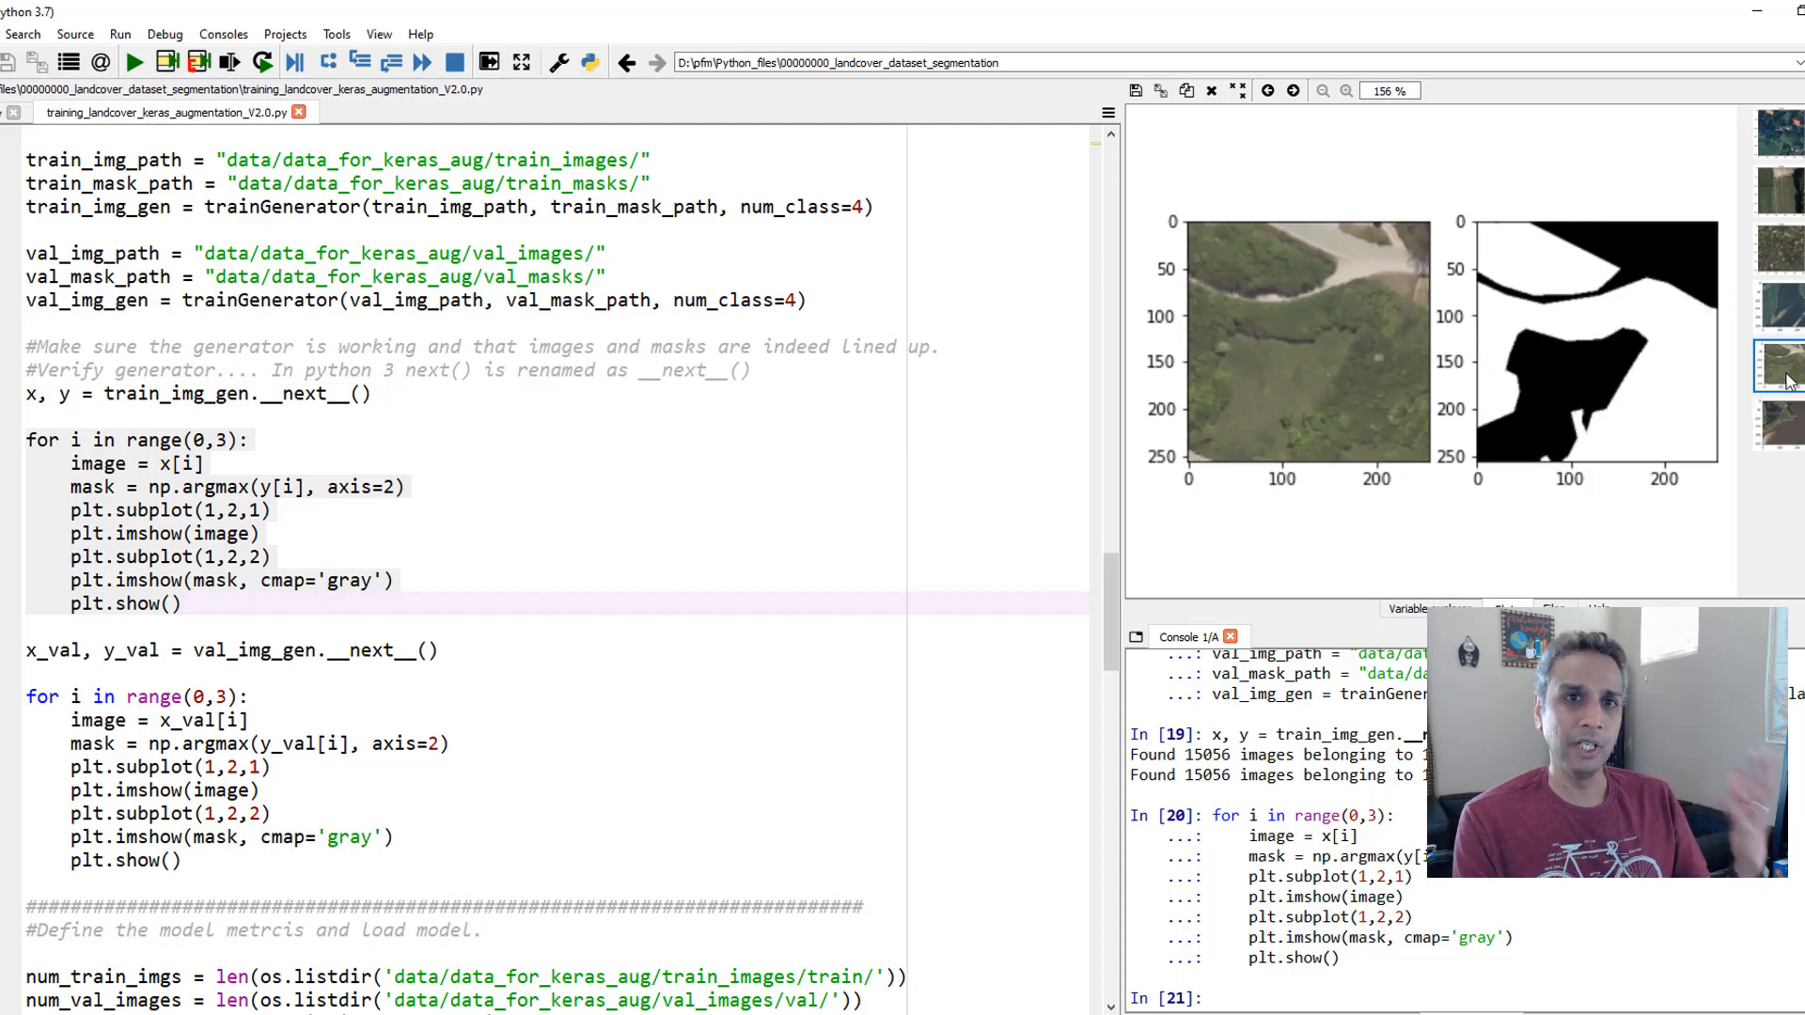
click(1777, 307)
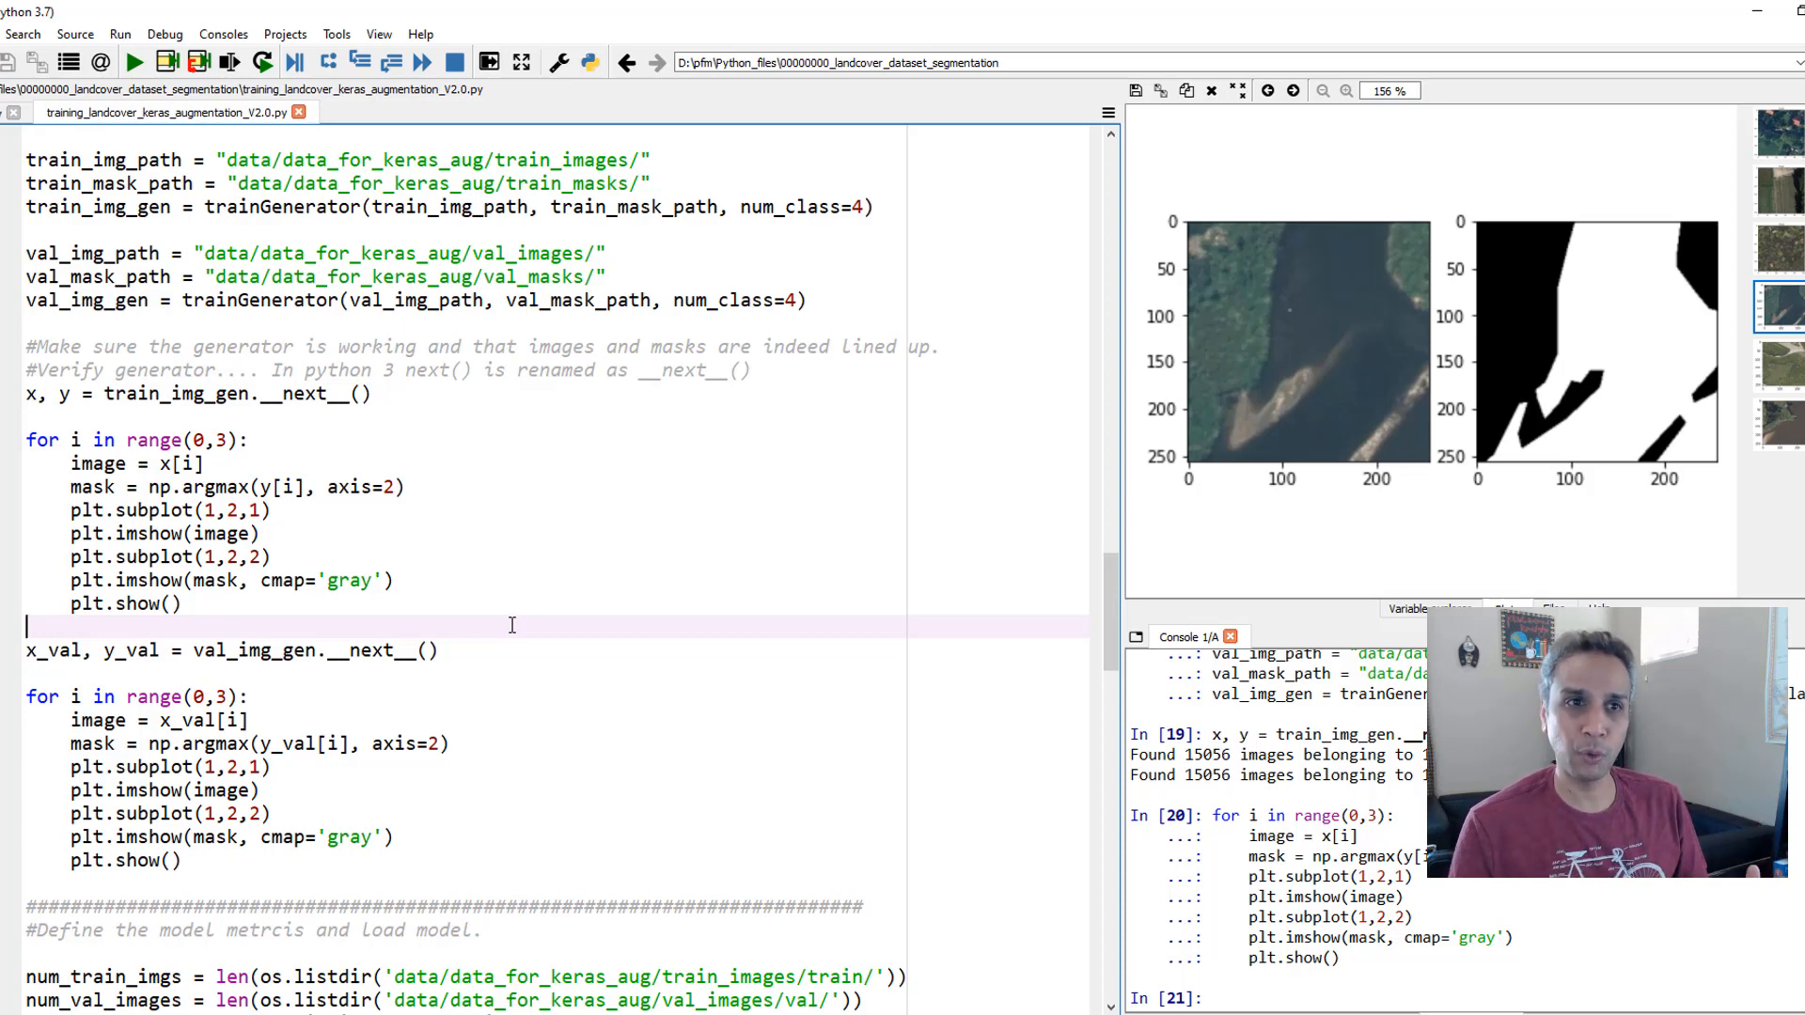
scroll(up, 3)
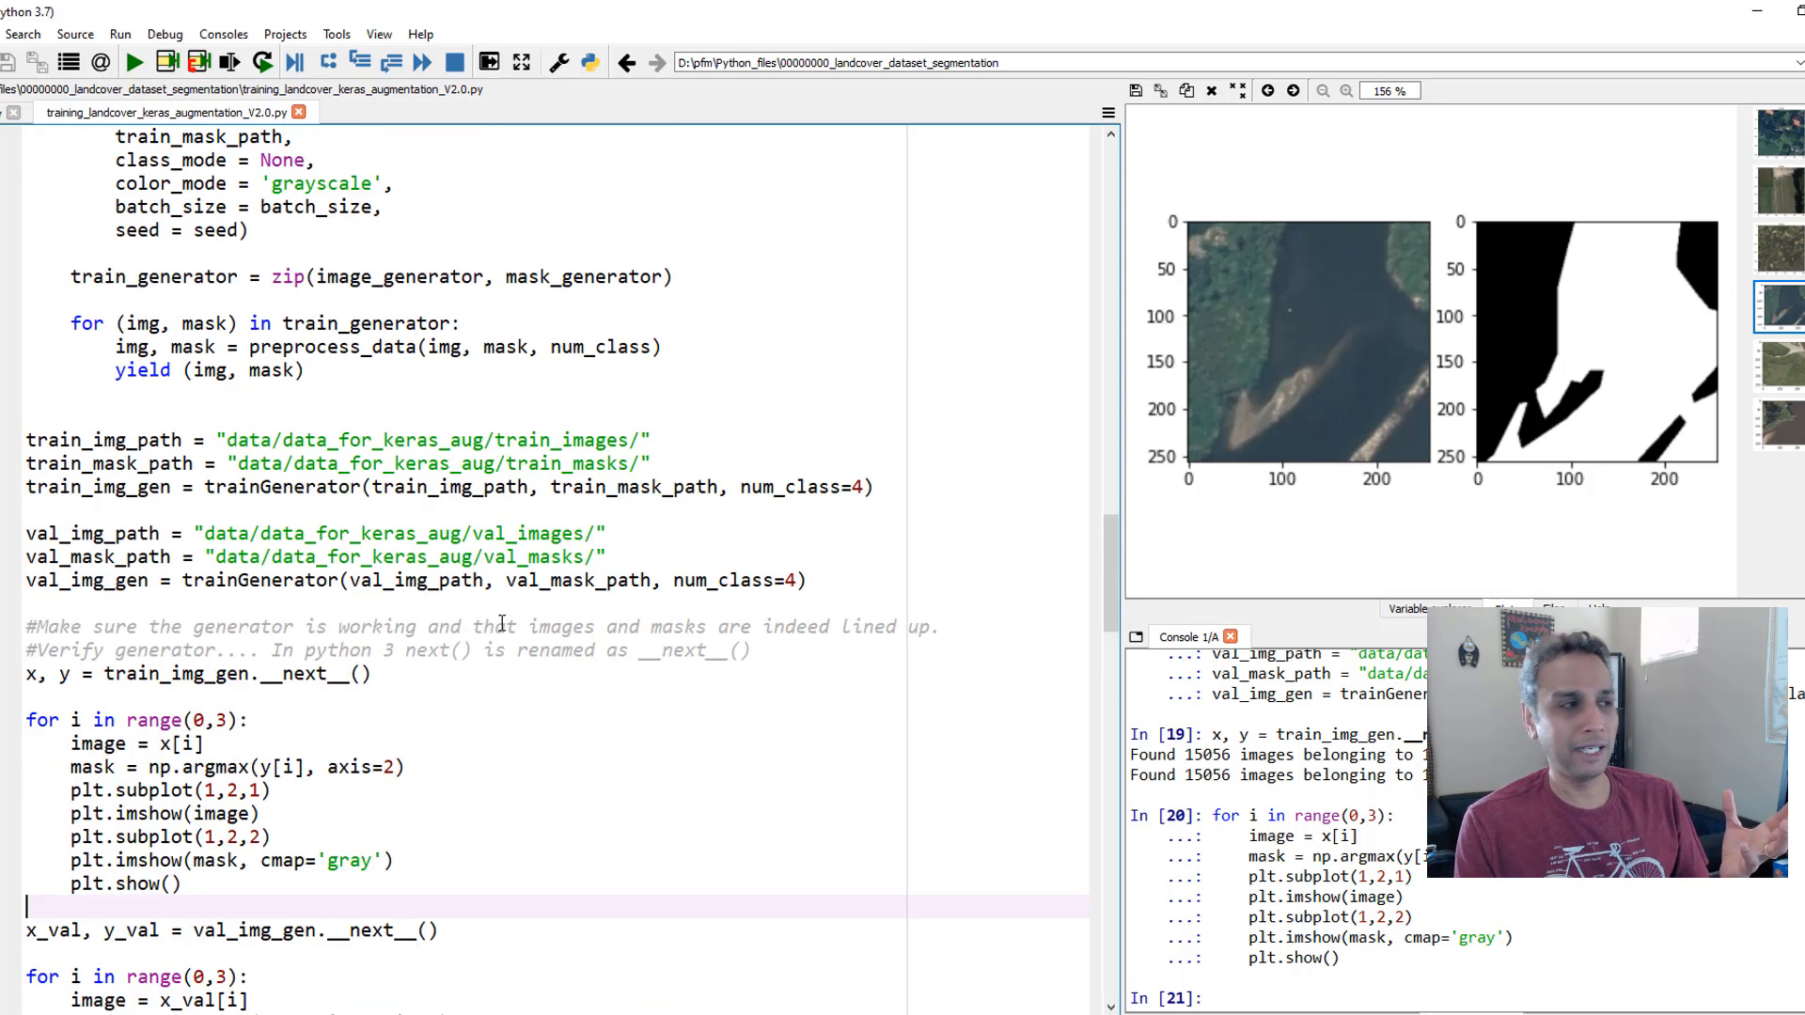
scroll(up, 3)
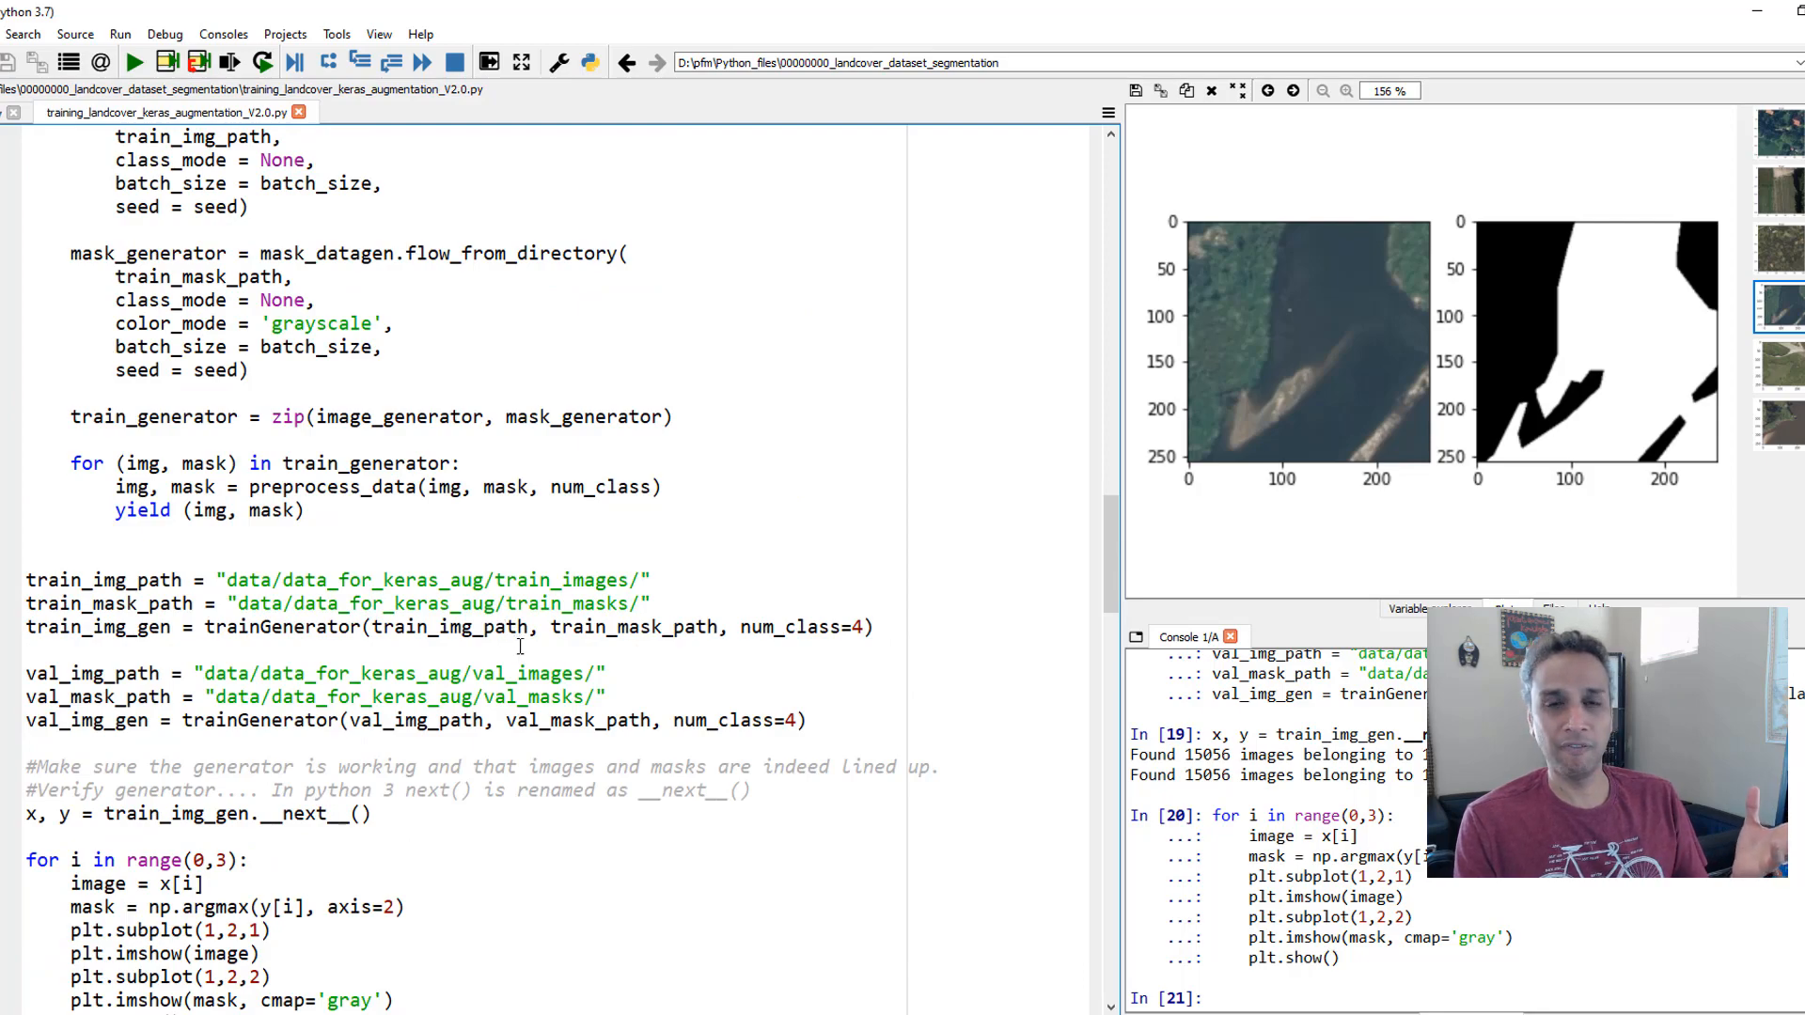
scroll(up, 3)
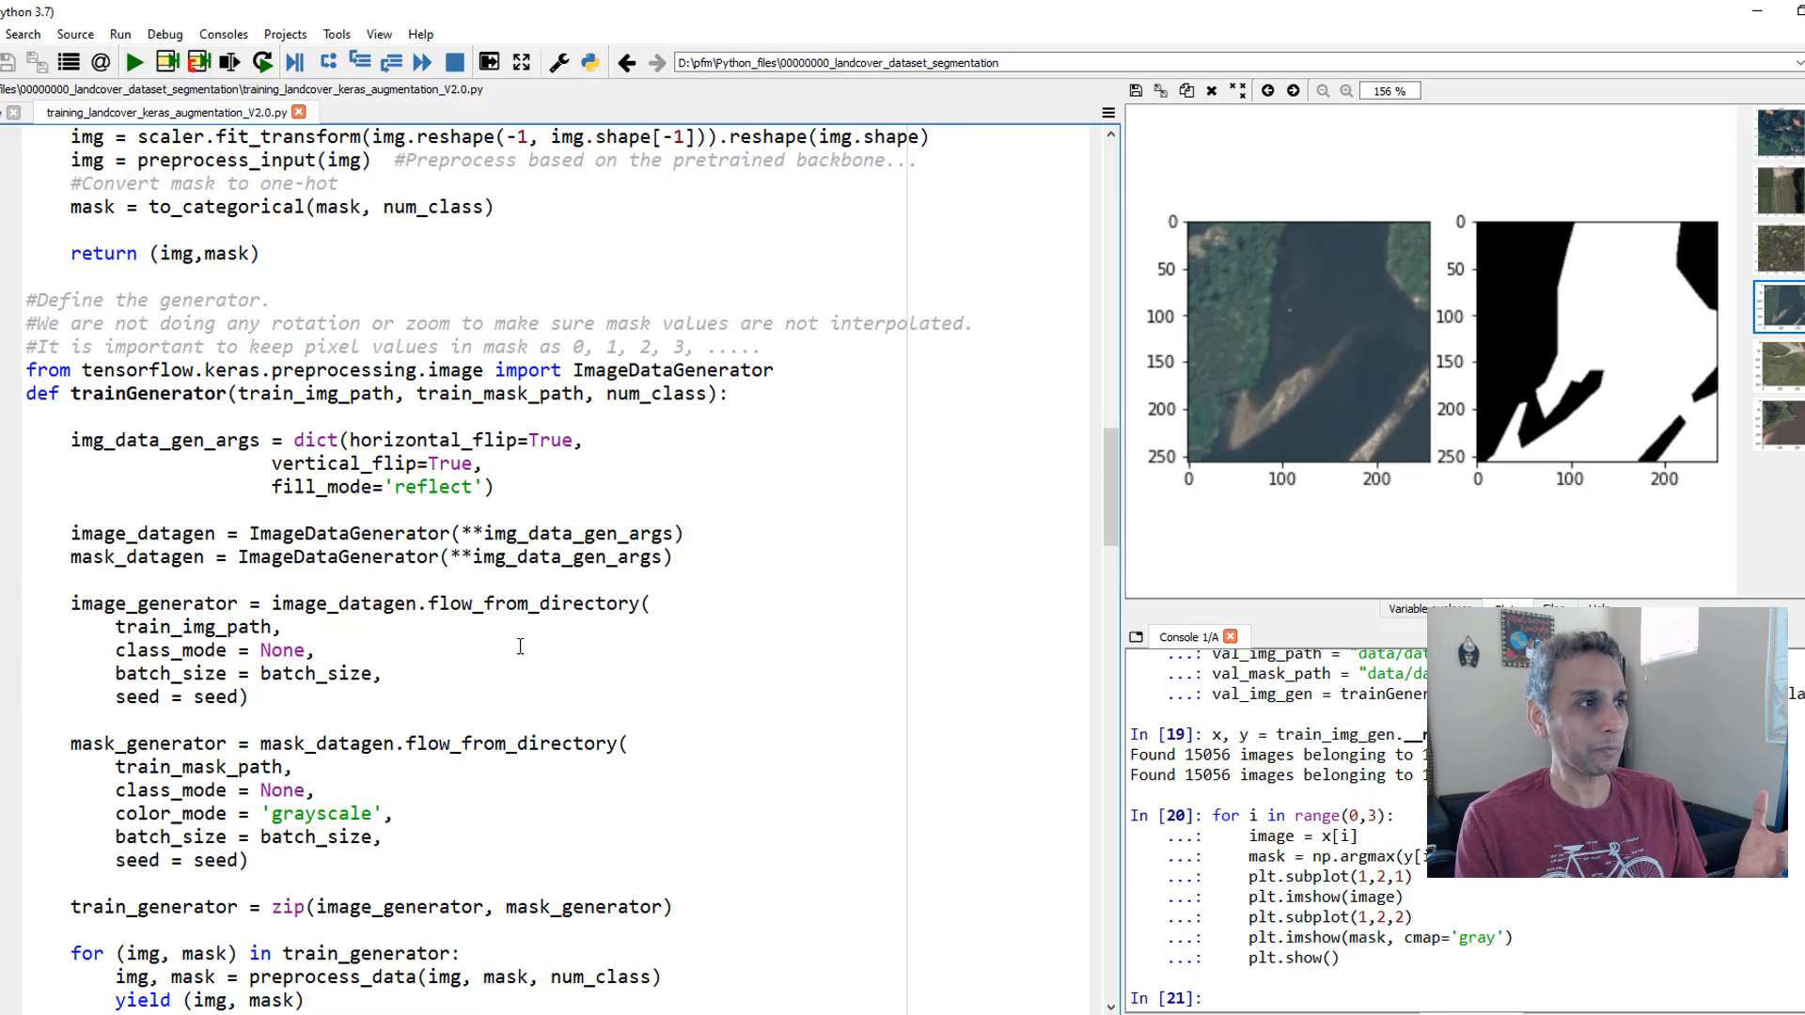
scroll(up, 3)
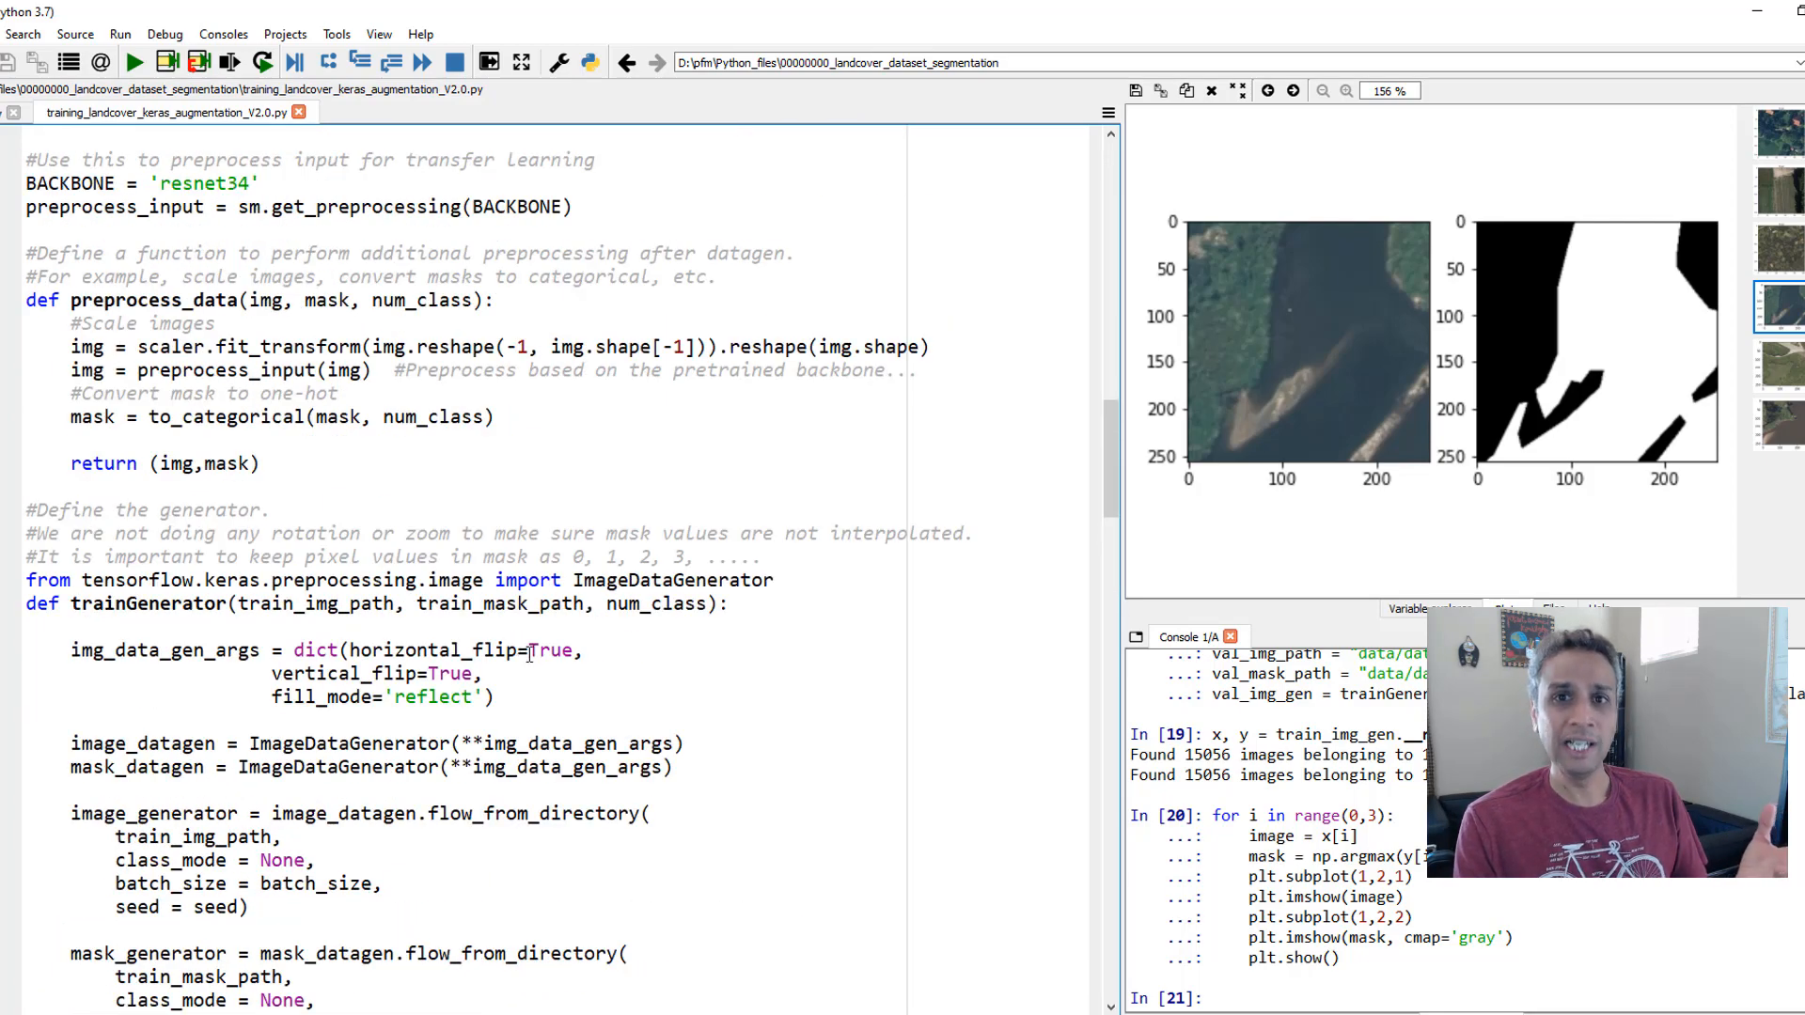
scroll(down, 3)
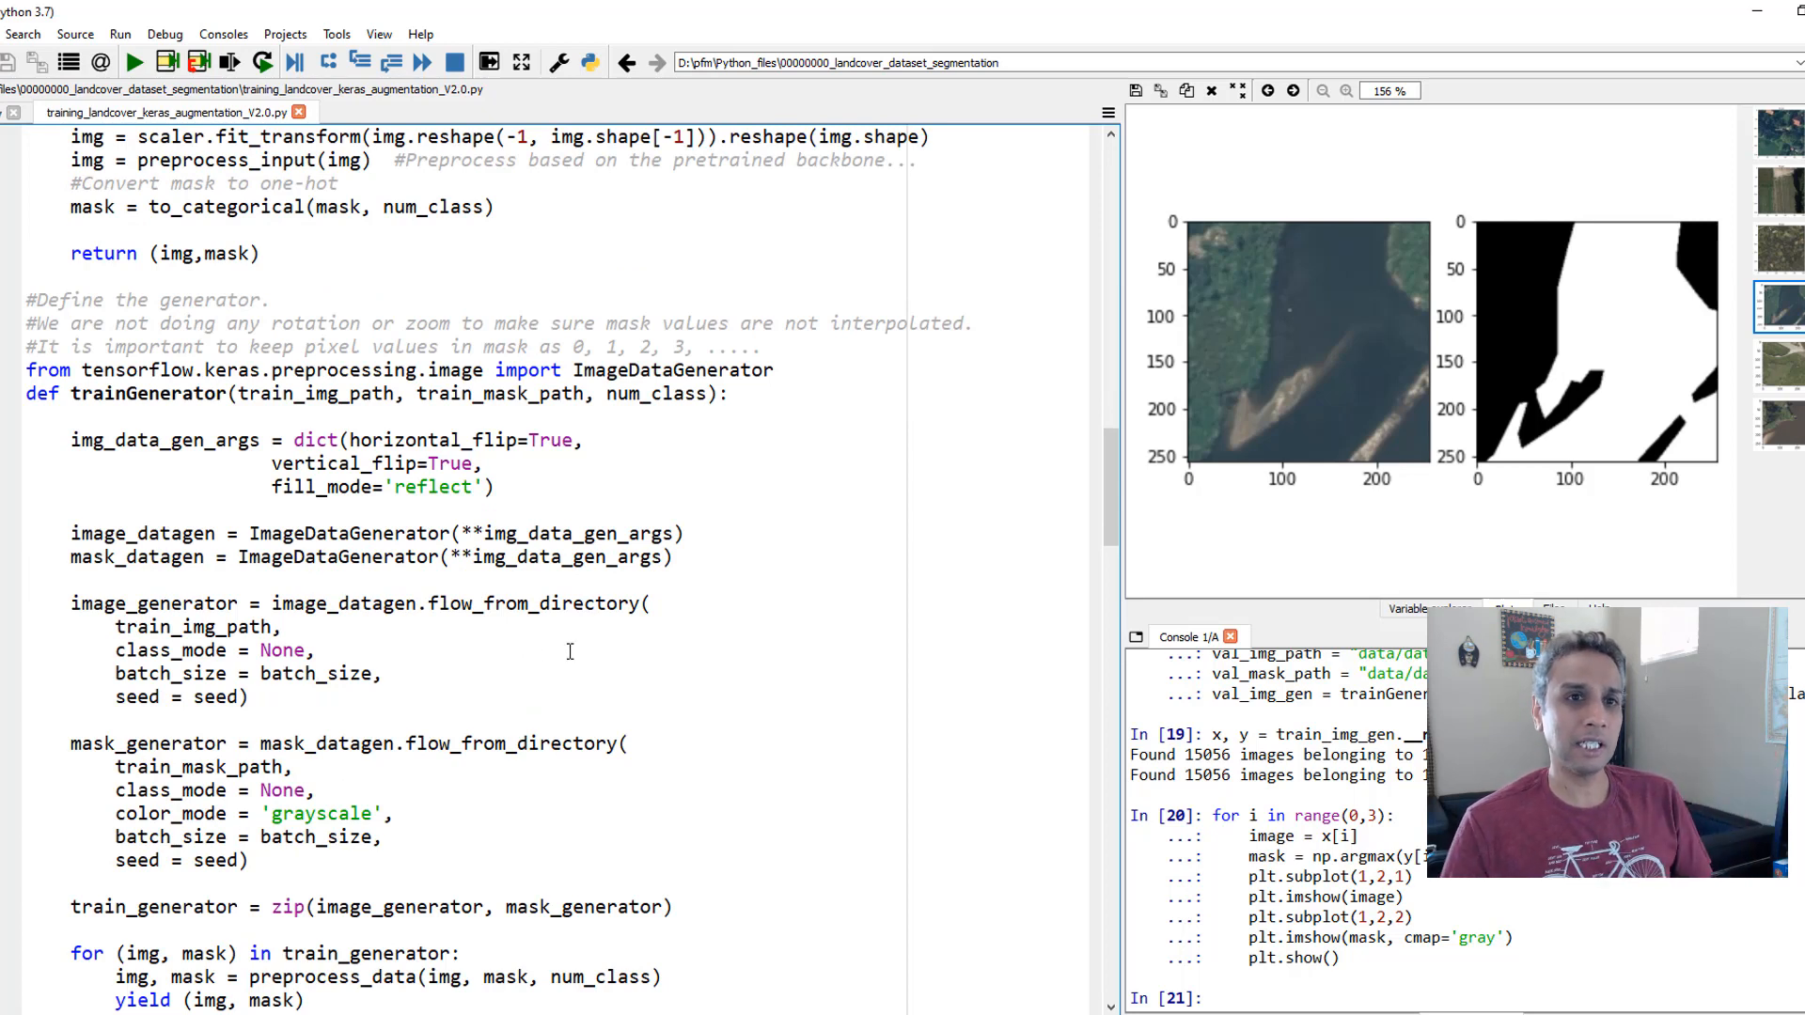